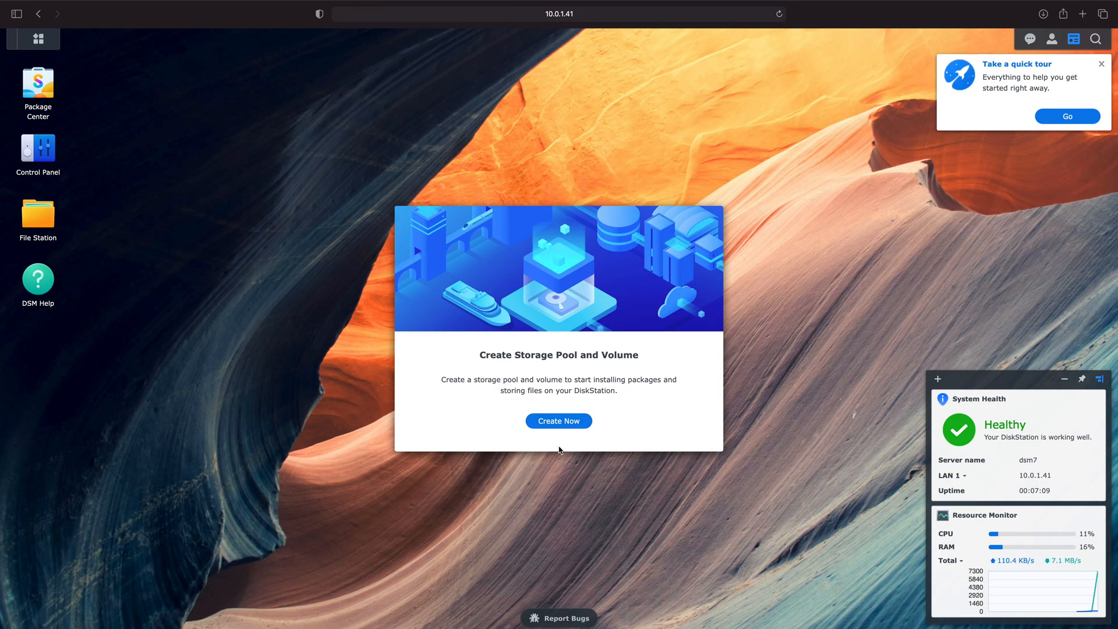
# Start the Storage Creation Wizard with RAID type Basic and description 'Main', then continue.
pyautogui.click(558, 420)
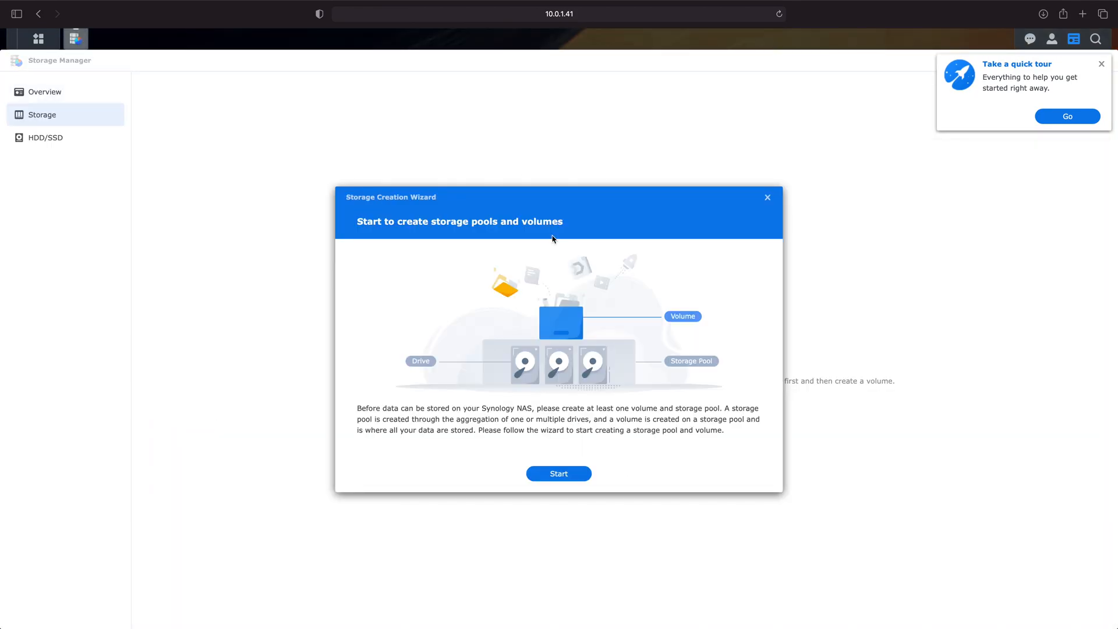
pyautogui.click(558, 474)
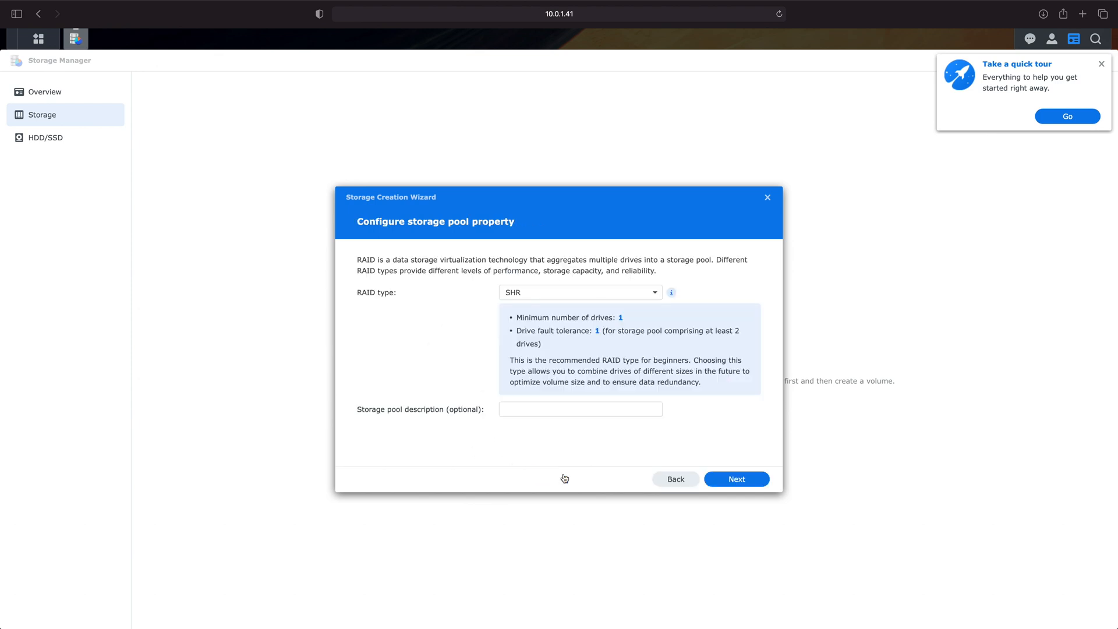
pyautogui.click(580, 292)
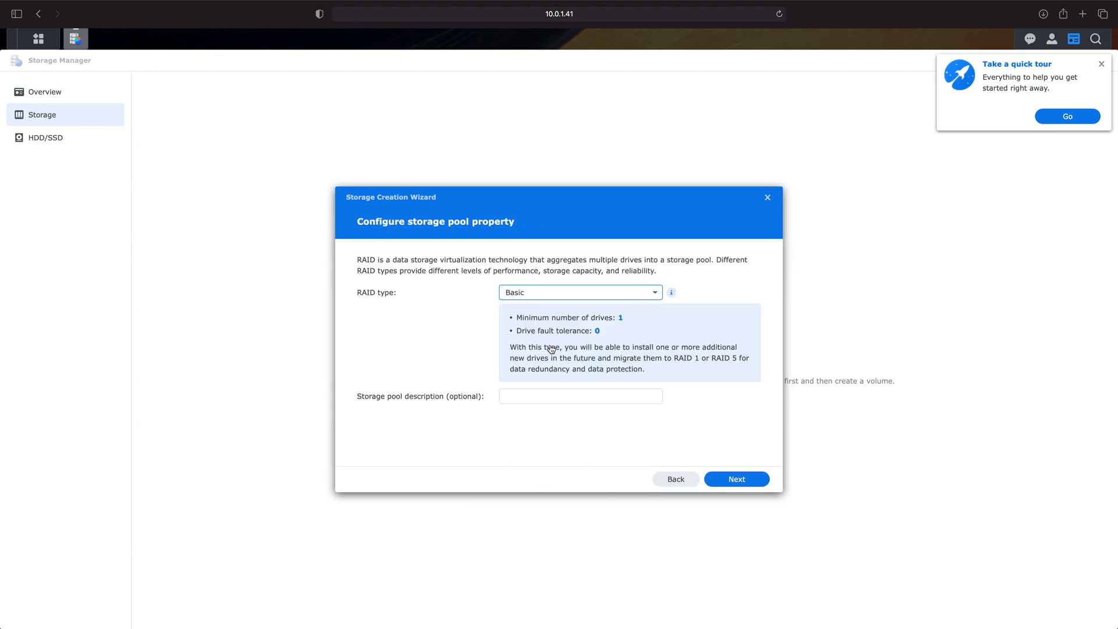
pyautogui.write('Main')
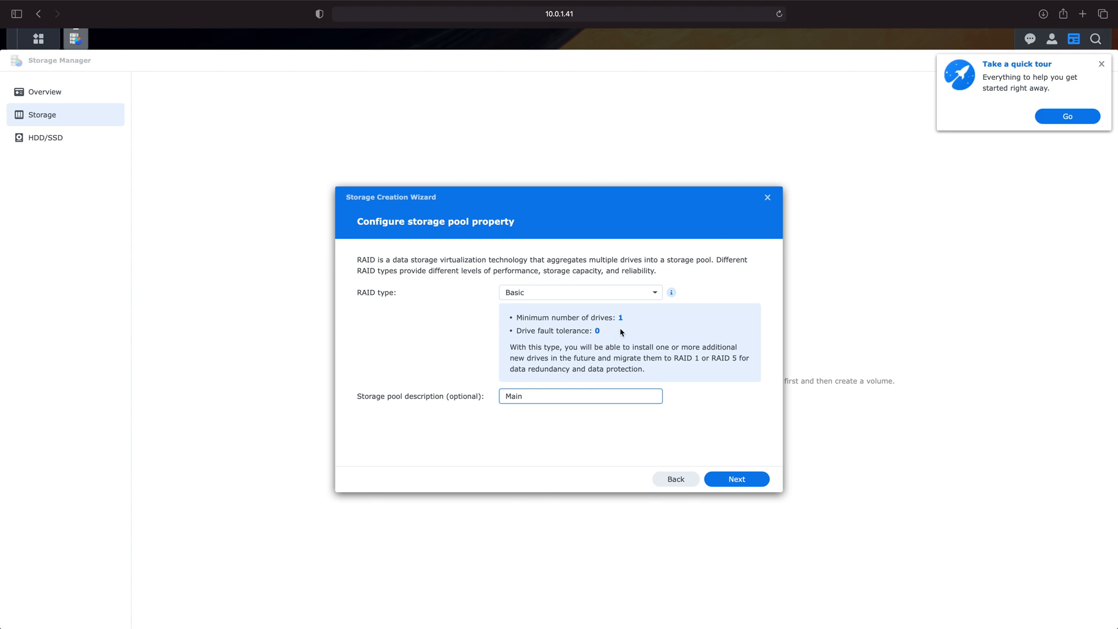
pyautogui.click(736, 479)
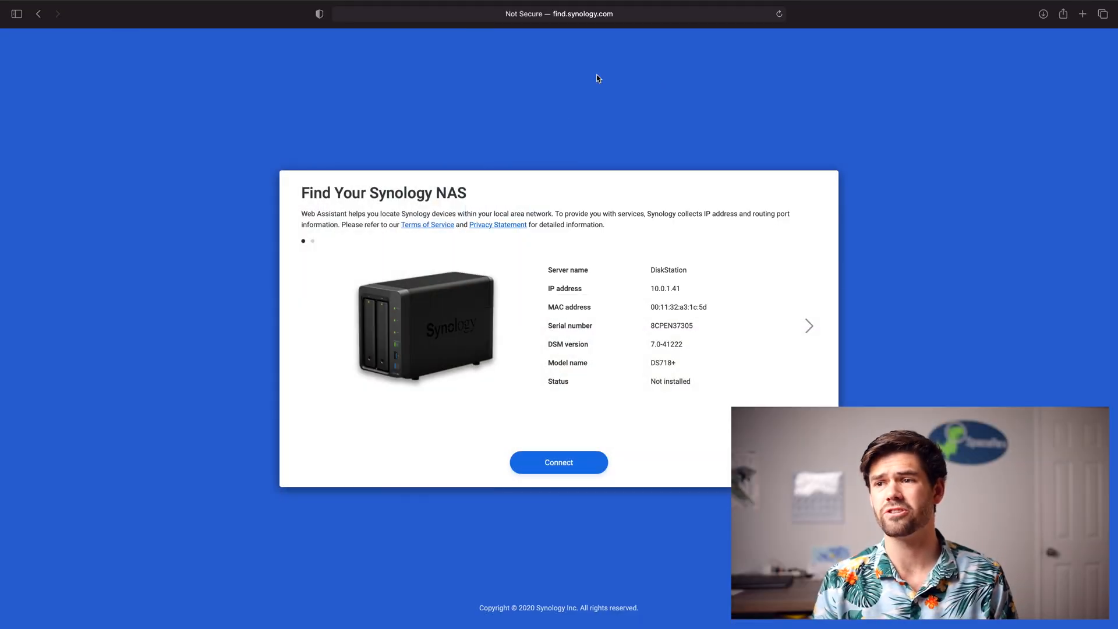
pyautogui.moveTo(588, 307)
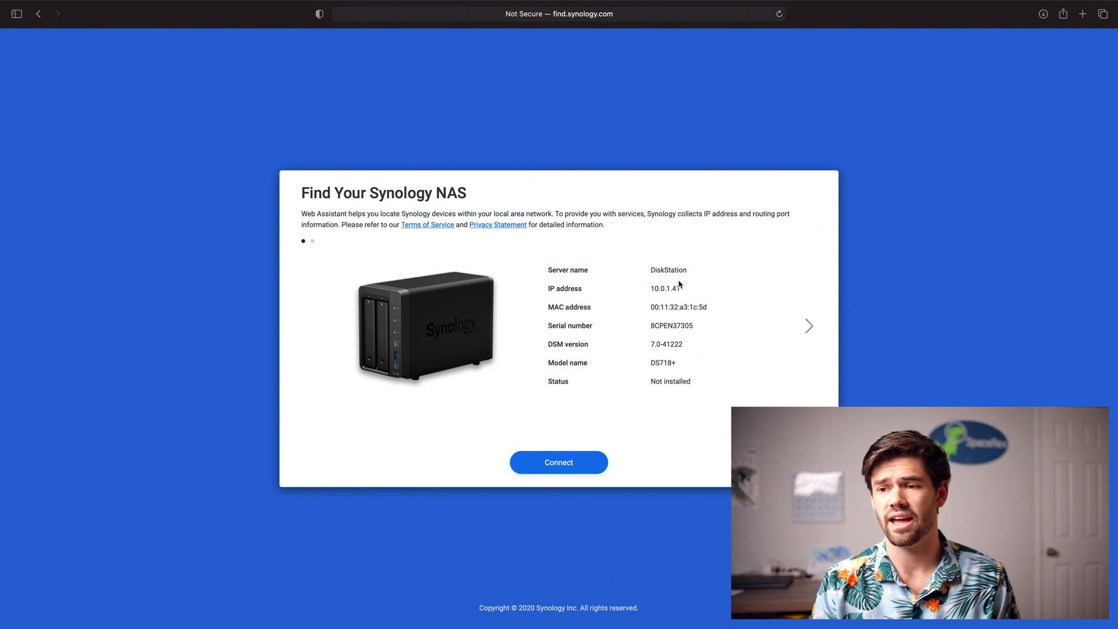
pyautogui.moveTo(662, 327)
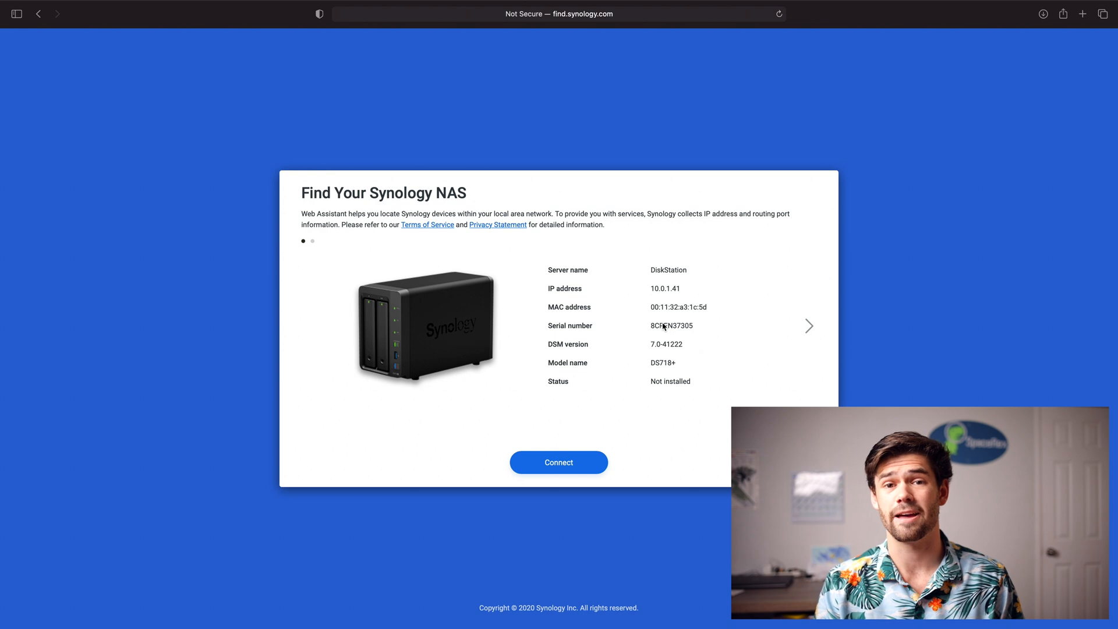
pyautogui.moveTo(662, 288)
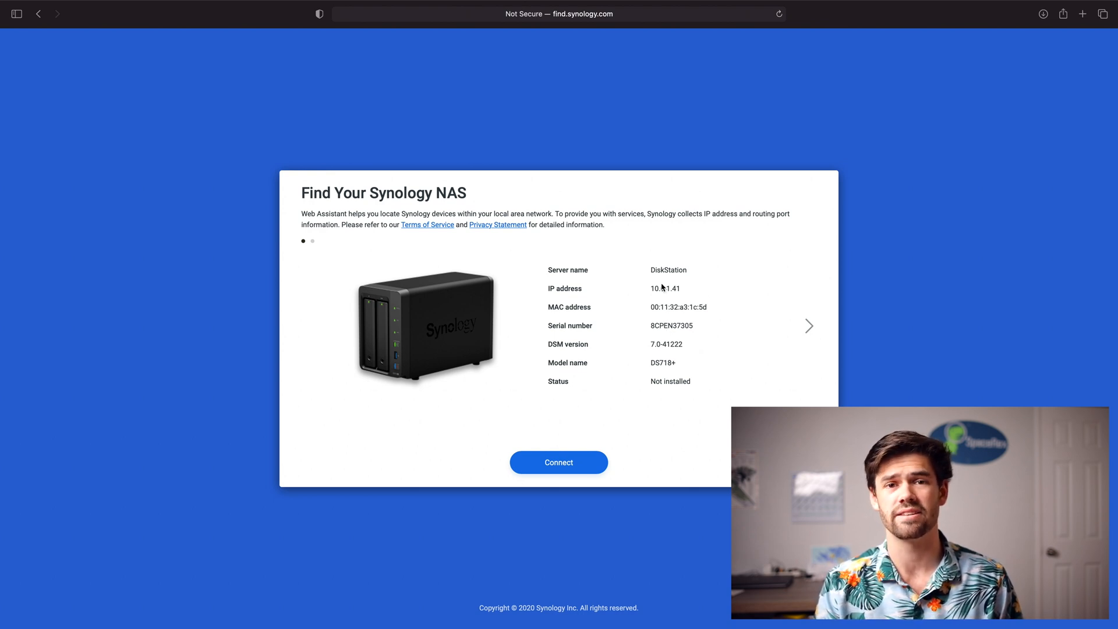
pyautogui.moveTo(657, 335)
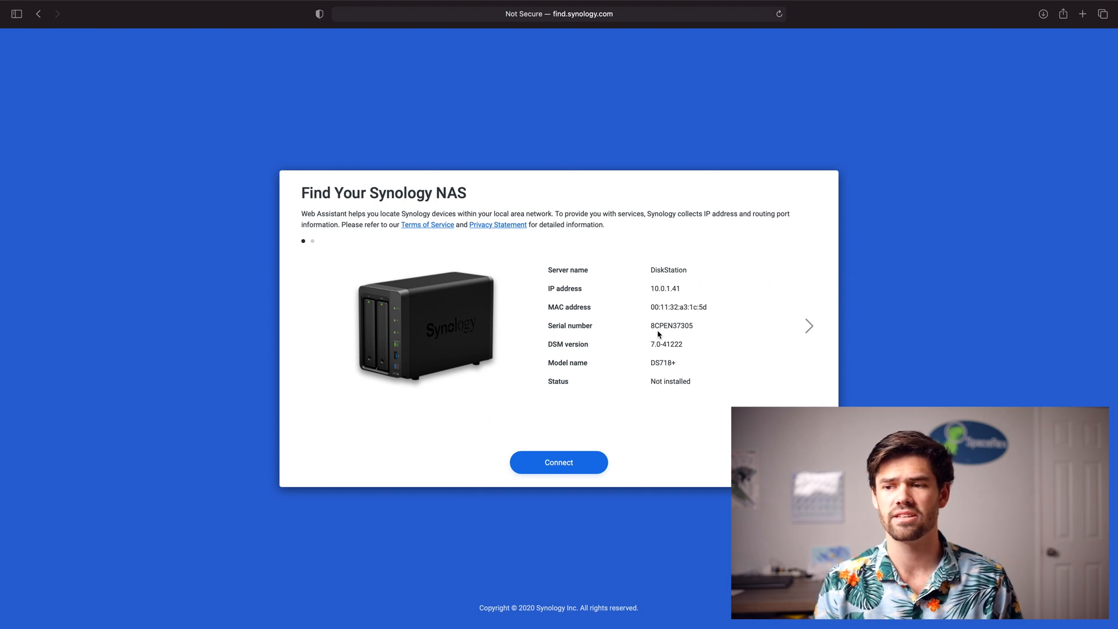
pyautogui.moveTo(626, 366)
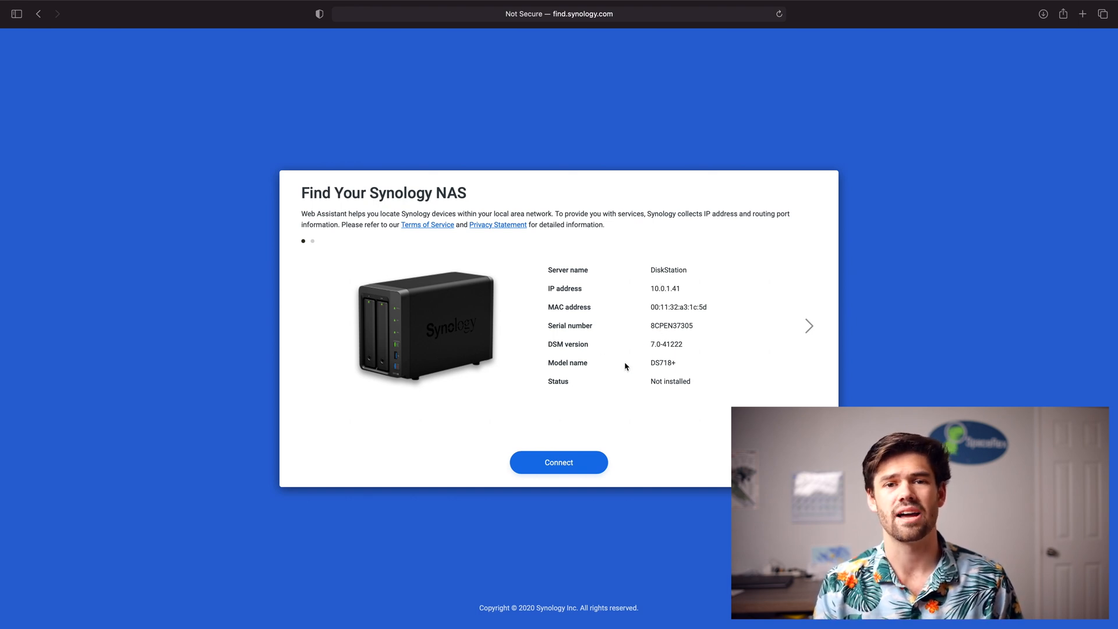
pyautogui.moveTo(636, 423)
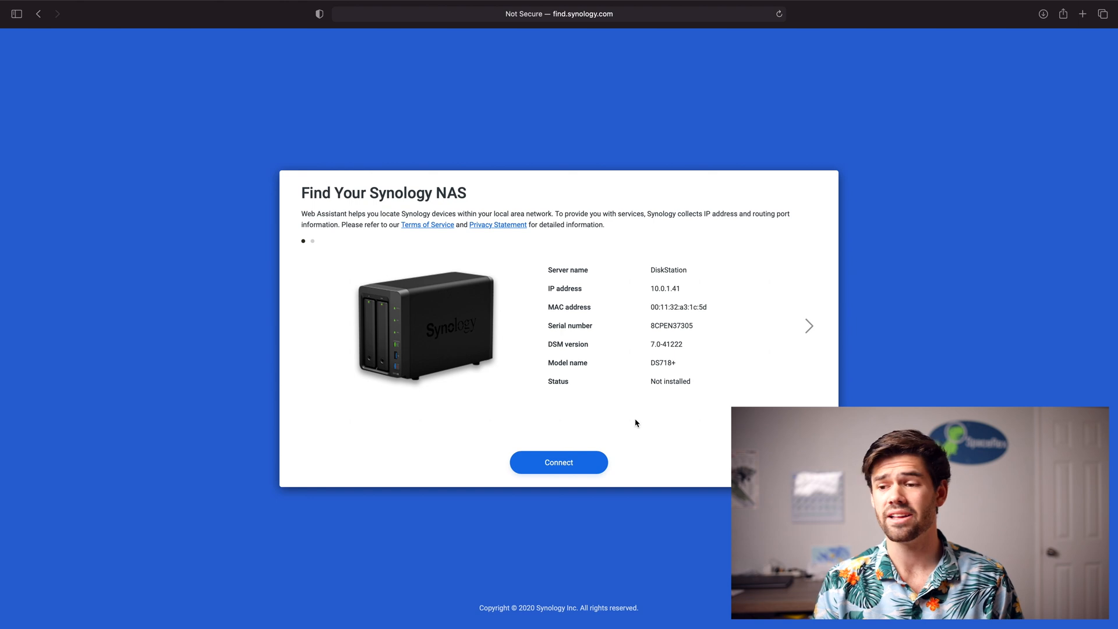
# Connect to the discovered DiskStation and agree to the EULA terms.
pyautogui.click(558, 462)
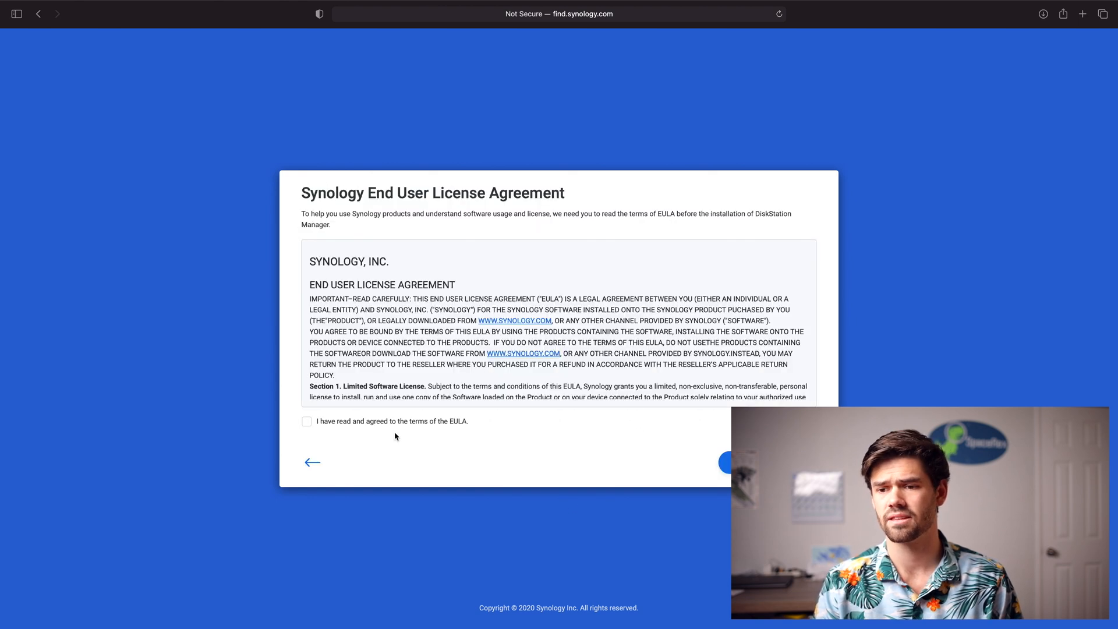
pyautogui.click(722, 462)
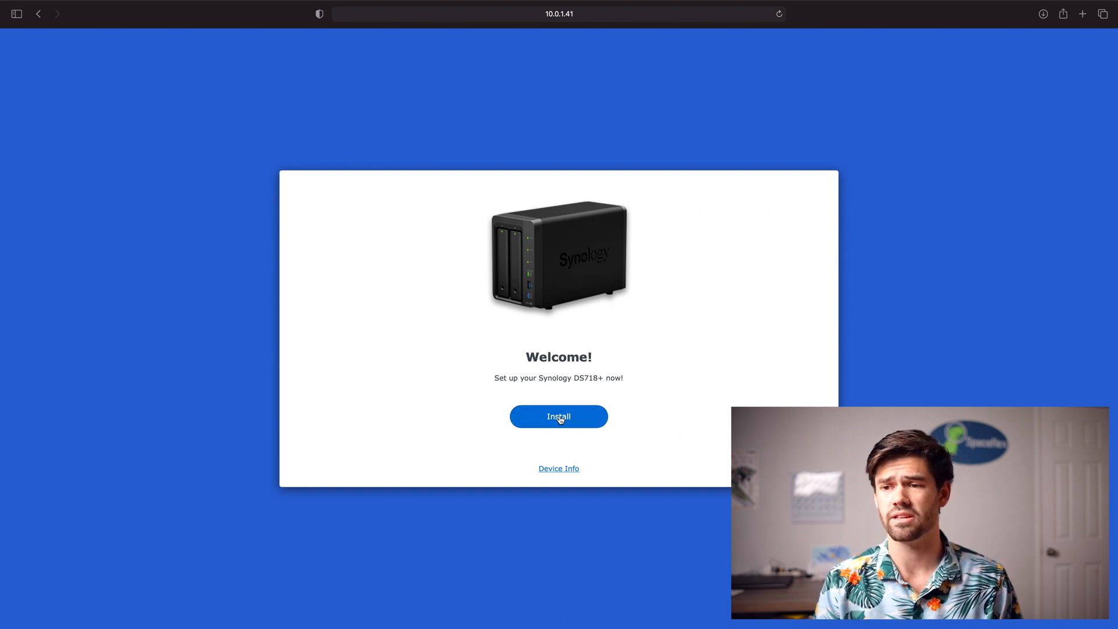
# Begin the DSM install and choose DSM_DS718+_41222.pat from the Desktop for manual upload.
pyautogui.click(558, 417)
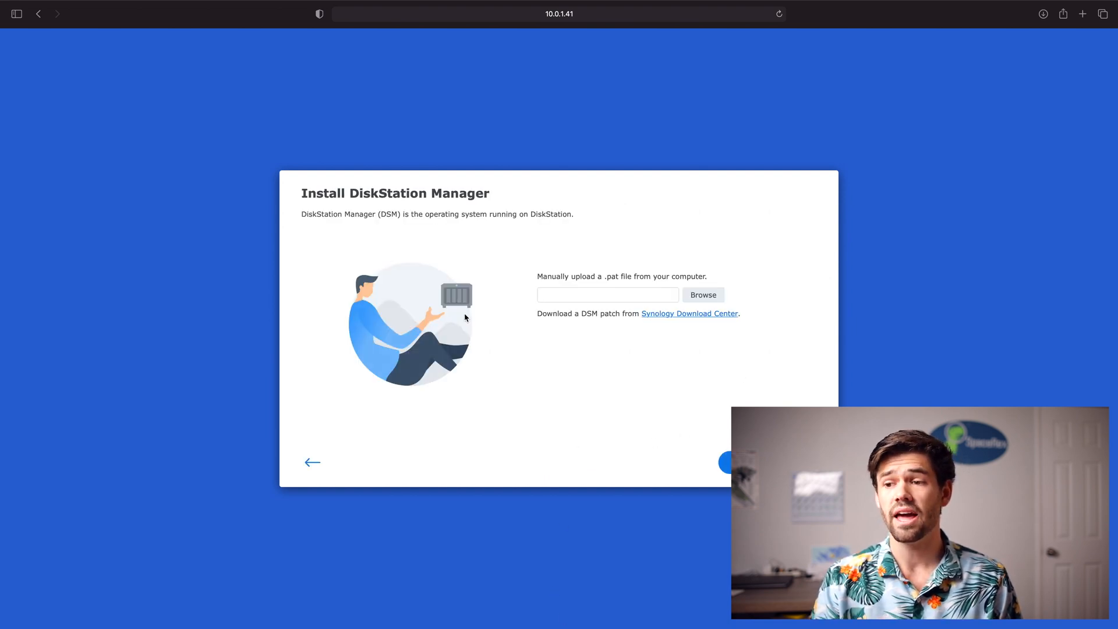
pyautogui.moveTo(615, 285)
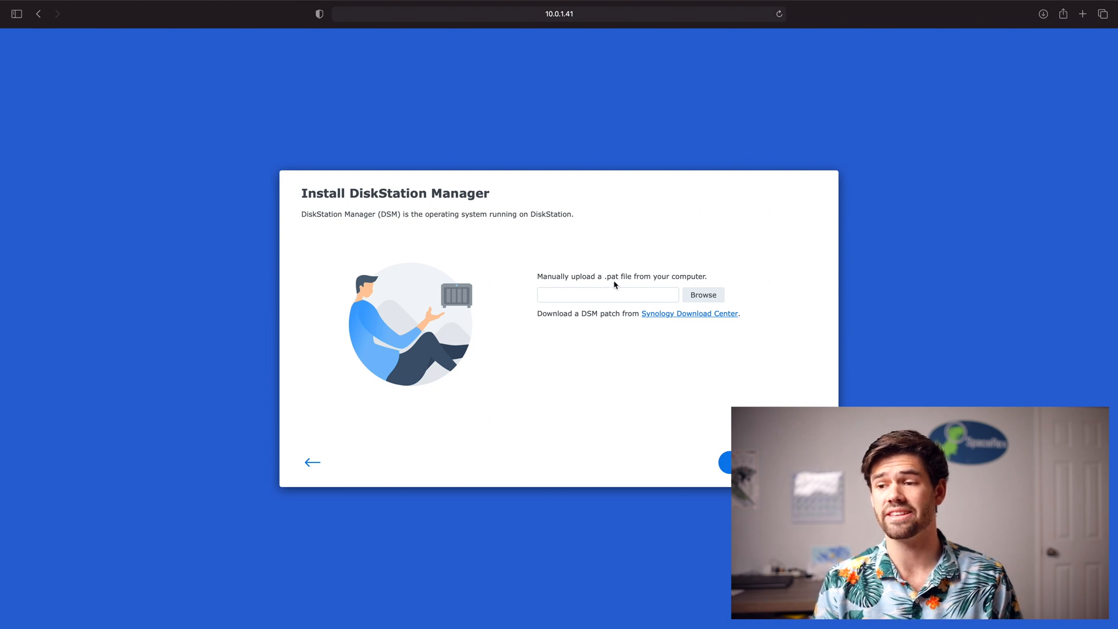
pyautogui.moveTo(615, 468)
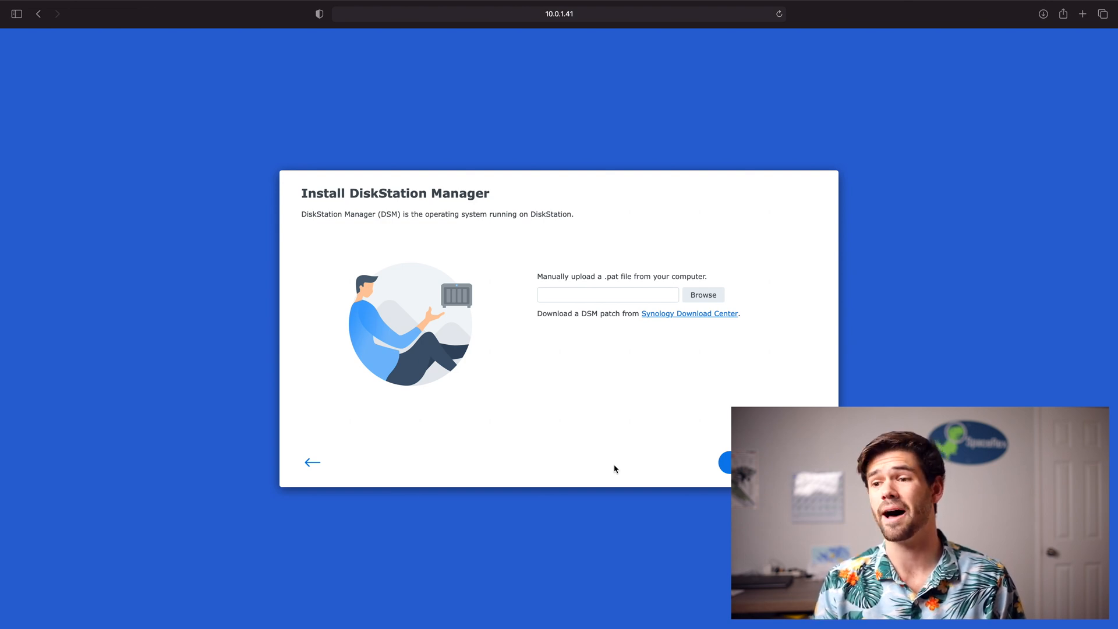
pyautogui.moveTo(722, 281)
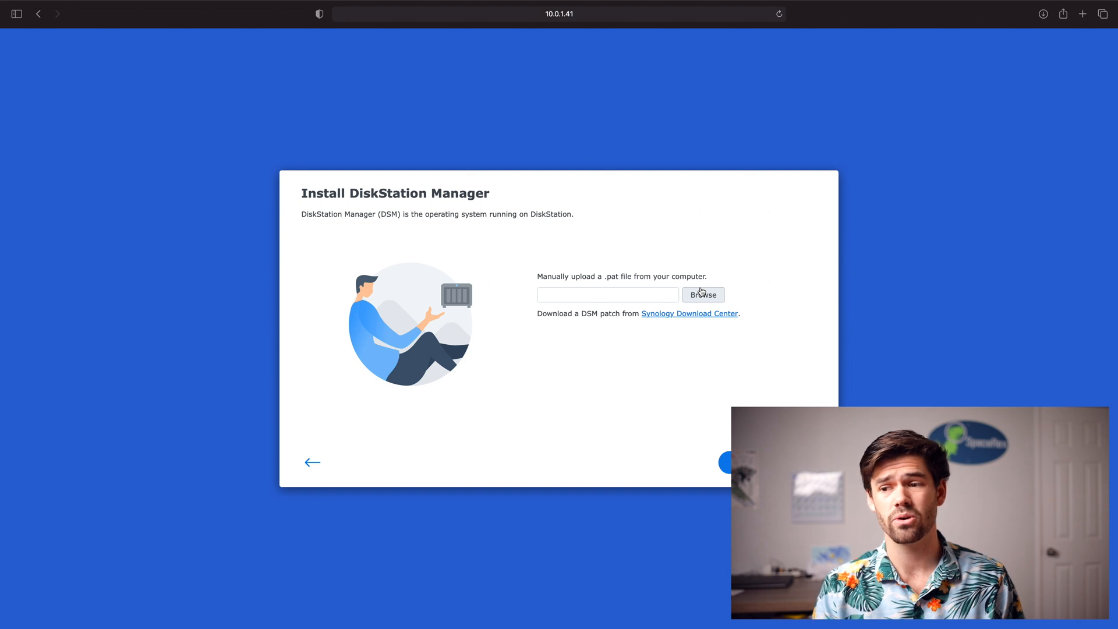
pyautogui.moveTo(720, 307)
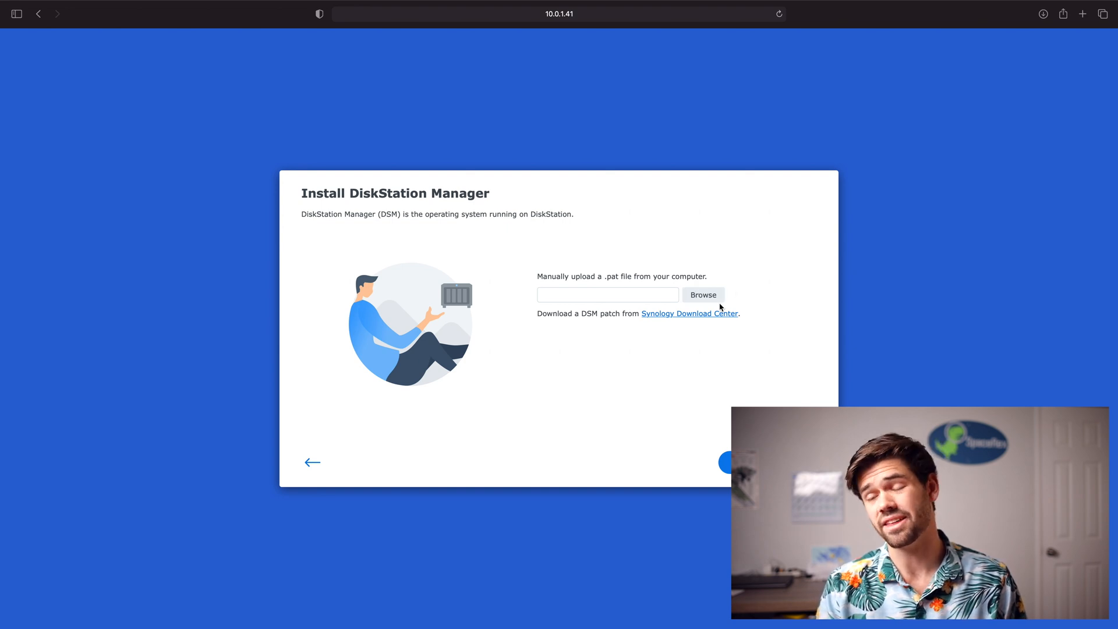
pyautogui.moveTo(768, 300)
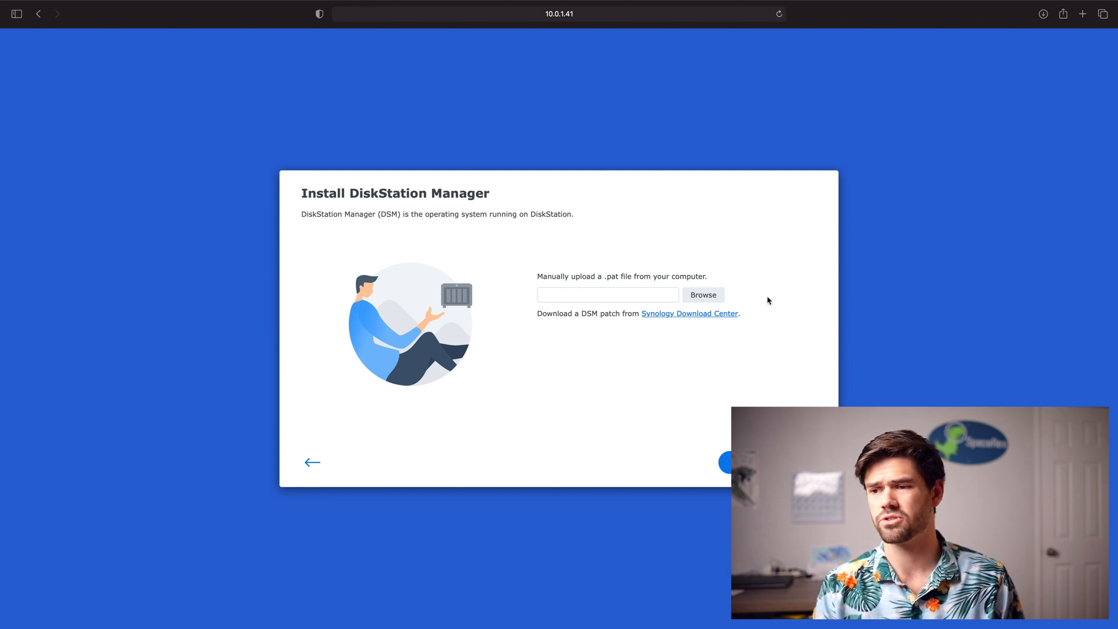
pyautogui.click(701, 295)
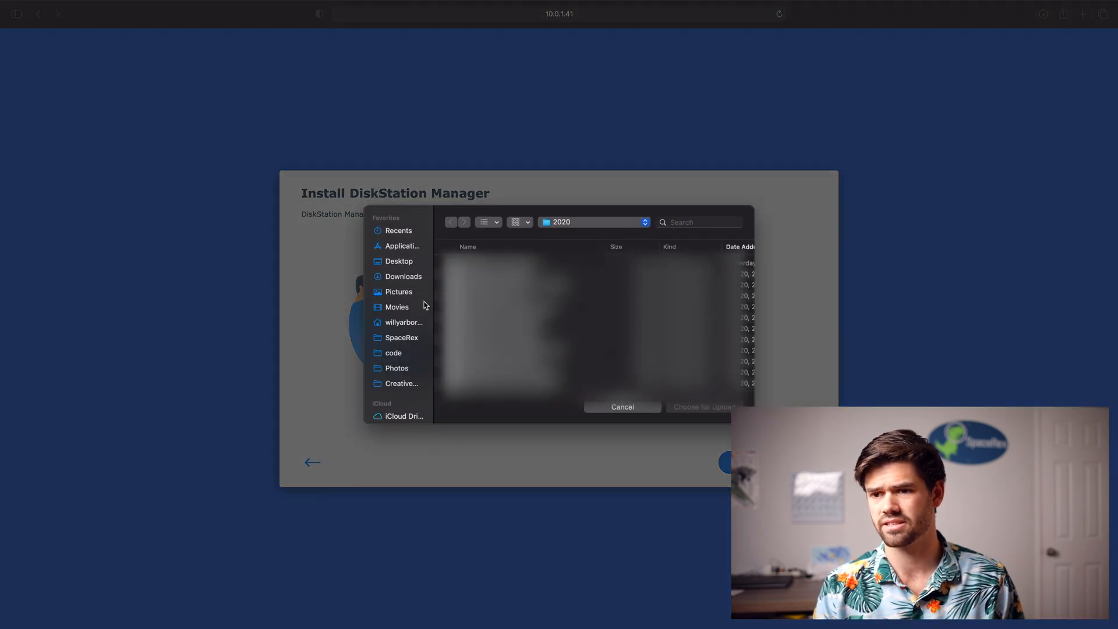
pyautogui.click(398, 261)
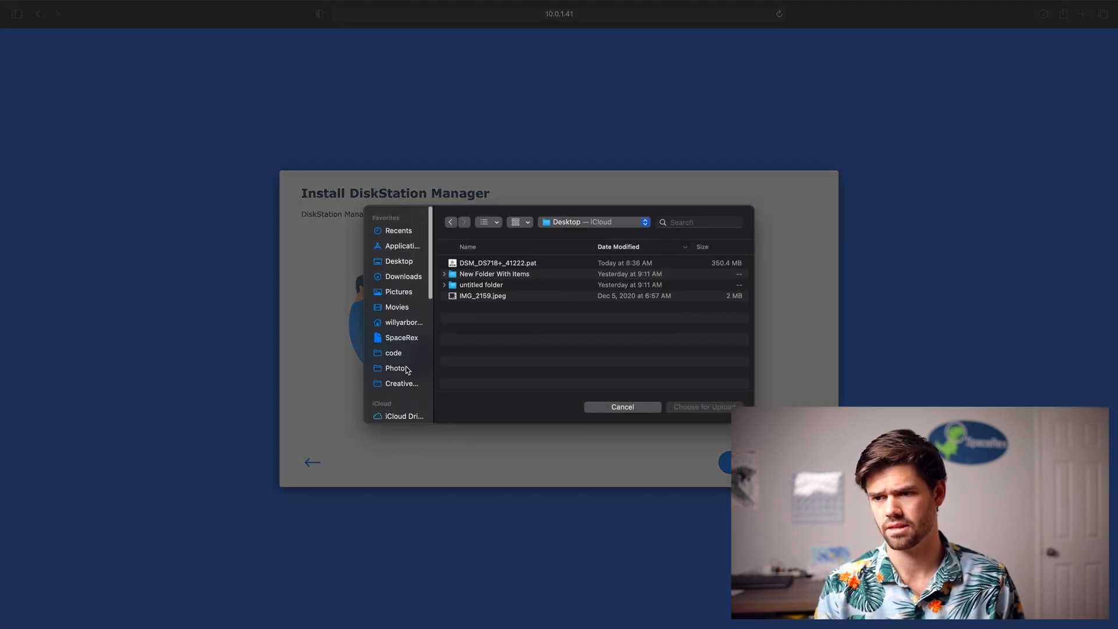
pyautogui.click(496, 262)
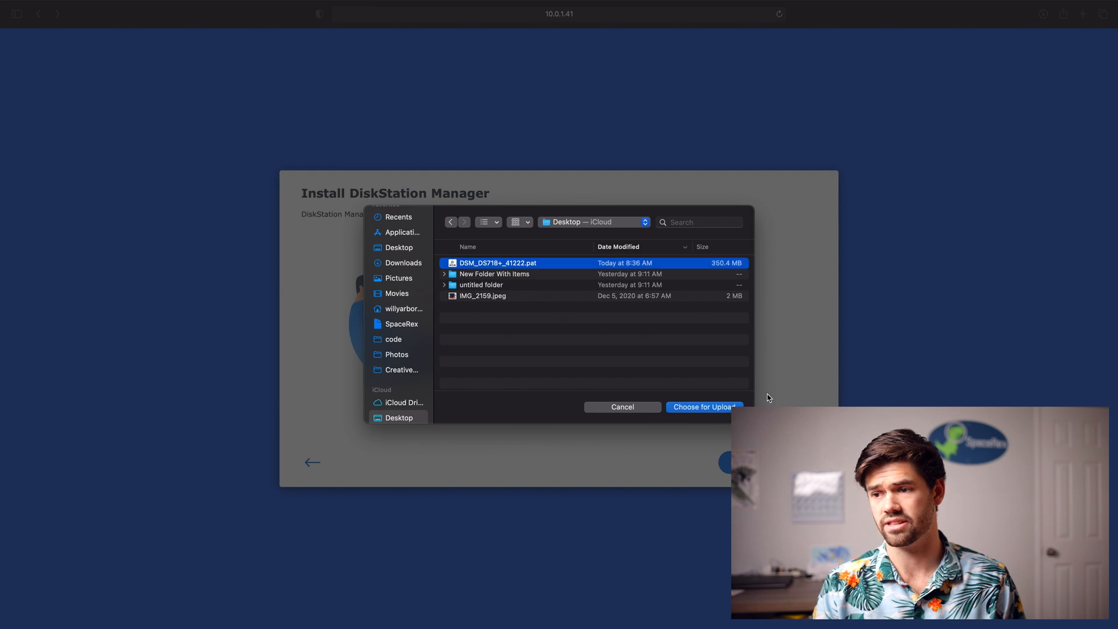
pyautogui.click(702, 407)
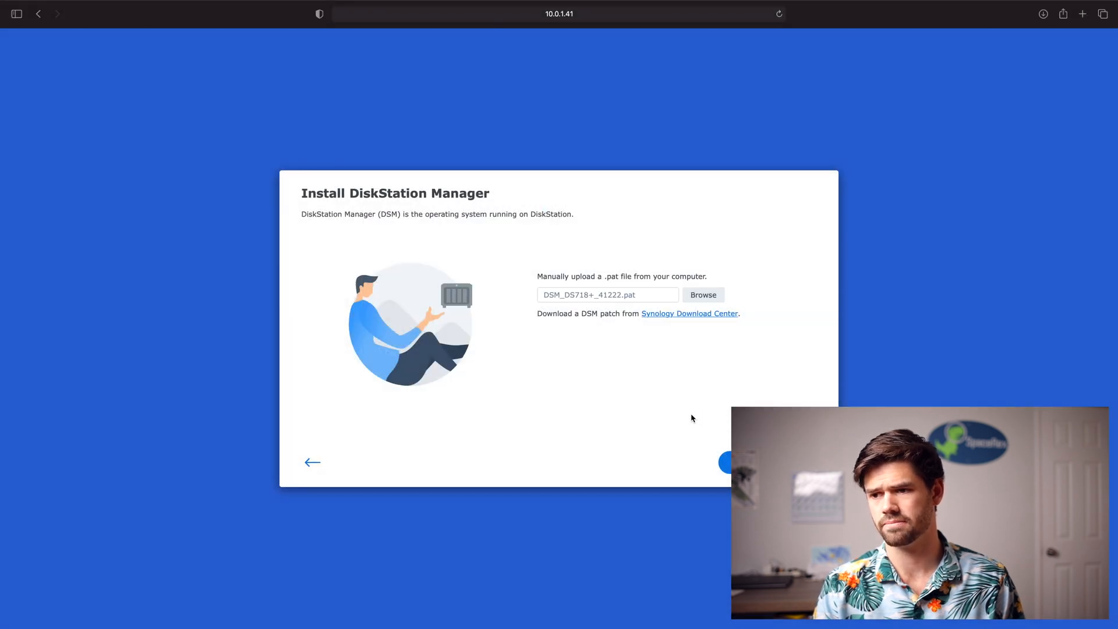
# Proceed with installation, acknowledging all data on drives 1 and 2 will be deleted.
pyautogui.click(726, 462)
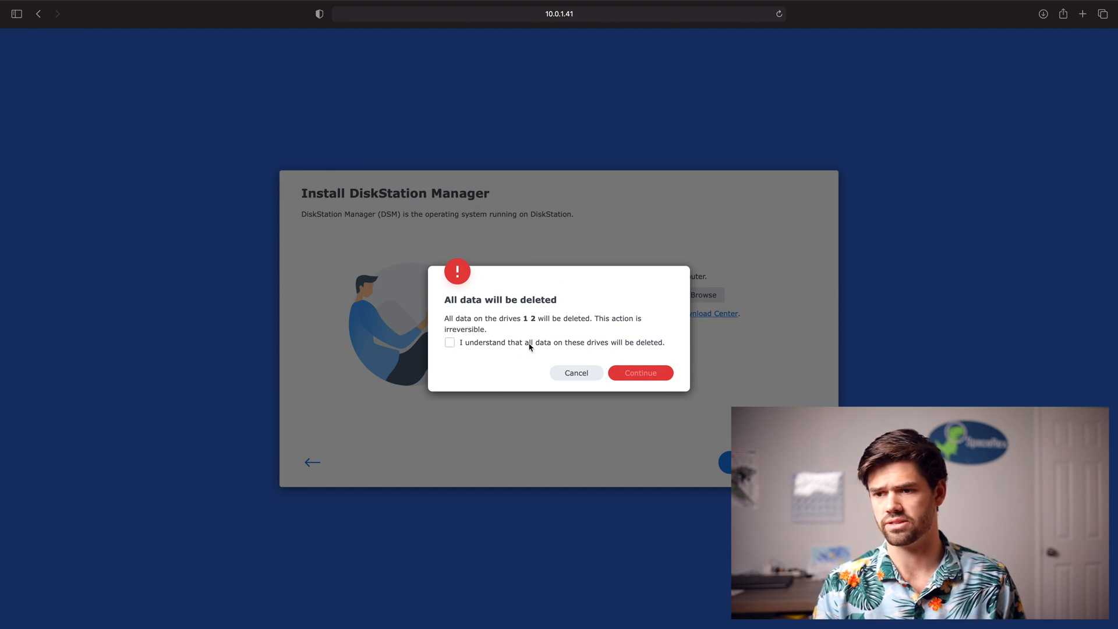
pyautogui.click(640, 373)
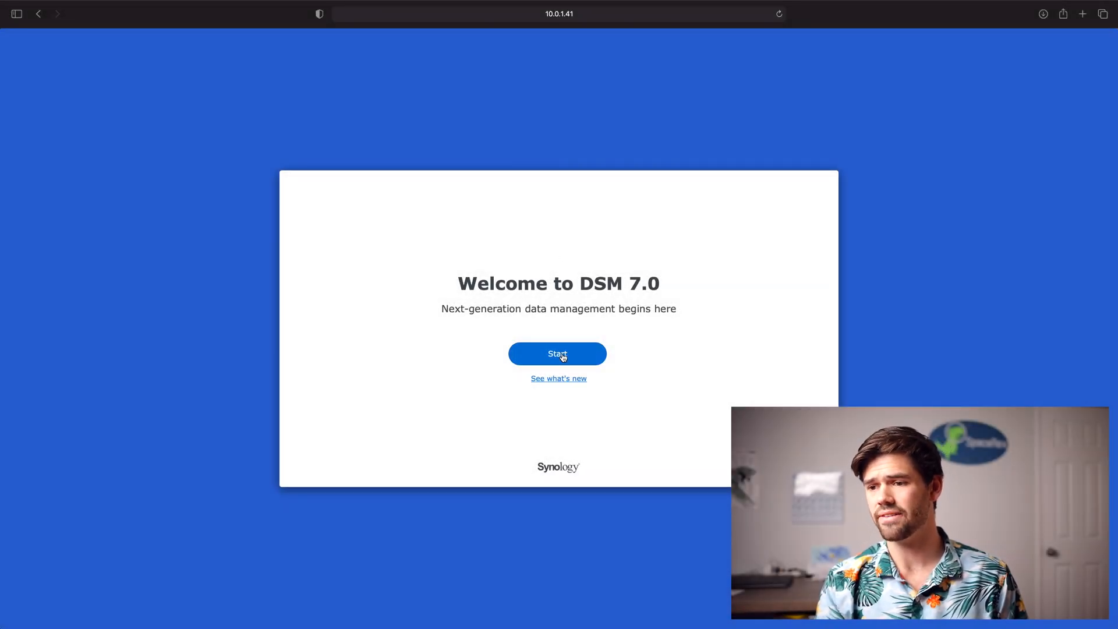
# Create administrator account will_admin using Safari's suggested strong password.
pyautogui.click(558, 355)
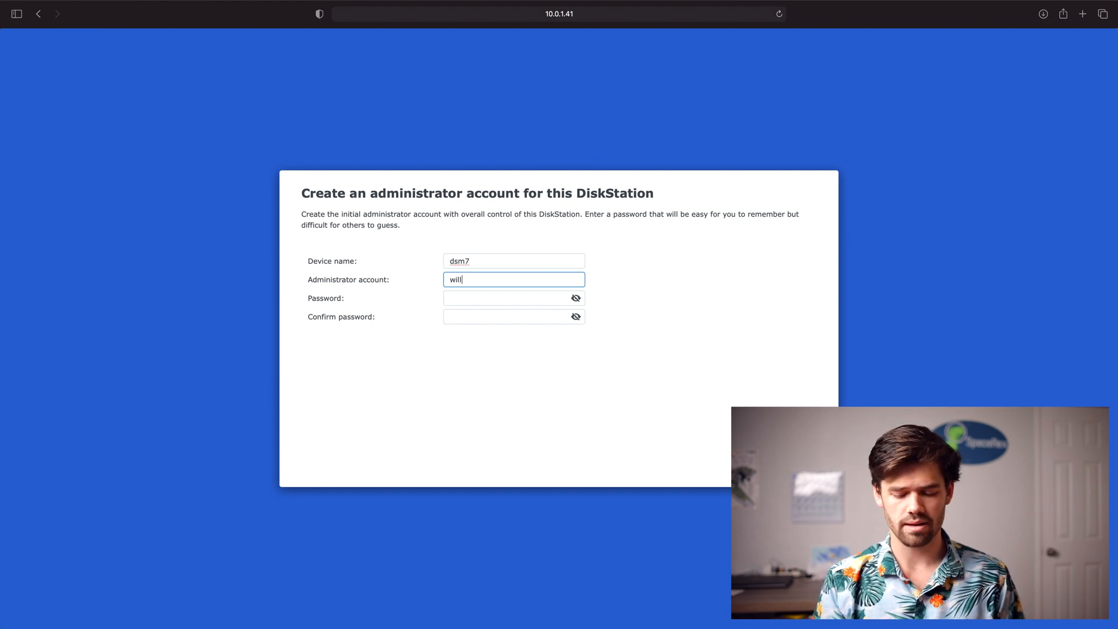
pyautogui.write('_admin')
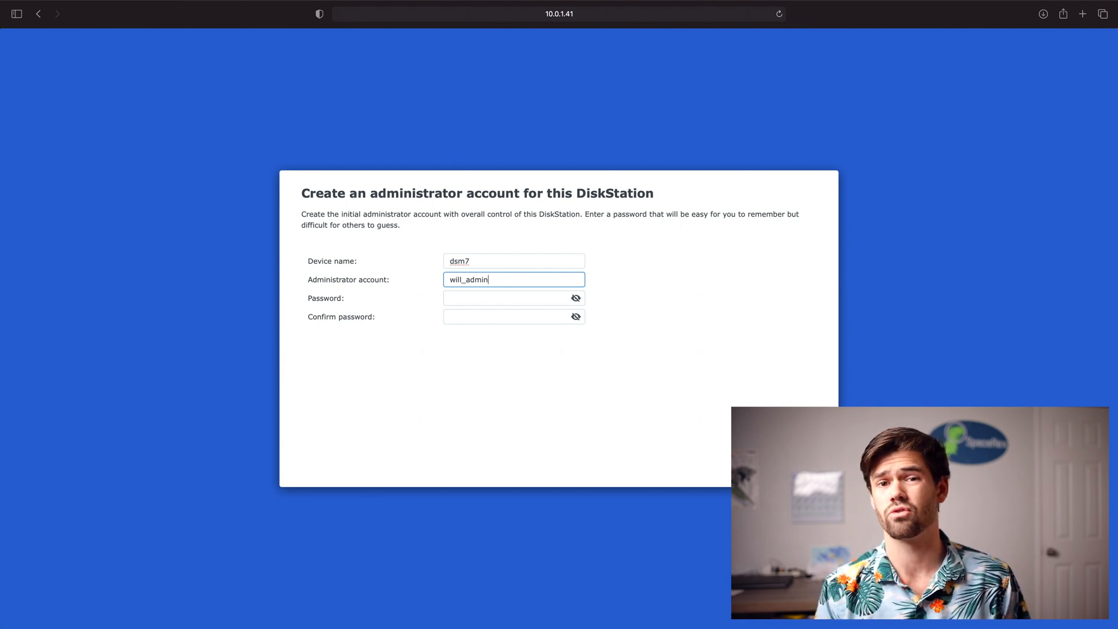
pyautogui.click(513, 298)
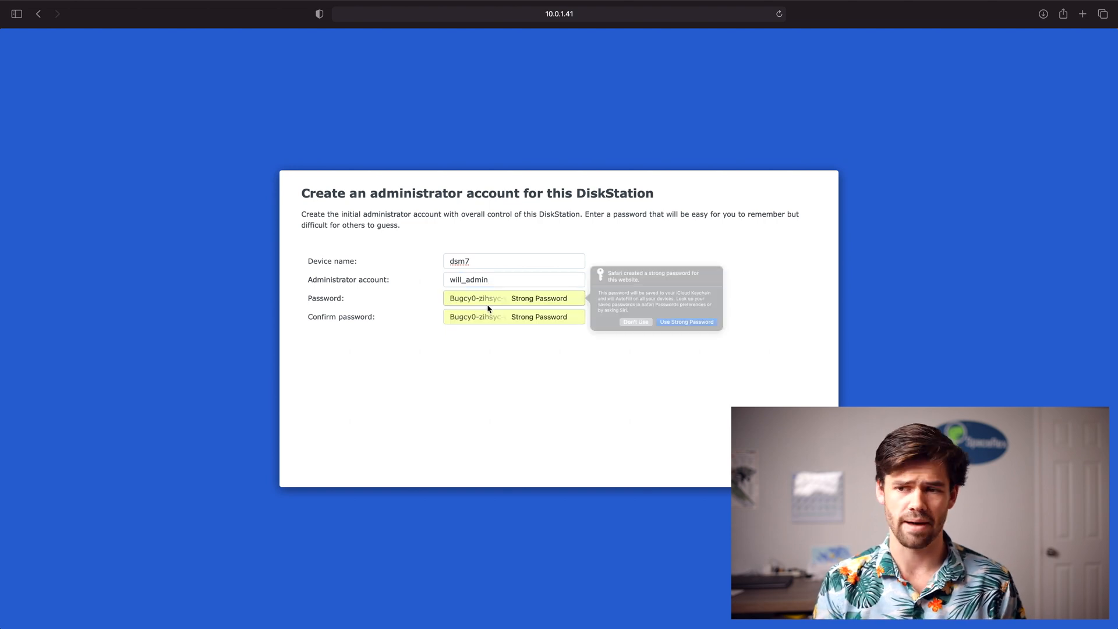
pyautogui.click(635, 322)
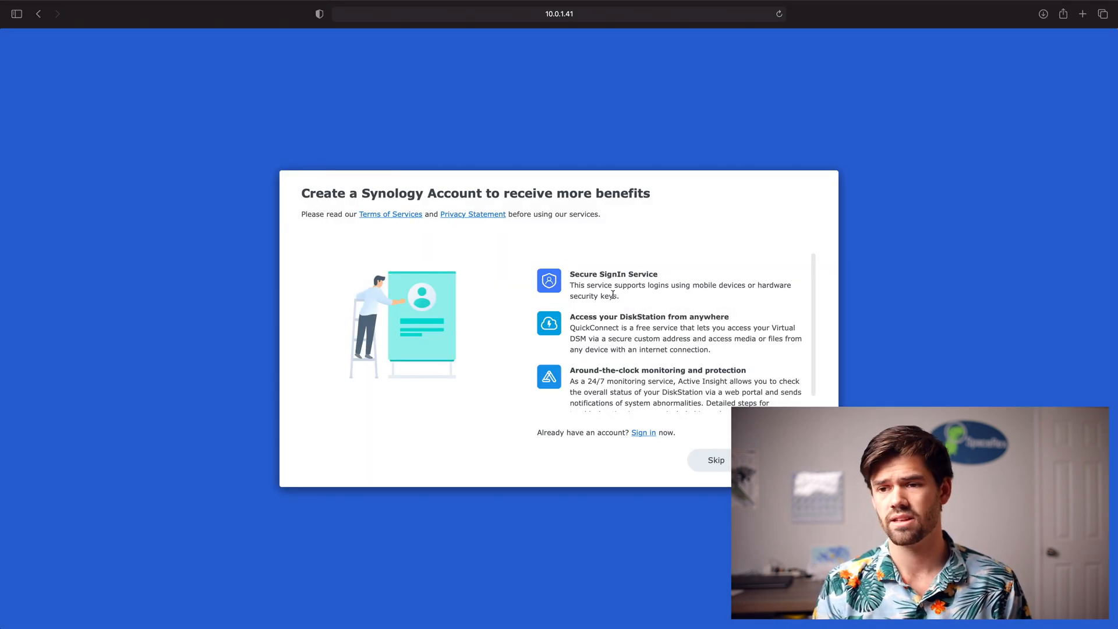
pyautogui.moveTo(518, 469)
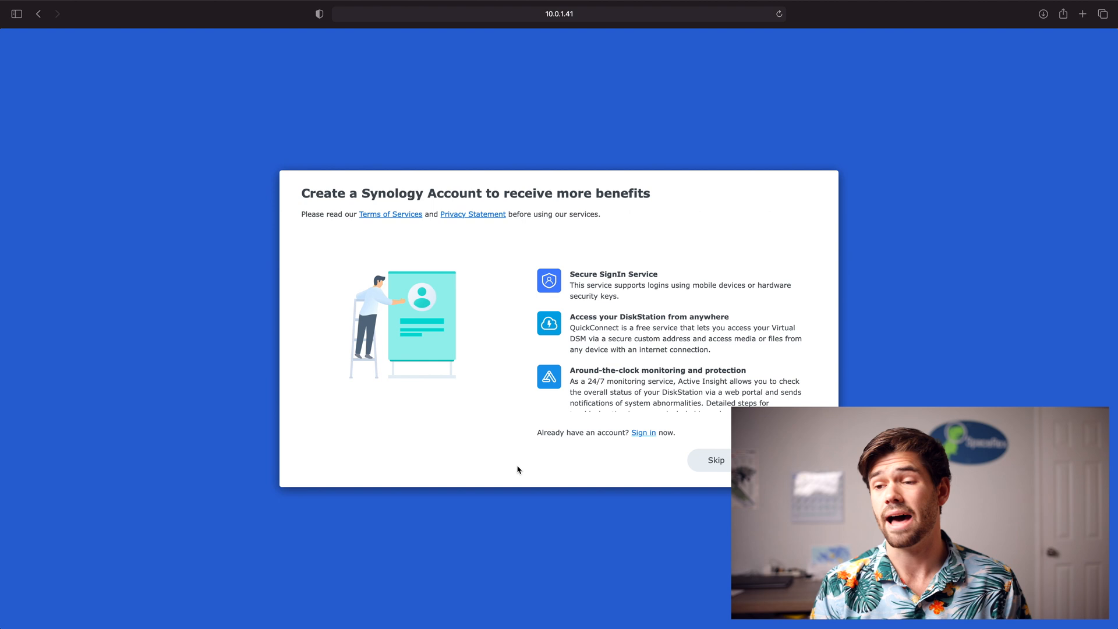
pyautogui.moveTo(604, 484)
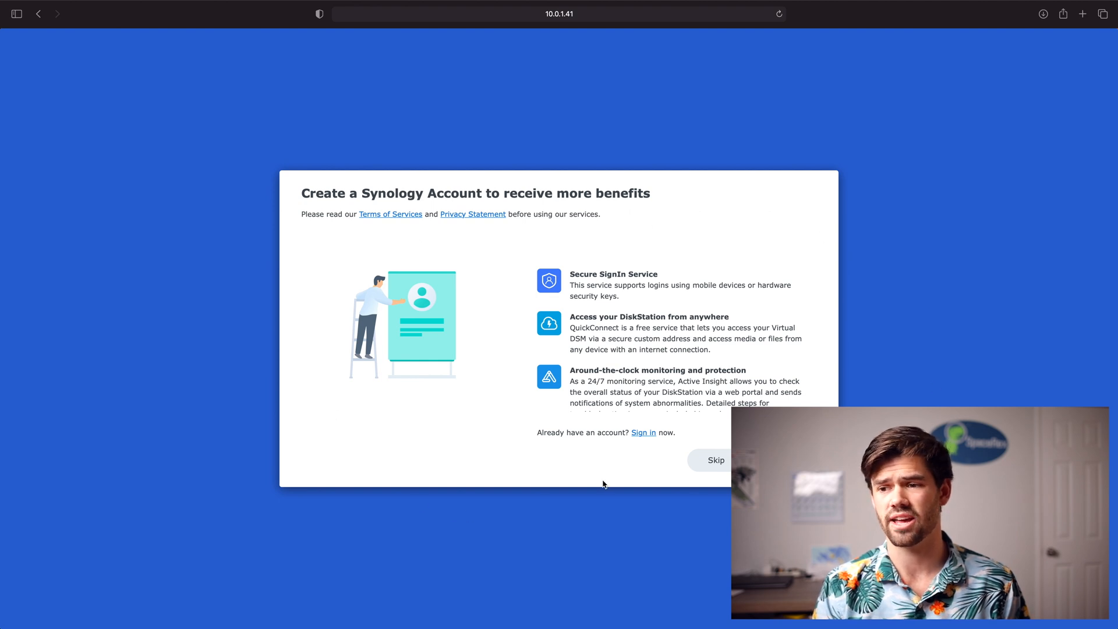
pyautogui.moveTo(657, 433)
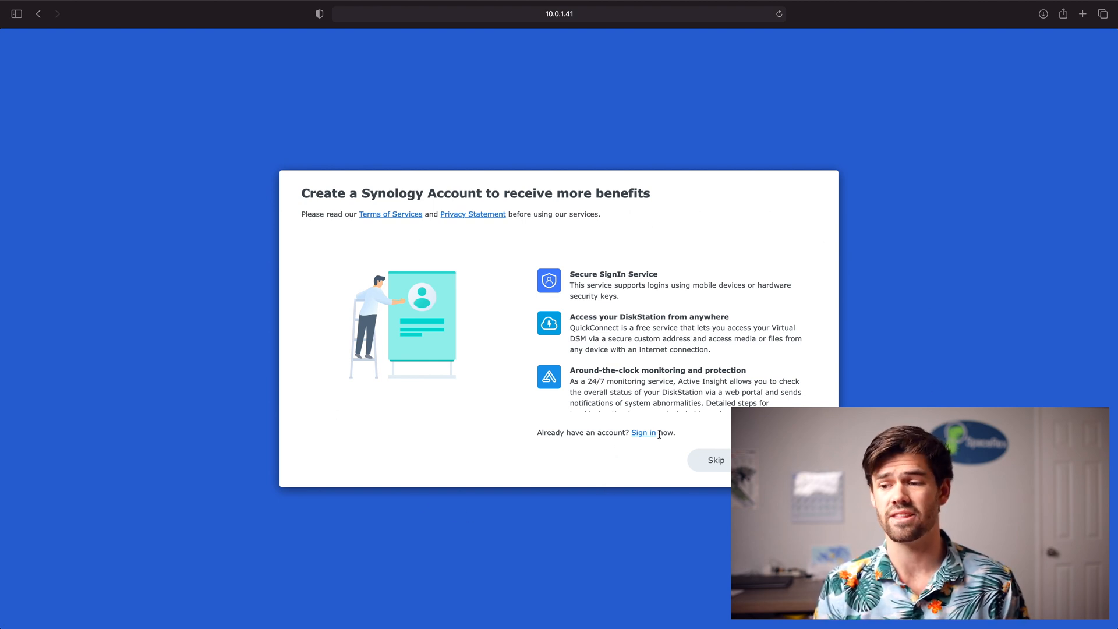
# Skip the Synology Account sign-up and enable regular configuration backups to Synology Account.
pyautogui.click(643, 432)
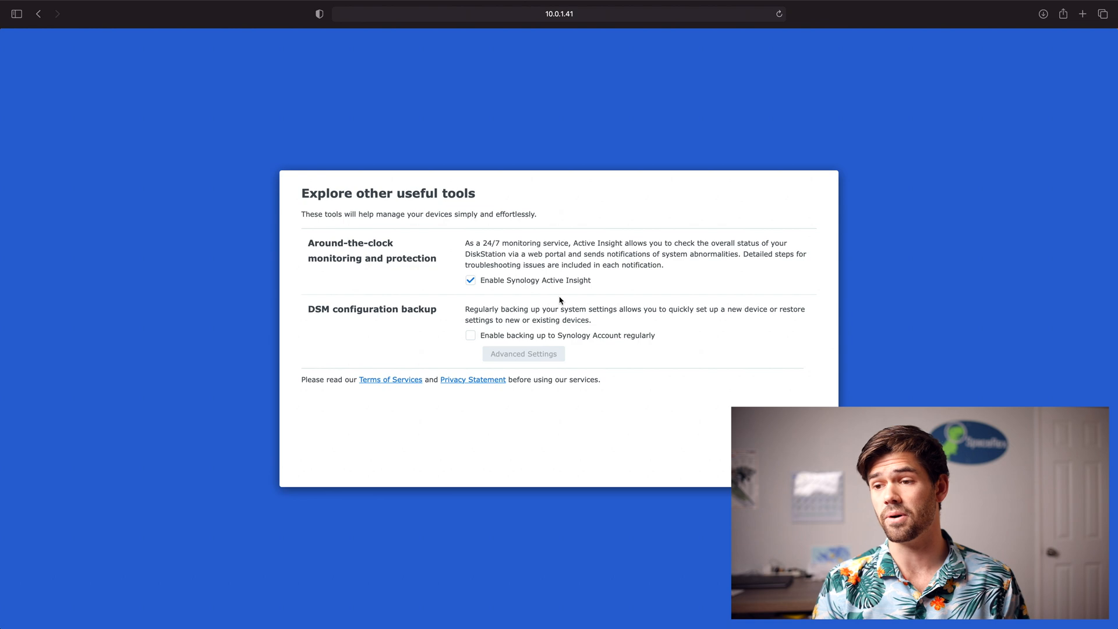
pyautogui.click(470, 335)
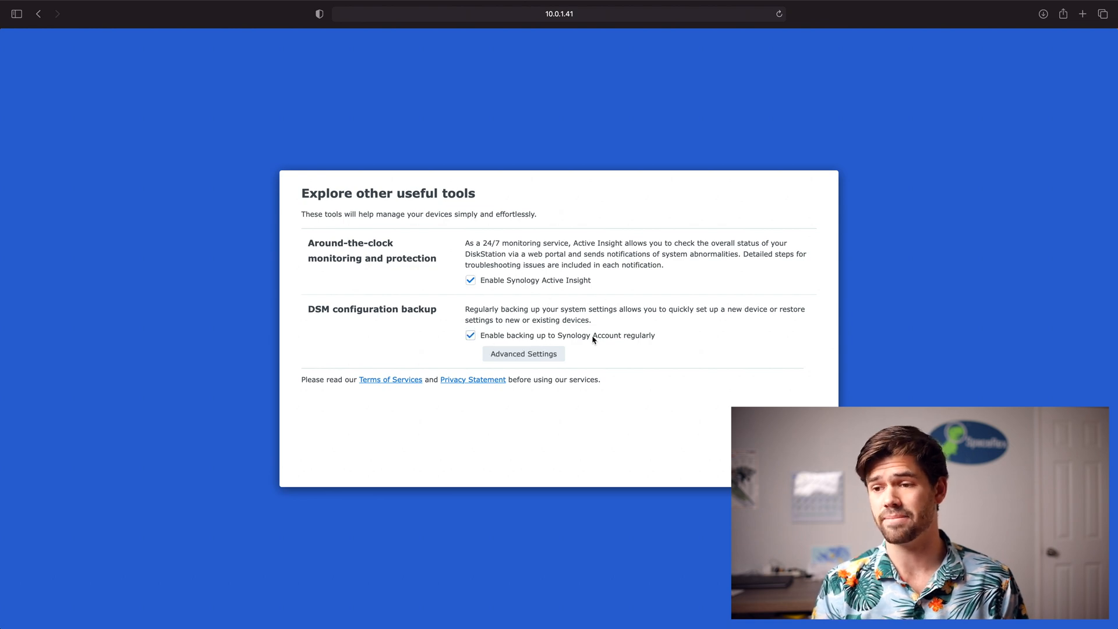
pyautogui.moveTo(529, 408)
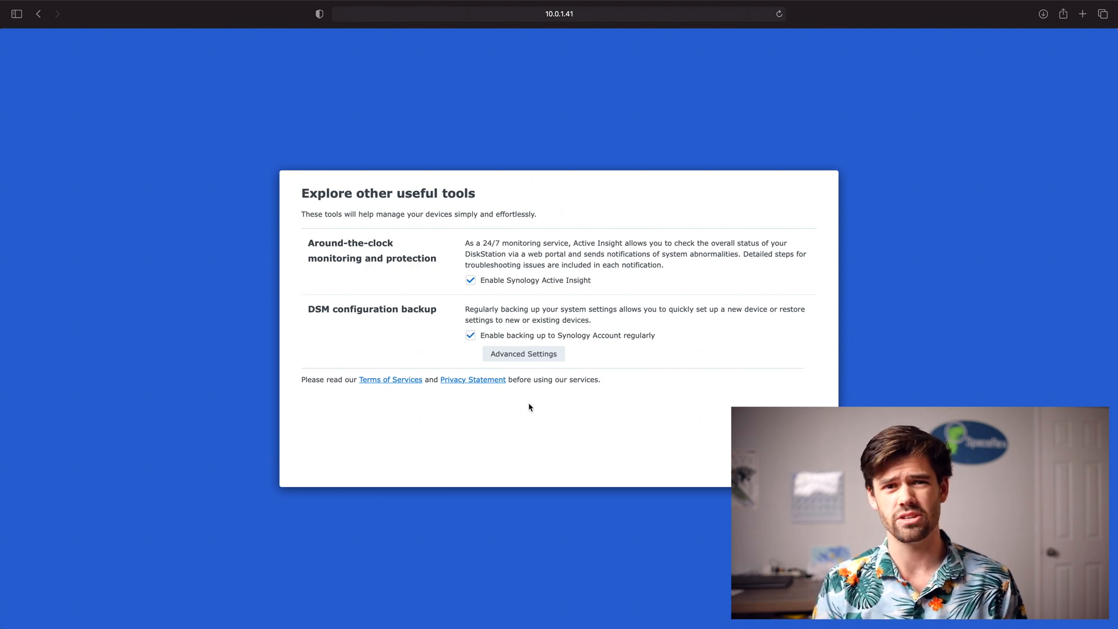
pyautogui.moveTo(639, 438)
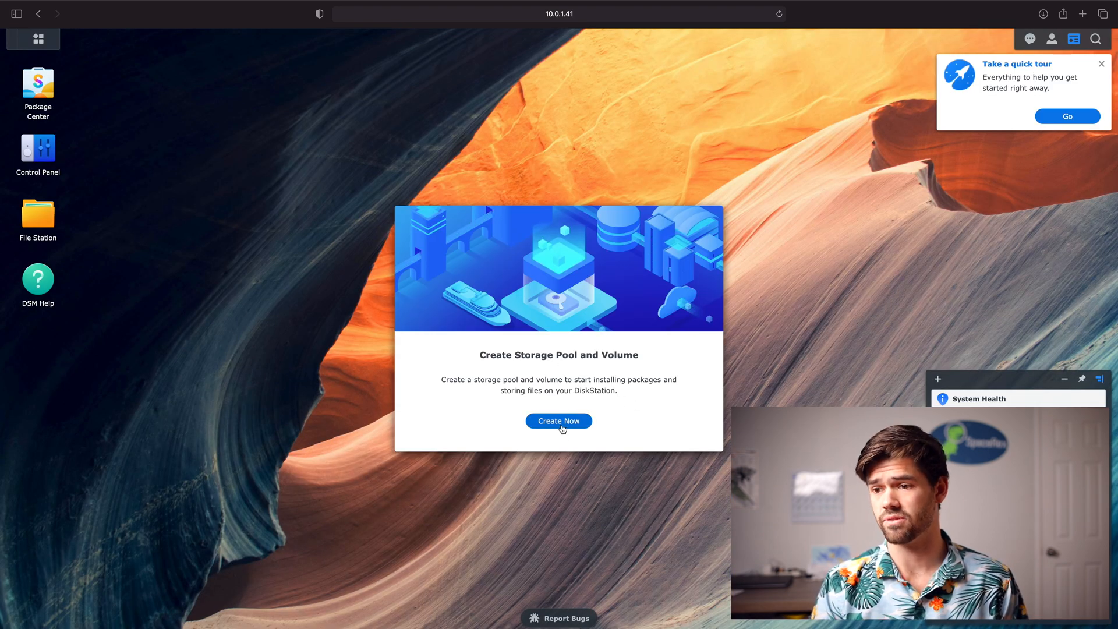
pyautogui.moveTo(482, 355)
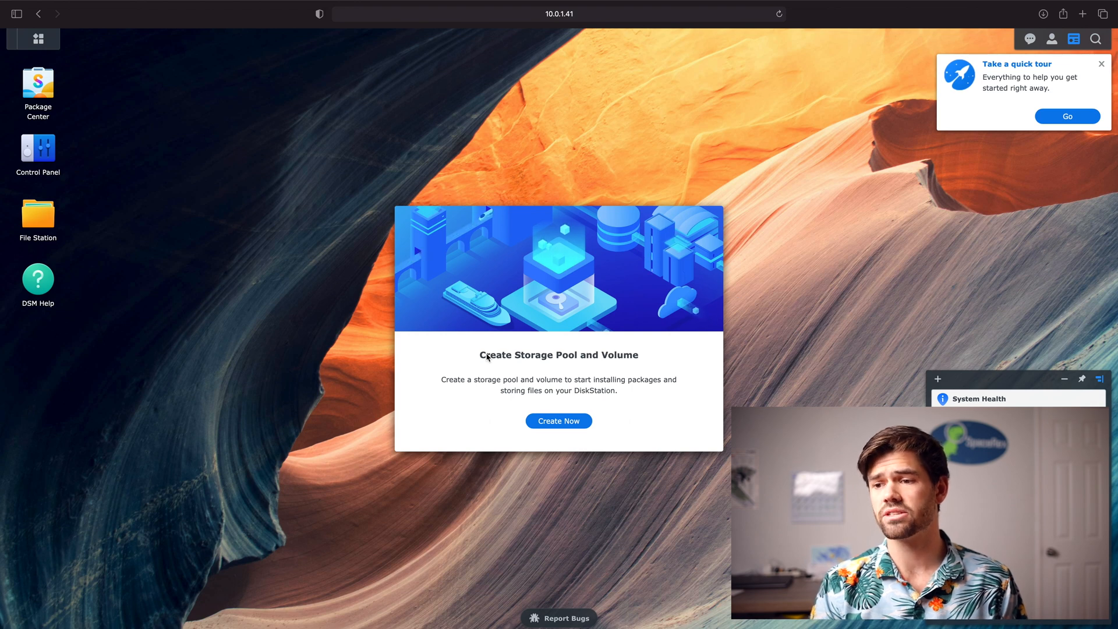
pyautogui.moveTo(583, 363)
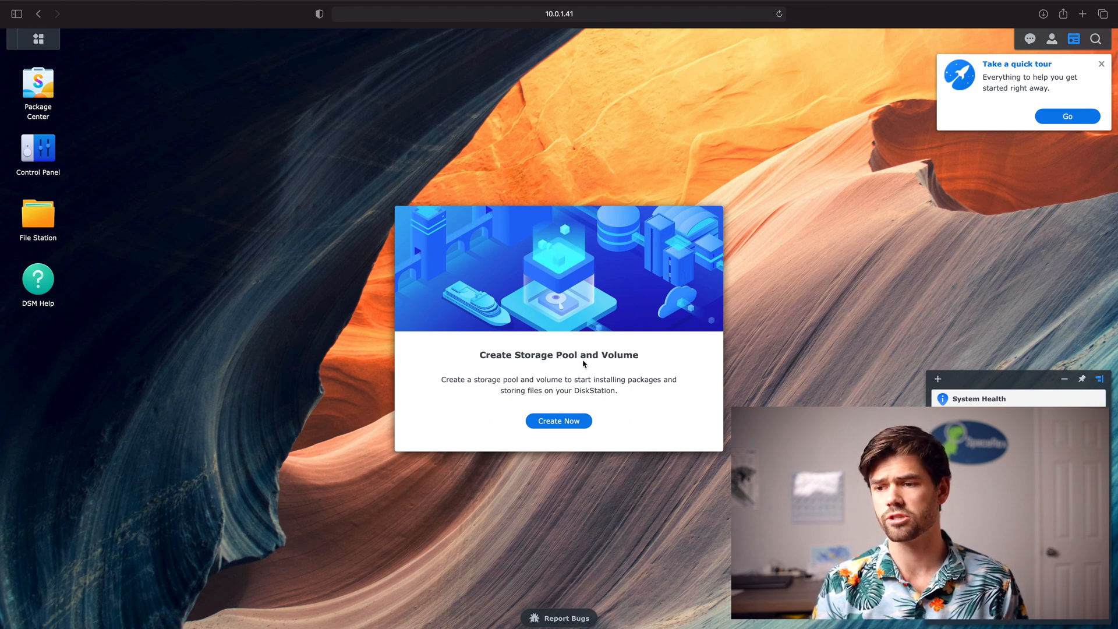
pyautogui.moveTo(556, 450)
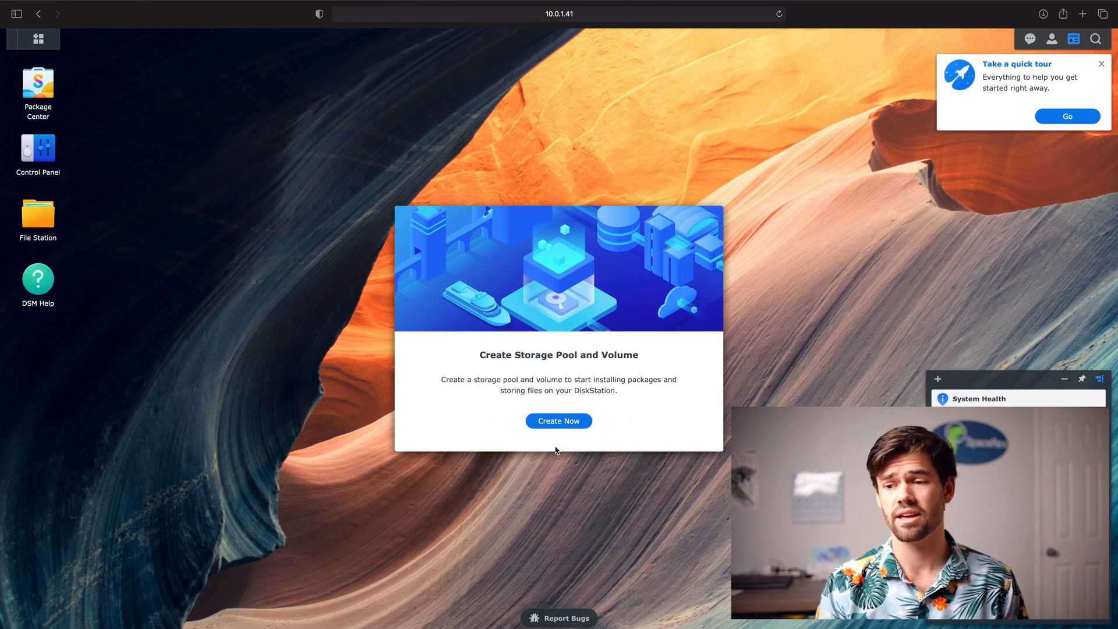
pyautogui.moveTo(601, 332)
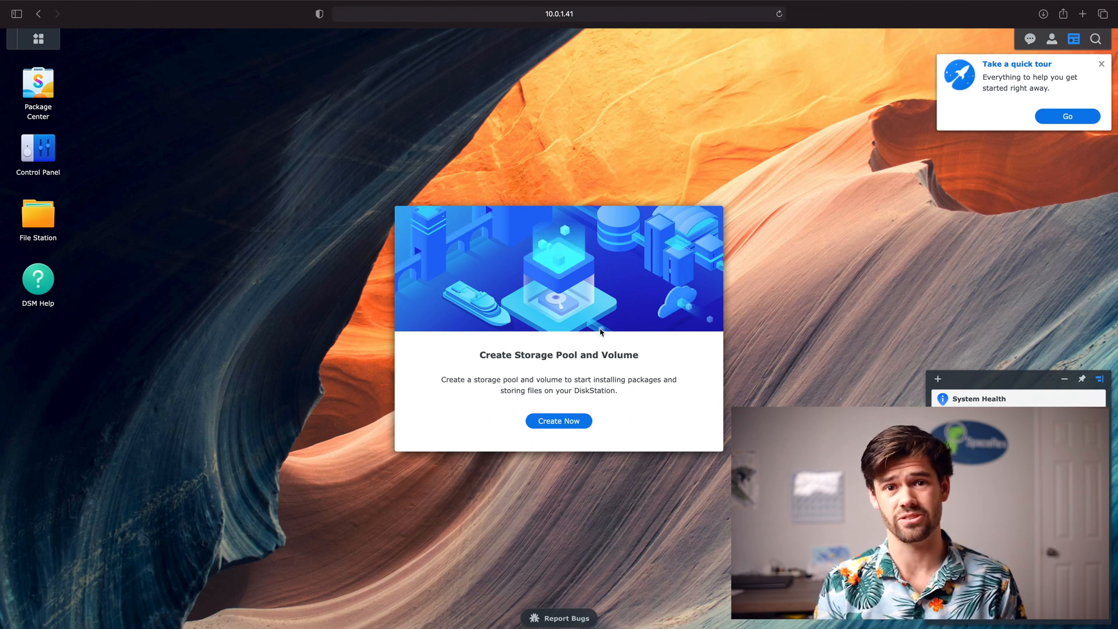
pyautogui.moveTo(490, 417)
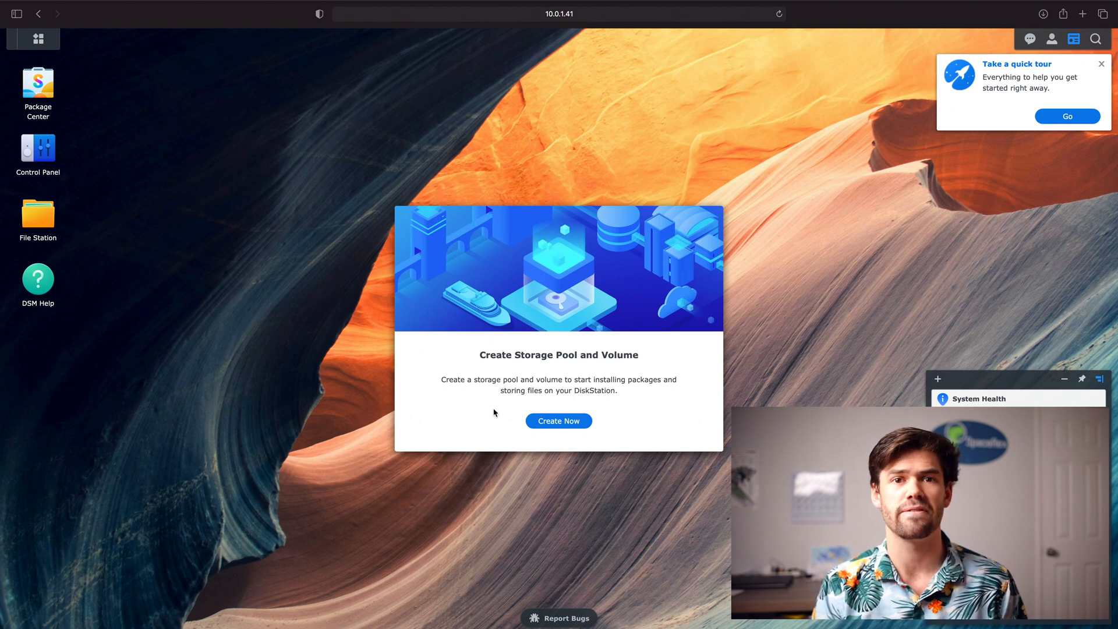
pyautogui.moveTo(610, 430)
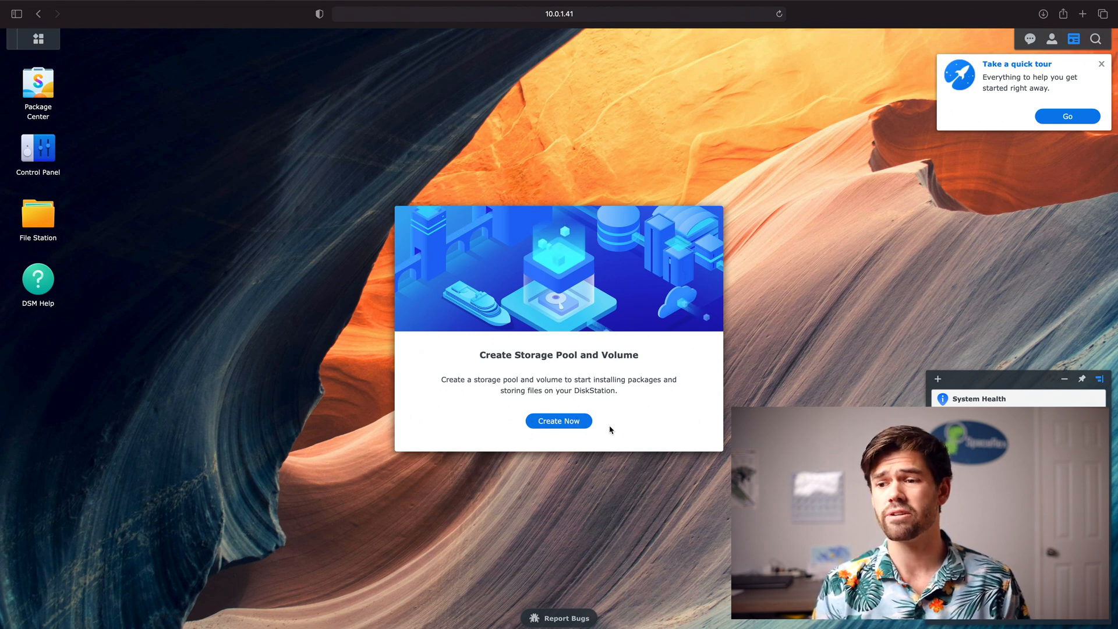
pyautogui.moveTo(558, 421)
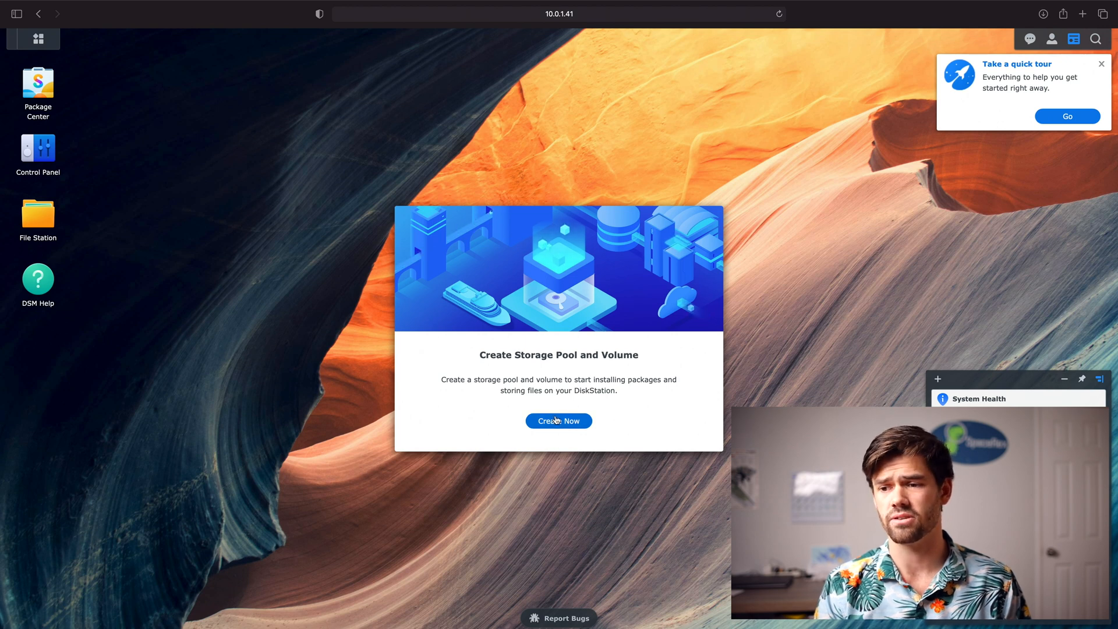
# Open Storage Manager's Storage page and start the storage pool creation wizard.
pyautogui.click(558, 420)
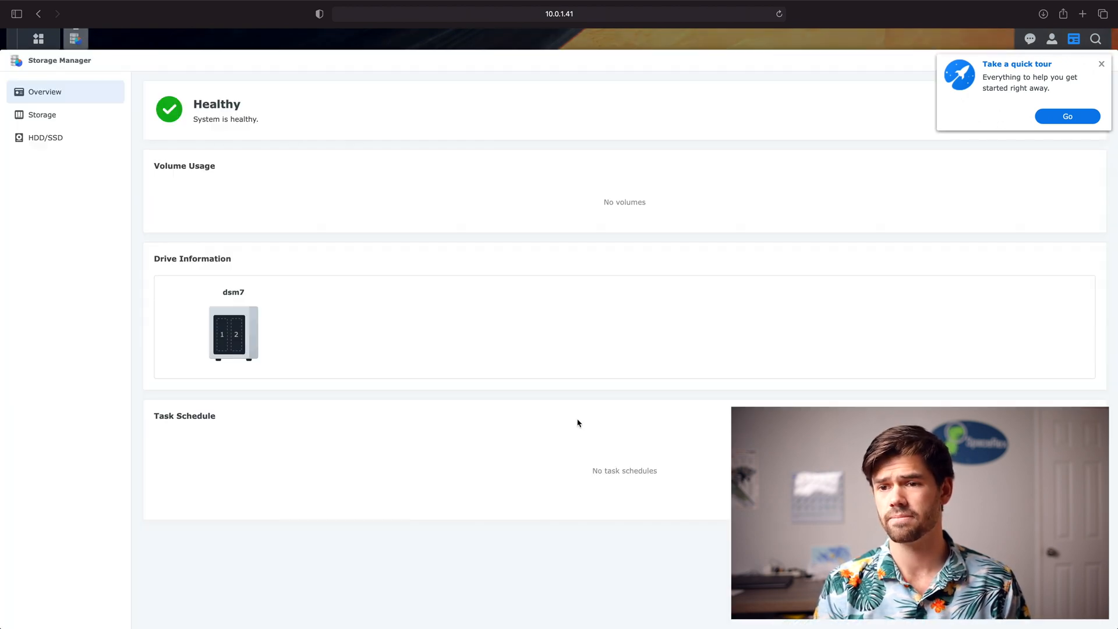
pyautogui.click(42, 114)
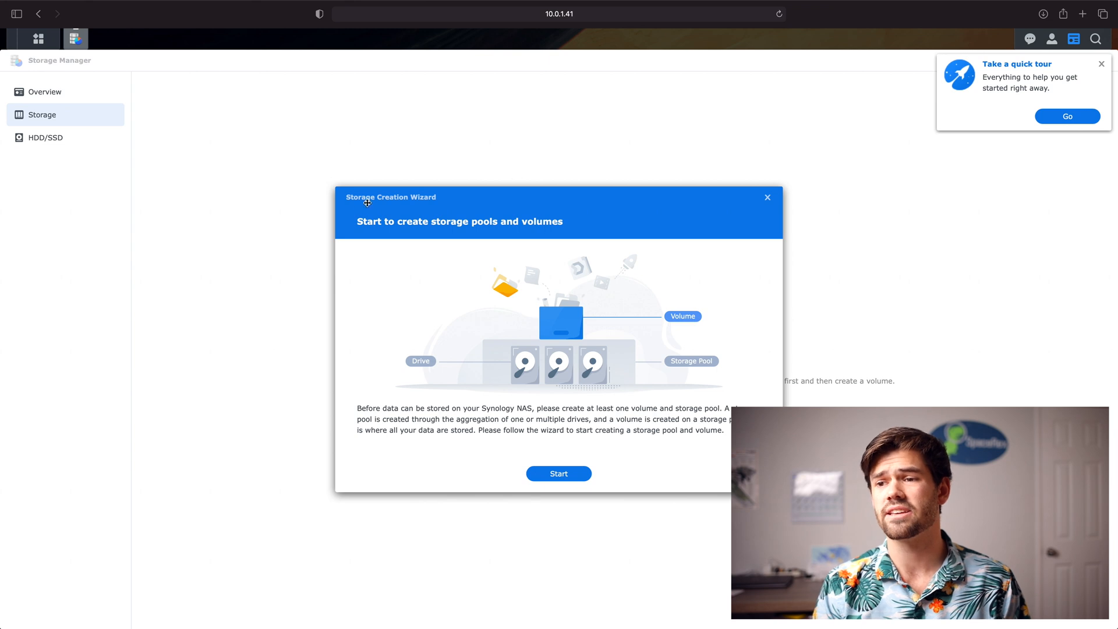
pyautogui.moveTo(552, 239)
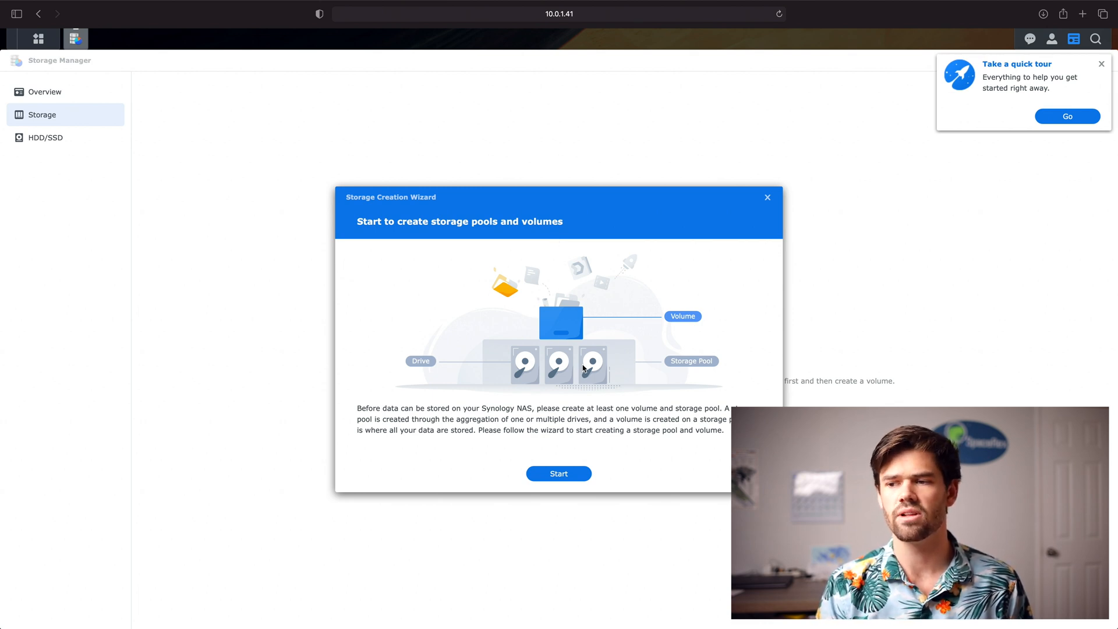
pyautogui.moveTo(558, 473)
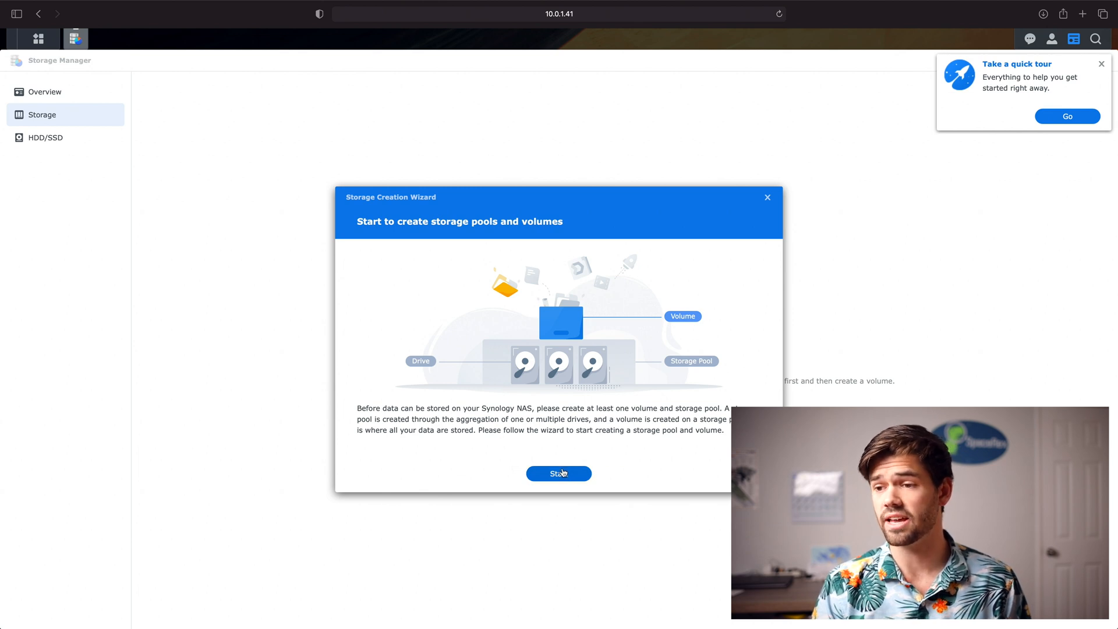
pyautogui.click(558, 473)
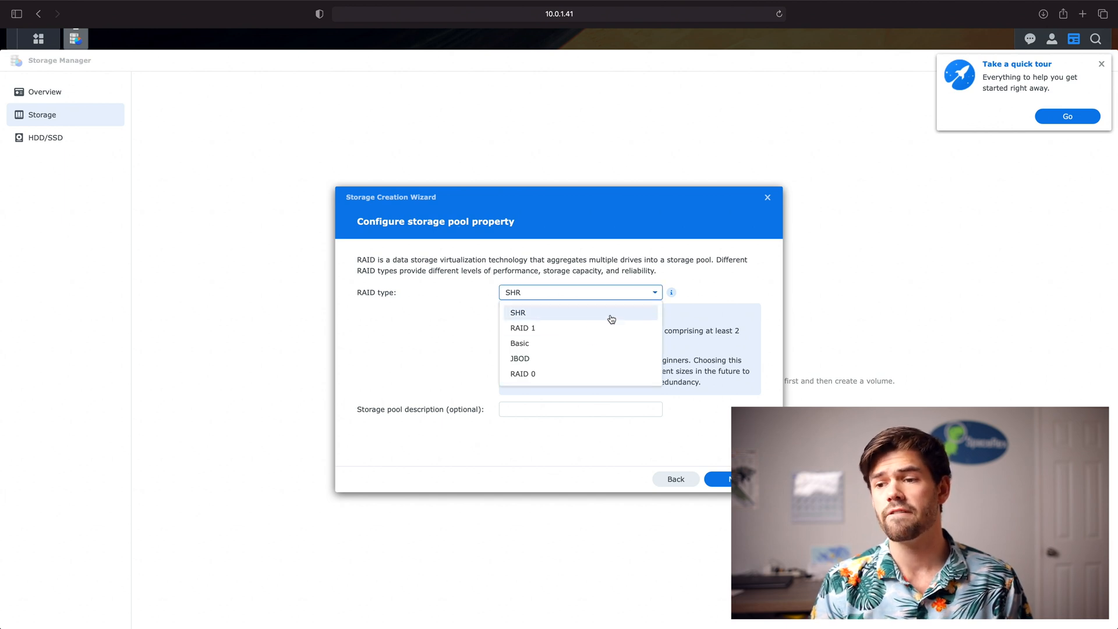
pyautogui.moveTo(551, 347)
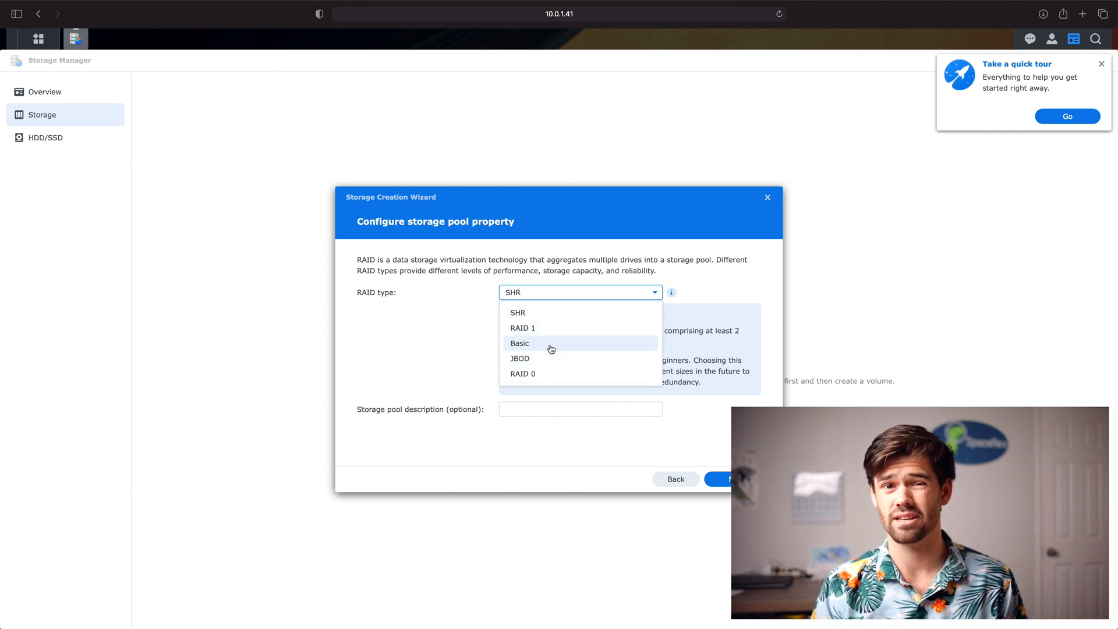
# Set the storage pool to RAID type Basic with description 'Main'.
pyautogui.click(519, 343)
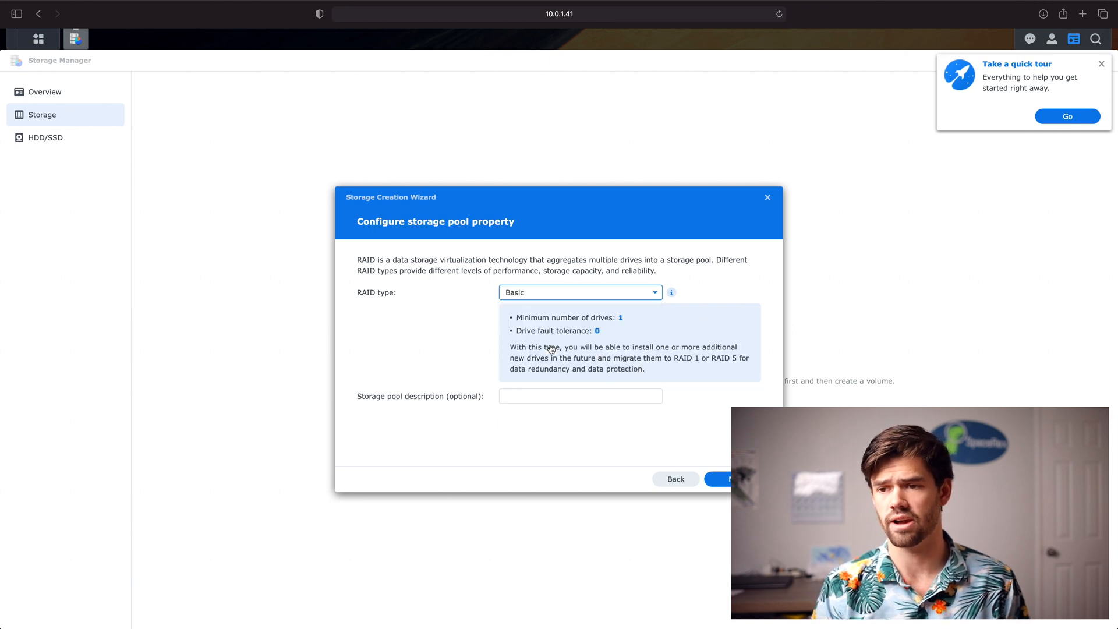
pyautogui.write('Main')
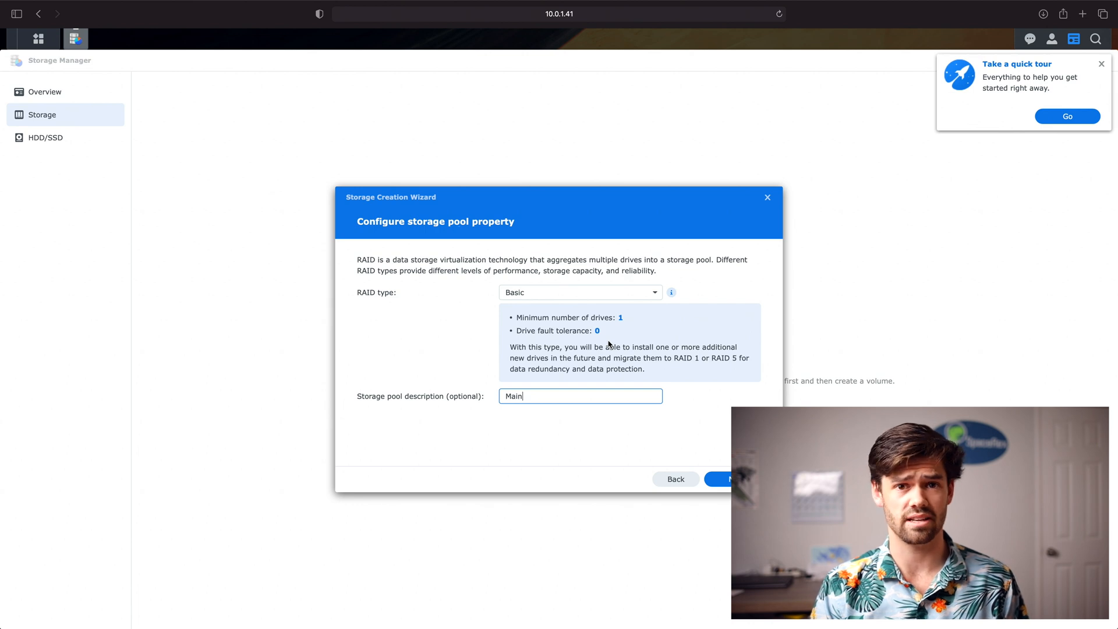
pyautogui.moveTo(610, 333)
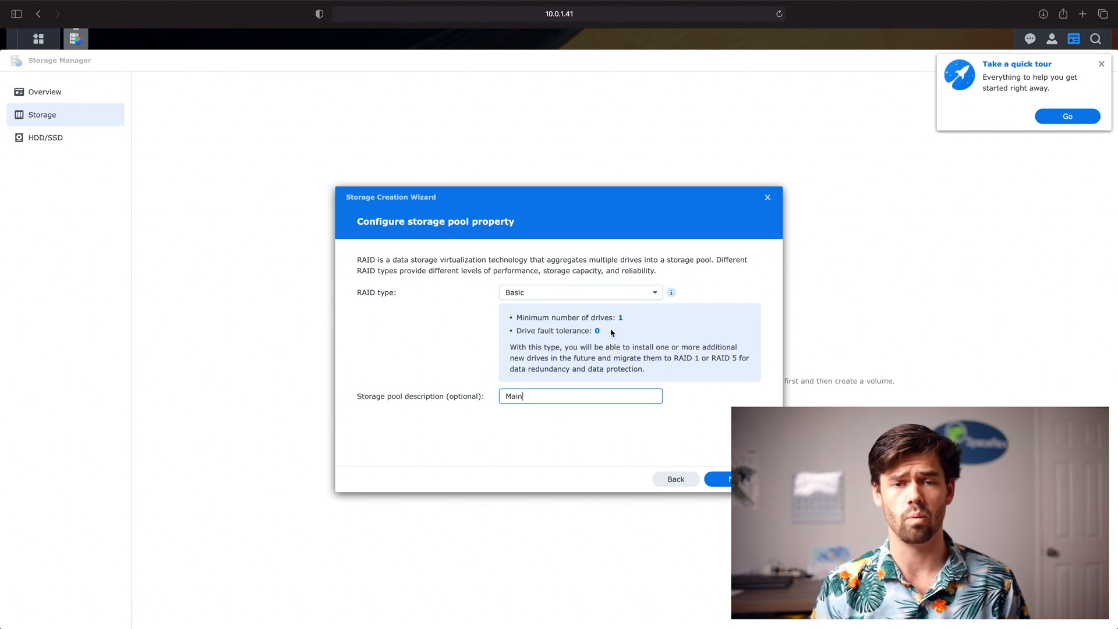
pyautogui.moveTo(627, 330)
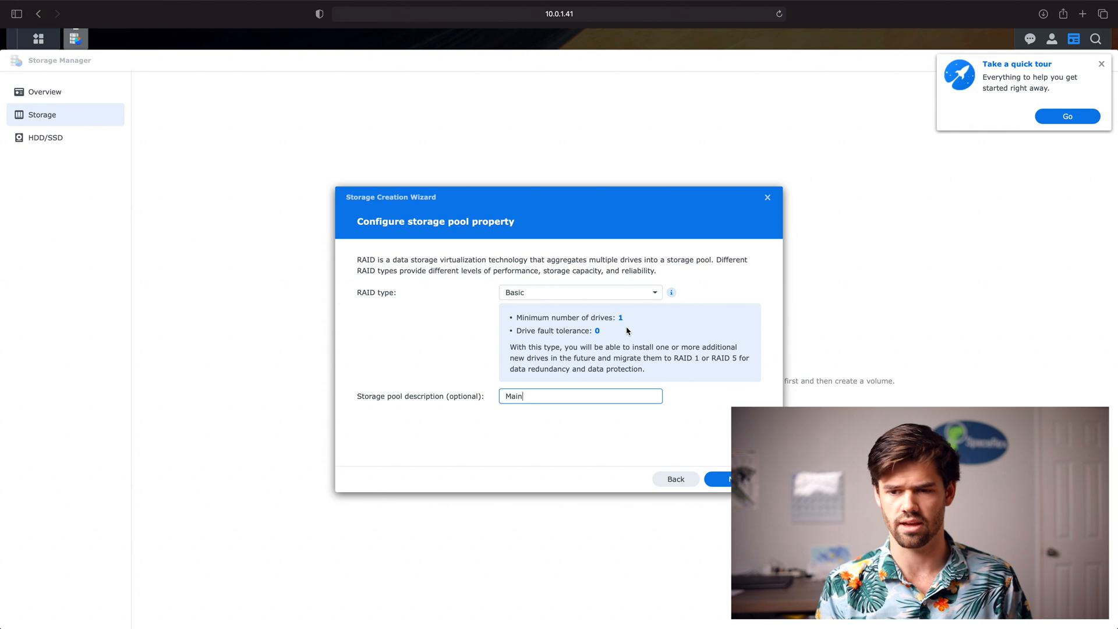
pyautogui.click(727, 479)
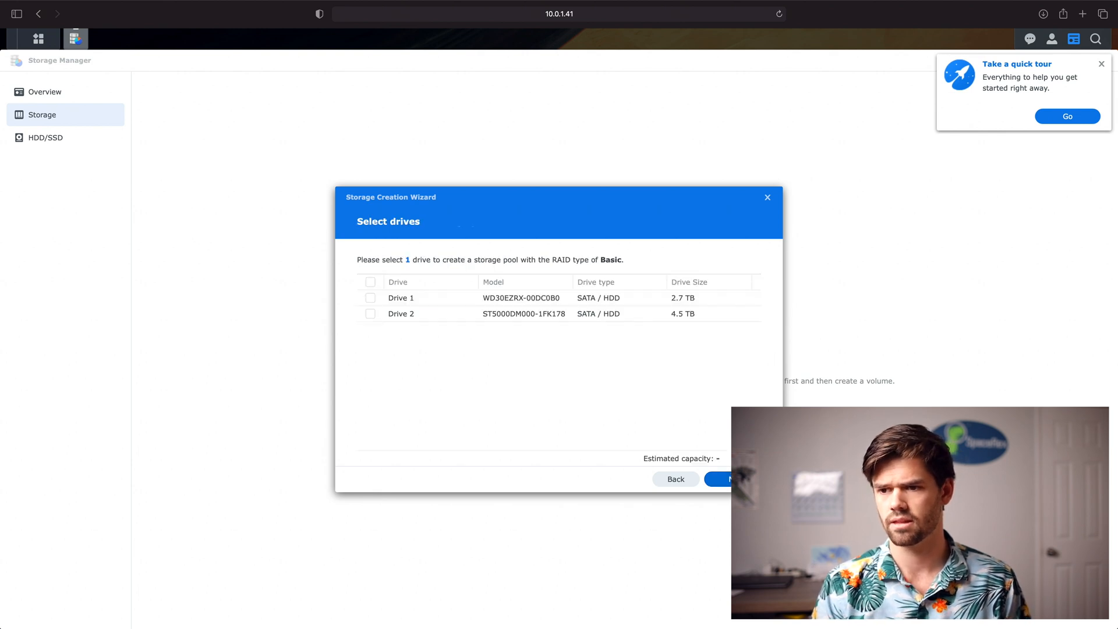
# Select Drive 1 for the pool and accept the old-data and compatibility warnings.
pyautogui.click(371, 298)
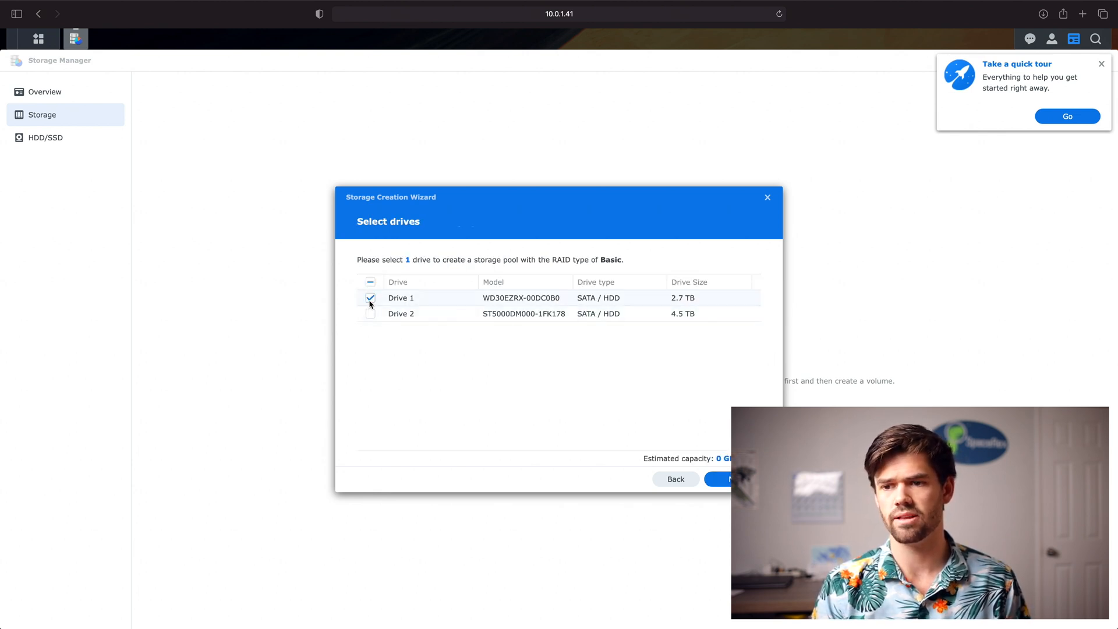
pyautogui.click(371, 297)
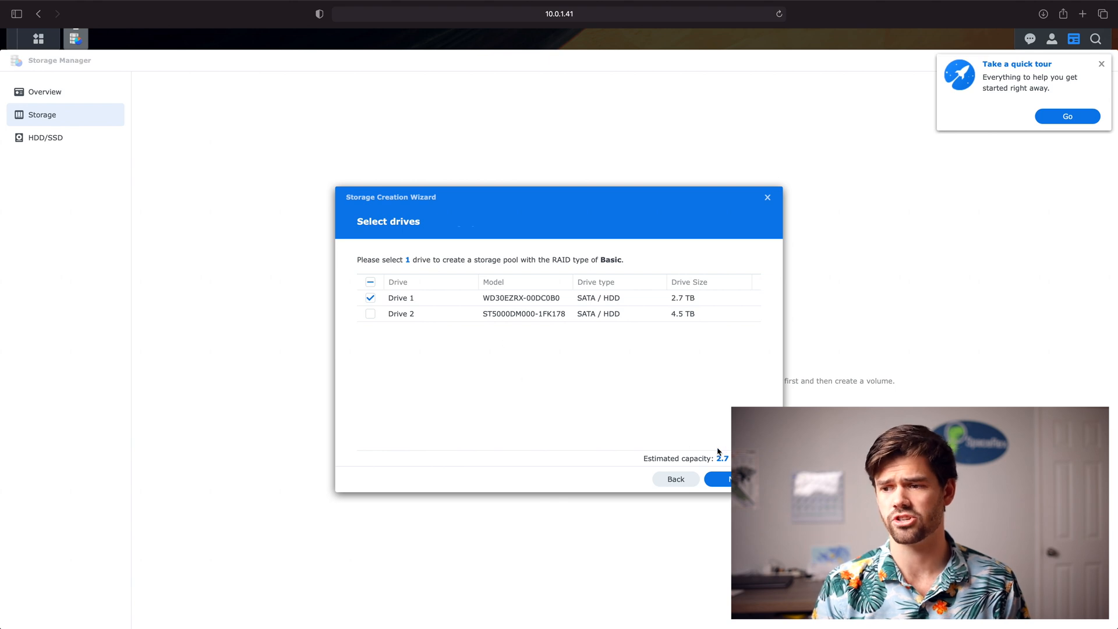
pyautogui.click(719, 478)
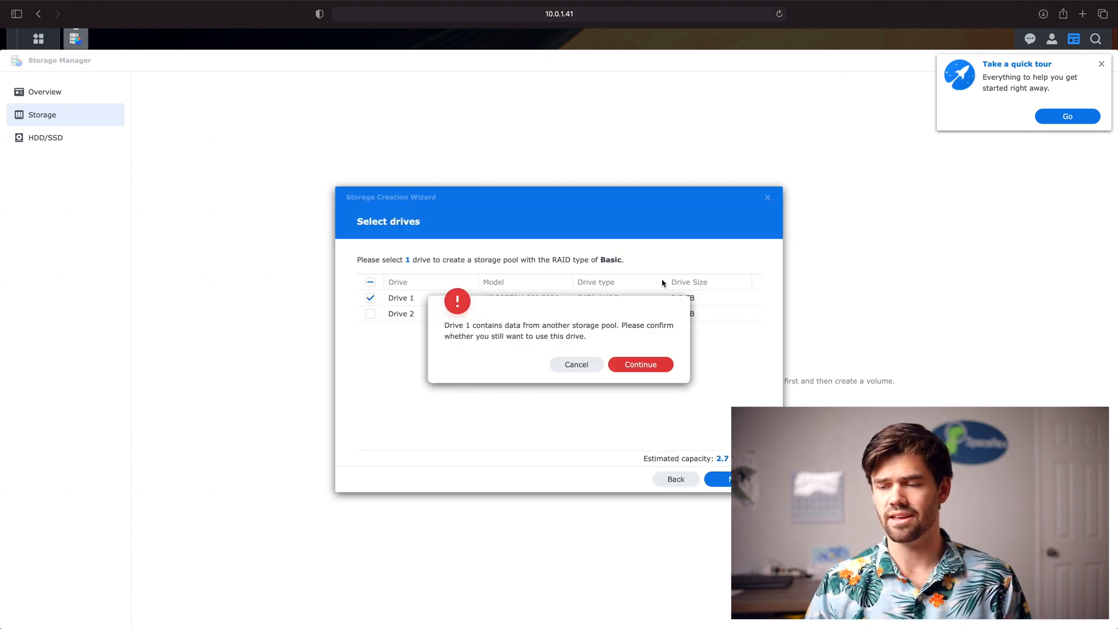
pyautogui.moveTo(527, 287)
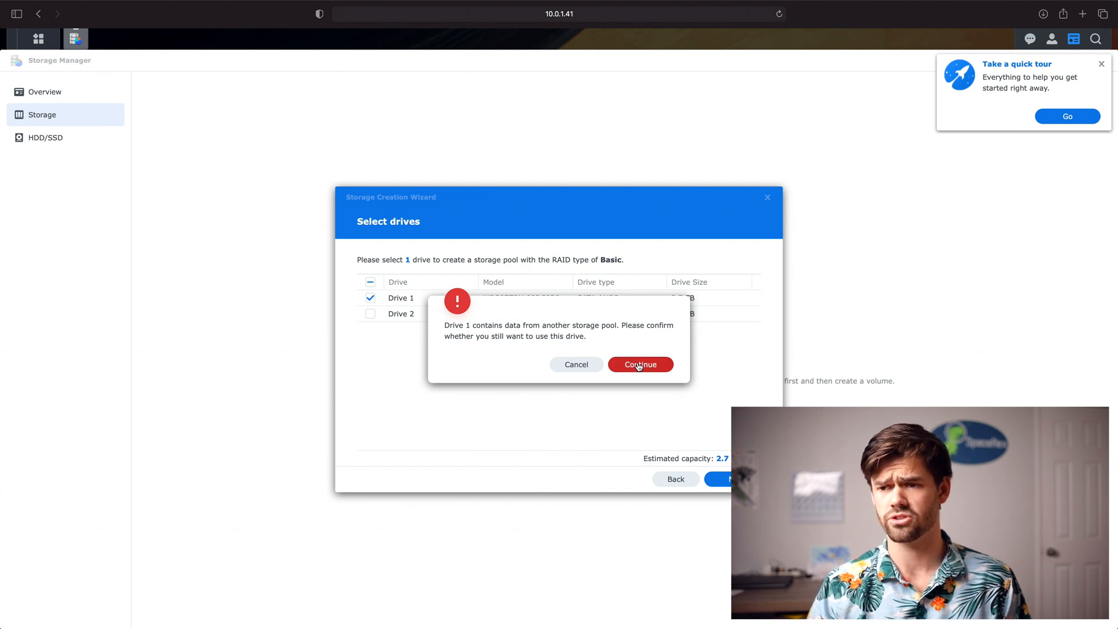
pyautogui.click(640, 365)
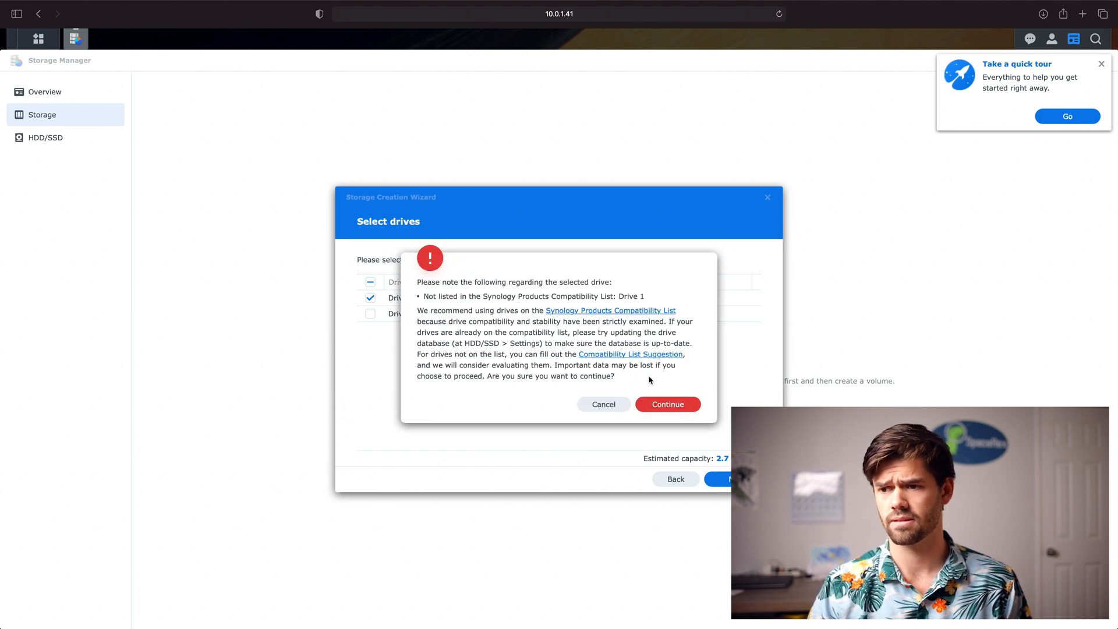
pyautogui.click(667, 405)
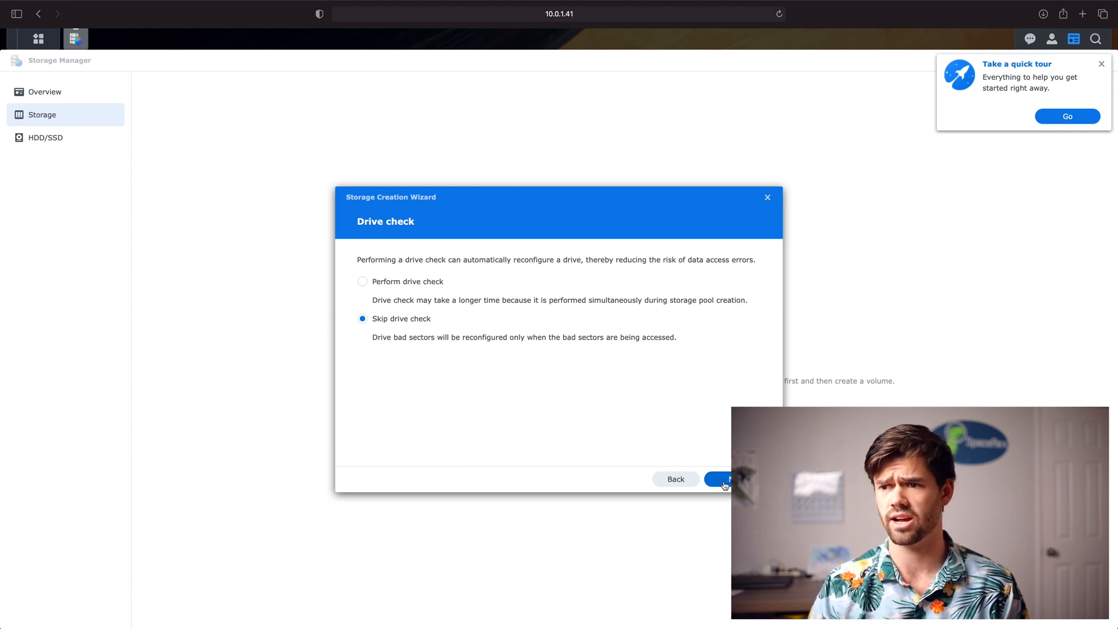
# Skip the drive check, allocate the full 2789 GB as a Btrfs volume, apply, and accept the erase warning.
pyautogui.click(723, 478)
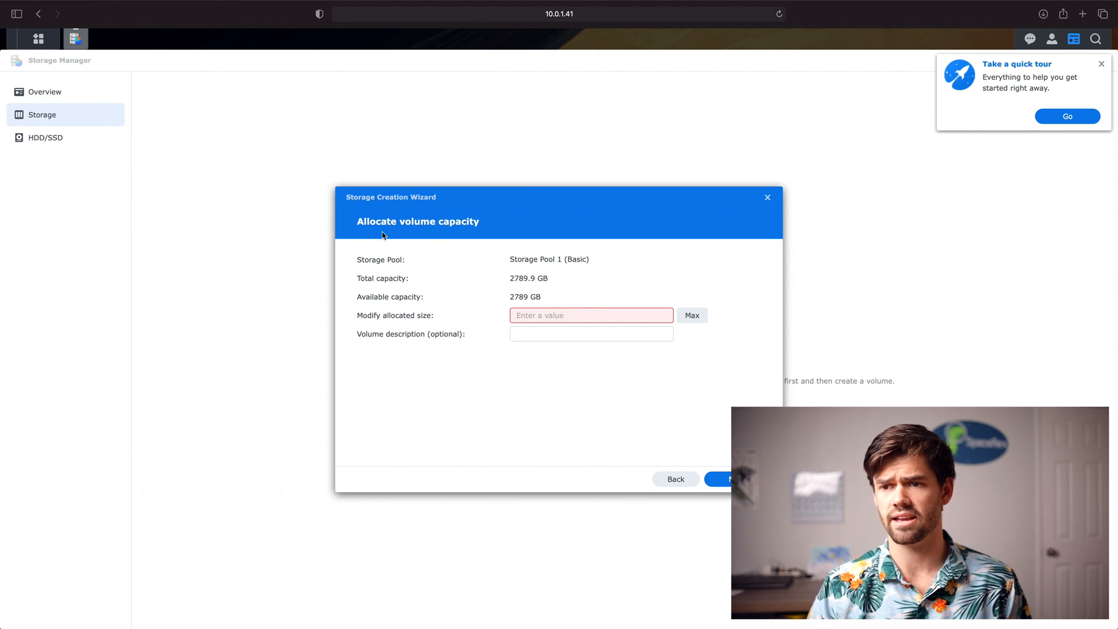
pyautogui.moveTo(690, 316)
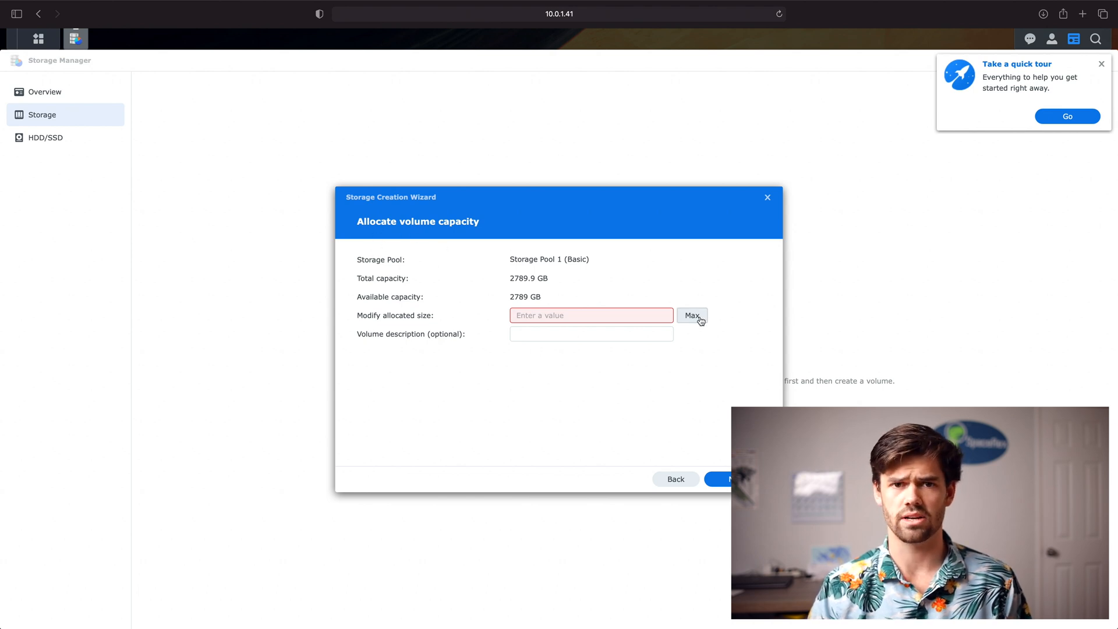
pyautogui.click(691, 315)
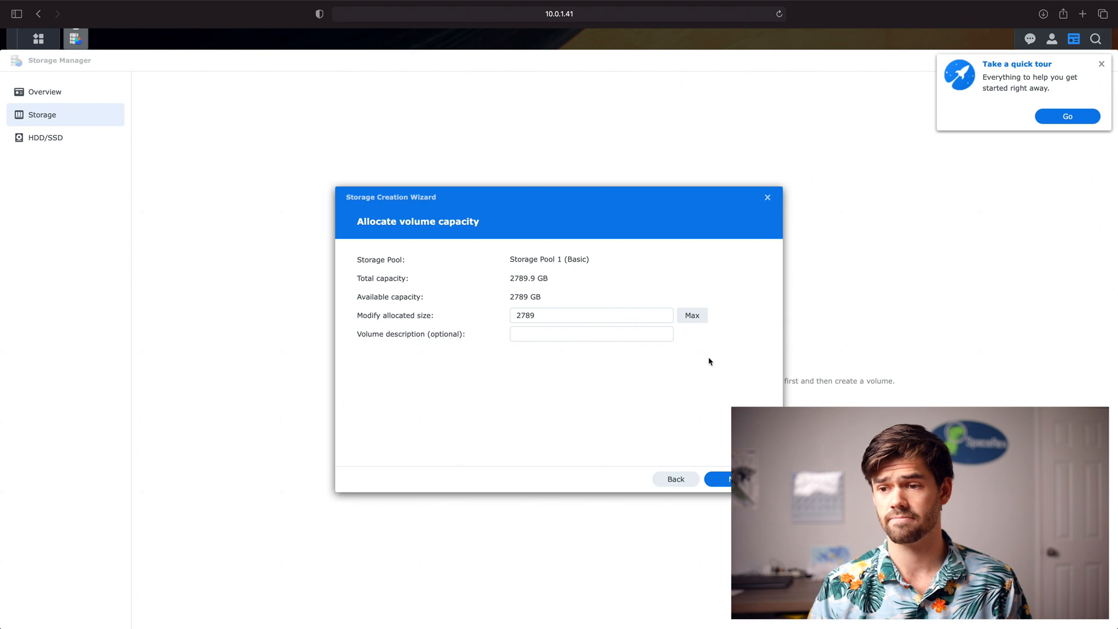
pyautogui.click(724, 479)
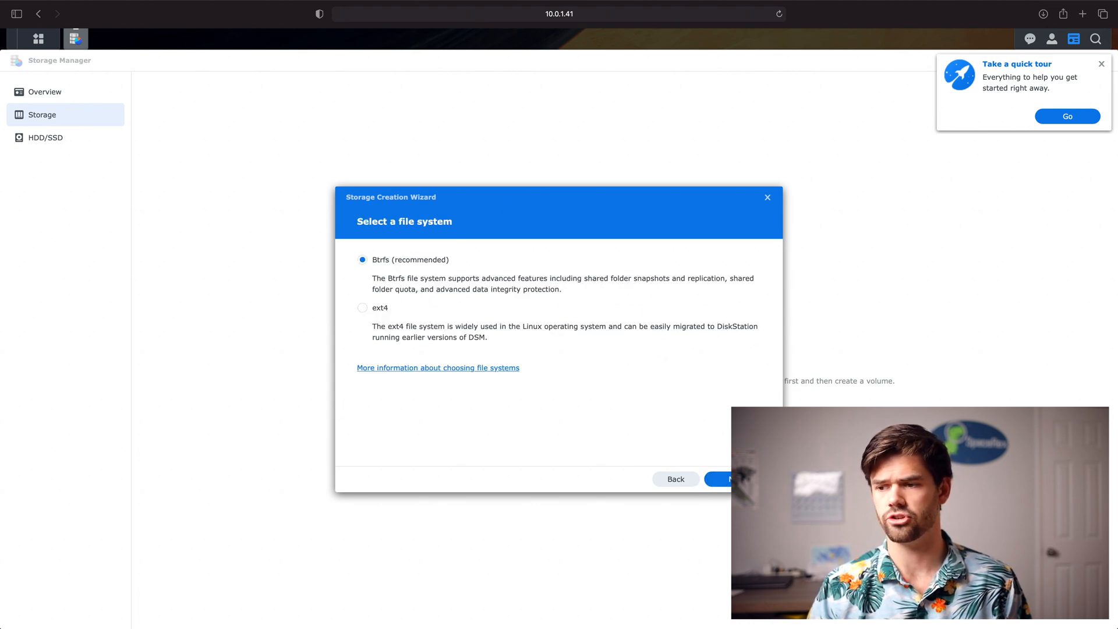
pyautogui.click(723, 479)
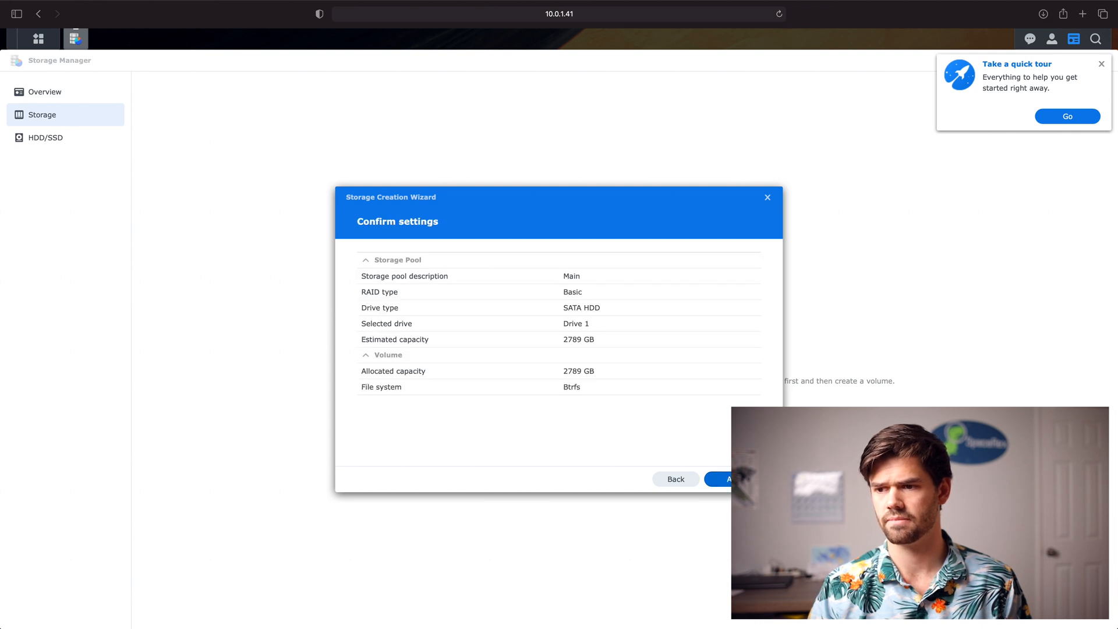
pyautogui.click(726, 479)
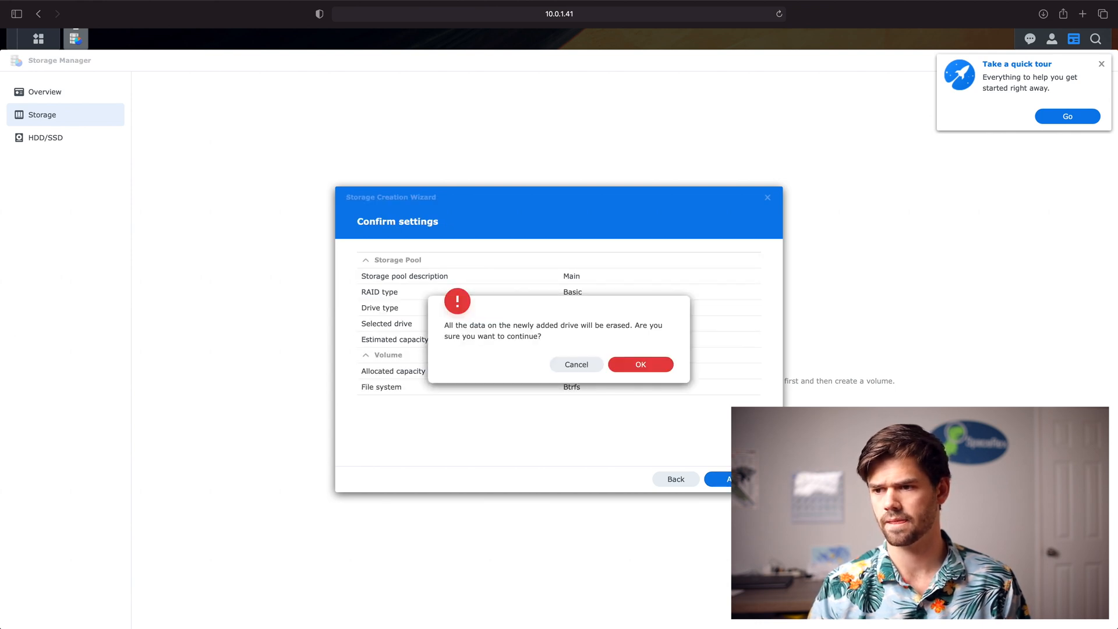
pyautogui.click(639, 365)
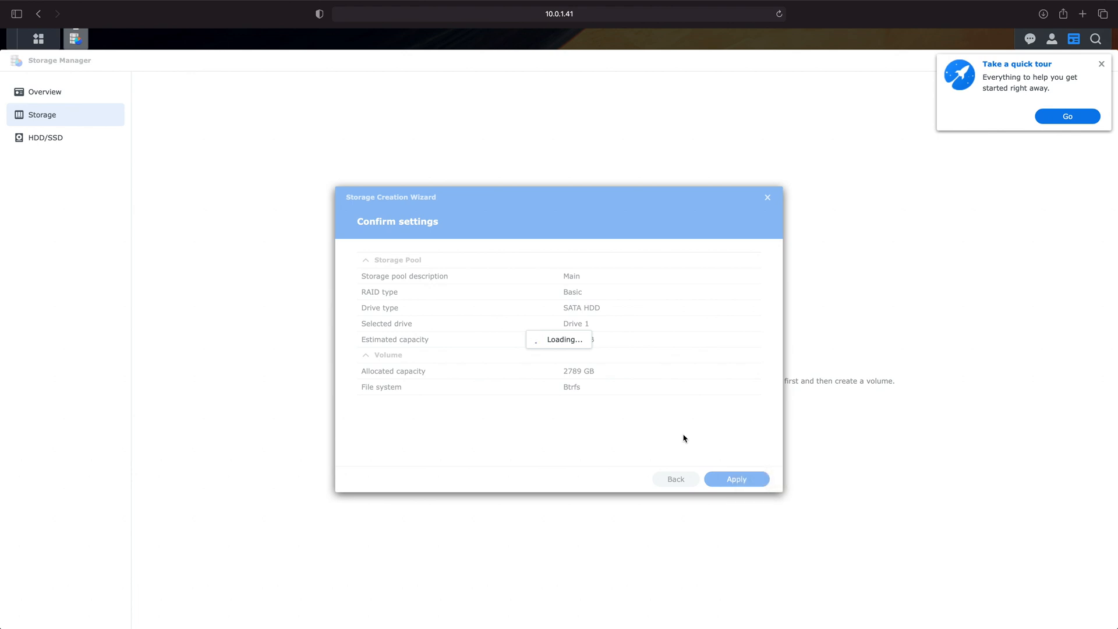
# Dismiss the settings-recovery and quick-tour prompts and close Storage Manager to show the desktop.
pyautogui.click(736, 479)
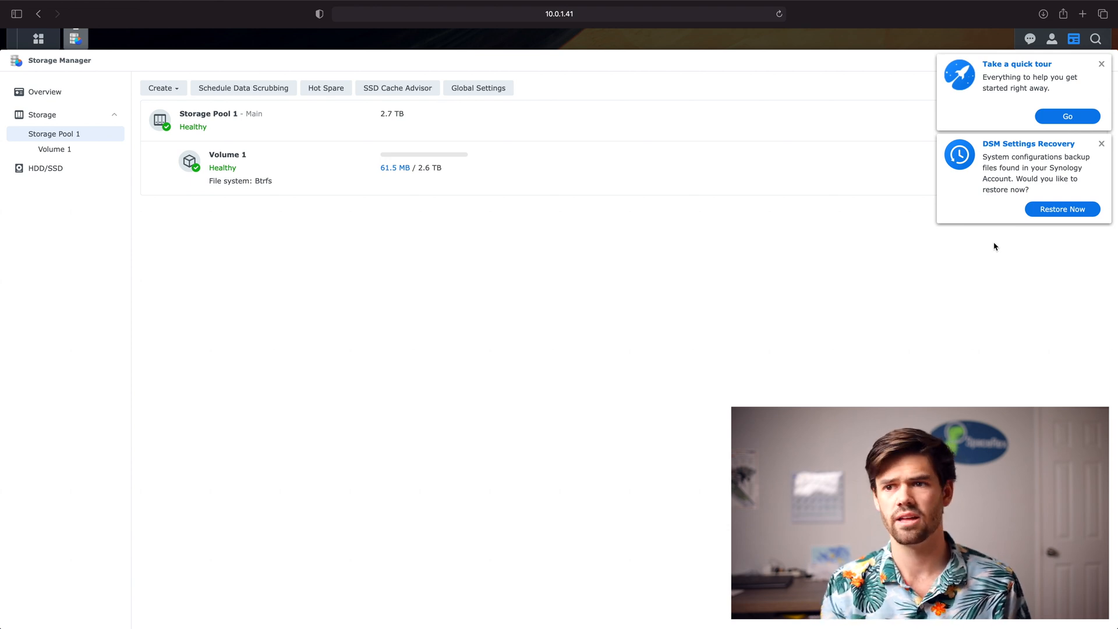
pyautogui.moveTo(956, 209)
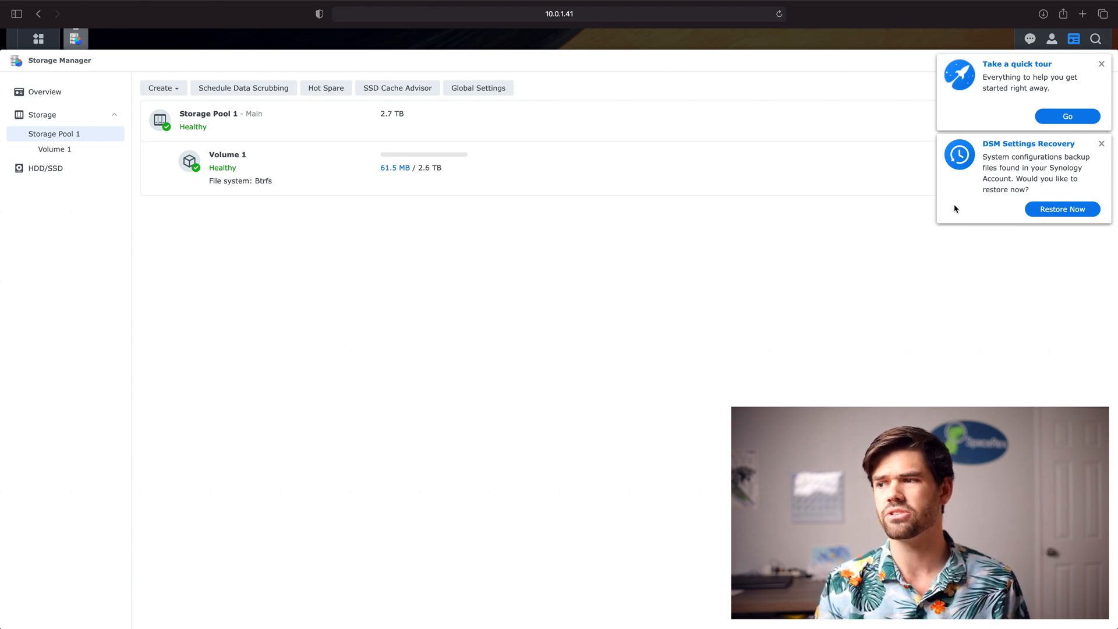
pyautogui.moveTo(994, 160)
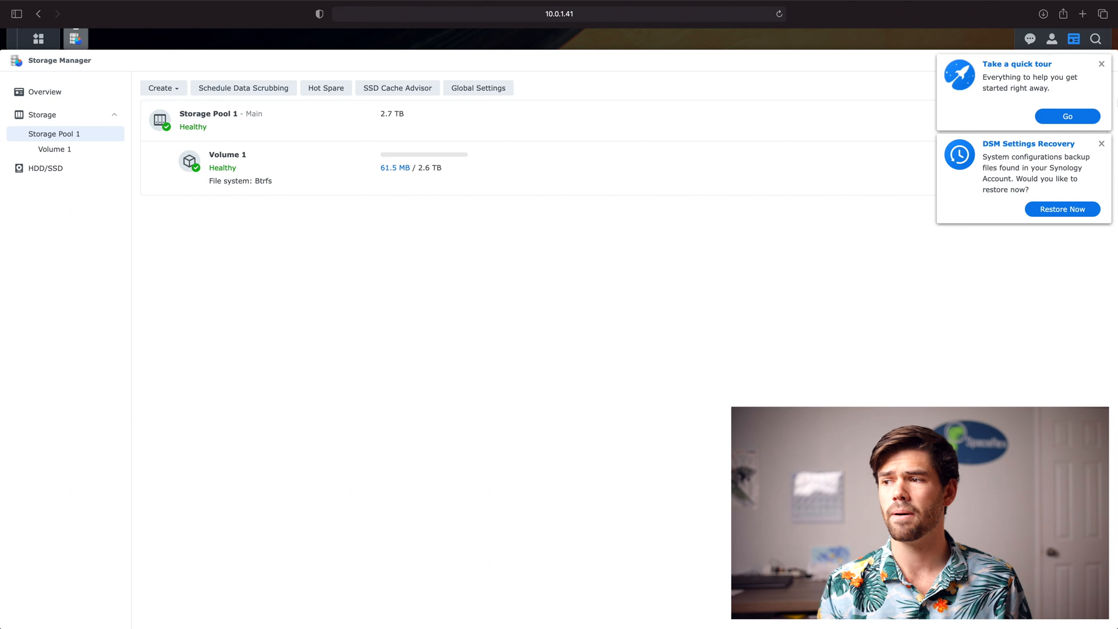
pyautogui.click(1101, 144)
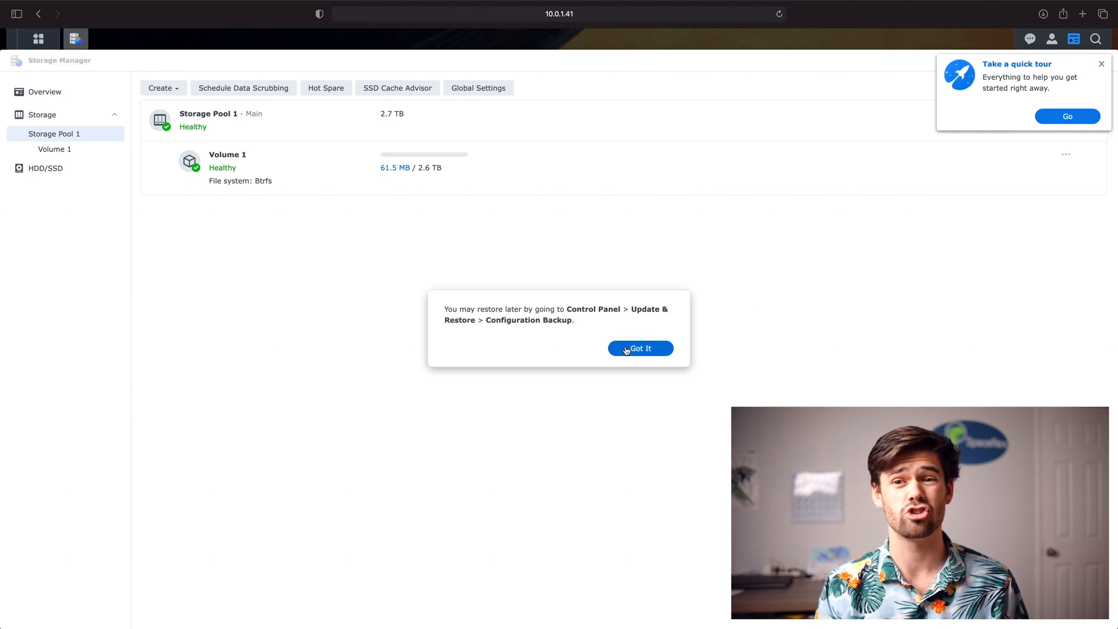
pyautogui.click(639, 348)
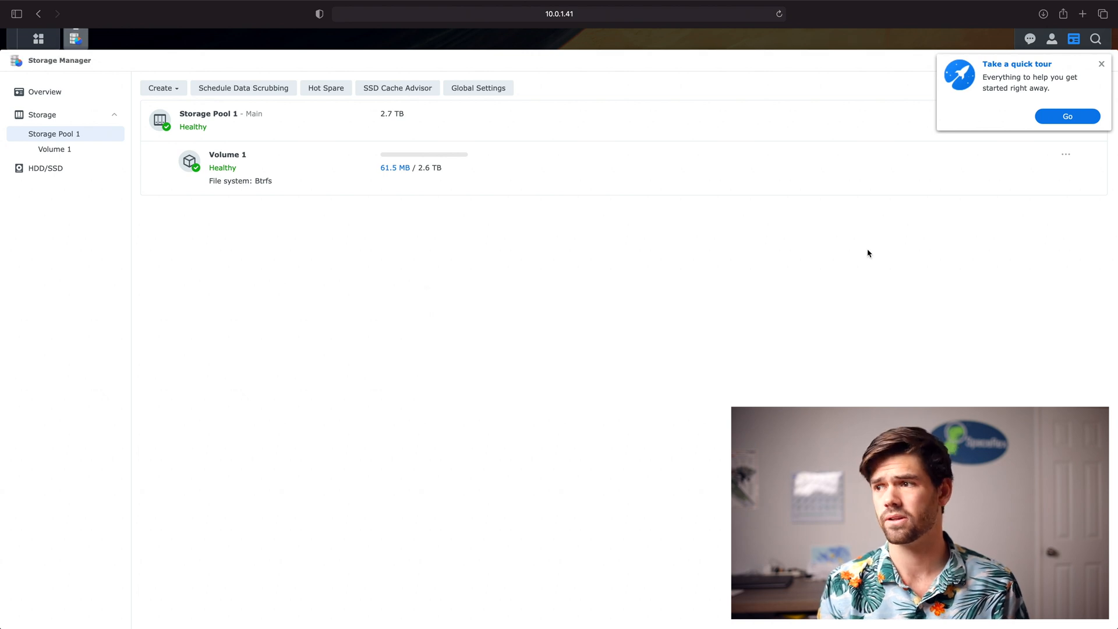
pyautogui.click(1101, 64)
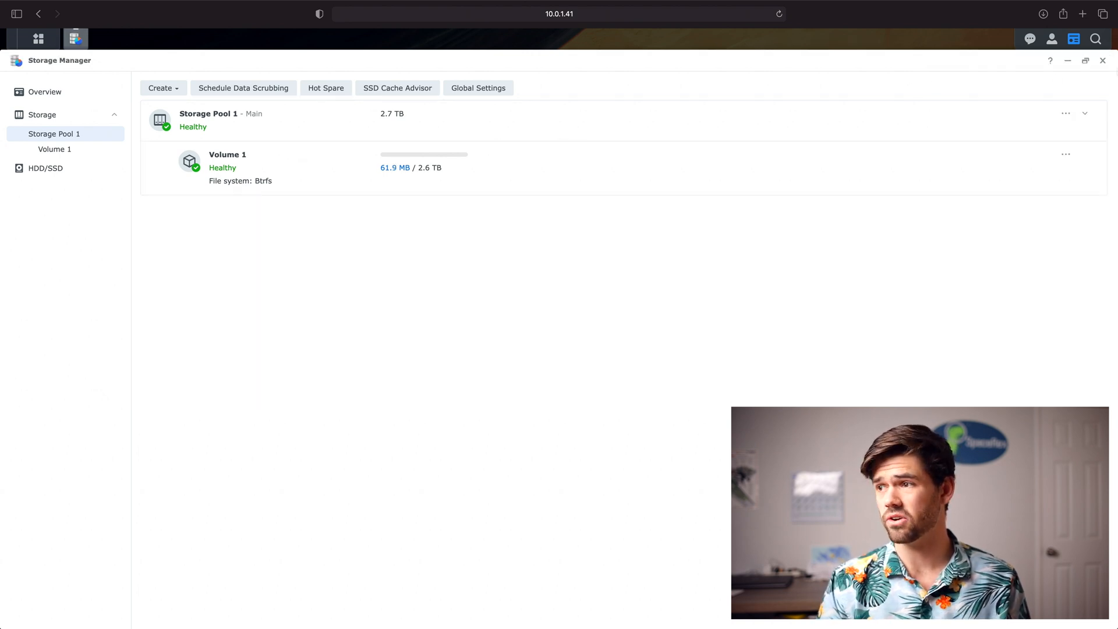
pyautogui.click(1103, 59)
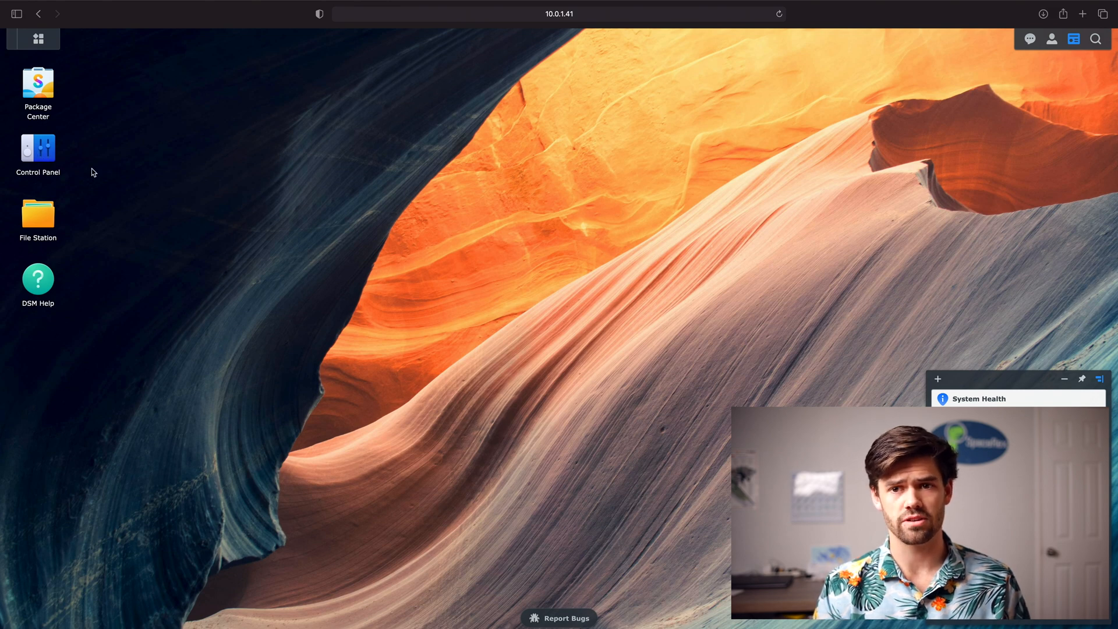
# Reach Control Panel's empty Shared Folder list and reveal the Create options.
pyautogui.doubleClick(37, 155)
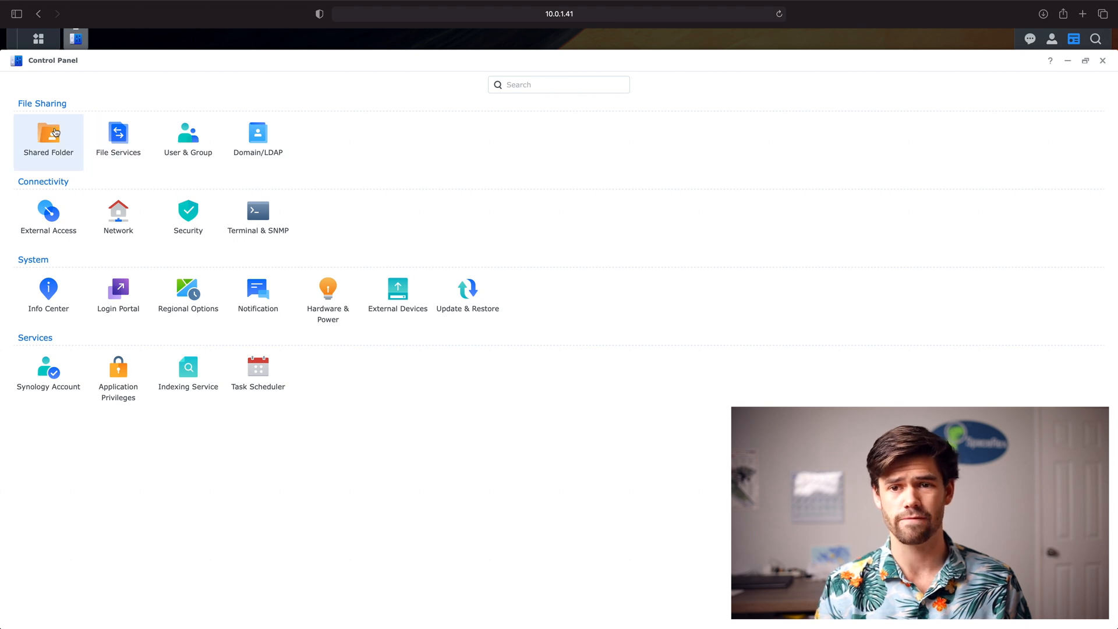
pyautogui.click(49, 135)
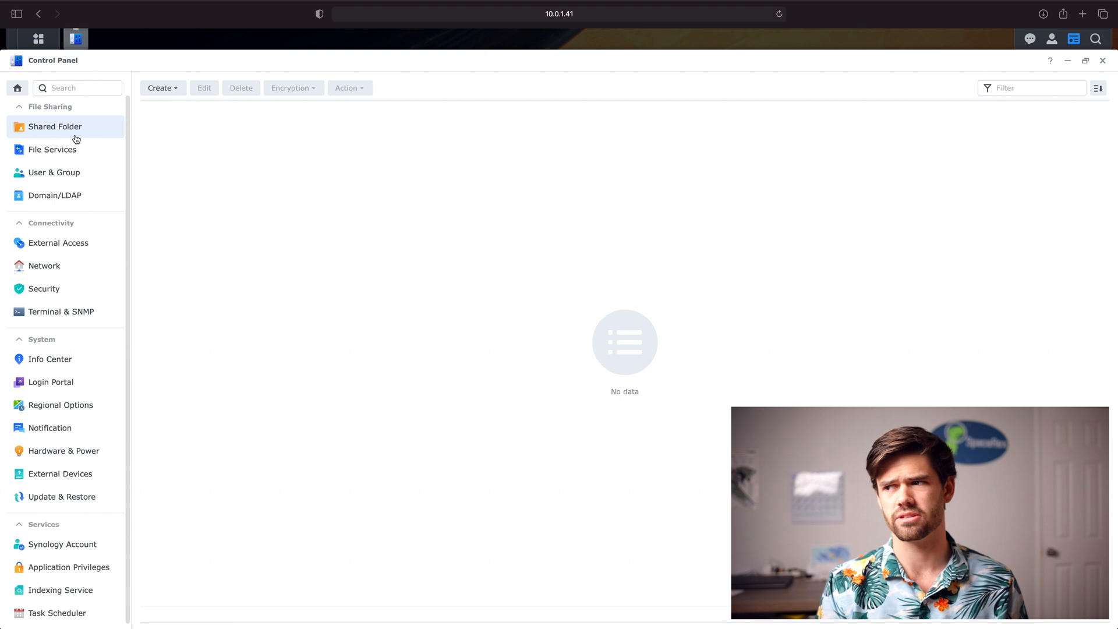
pyautogui.moveTo(296, 82)
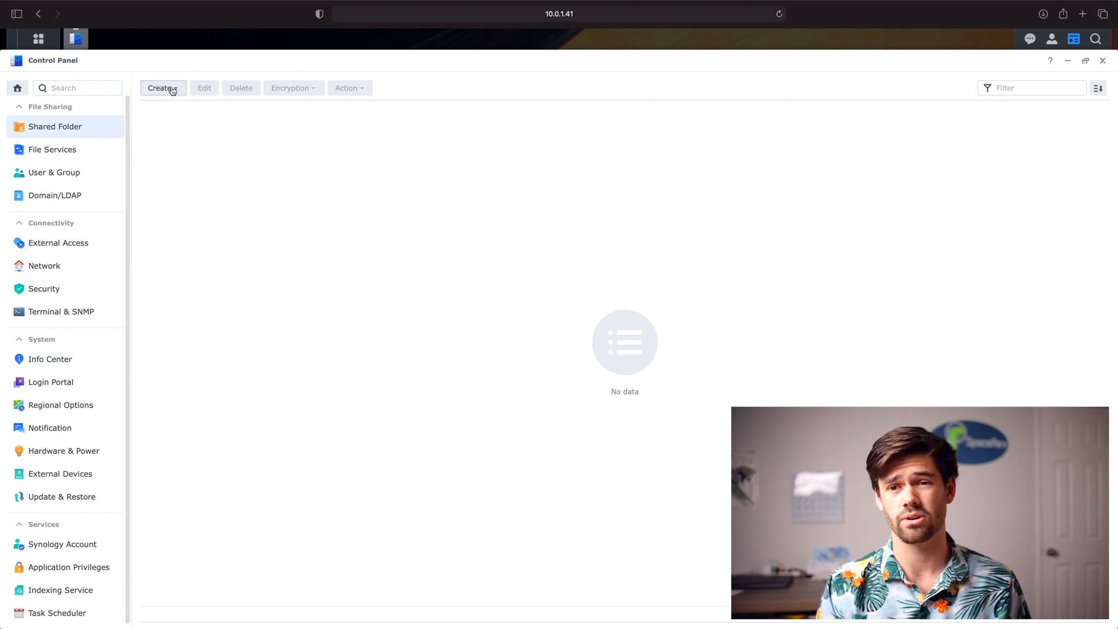
pyautogui.click(160, 87)
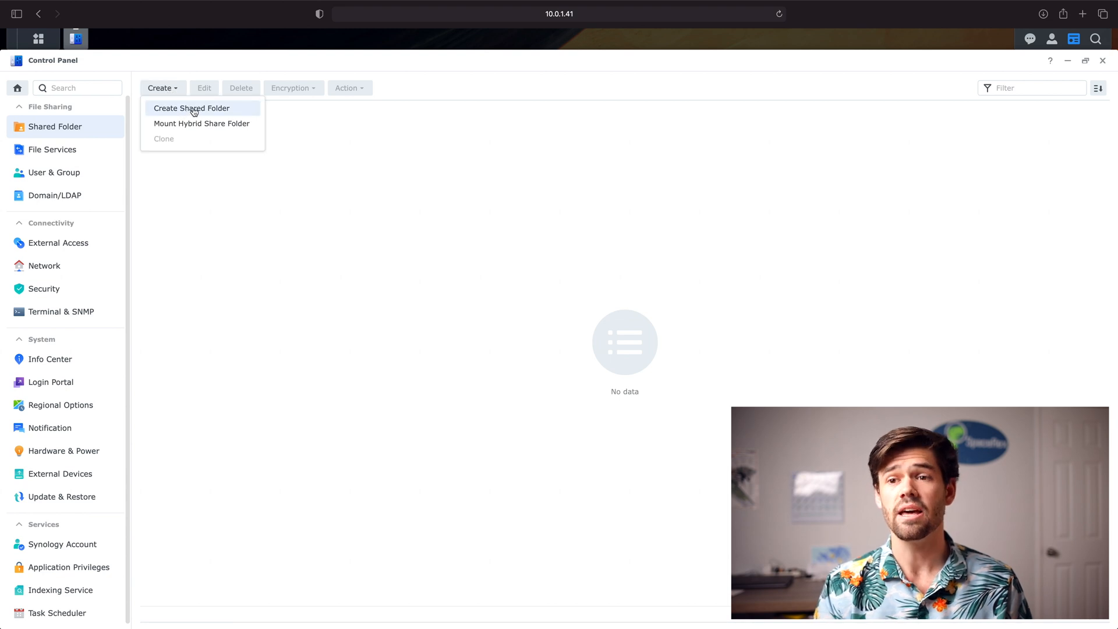
pyautogui.moveTo(160, 106)
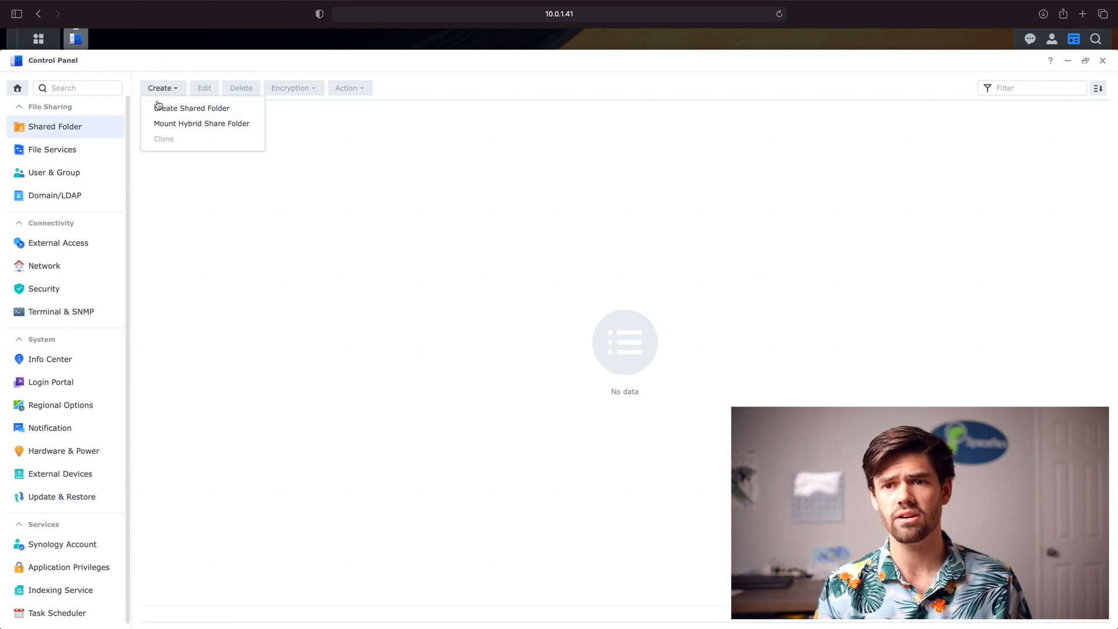
pyautogui.moveTo(203, 135)
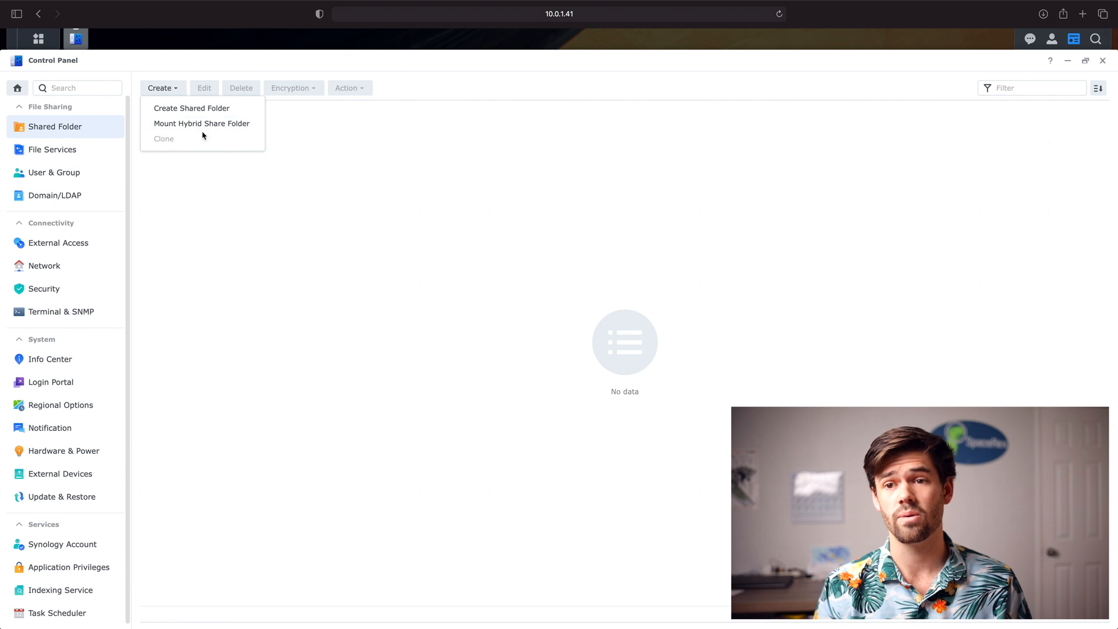
pyautogui.moveTo(191, 107)
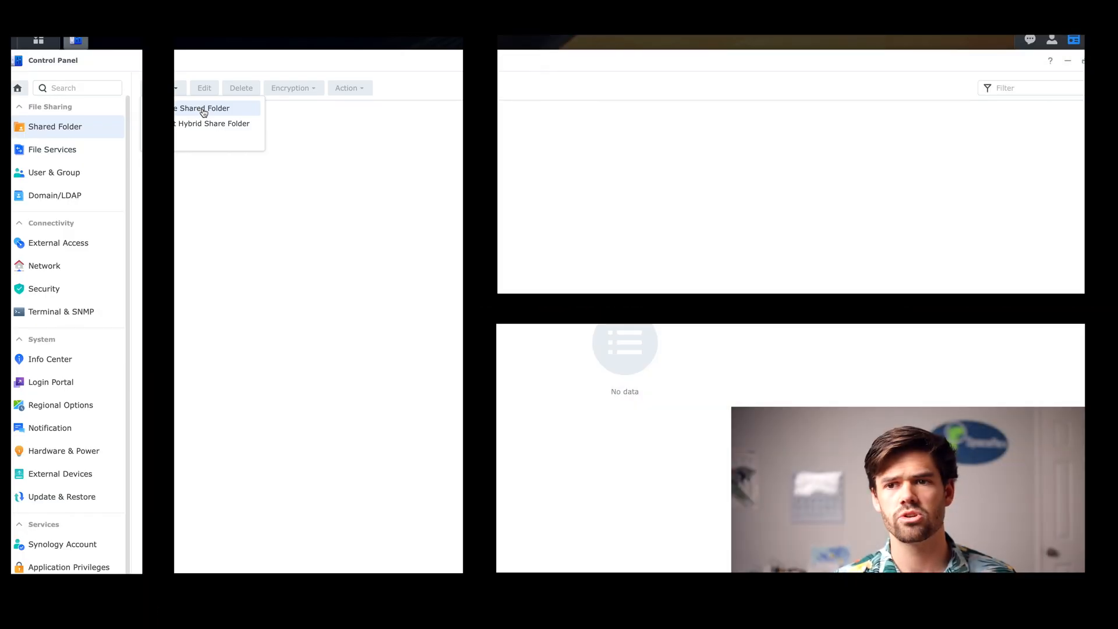
# Create shared folder 'First' on Volume 1, unencrypted, with data checksum and default permissions.
pyautogui.click(202, 107)
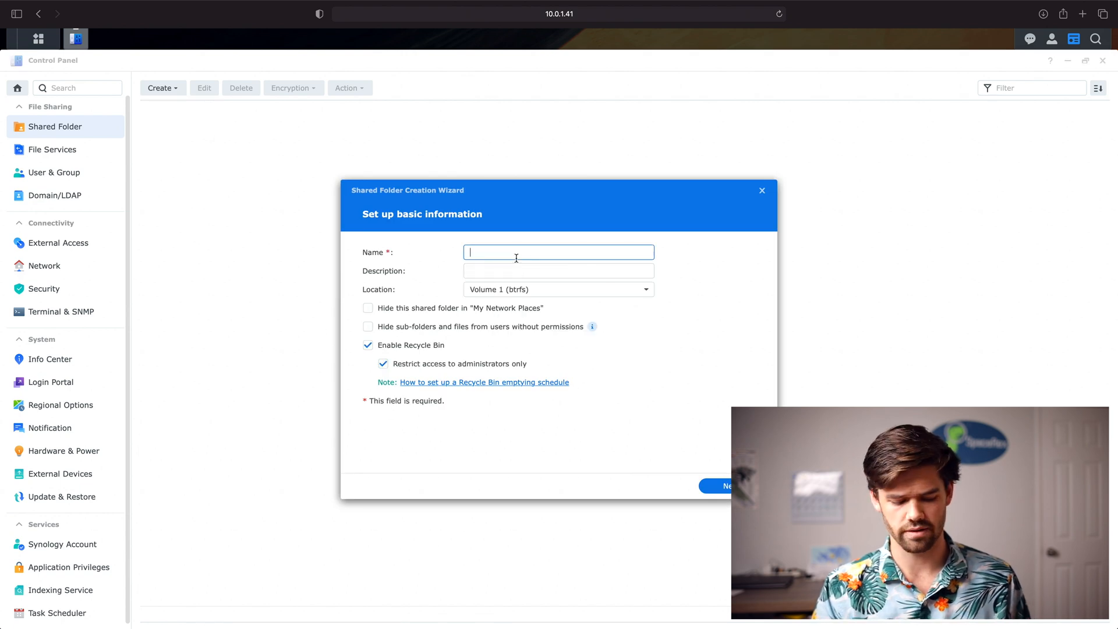
pyautogui.write('First')
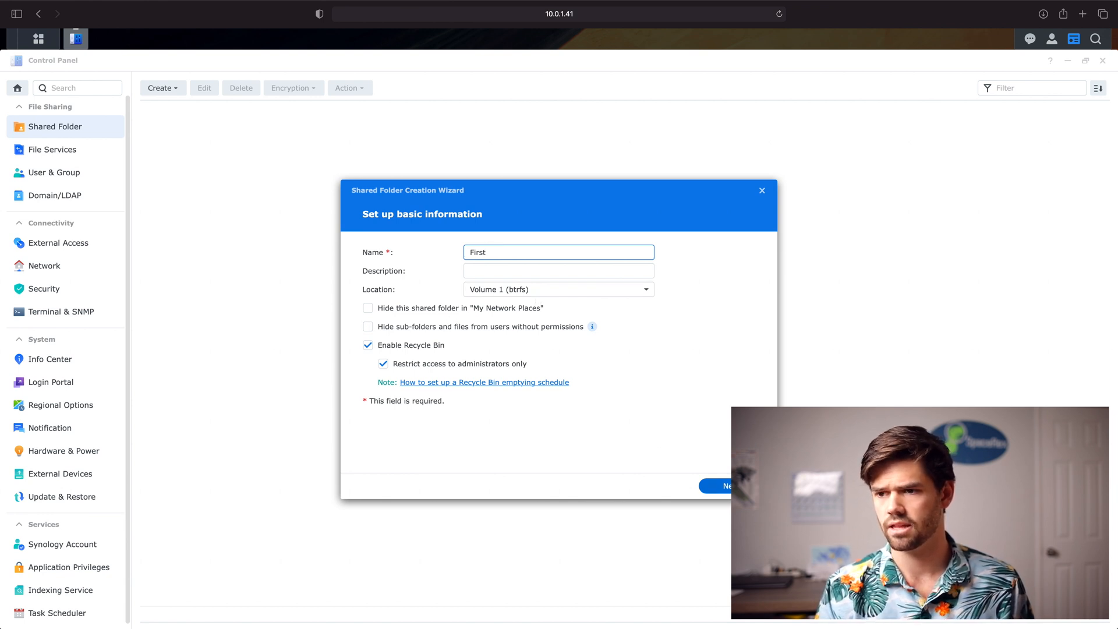
pyautogui.click(726, 485)
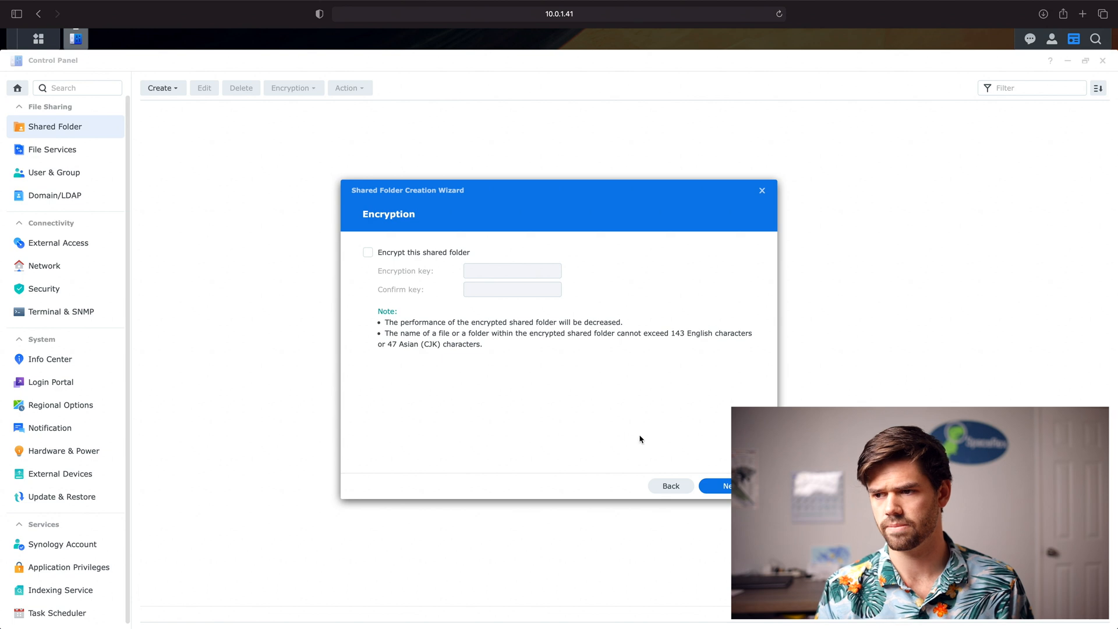
pyautogui.click(727, 486)
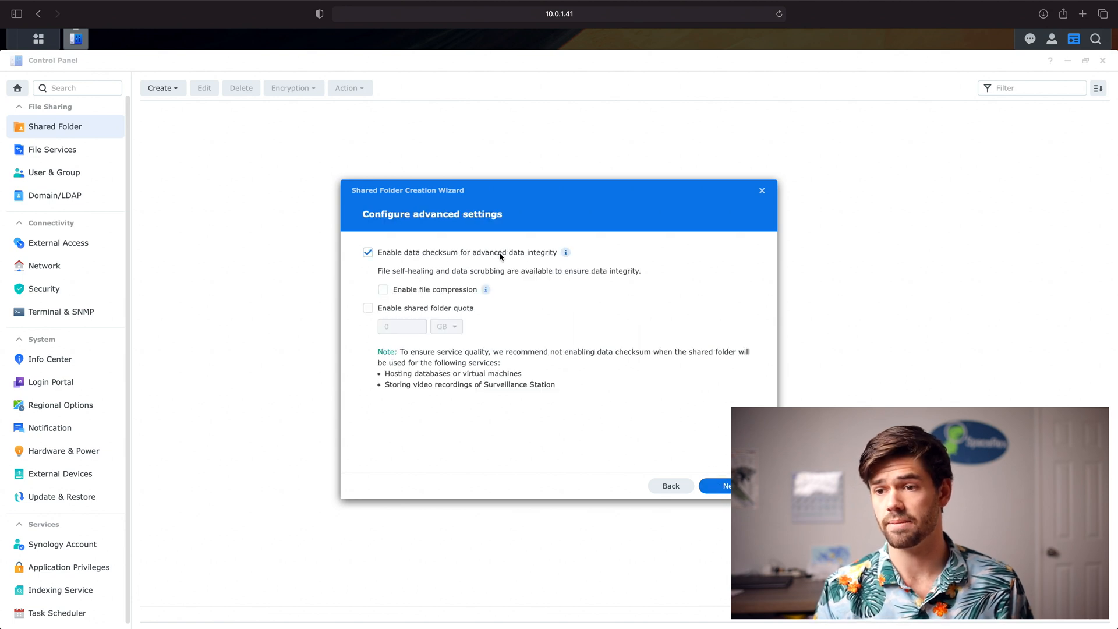
pyautogui.moveTo(446, 273)
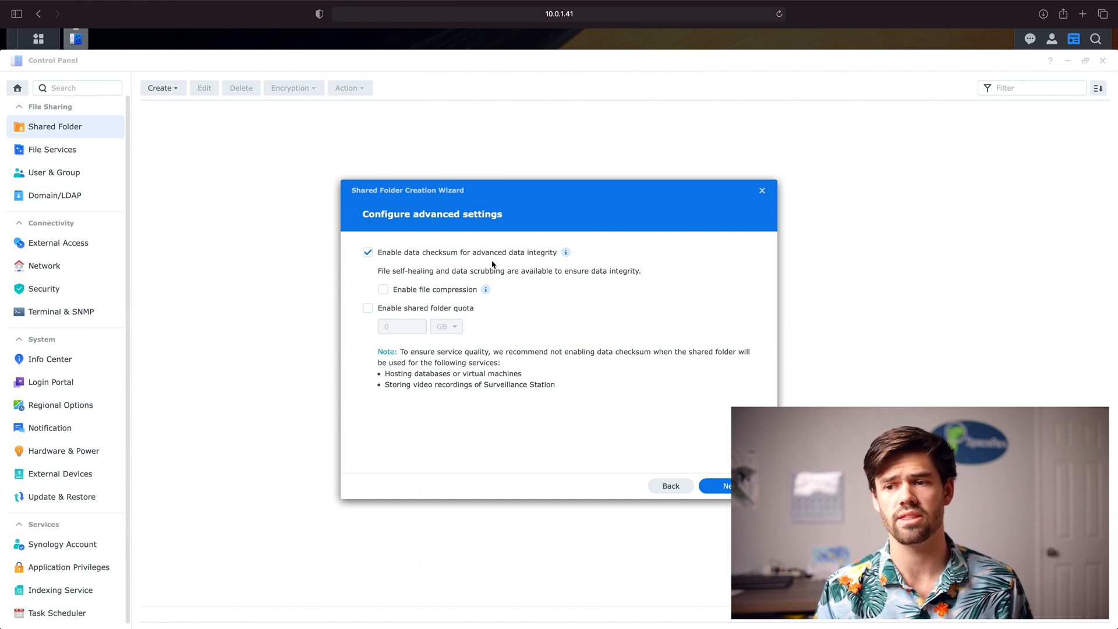
pyautogui.moveTo(712, 475)
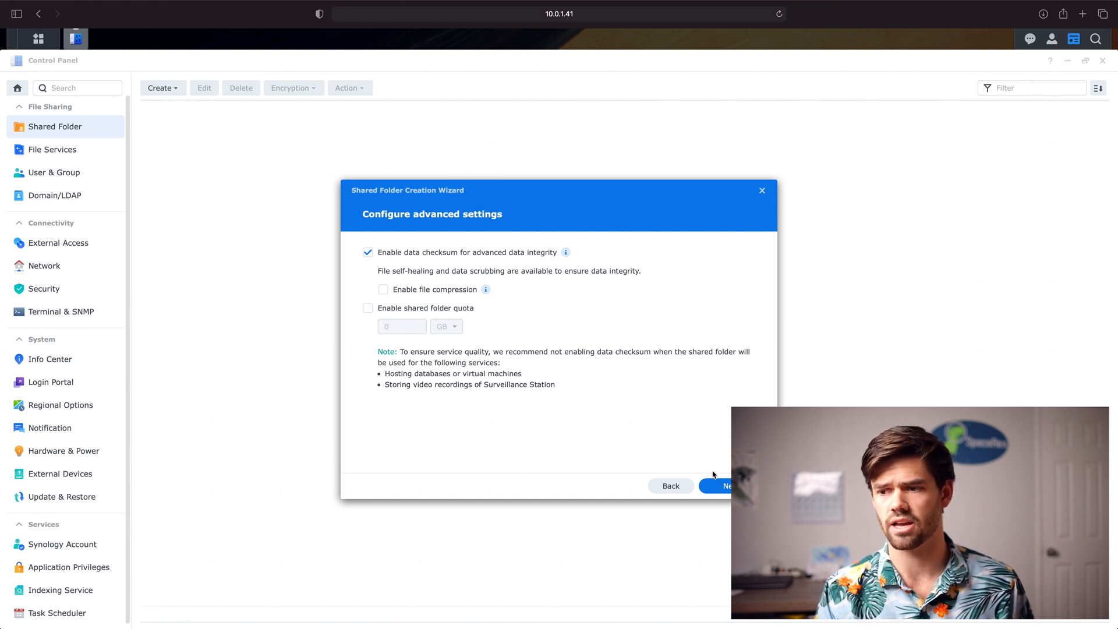
pyautogui.click(726, 486)
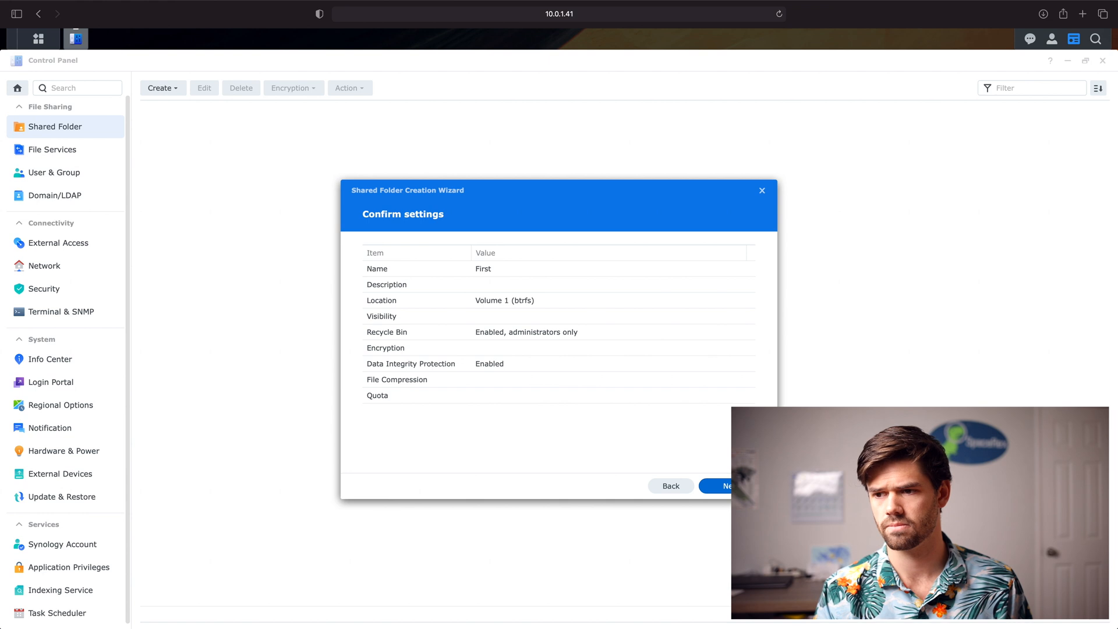
pyautogui.click(726, 486)
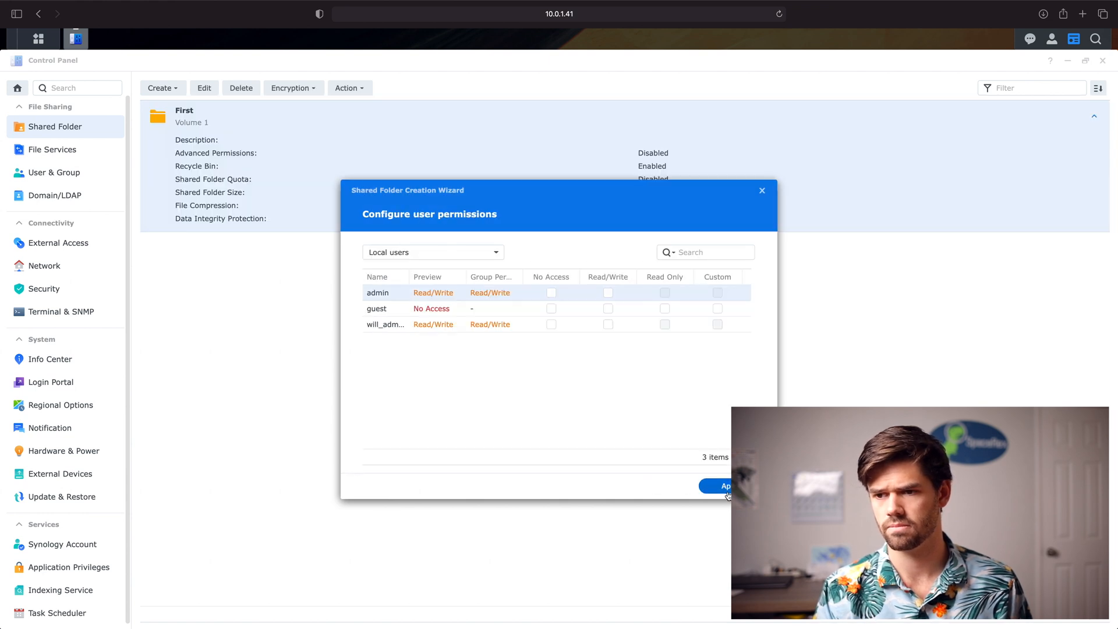
pyautogui.click(716, 486)
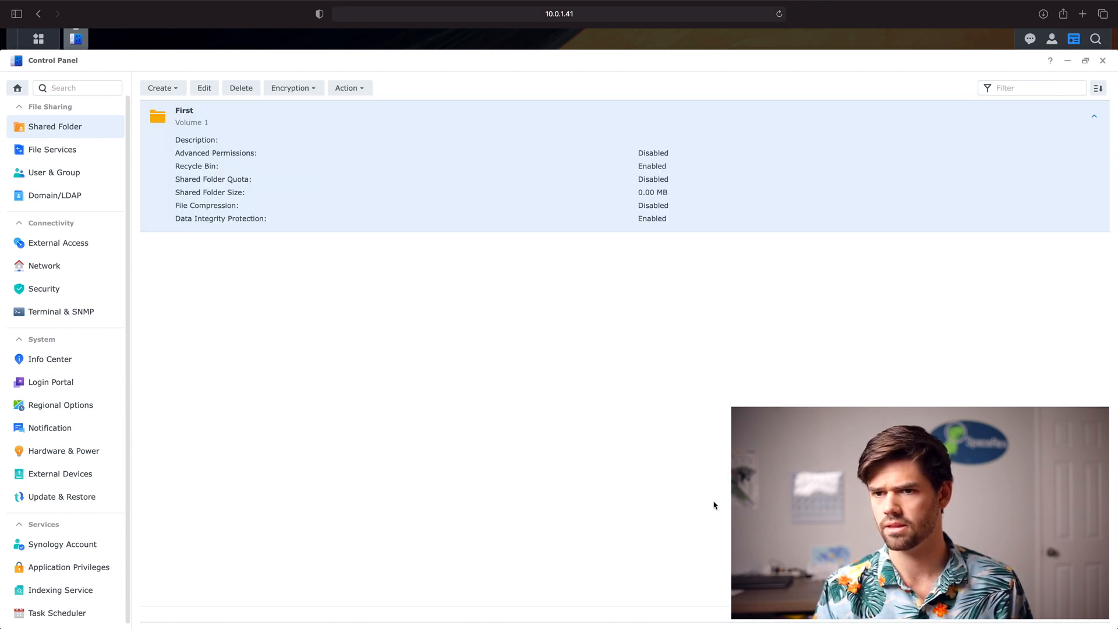
pyautogui.moveTo(59, 474)
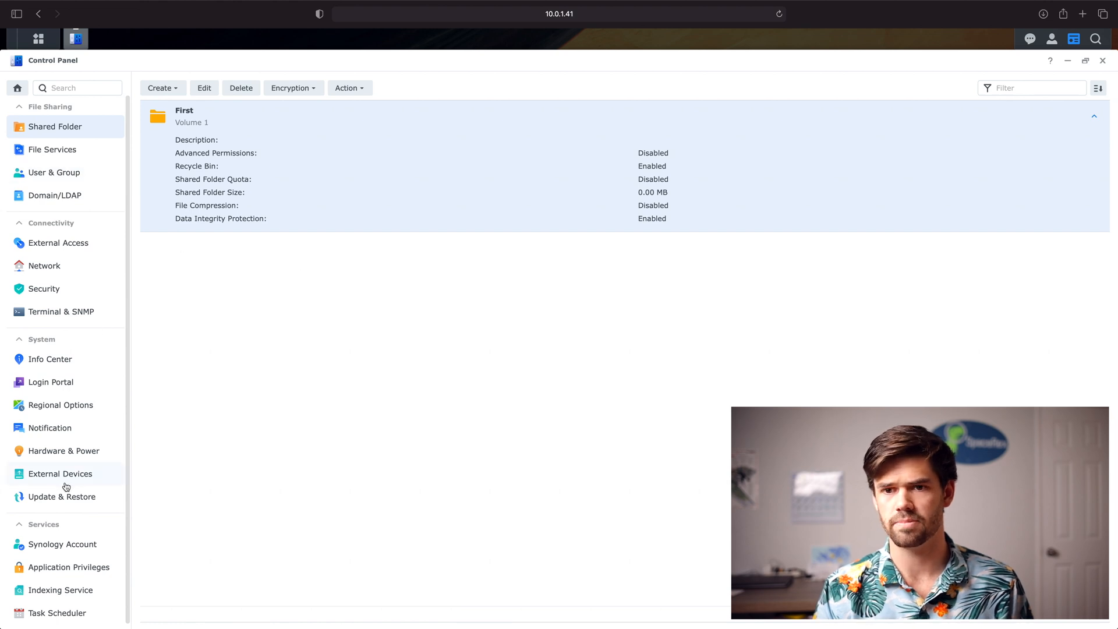
# Review the AFP file service settings, then bring up the User & Group account list.
pyautogui.click(51, 150)
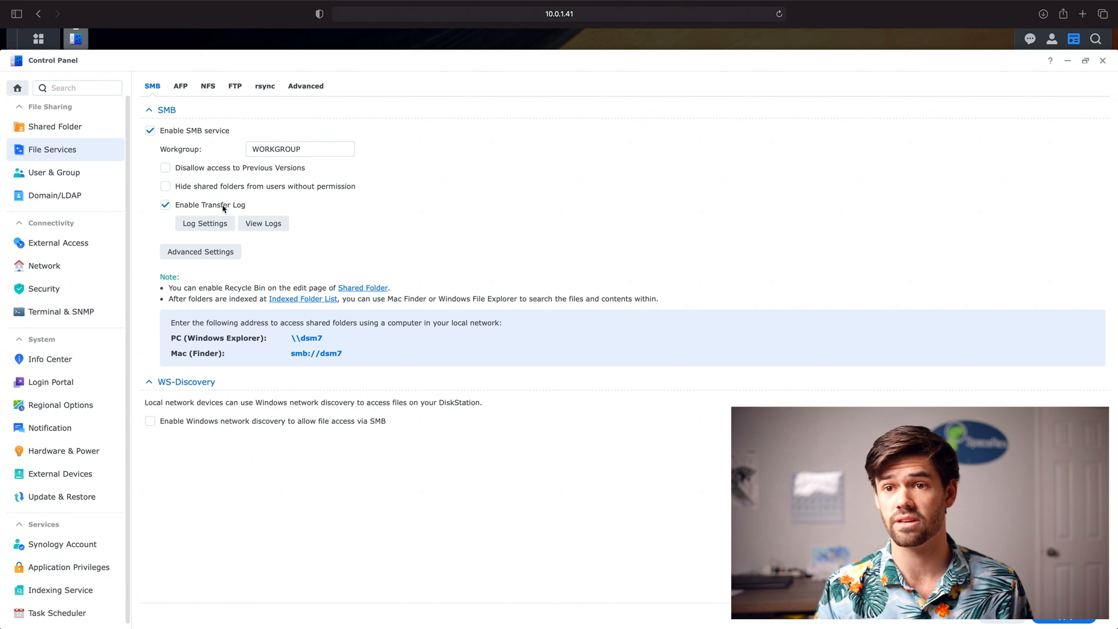
pyautogui.click(180, 85)
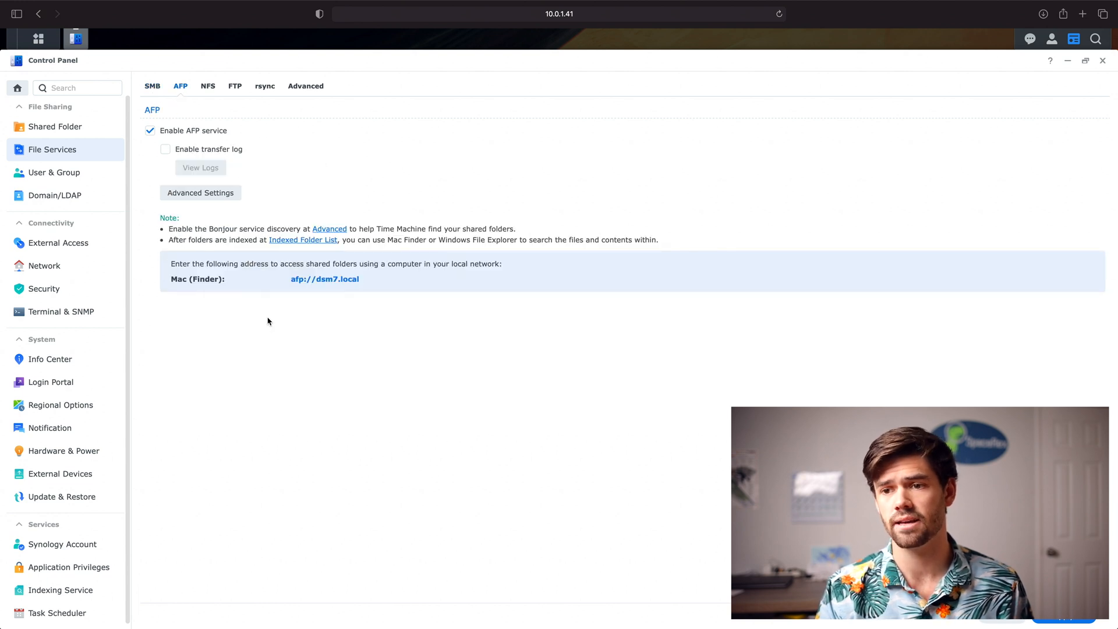
pyautogui.moveTo(312, 265)
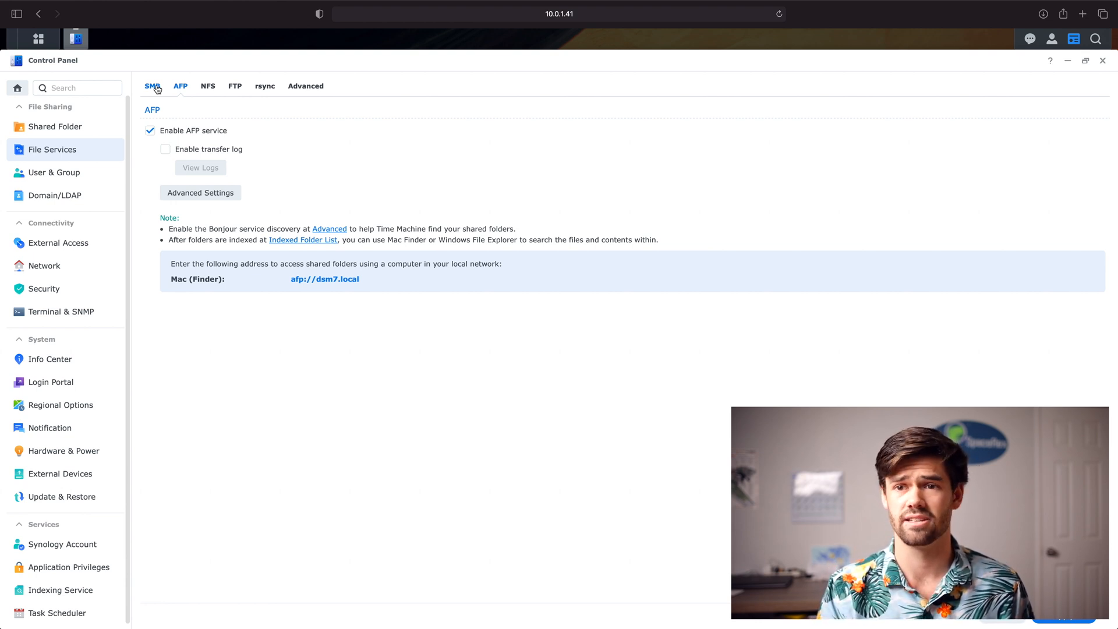
pyautogui.moveTo(68, 177)
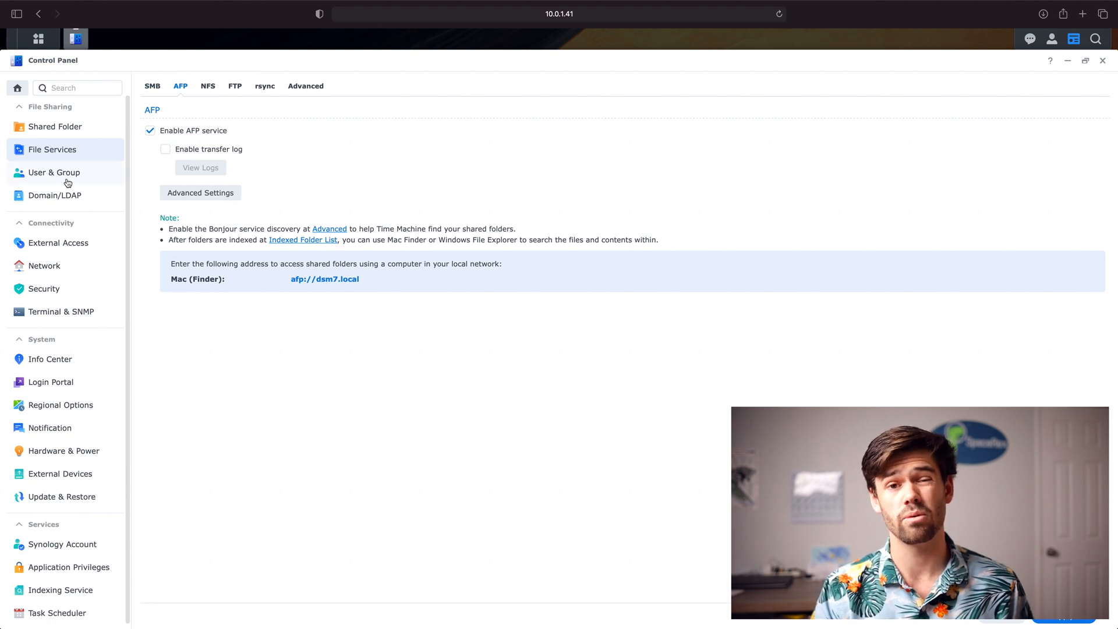
pyautogui.click(53, 172)
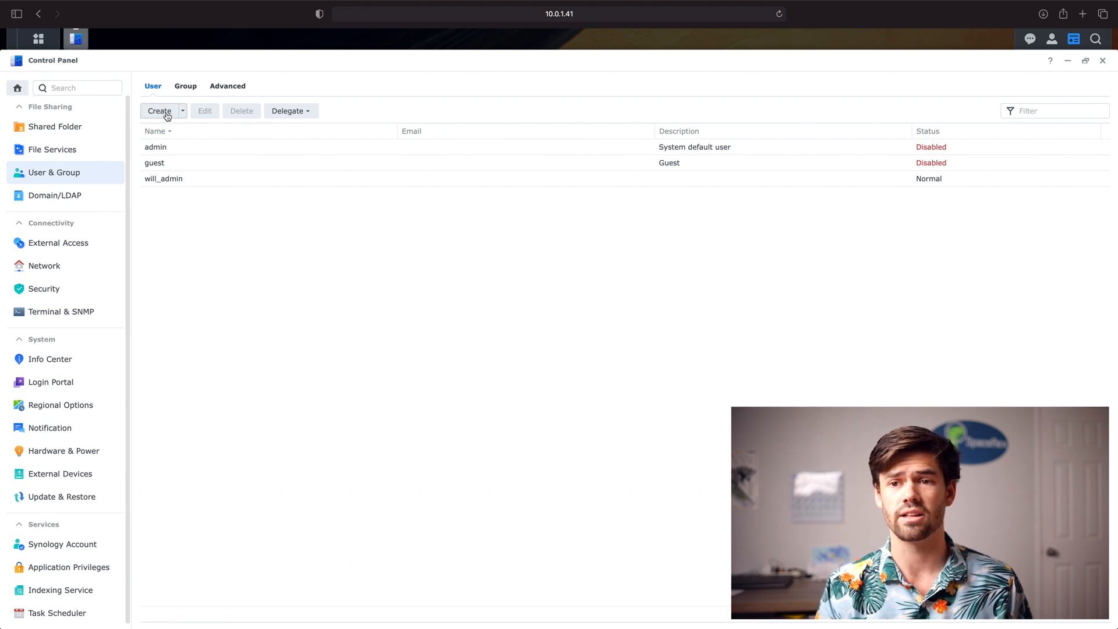
pyautogui.click(160, 111)
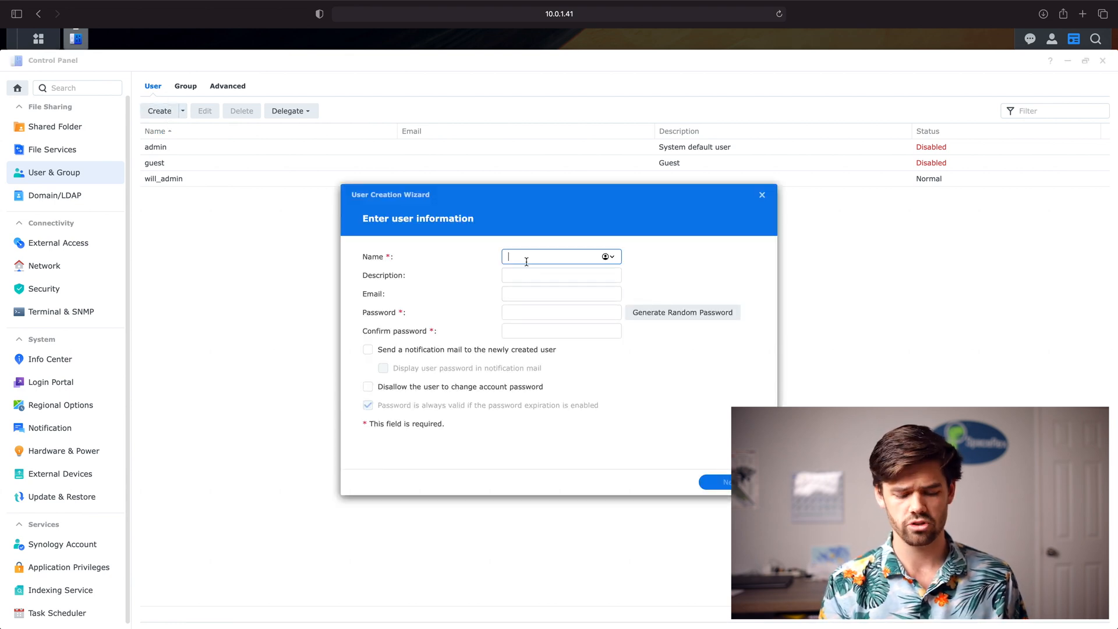
pyautogui.write('will')
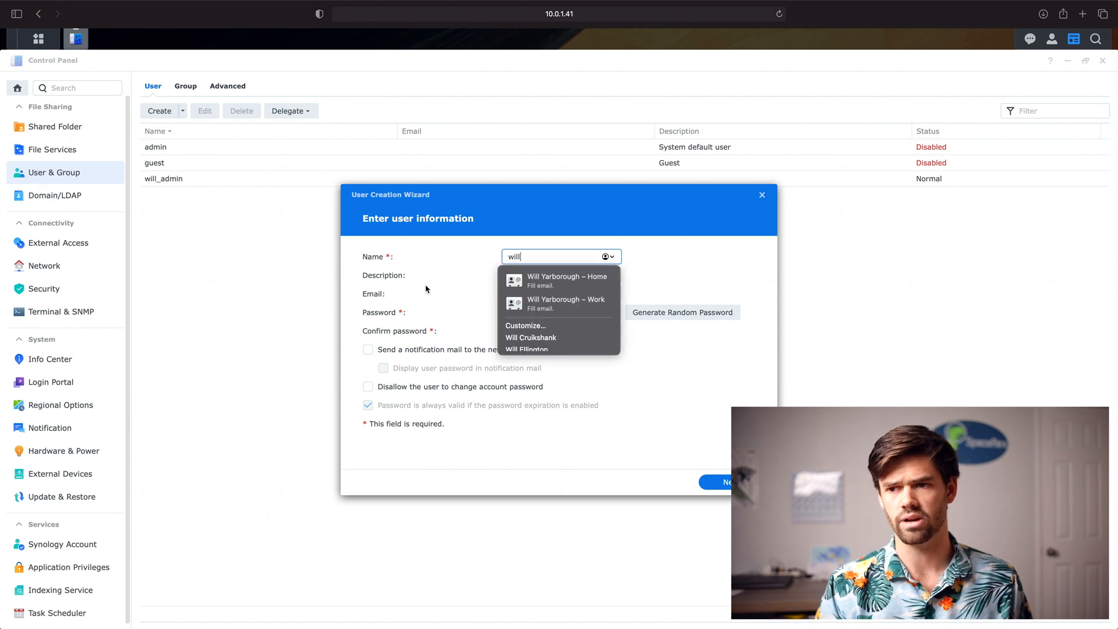
pyautogui.click(560, 312)
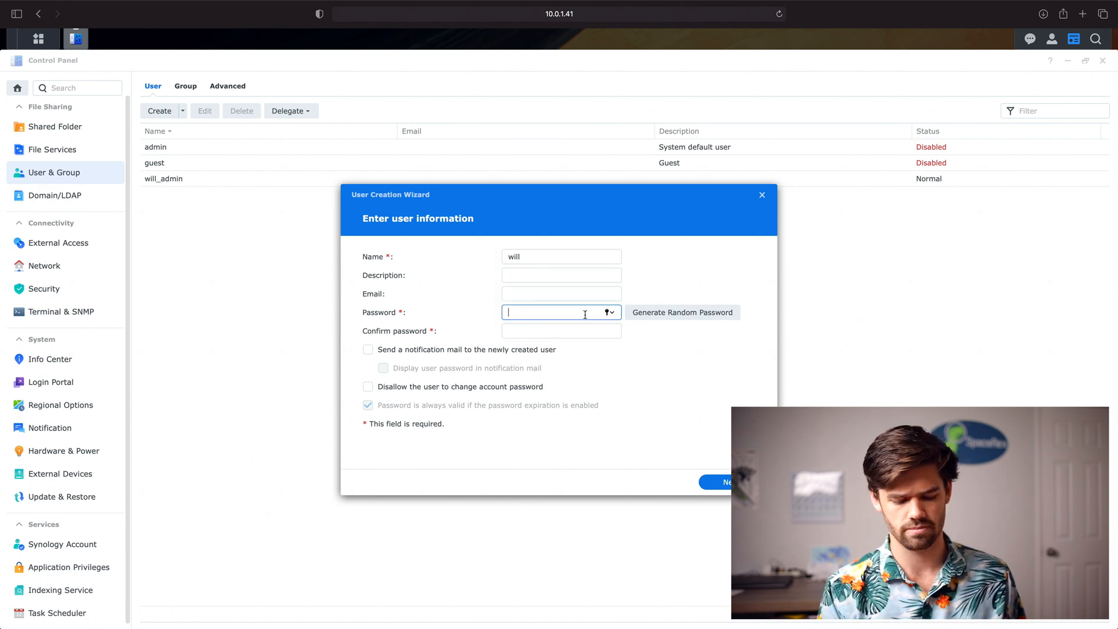
pyautogui.write('password')
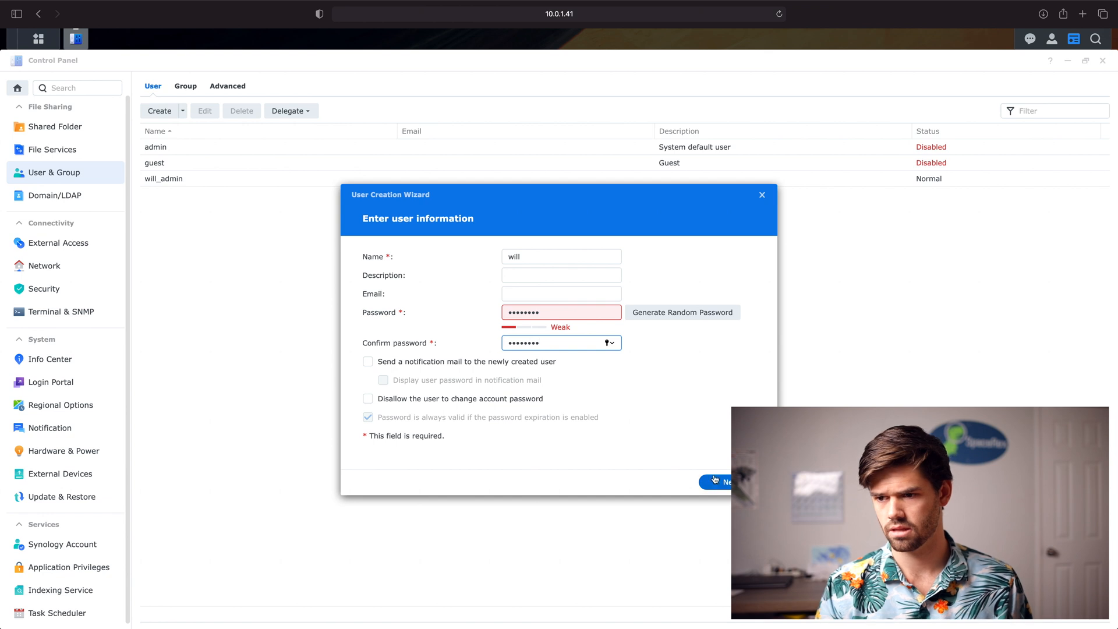
pyautogui.click(720, 481)
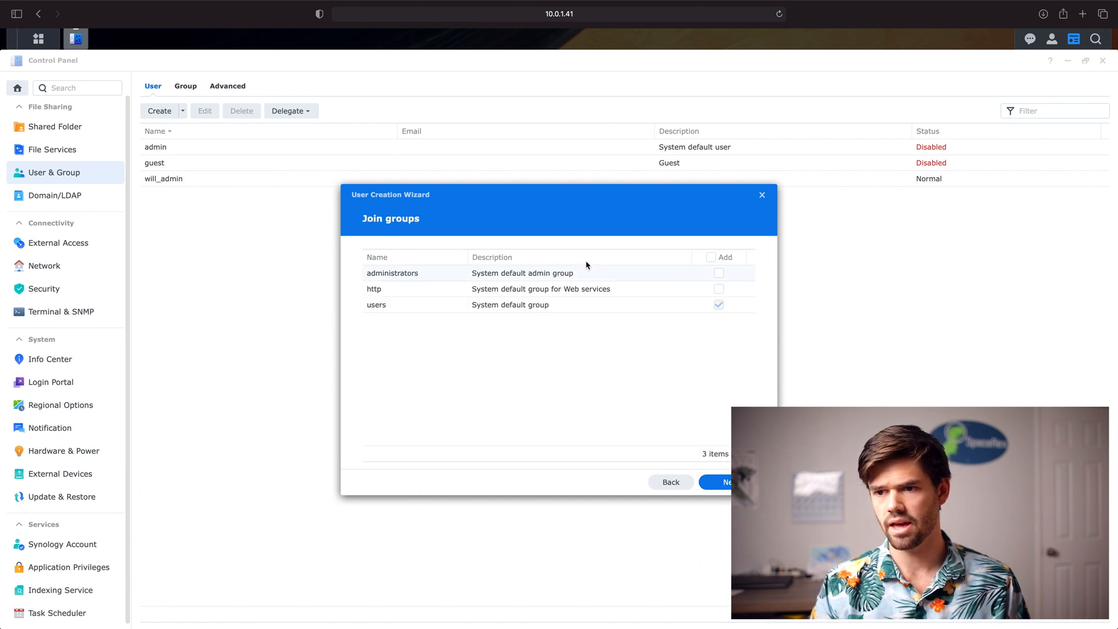
pyautogui.moveTo(587, 268)
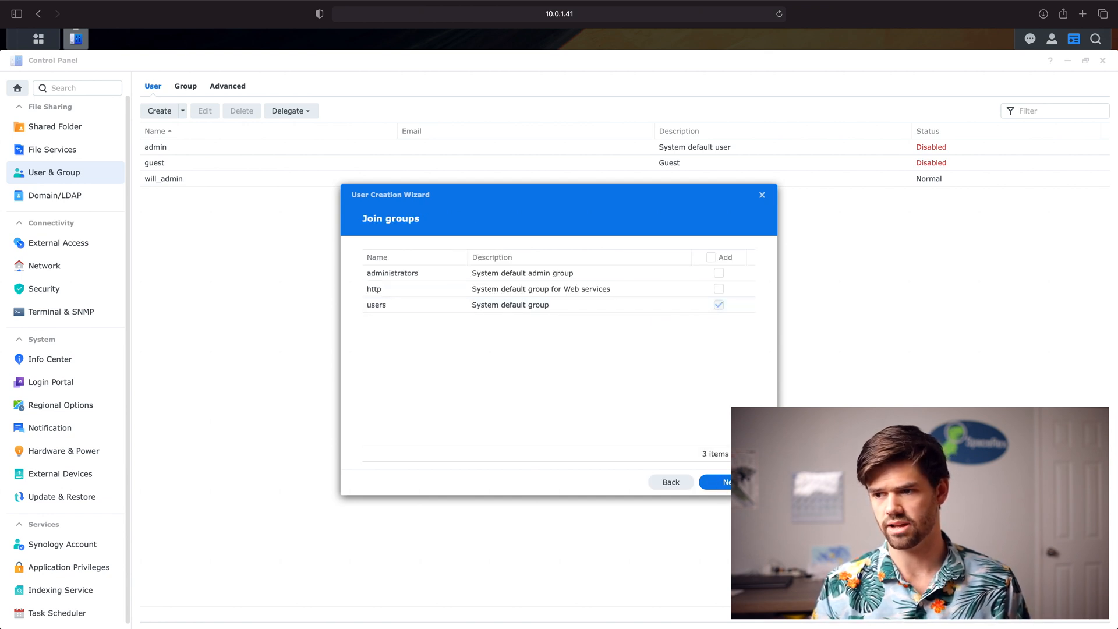
pyautogui.click(729, 483)
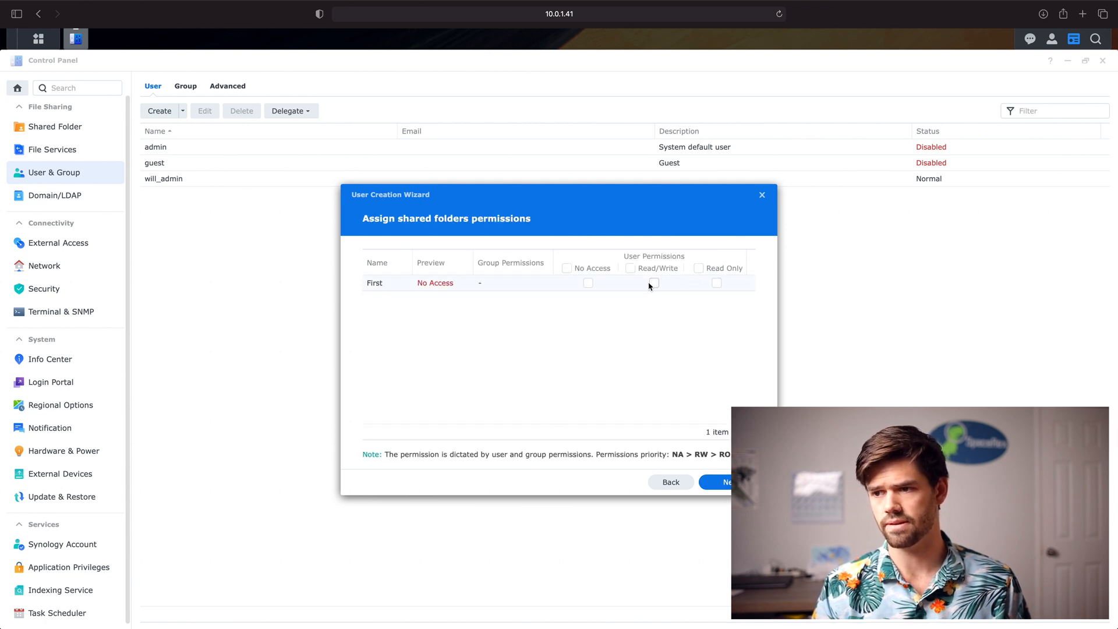
# Grant 'will' read/write on First and all applications except FTP/SFTP, then finish creation.
pyautogui.click(654, 282)
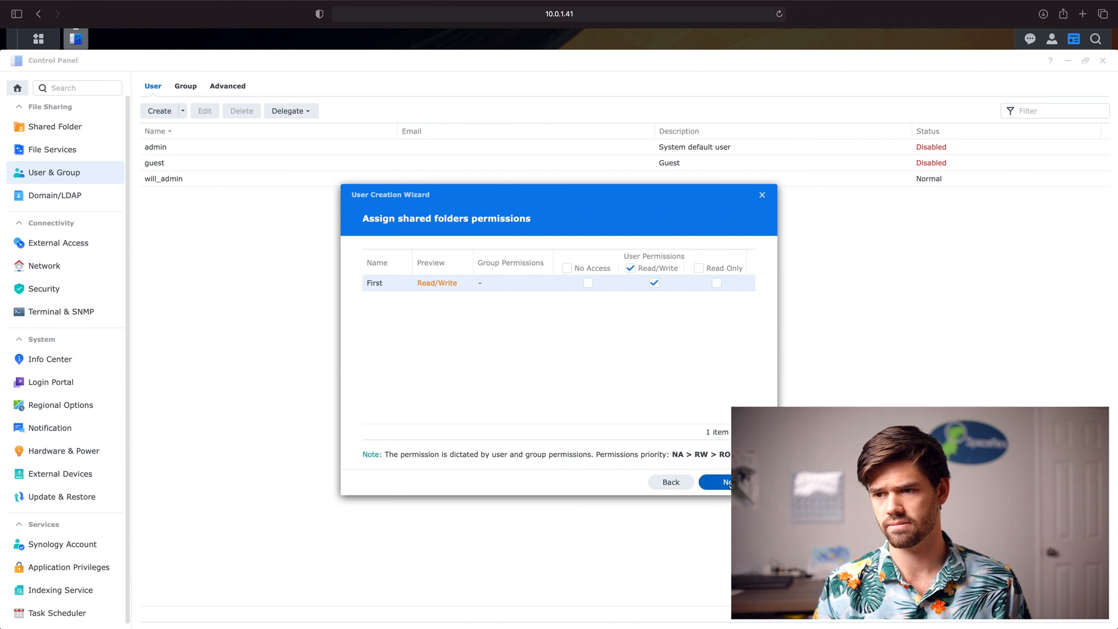
pyautogui.click(727, 482)
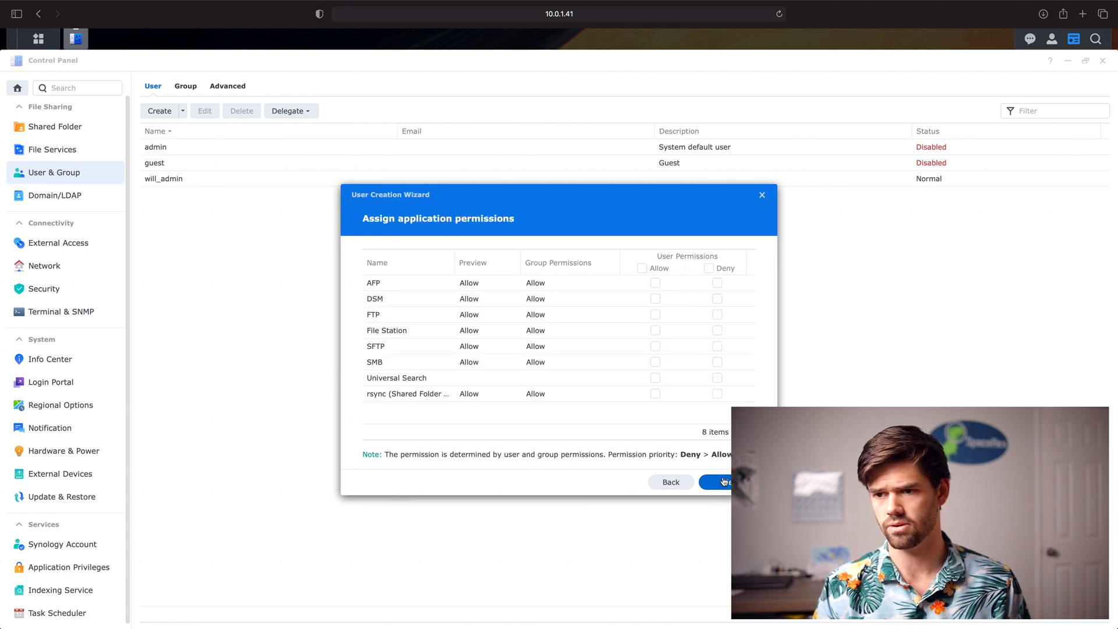
pyautogui.moveTo(504, 321)
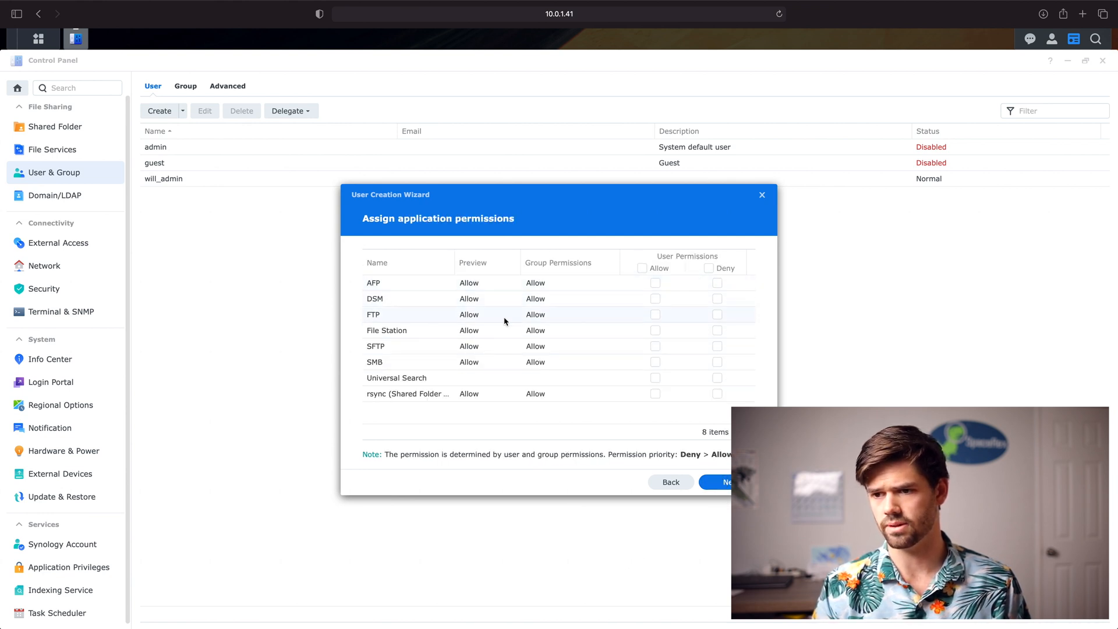
pyautogui.click(641, 268)
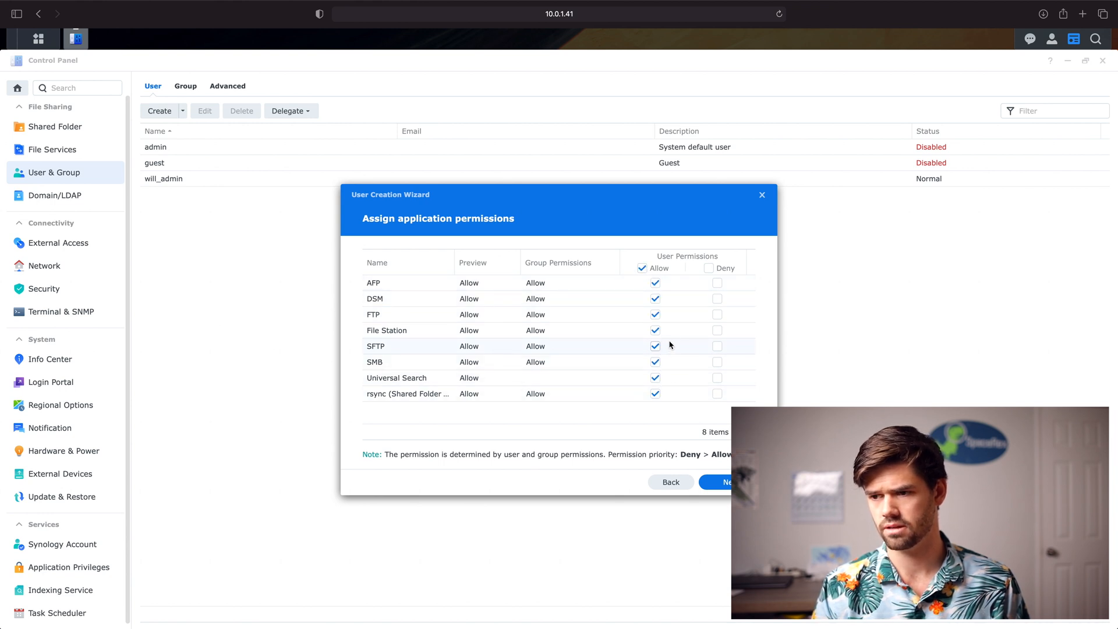
pyautogui.click(655, 346)
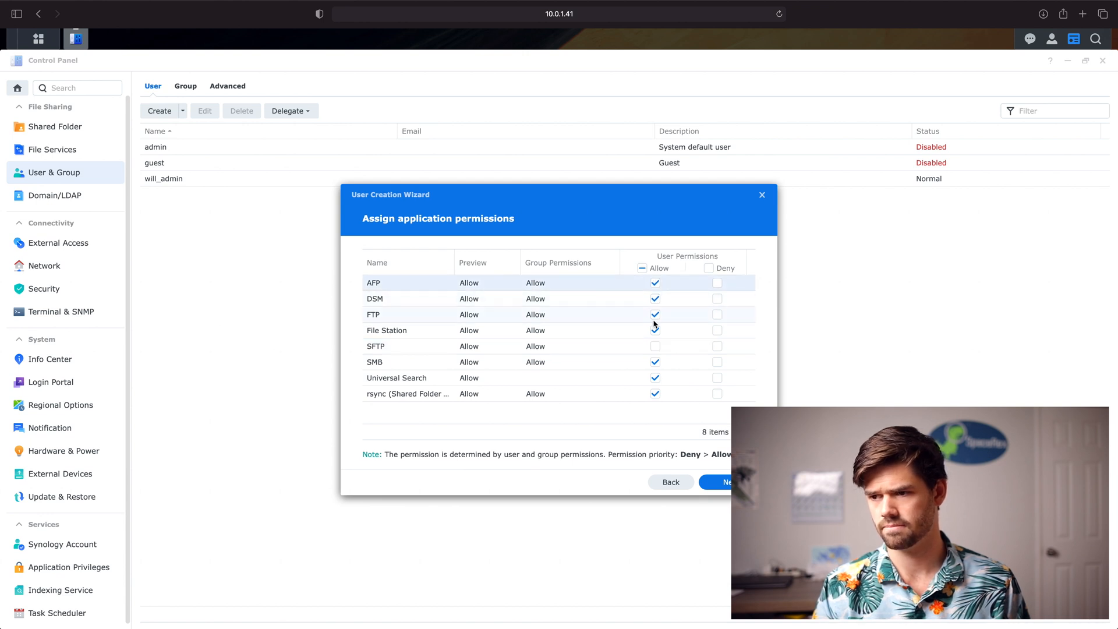
pyautogui.click(722, 482)
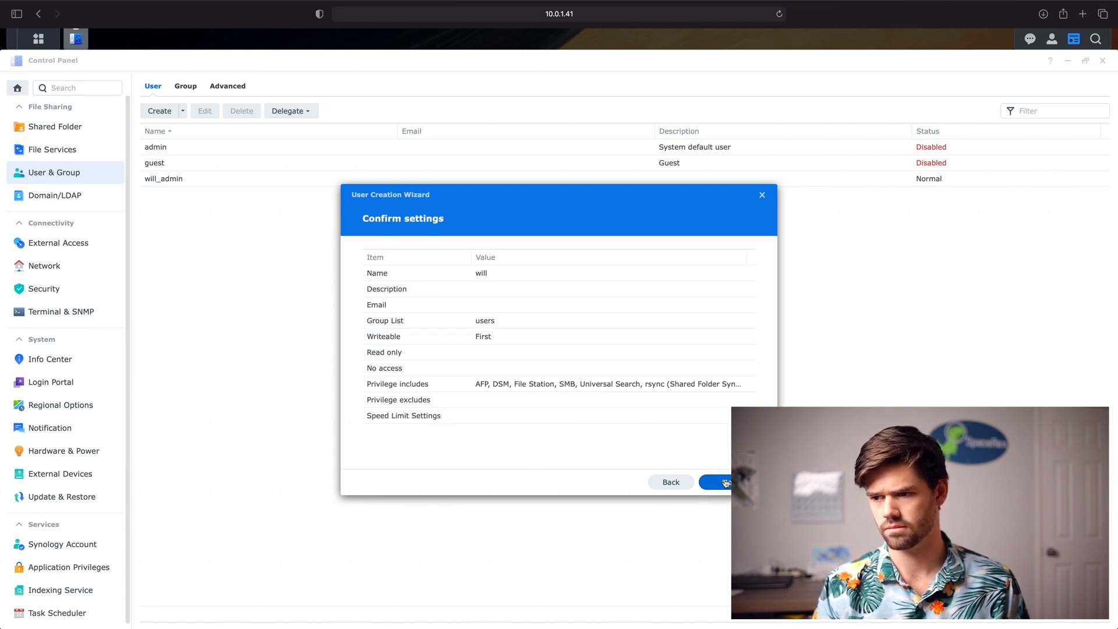
pyautogui.click(716, 482)
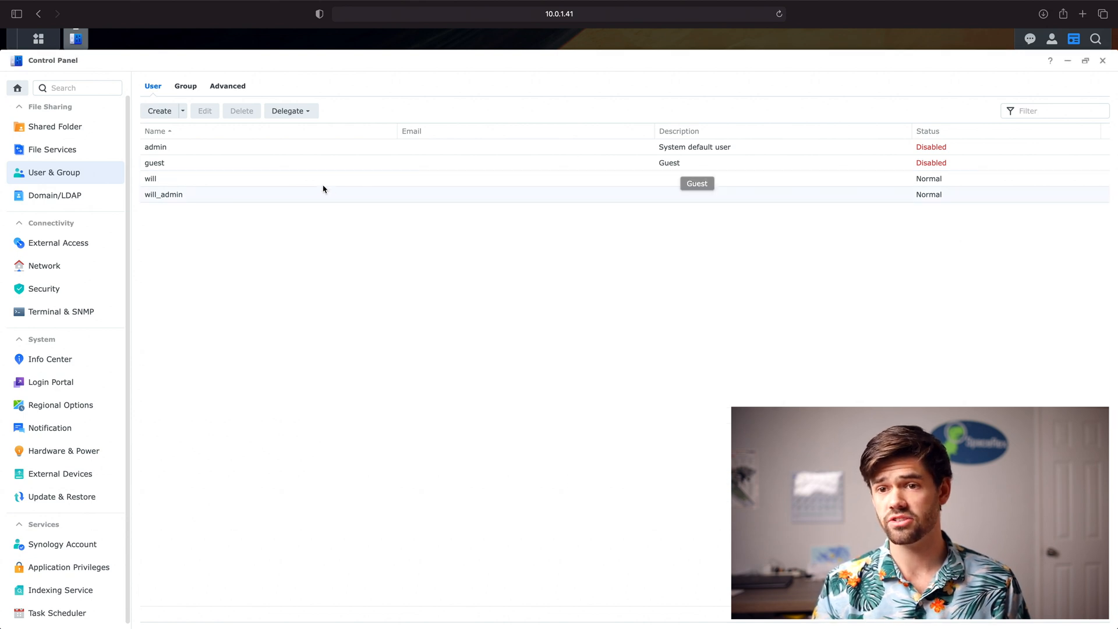
pyautogui.moveTo(303, 228)
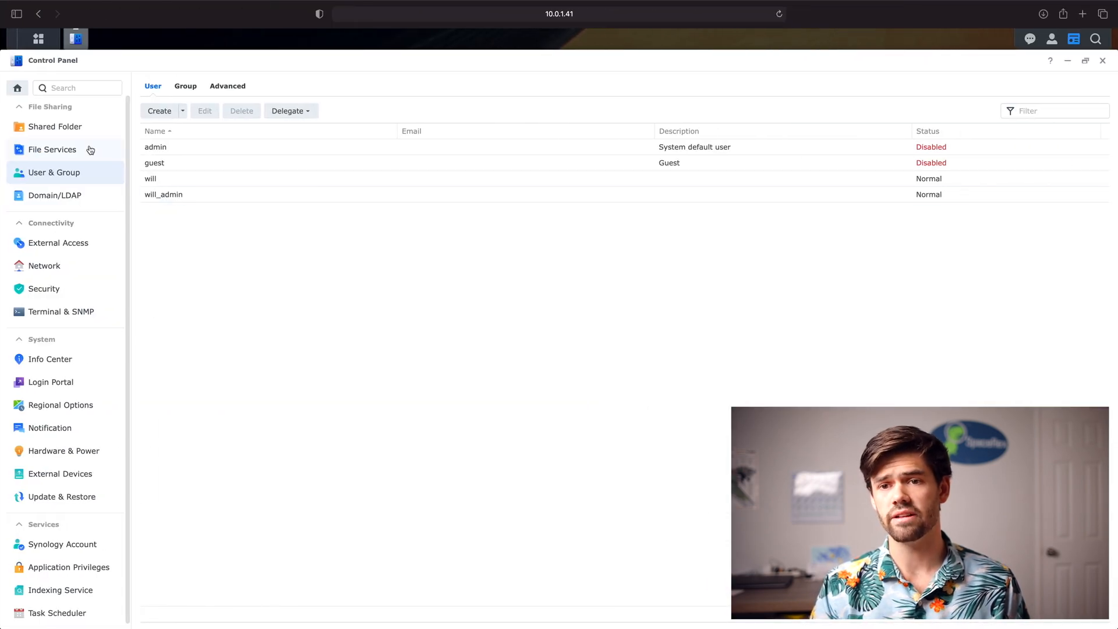
# Launch a Mac SMB connection using the smb://dsm7 address from File Services.
pyautogui.click(52, 149)
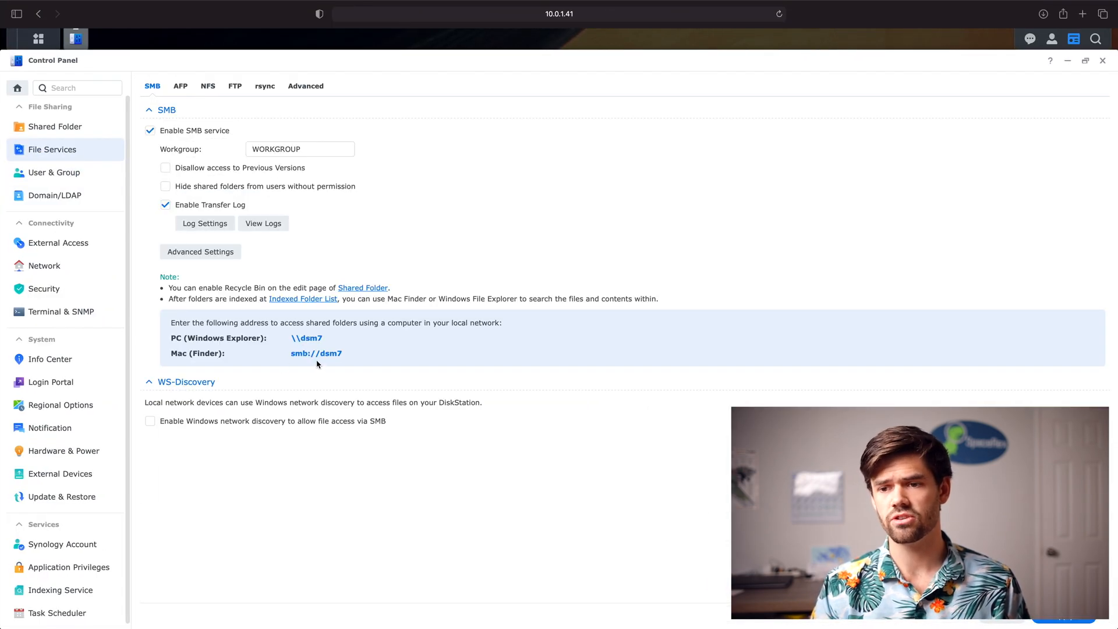
pyautogui.doubleClick(316, 353)
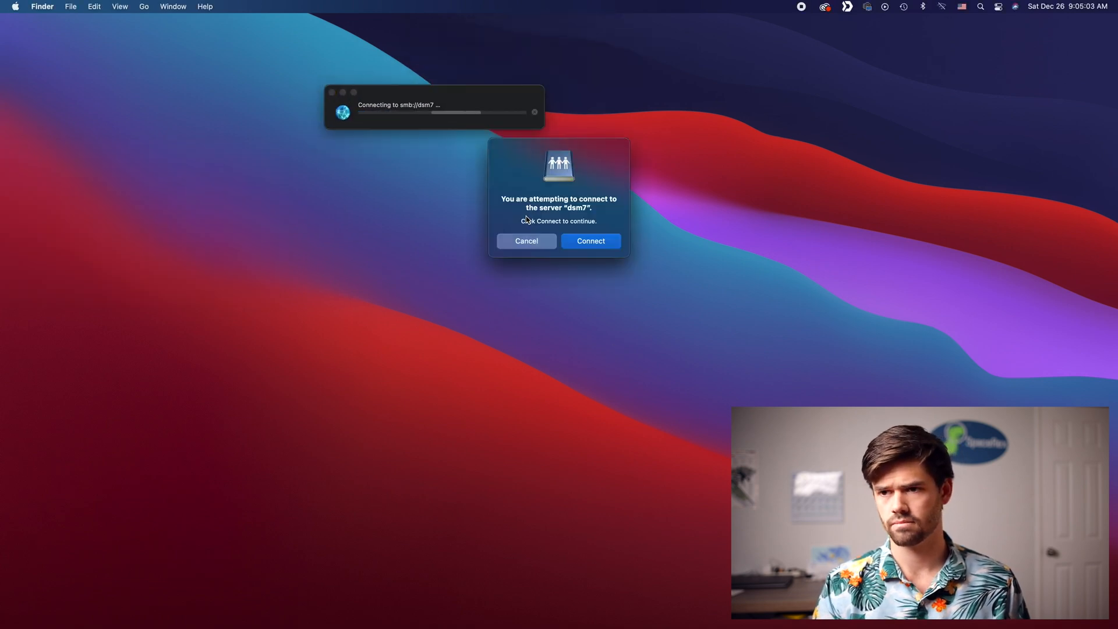
# Connect to dsm7, trash the copied DSM_DS718+_41222.pat from First, and browse its #recycle folder.
pyautogui.click(591, 240)
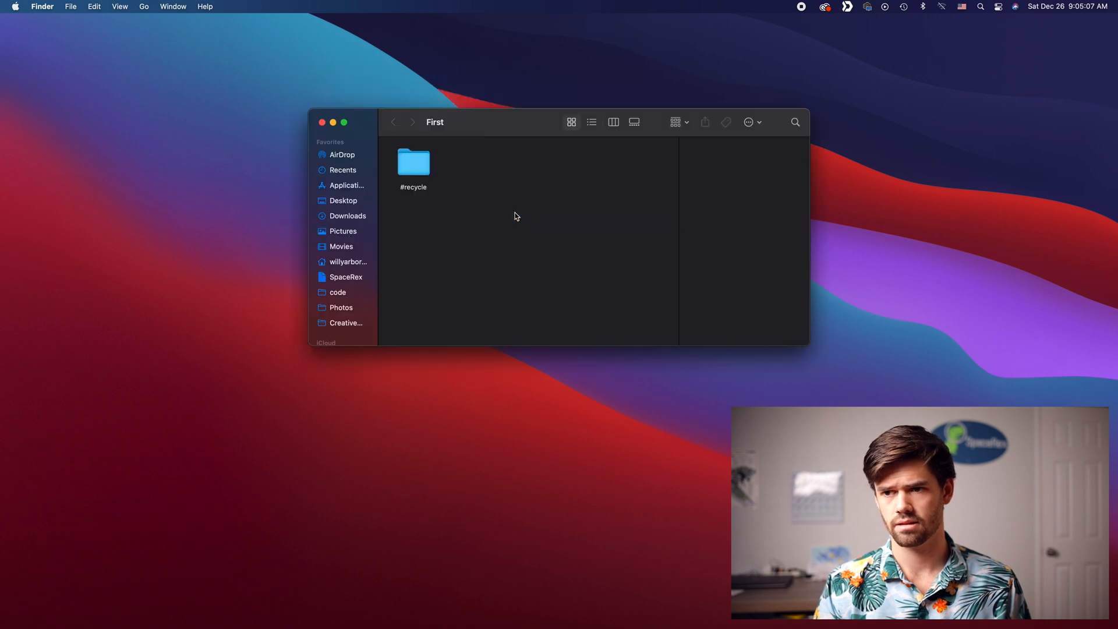
pyautogui.moveTo(431, 166)
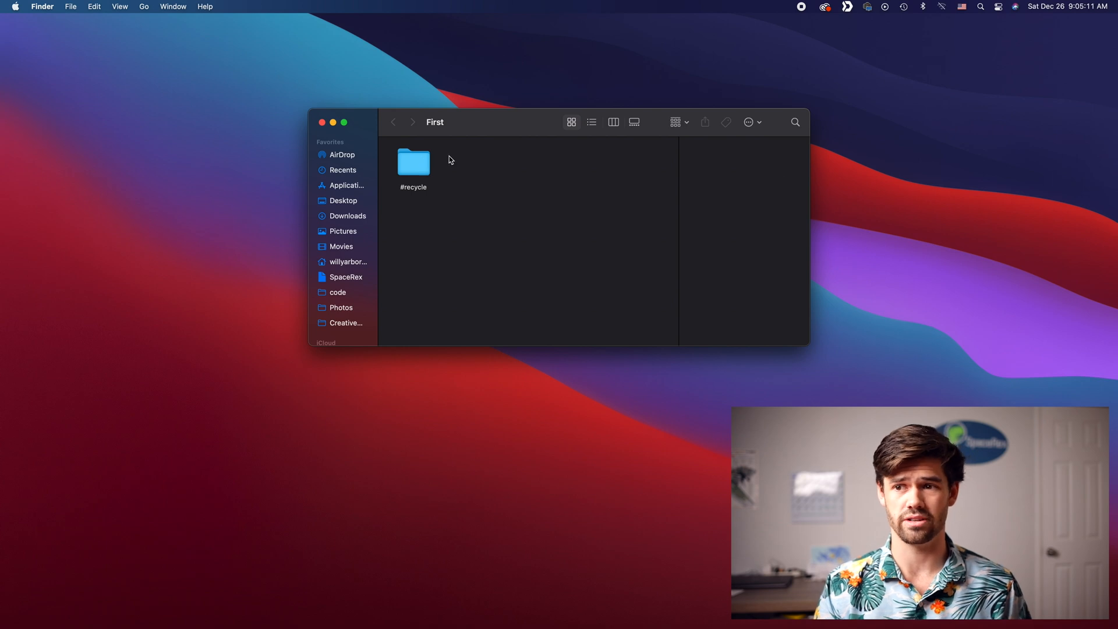
pyautogui.moveTo(437, 163)
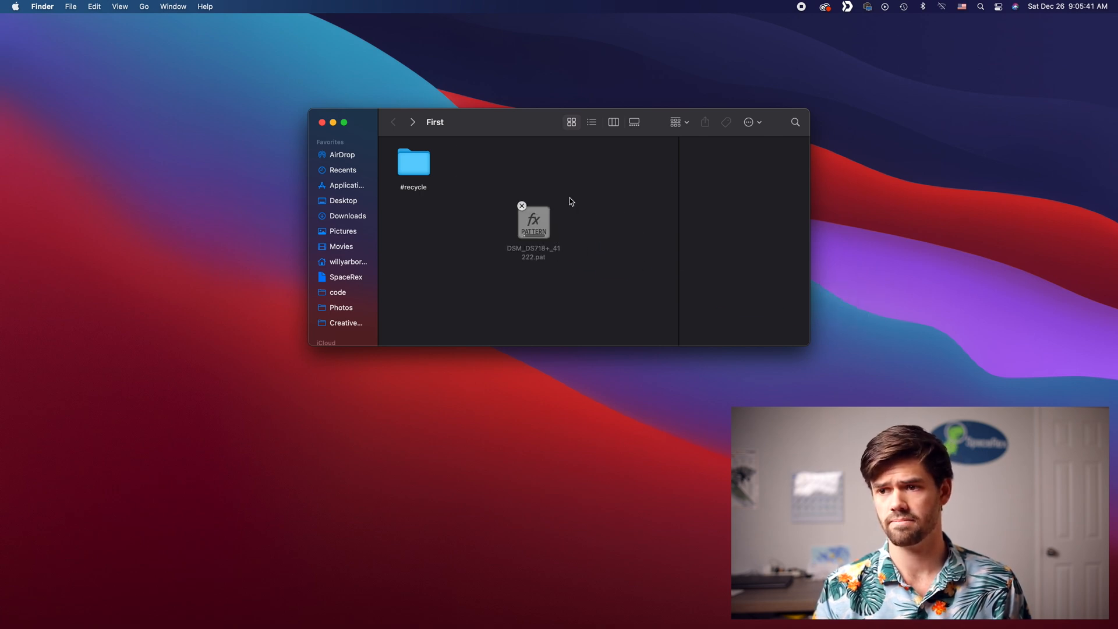
pyautogui.click(570, 281)
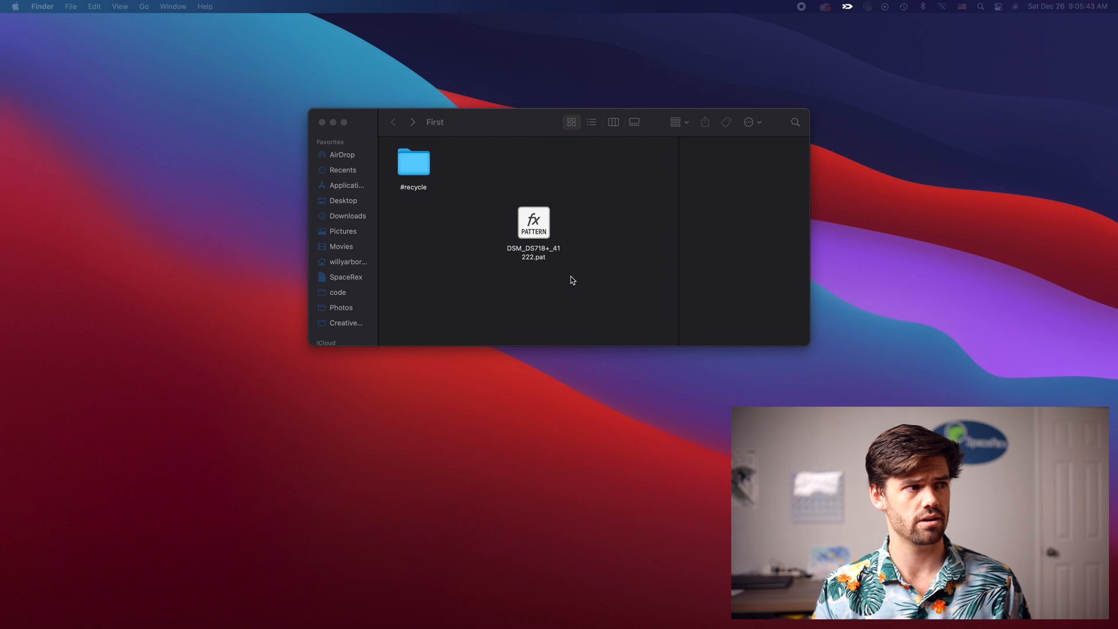
pyautogui.click(533, 222)
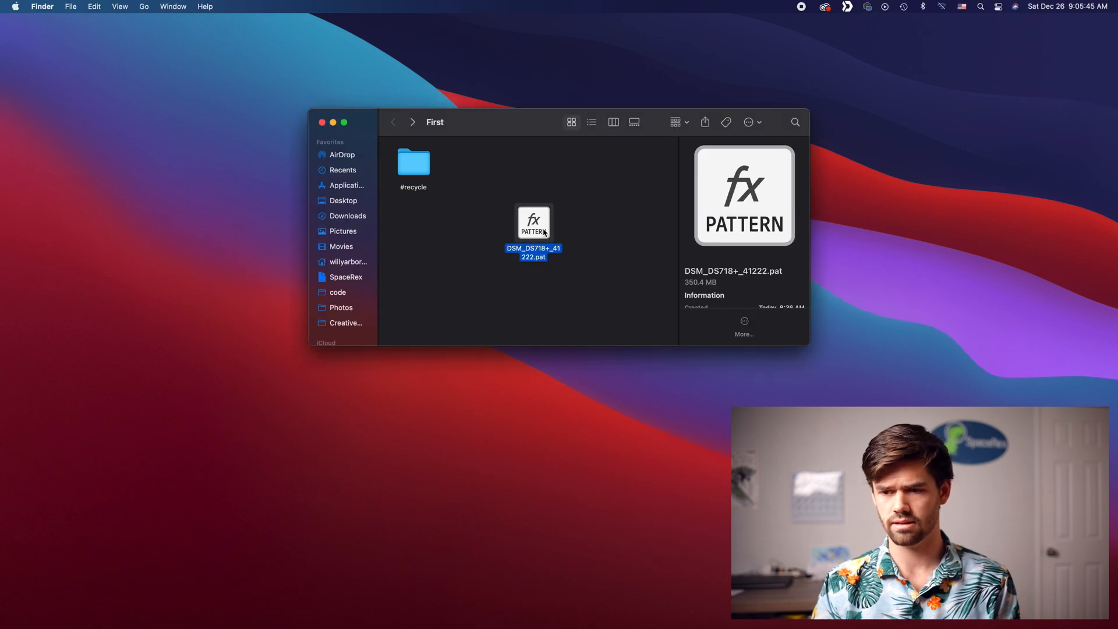
pyautogui.rightClick(533, 222)
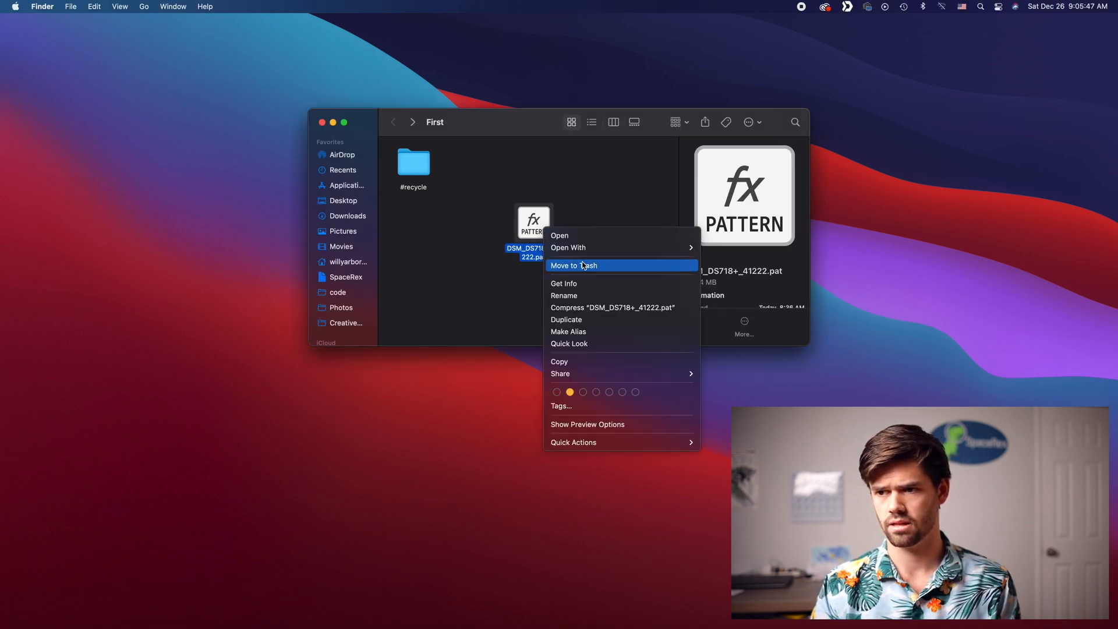
pyautogui.click(574, 266)
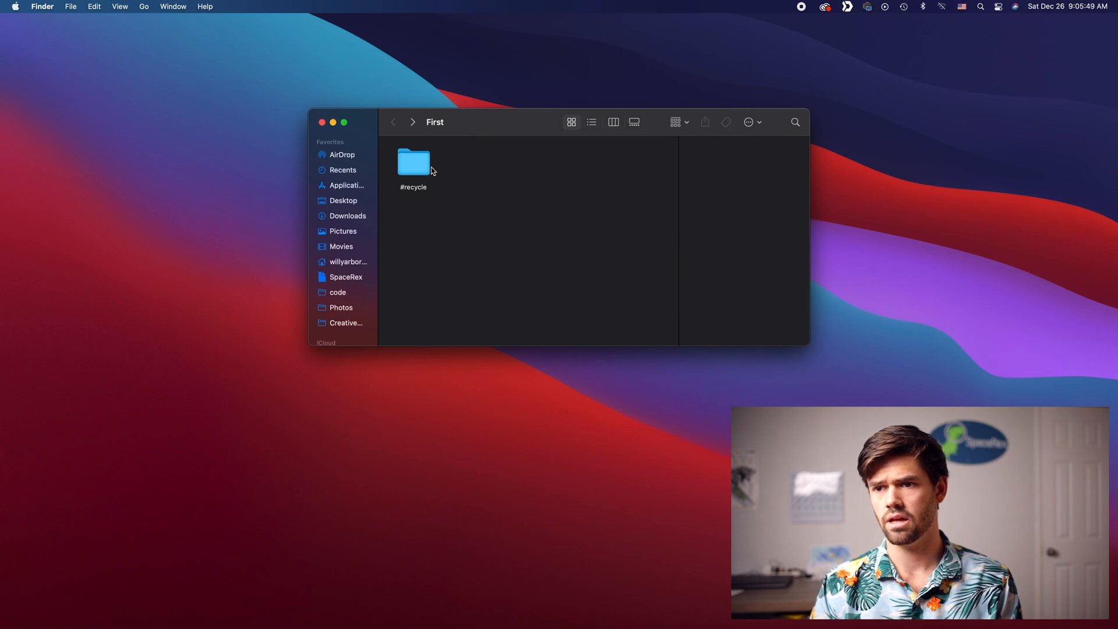
pyautogui.doubleClick(413, 163)
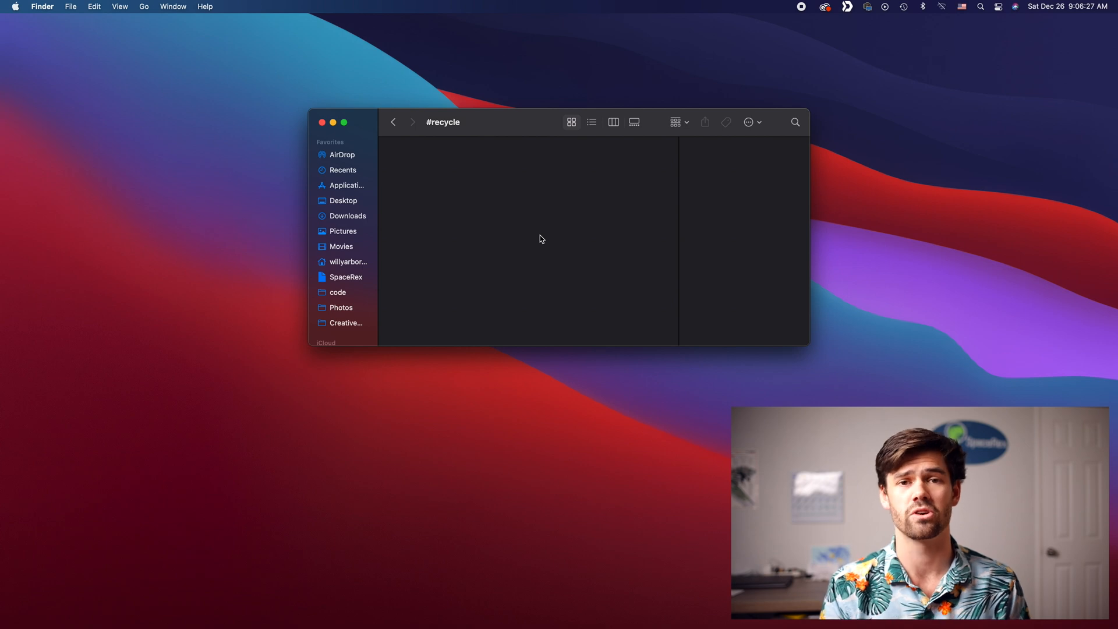
pyautogui.moveTo(579, 168)
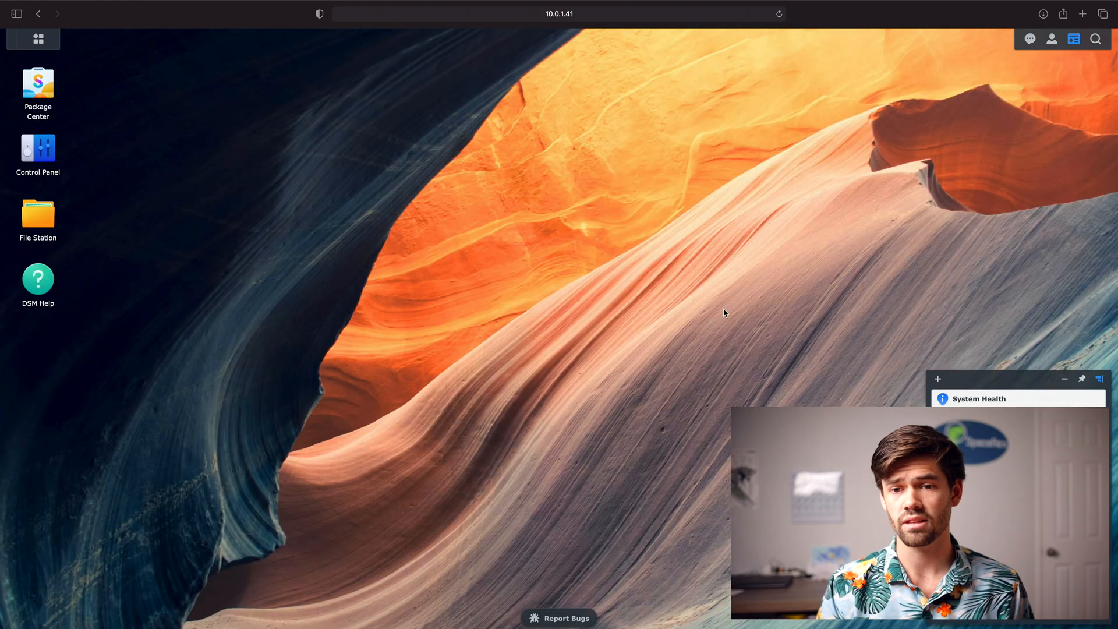
# Use File Station and Finder to confirm DSM_DS718+_41222.pat is back in First.
pyautogui.doubleClick(37, 215)
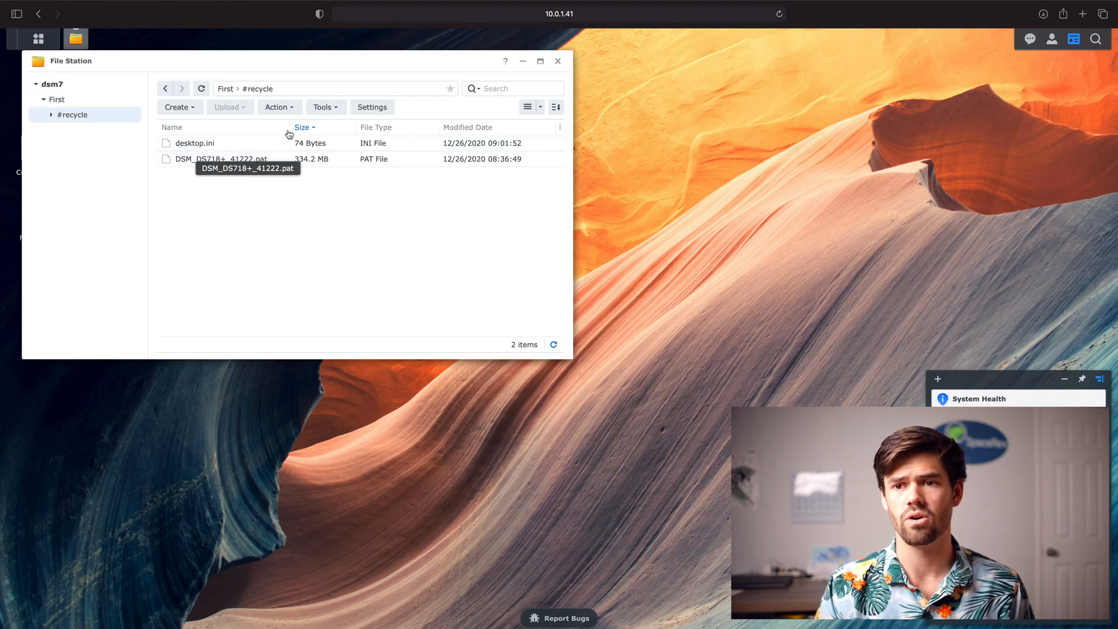
pyautogui.moveTo(255, 188)
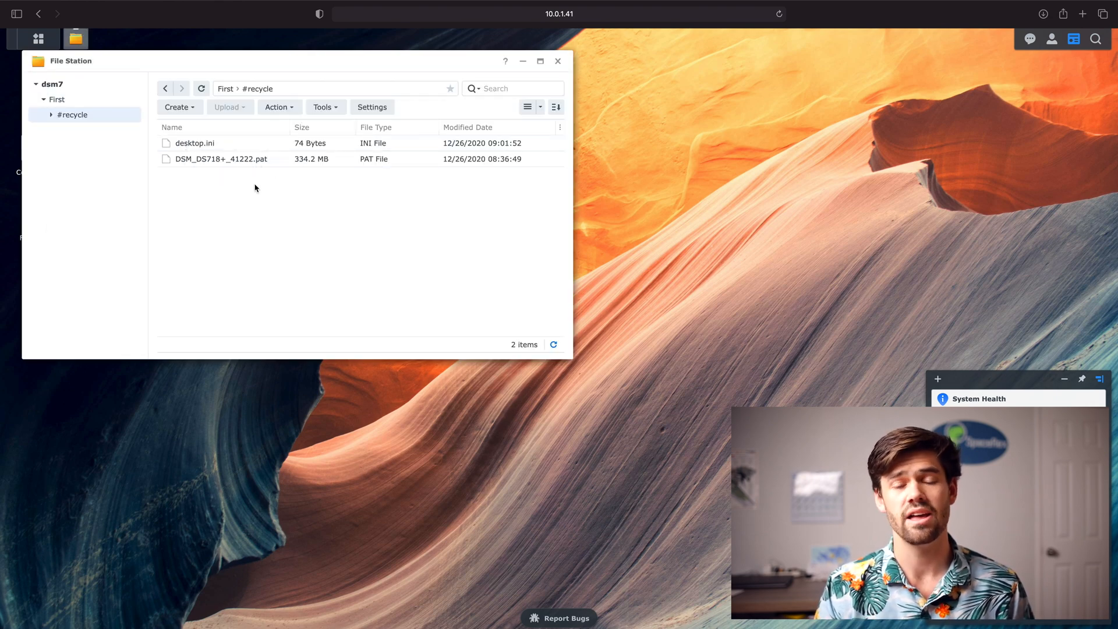
pyautogui.moveTo(220, 158)
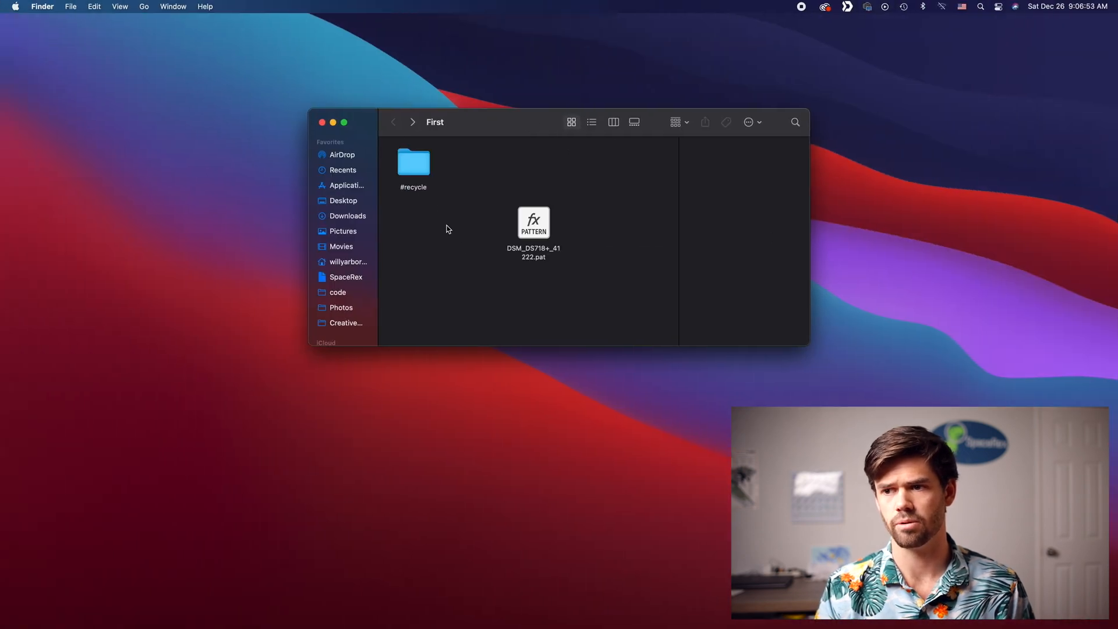
pyautogui.click(533, 222)
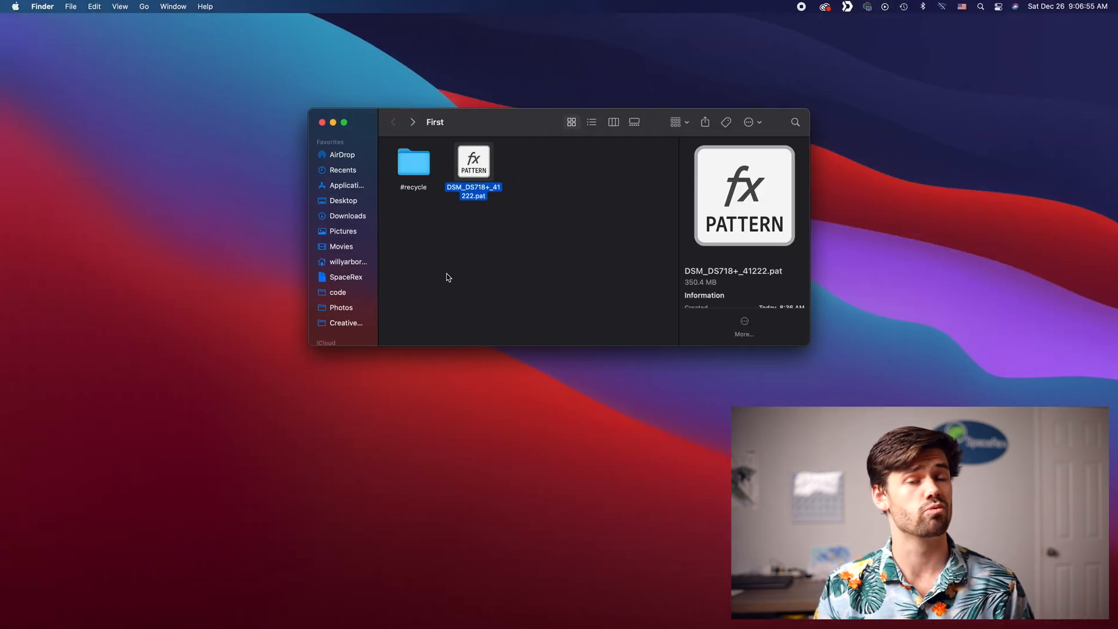
pyautogui.click(460, 295)
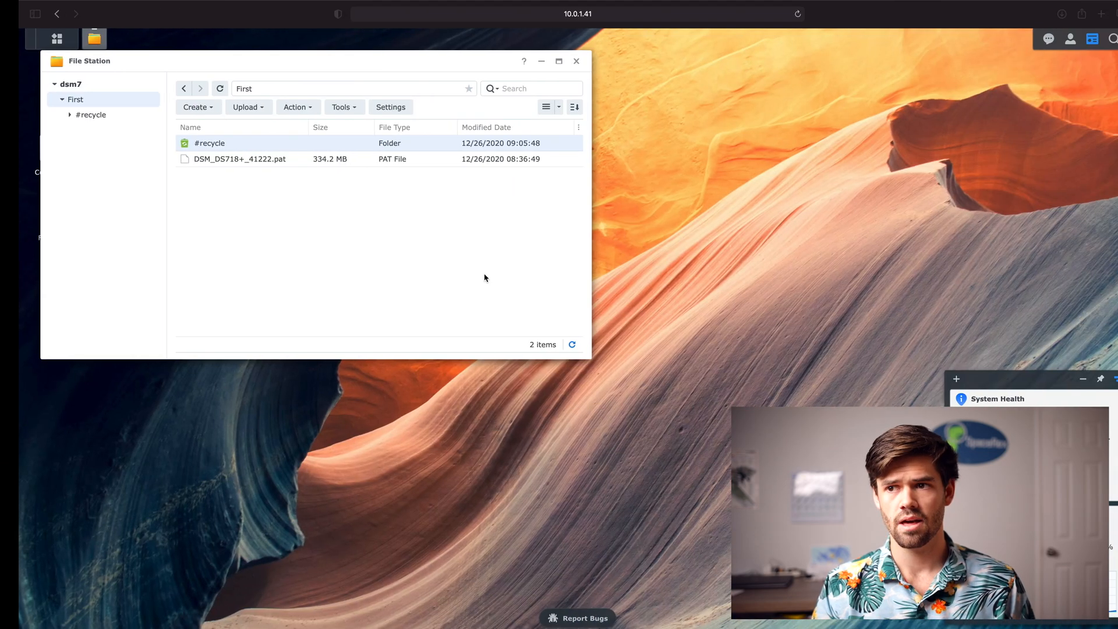
# Install Snapshot Replication with its Replication Service dependency from Package Center's beta packages and launch it.
pyautogui.click(75, 39)
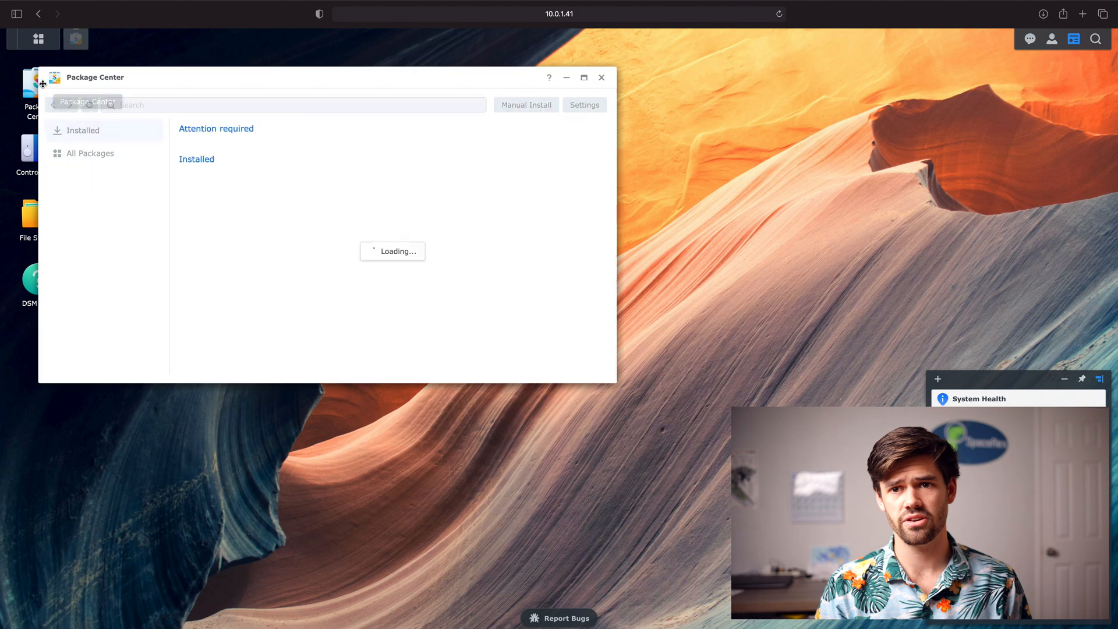
pyautogui.click(93, 175)
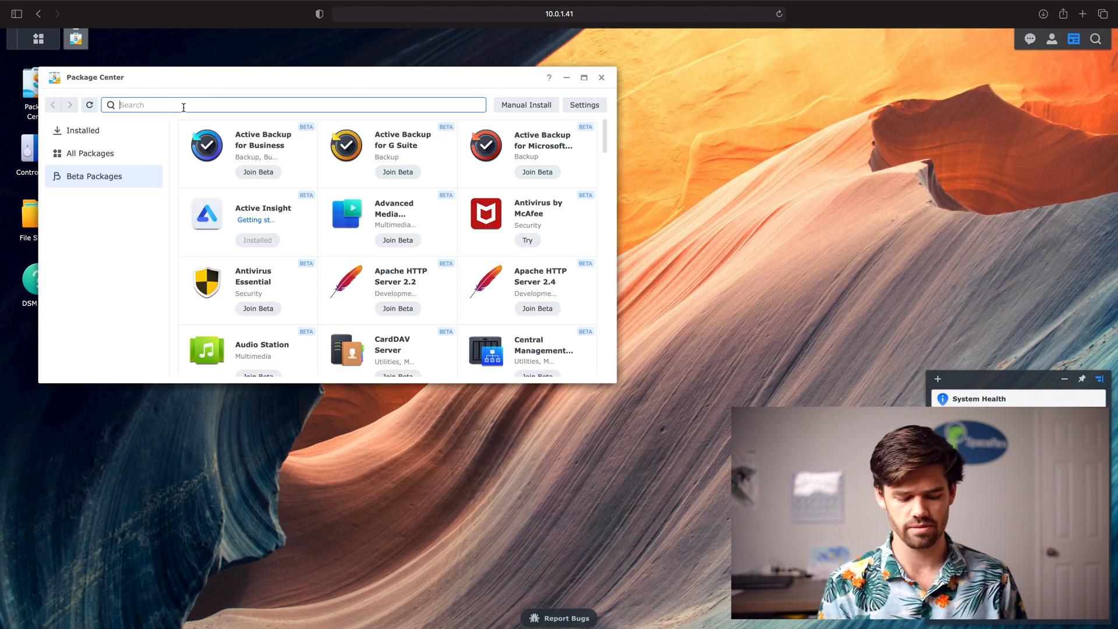
pyautogui.write('snapshot')
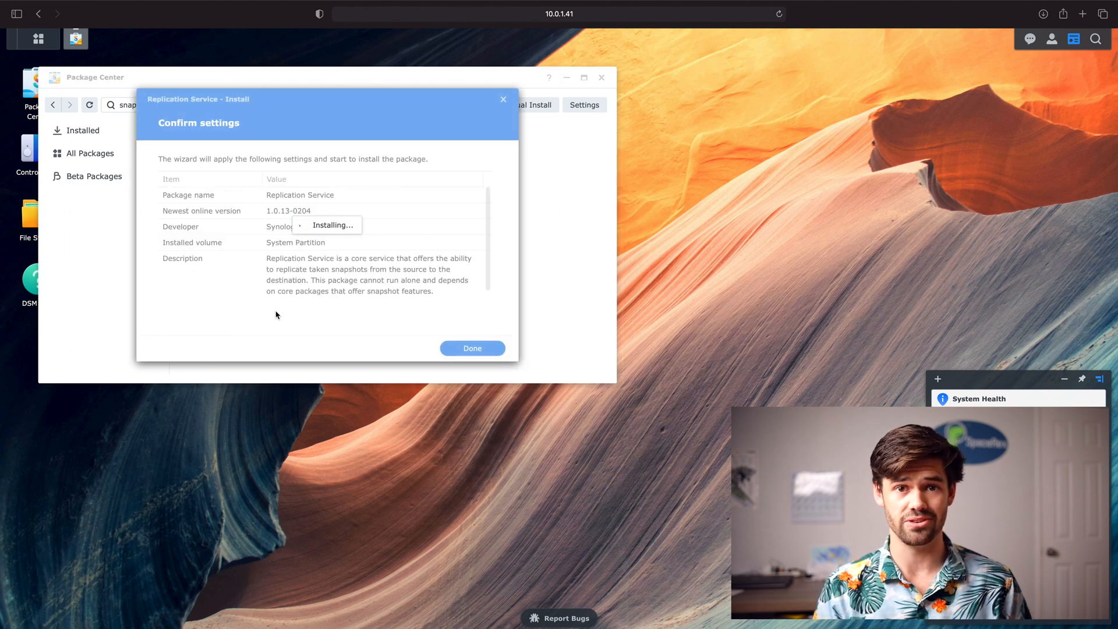
pyautogui.click(472, 348)
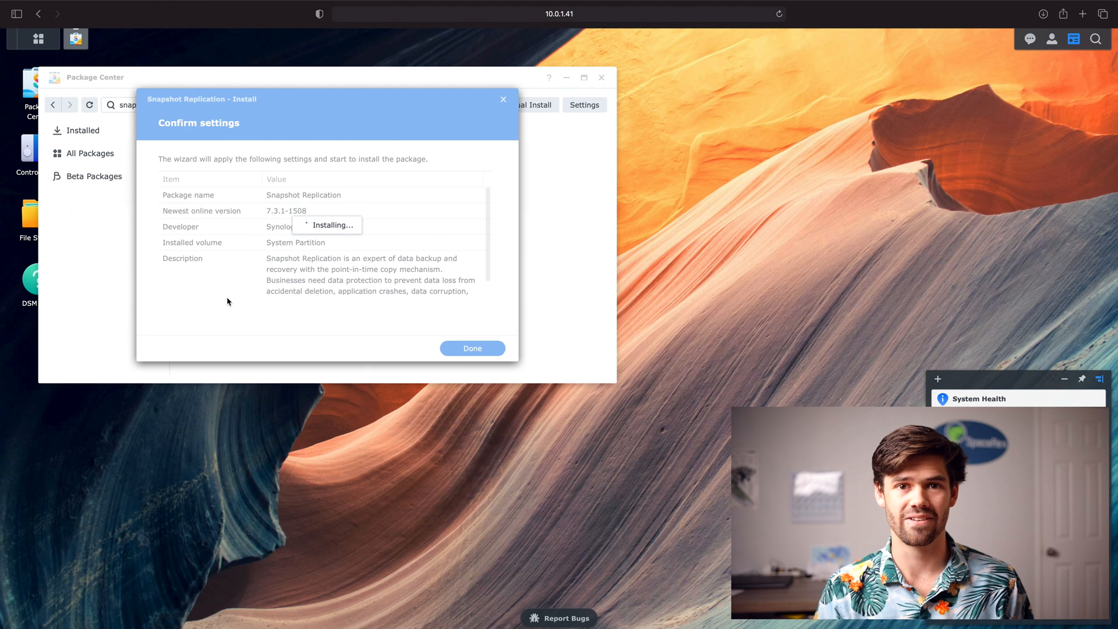
pyautogui.click(472, 348)
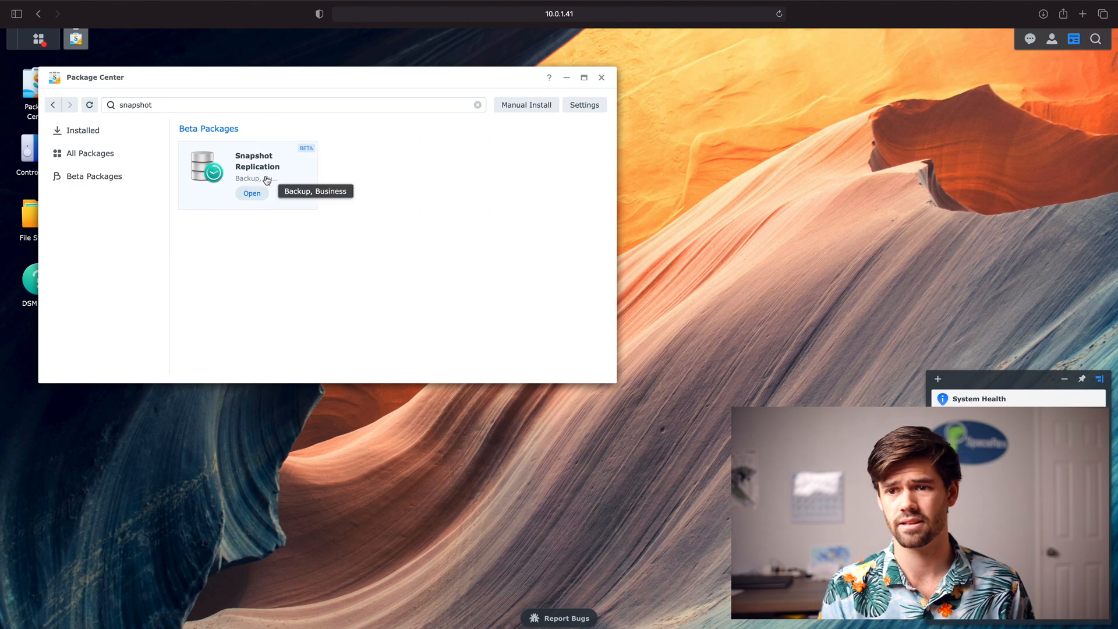
pyautogui.click(251, 193)
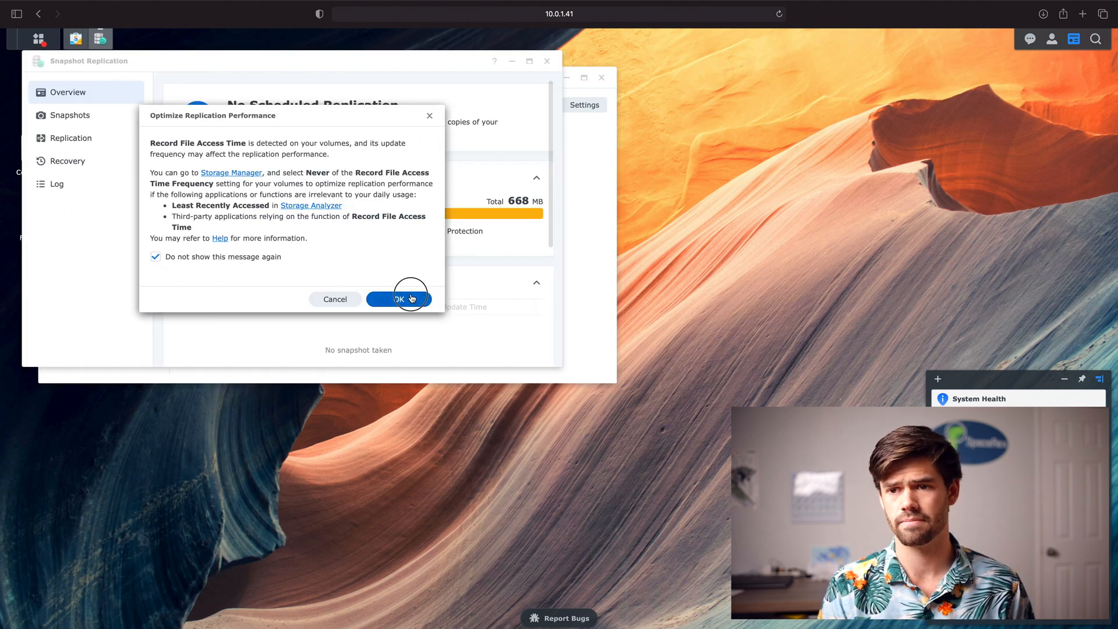
# Dismiss the performance notice and reach the snapshot settings for the First folder.
pyautogui.click(398, 299)
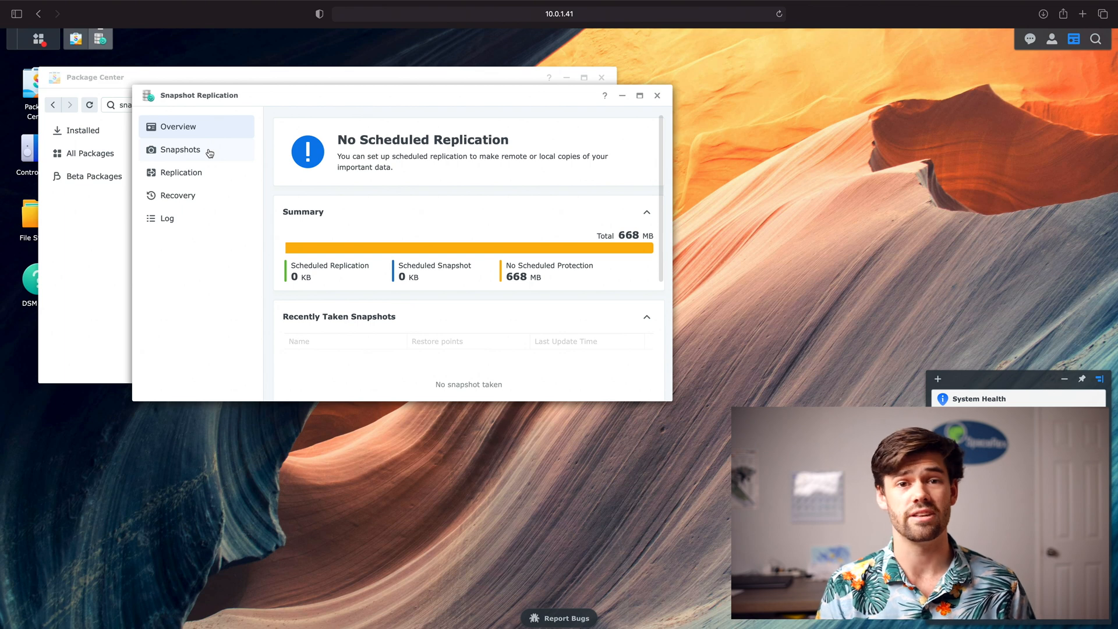
pyautogui.moveTo(186, 155)
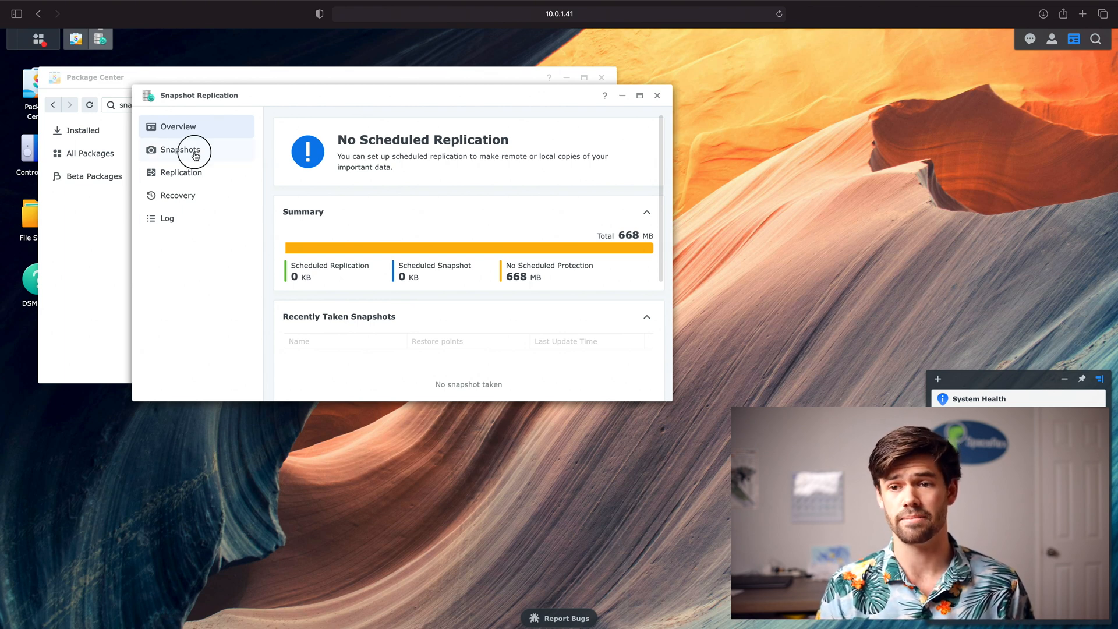
pyautogui.click(180, 150)
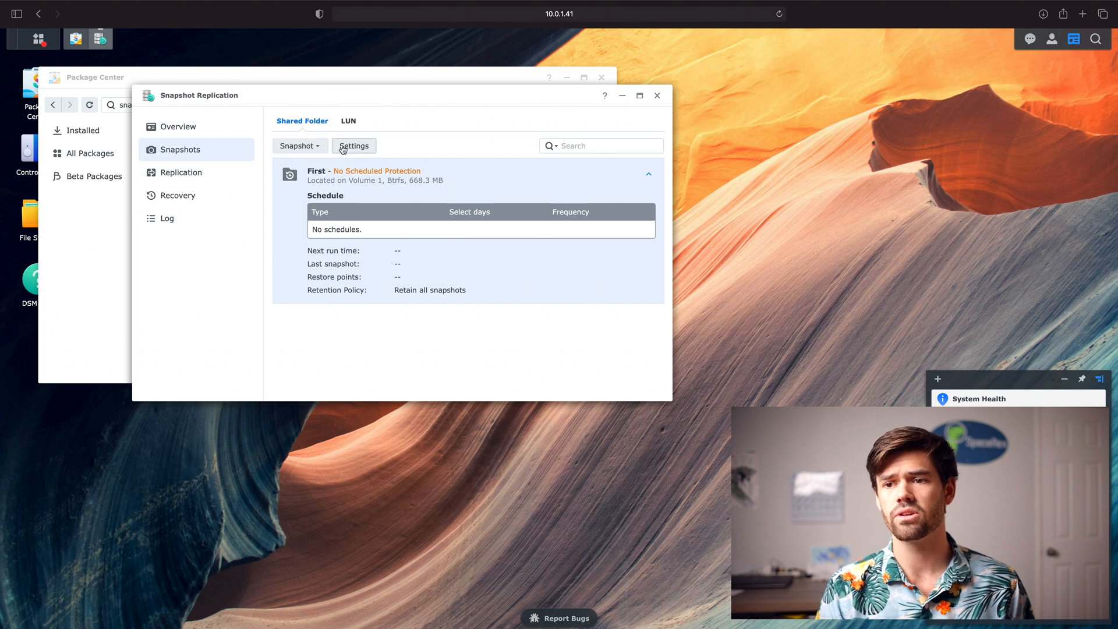
pyautogui.click(354, 146)
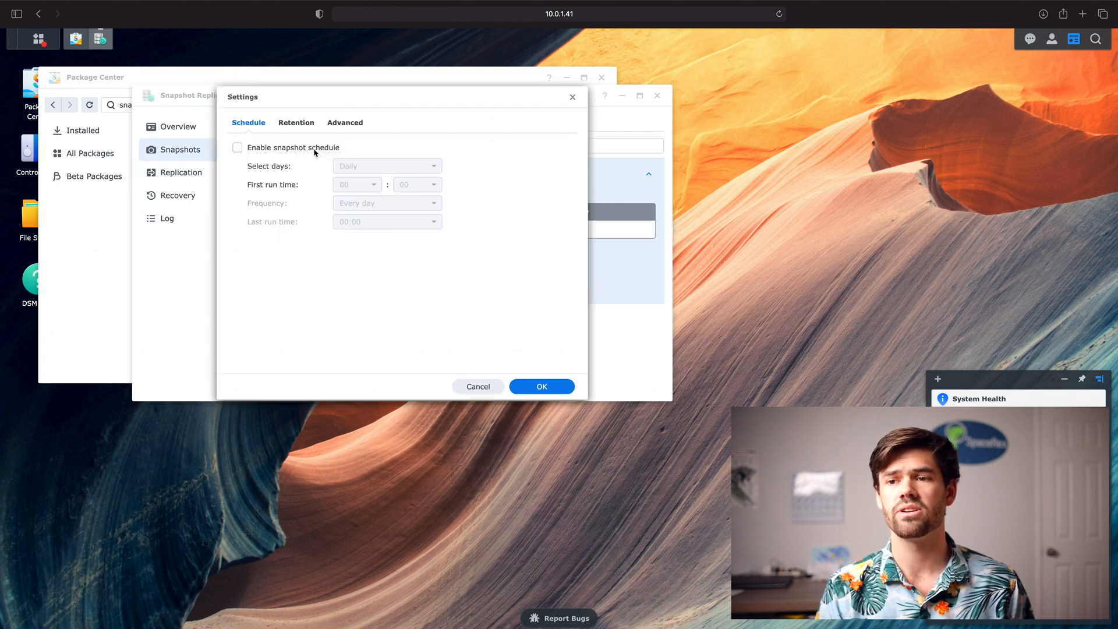
# Enable a snapshot schedule for First running on weekdays every 1 hour.
pyautogui.click(237, 147)
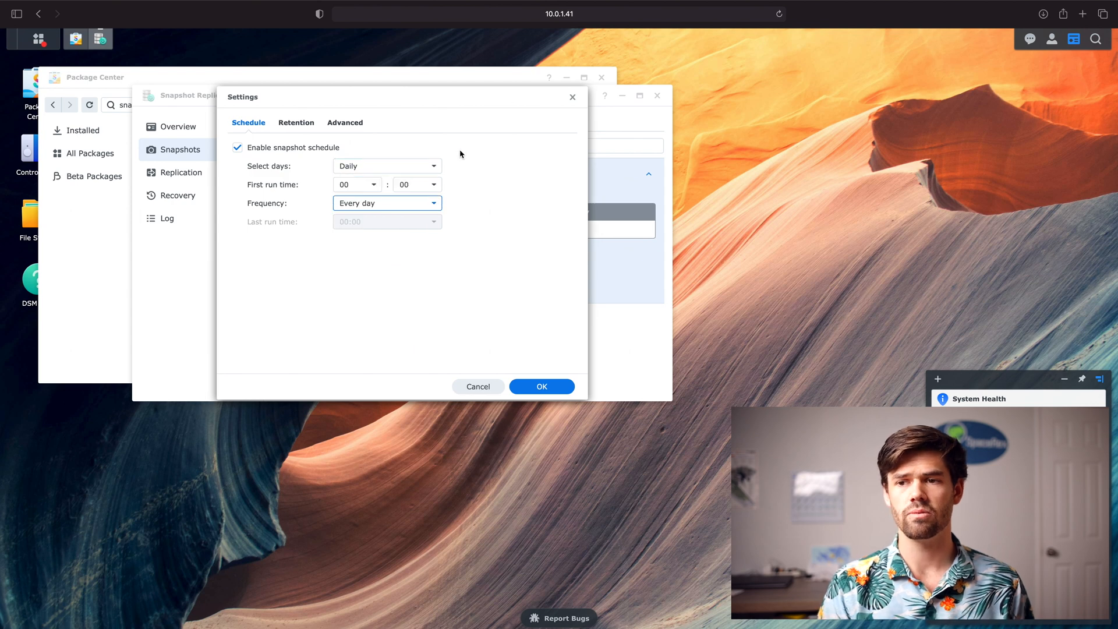
pyautogui.click(386, 166)
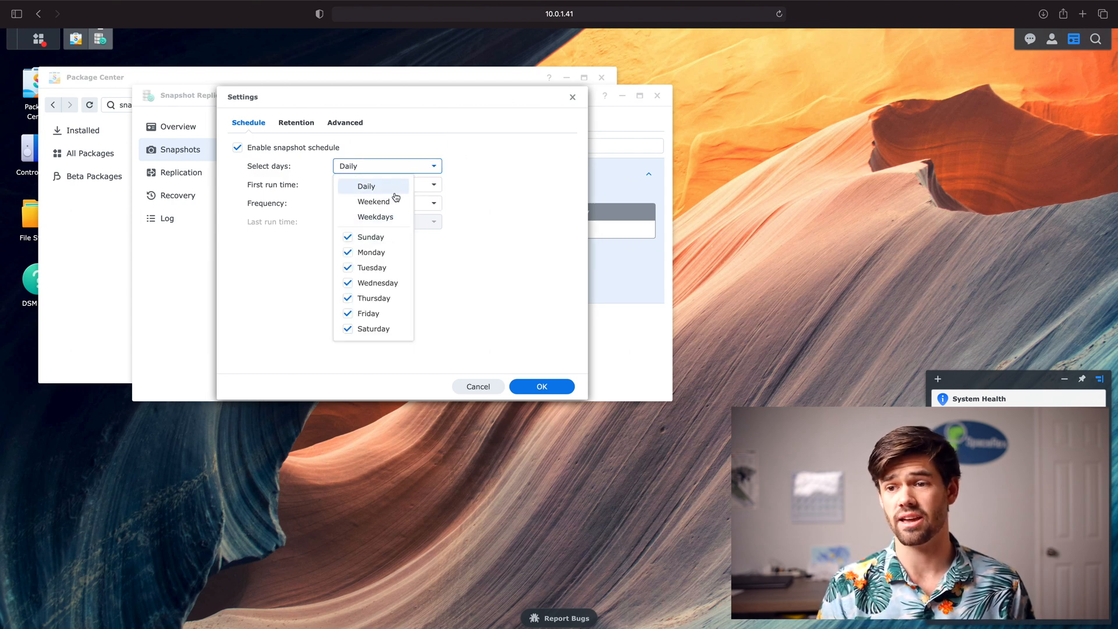
pyautogui.moveTo(373, 217)
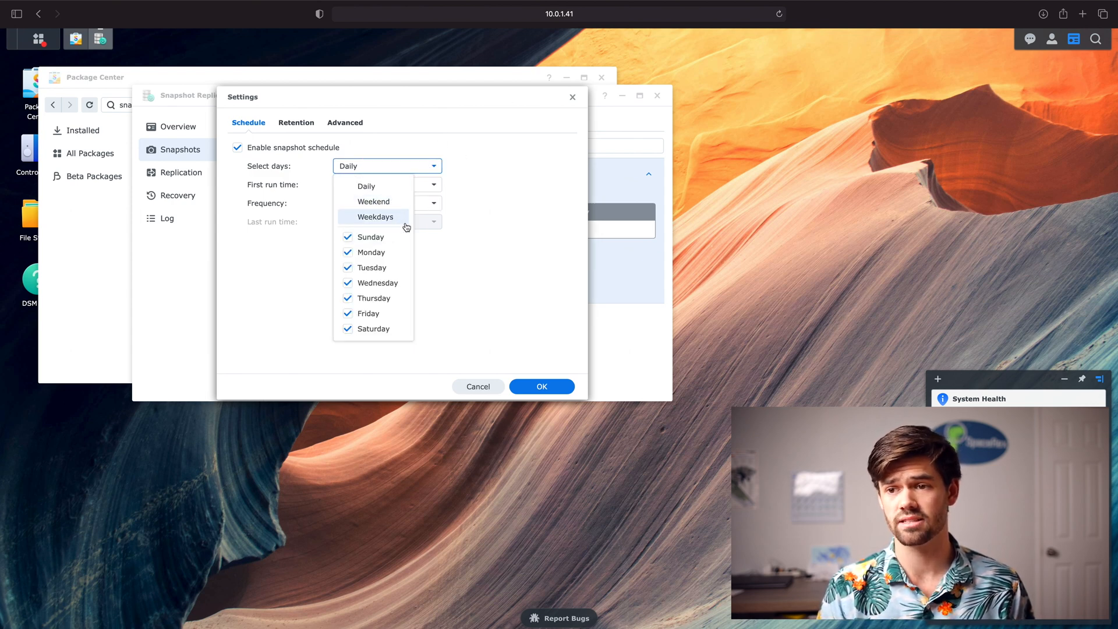
pyautogui.click(374, 216)
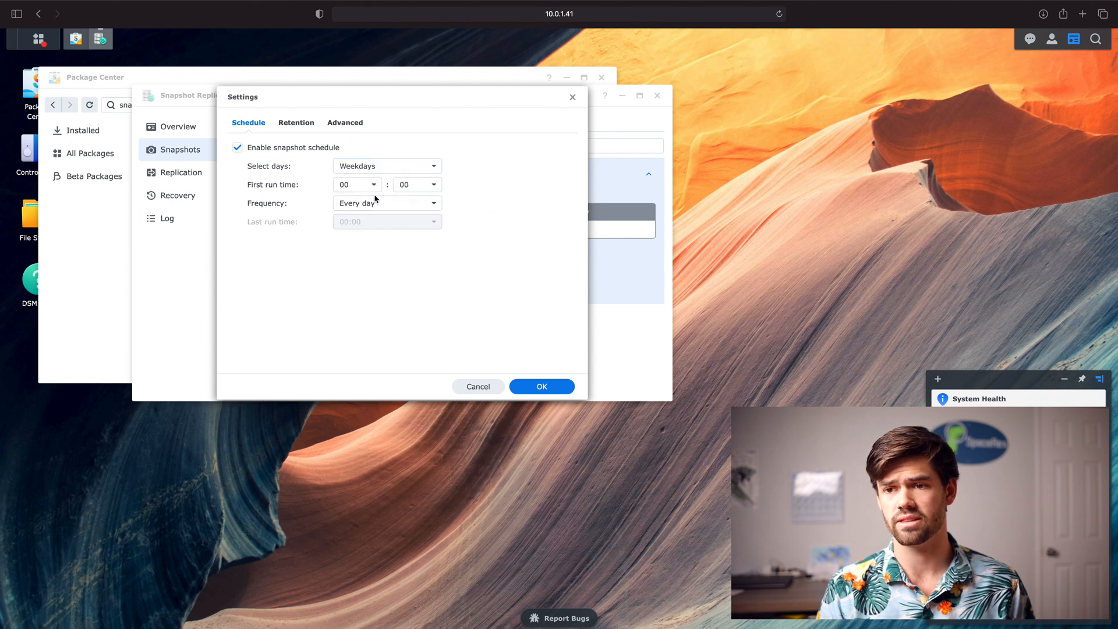
pyautogui.click(387, 202)
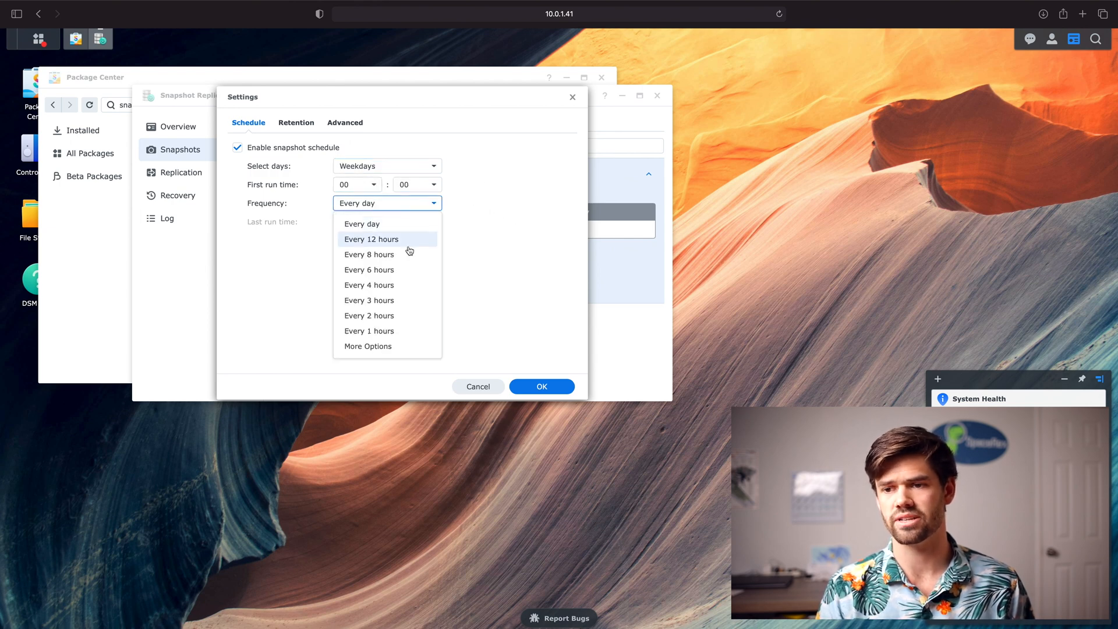
pyautogui.click(369, 330)
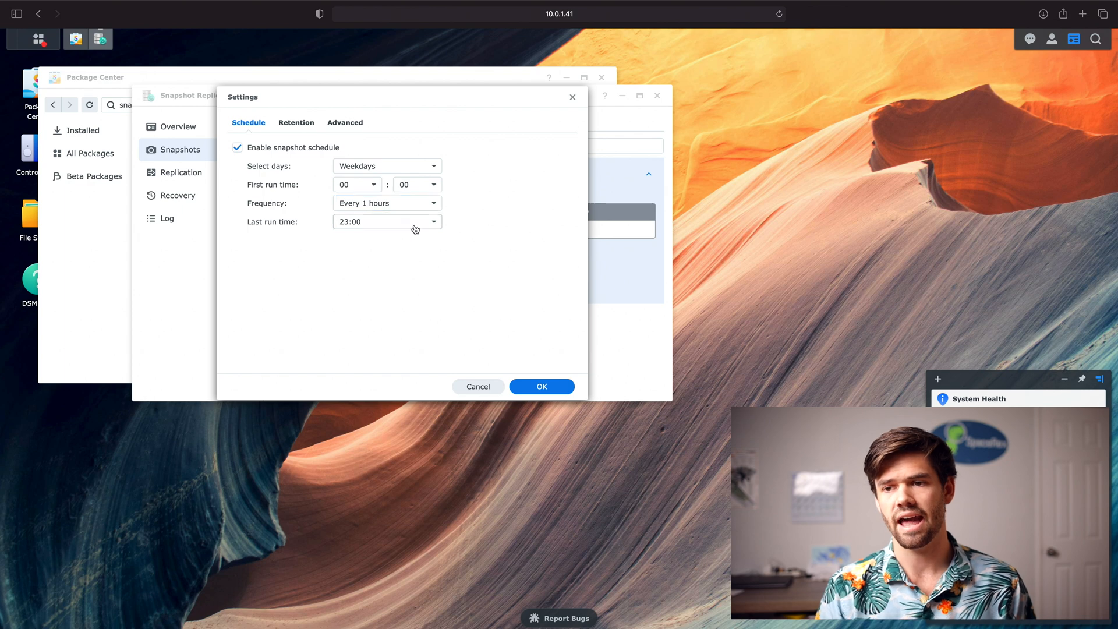
pyautogui.moveTo(426, 227)
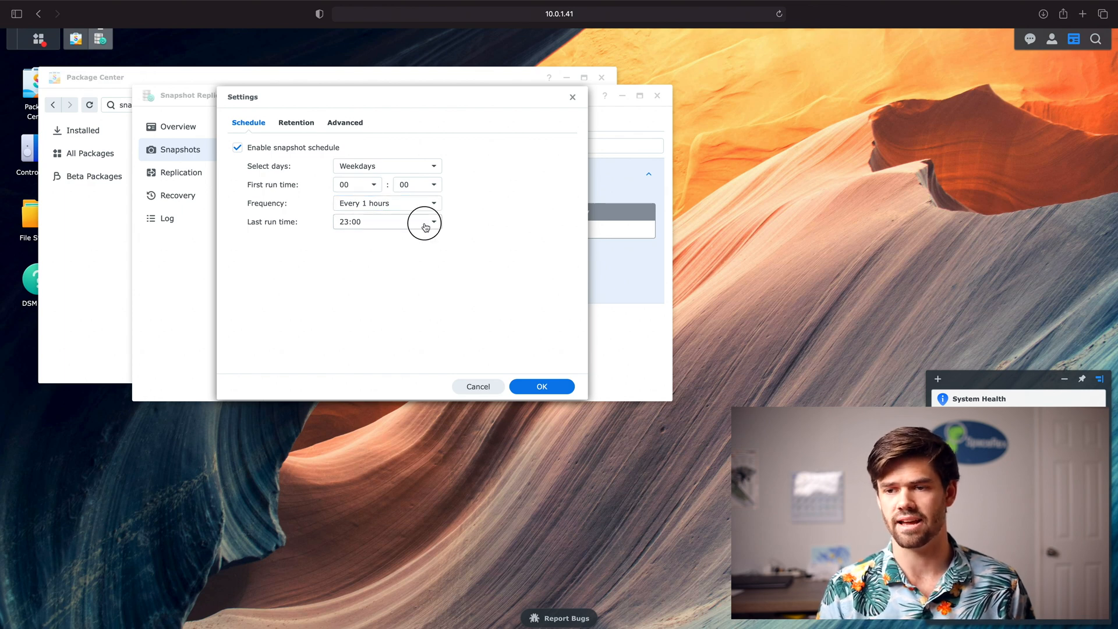
# Set the schedule's first run to 06:00 and last run to 19:00.
pyautogui.click(433, 221)
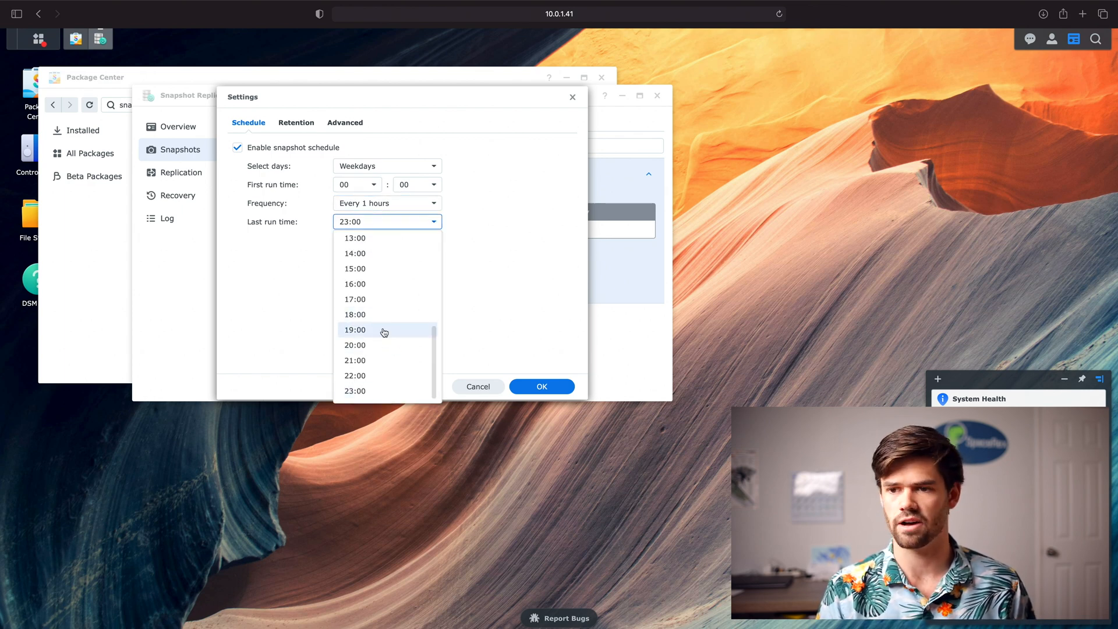
pyautogui.click(356, 330)
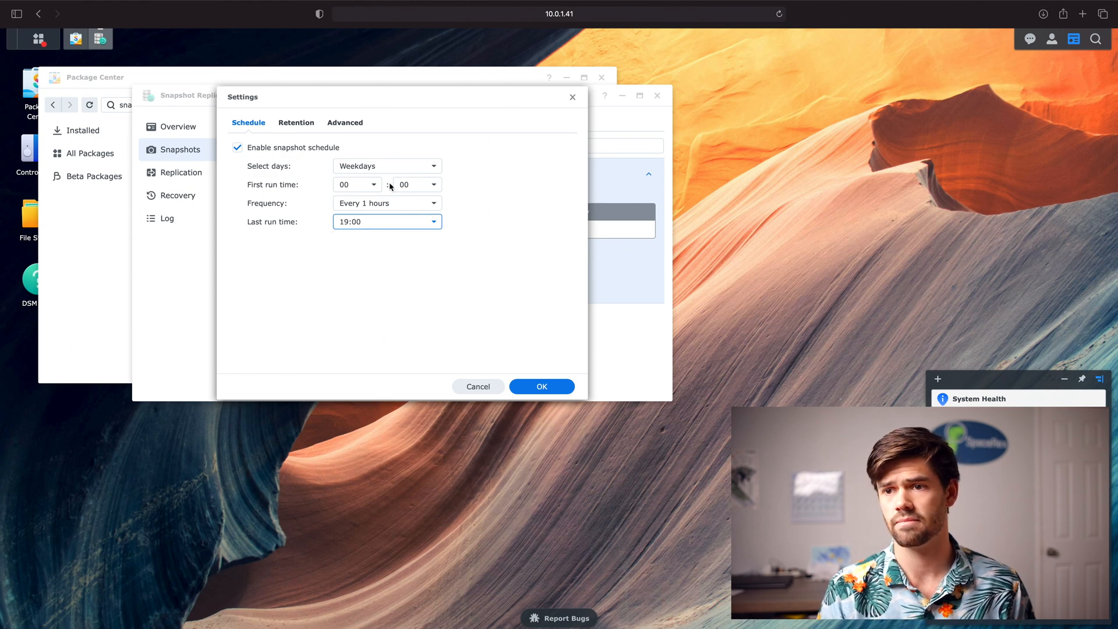
pyautogui.click(358, 184)
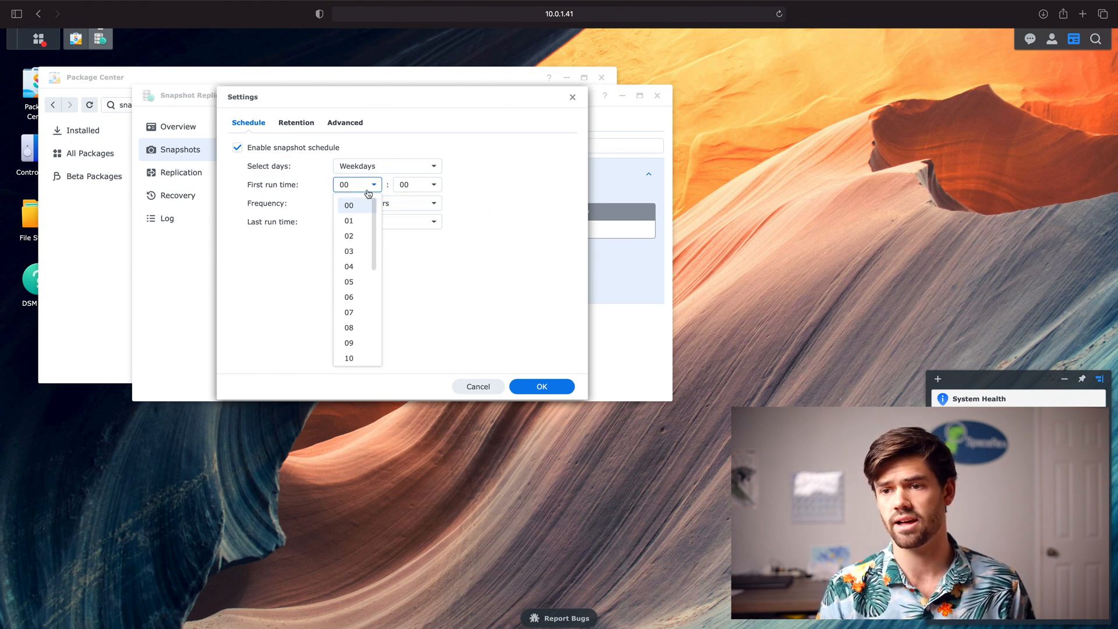
pyautogui.click(348, 297)
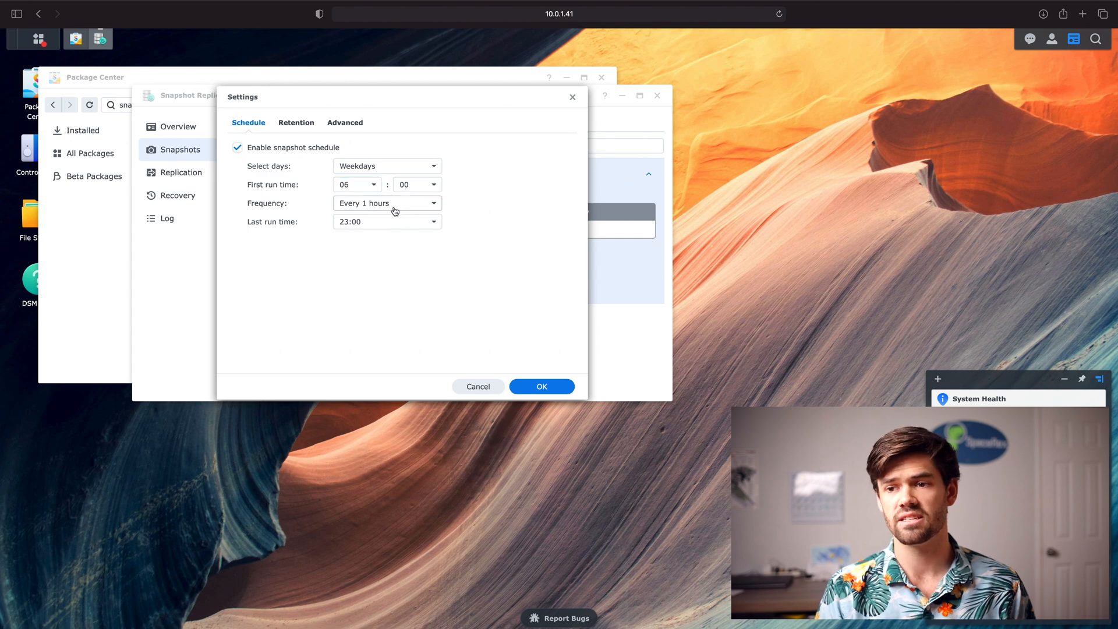
pyautogui.click(387, 222)
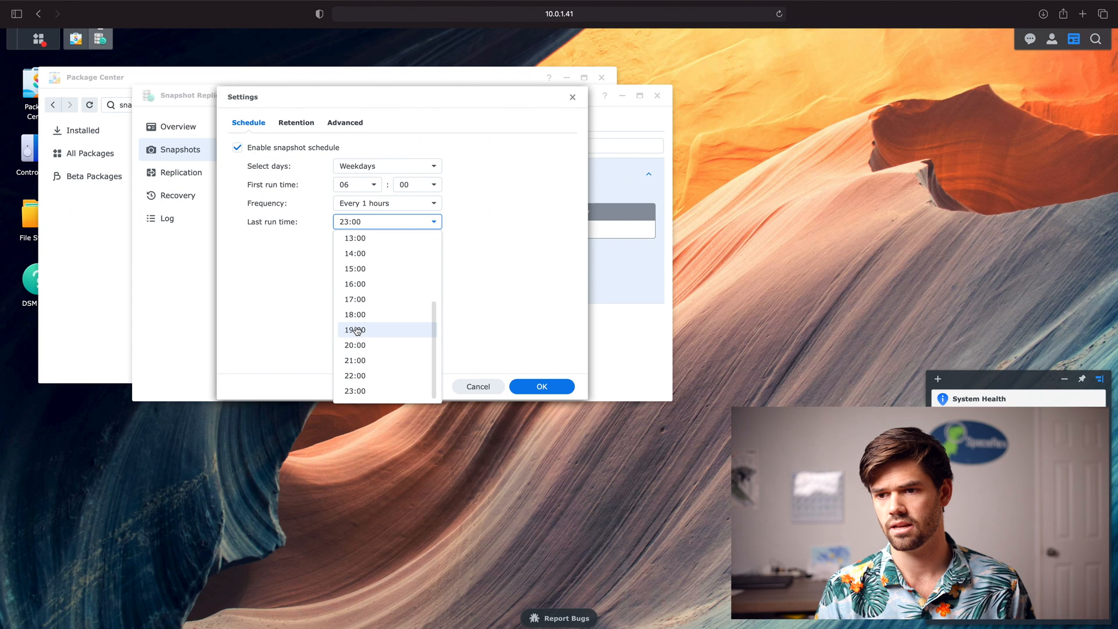
pyautogui.click(354, 330)
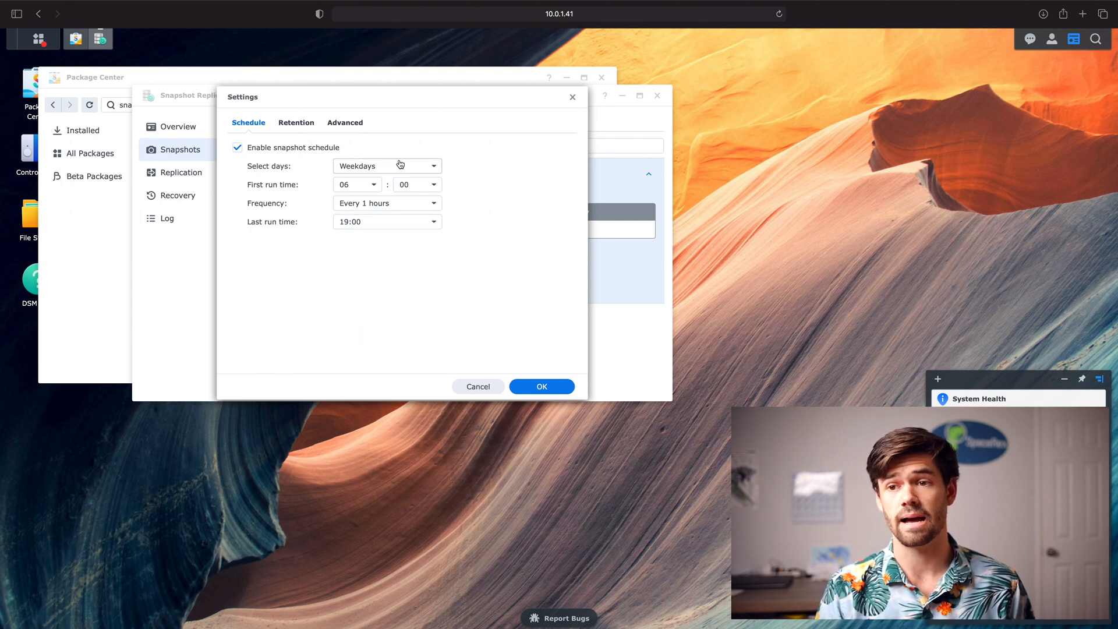
pyautogui.click(294, 122)
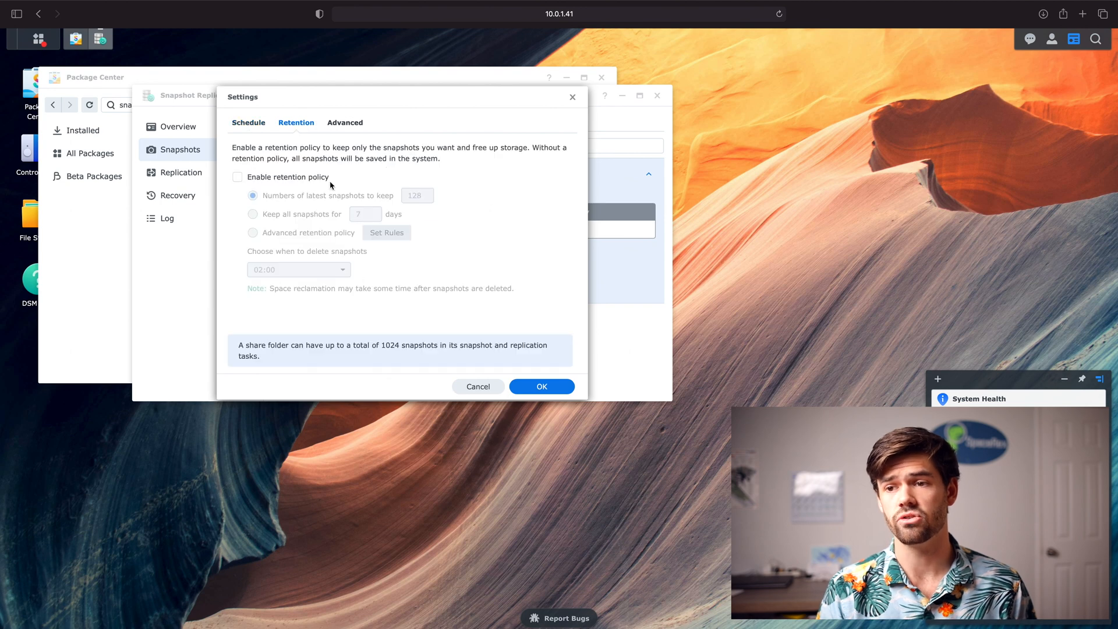
# Enable the retention policy and choose the Advanced retention policy option.
pyautogui.click(238, 177)
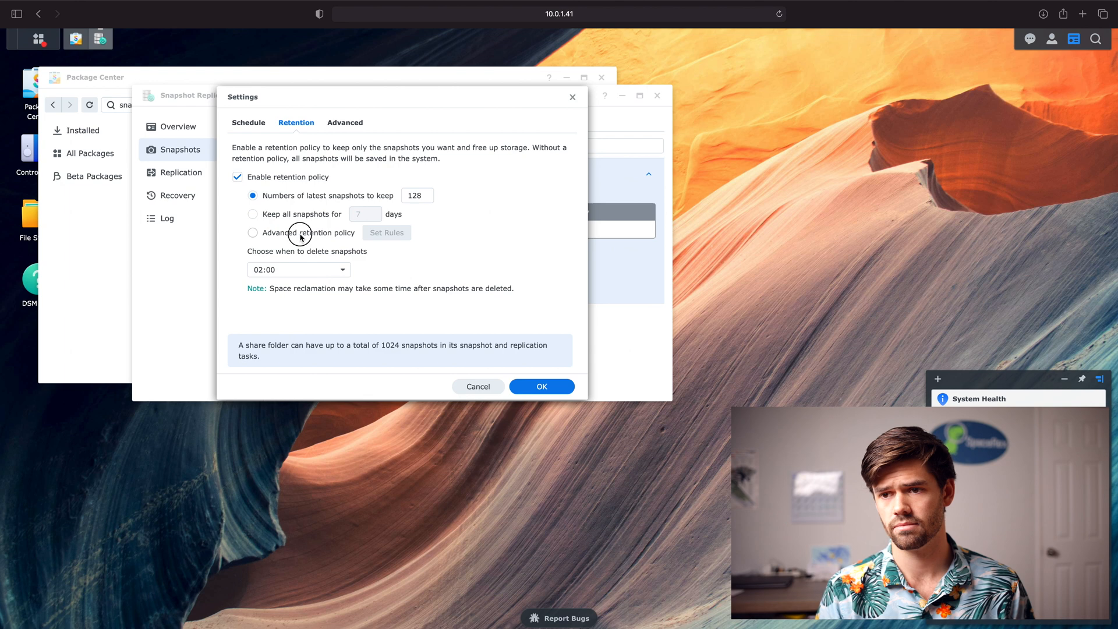
pyautogui.click(386, 233)
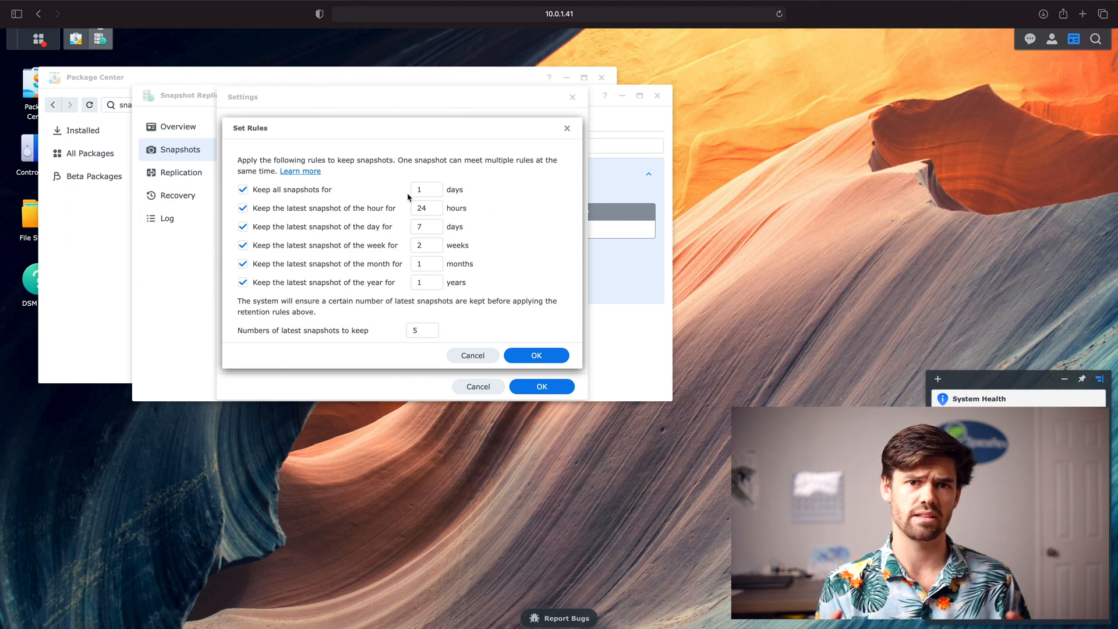
# Enter keep periods of 14 days and 12 months in the retention rules and confirm with OK.
pyautogui.click(426, 189)
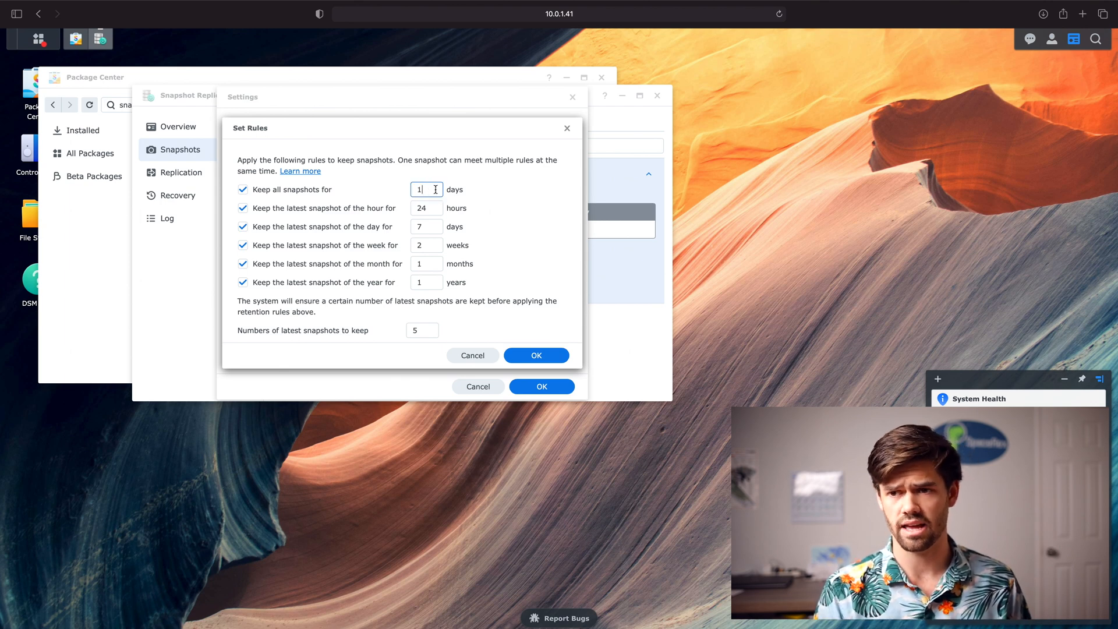
pyautogui.write('2')
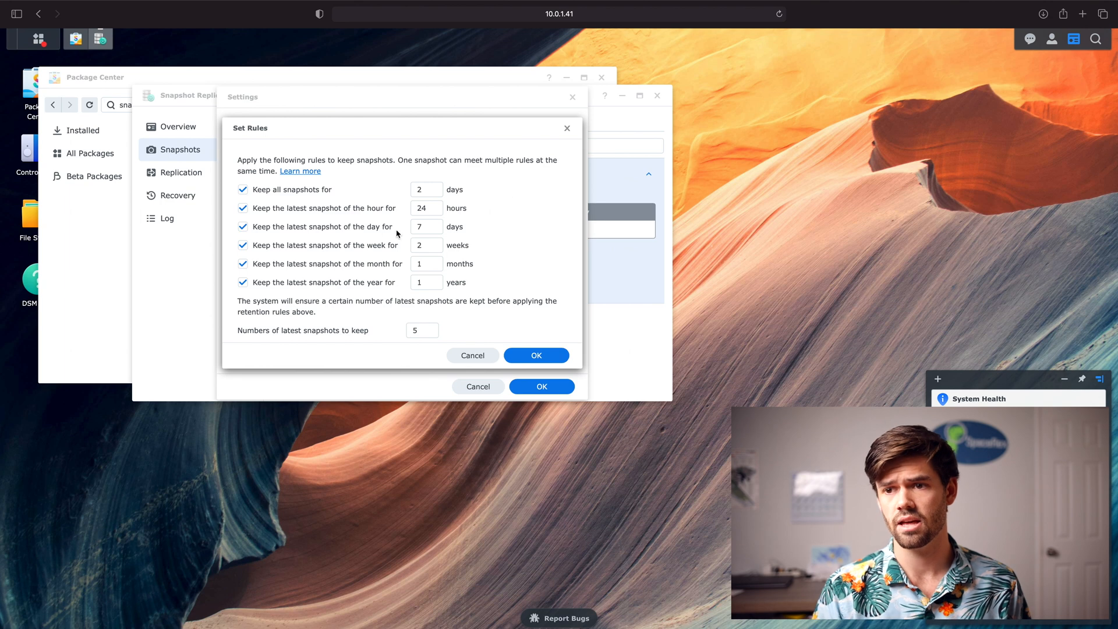
pyautogui.moveTo(439, 220)
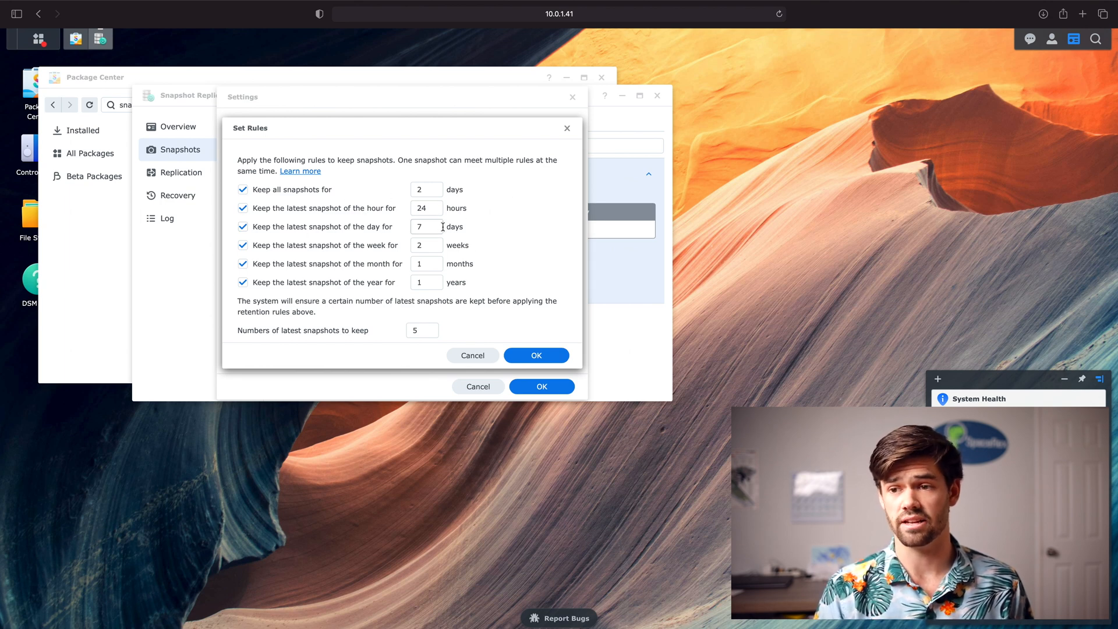
pyautogui.write('14')
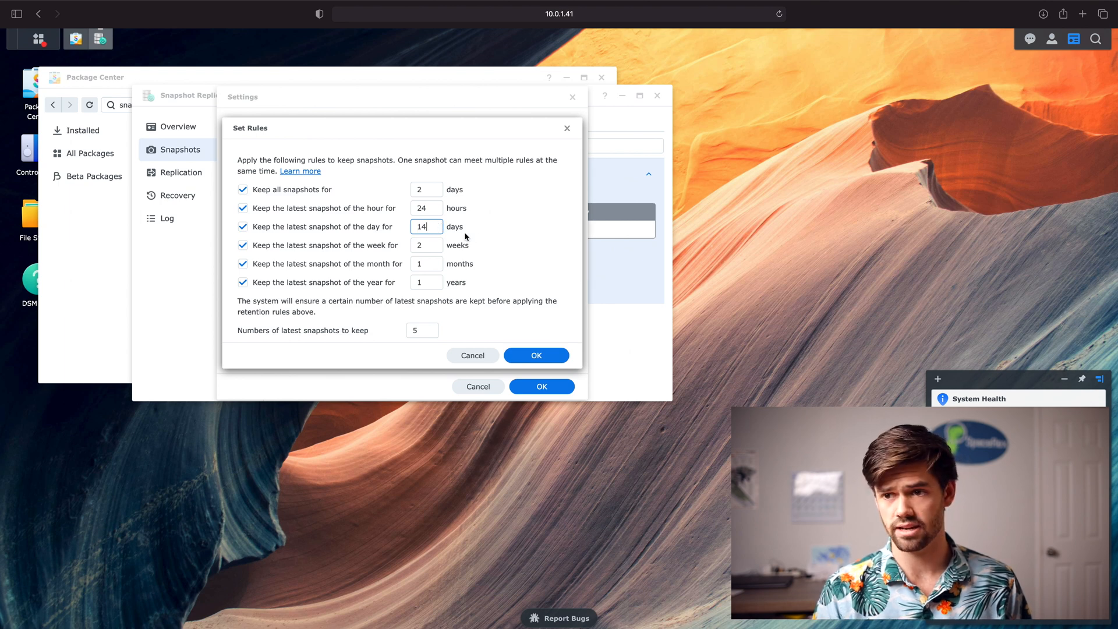
pyautogui.click(426, 244)
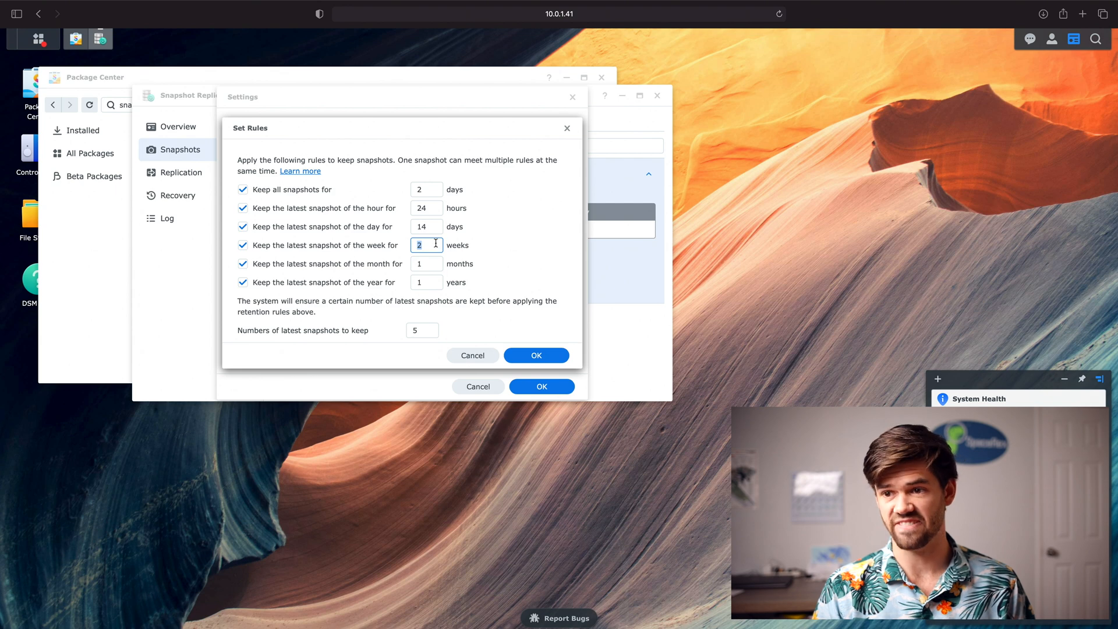
pyautogui.click(426, 264)
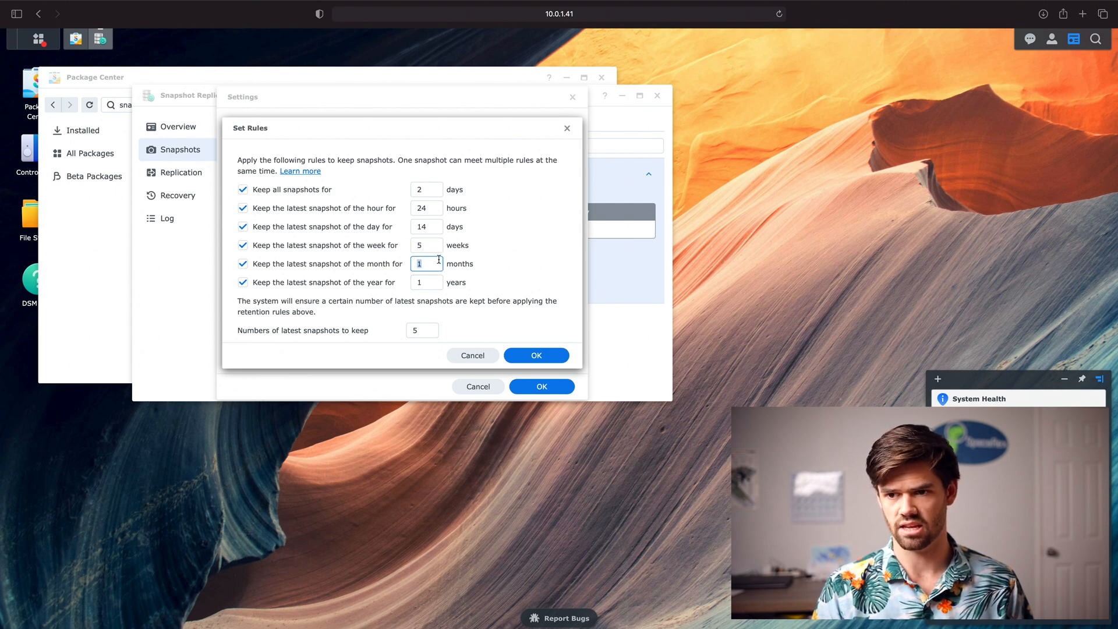
pyautogui.moveTo(376, 277)
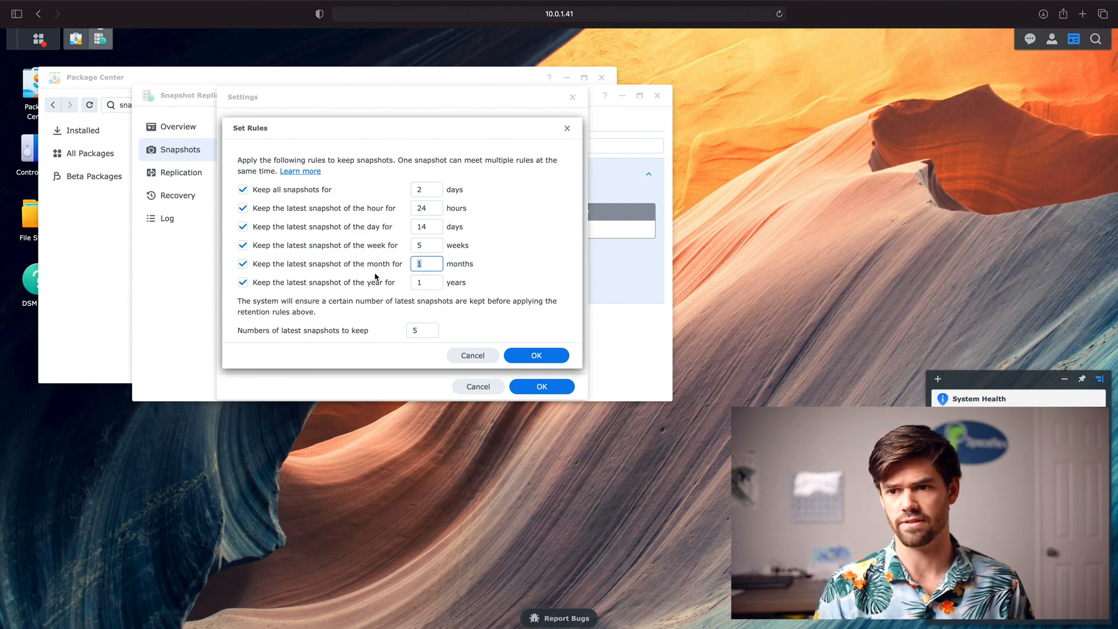
pyautogui.write('12')
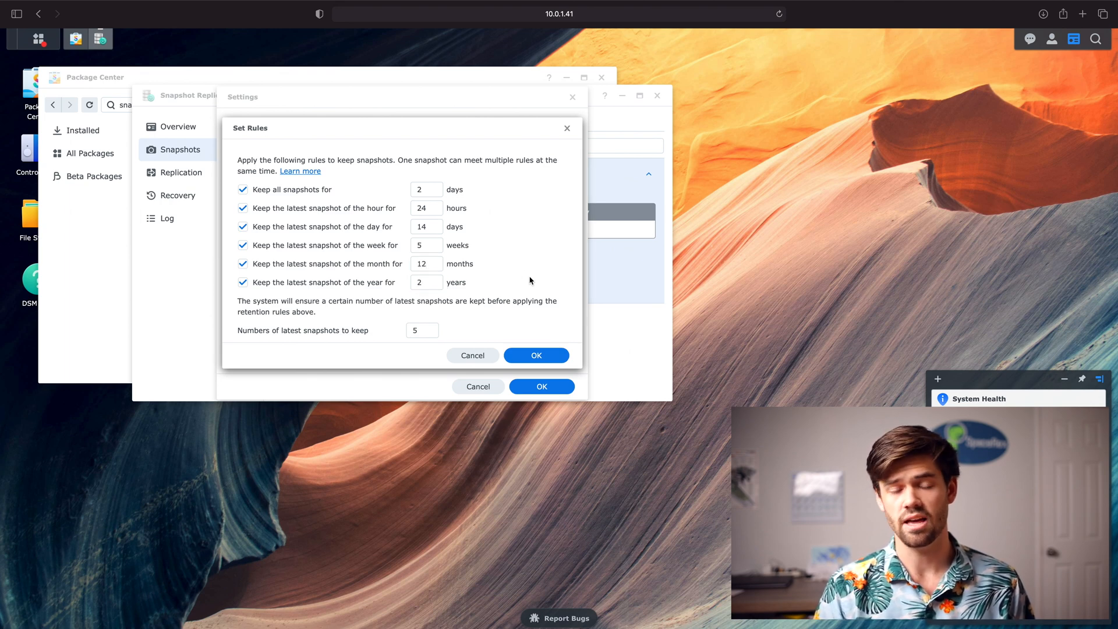
pyautogui.moveTo(526, 281)
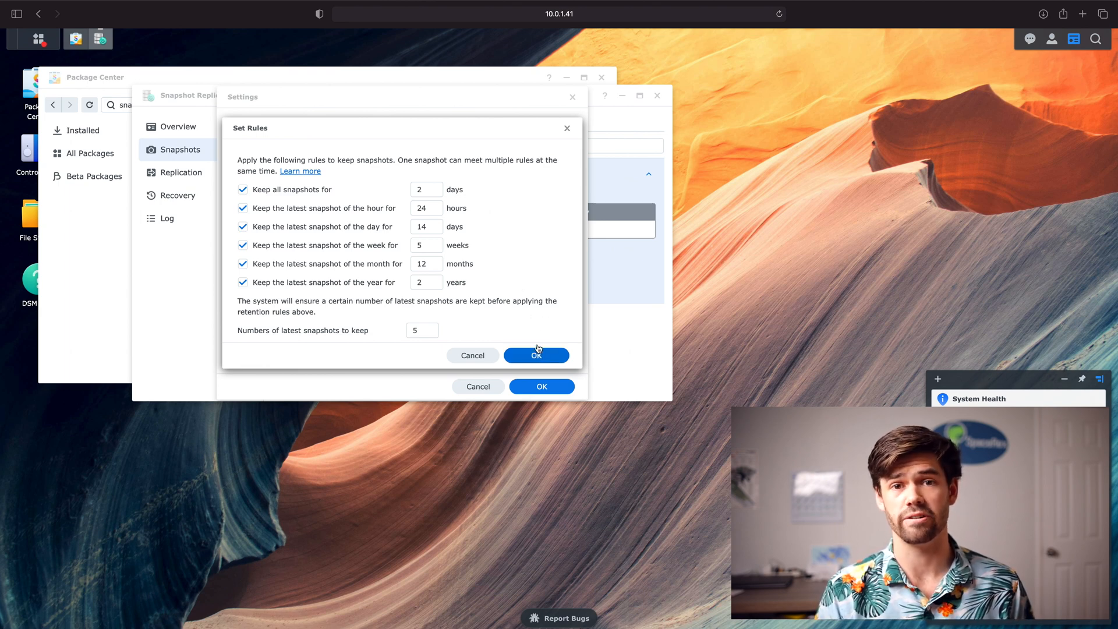
pyautogui.moveTo(541, 327)
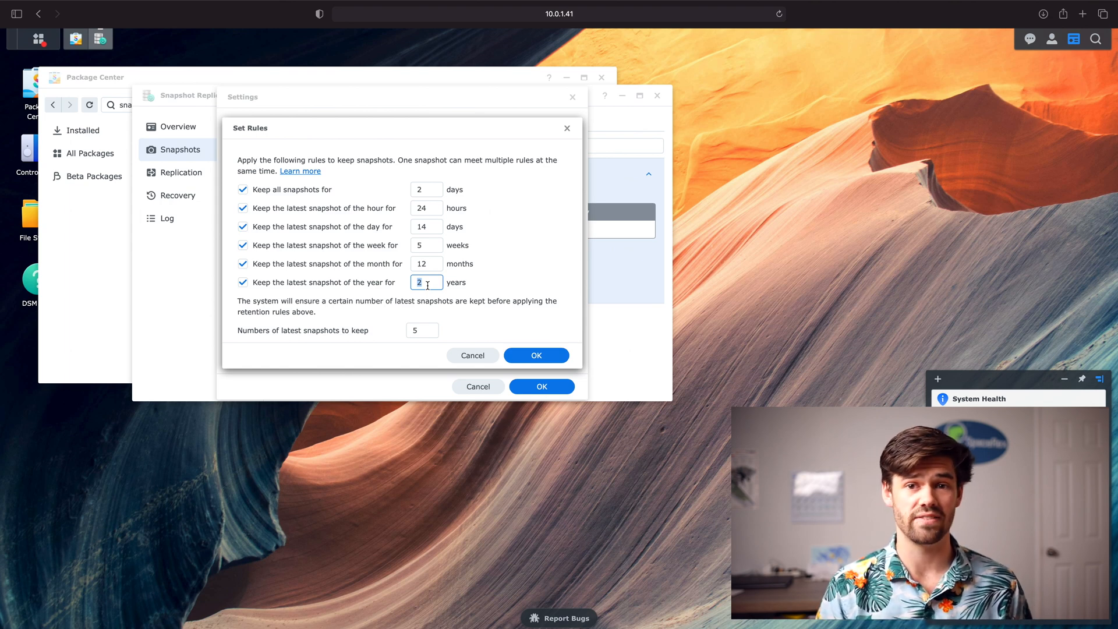
pyautogui.moveTo(476, 295)
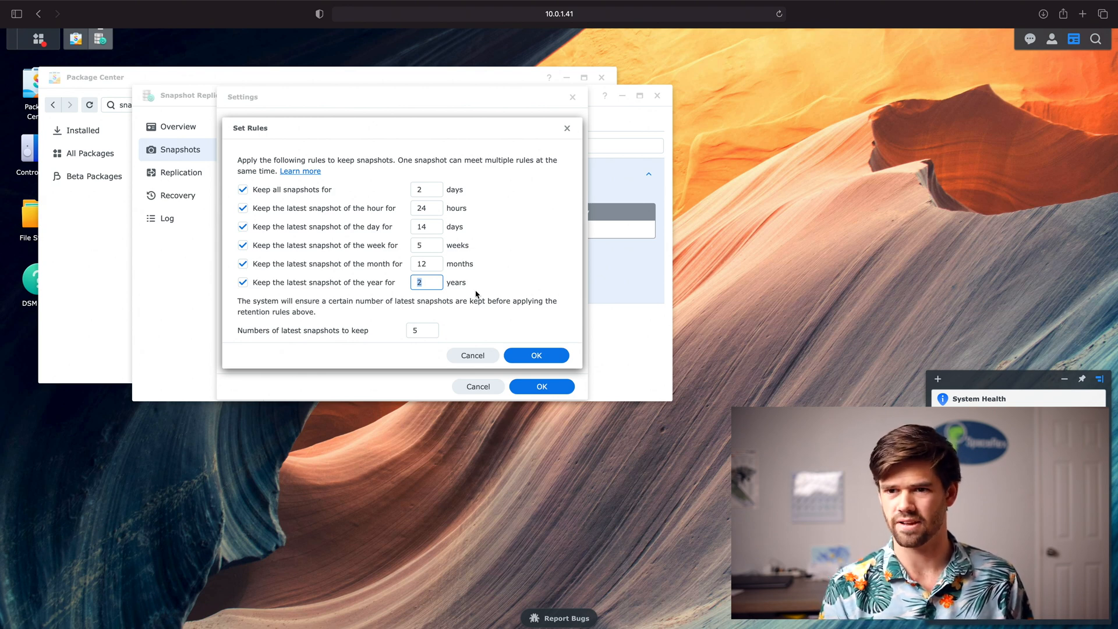
pyautogui.moveTo(485, 239)
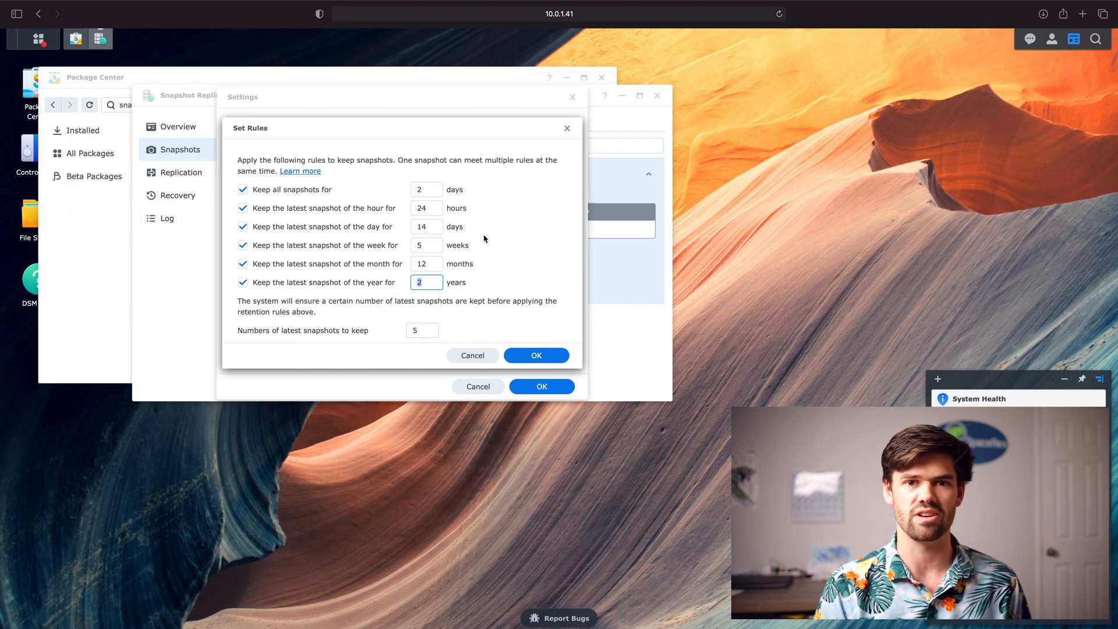
pyautogui.moveTo(398, 272)
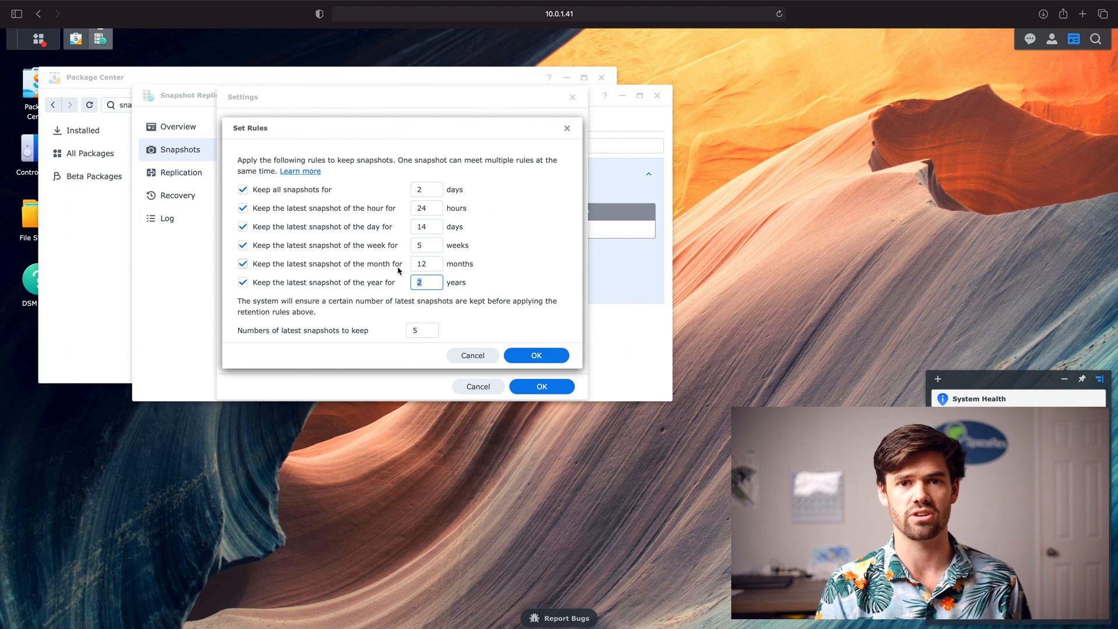
pyautogui.moveTo(449, 282)
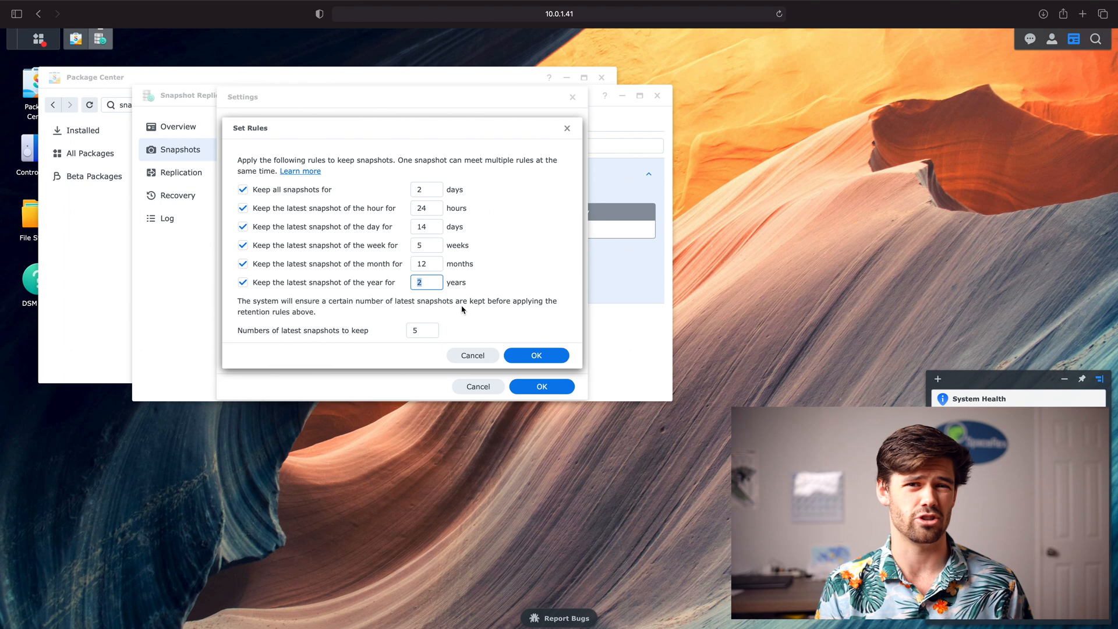
pyautogui.click(535, 356)
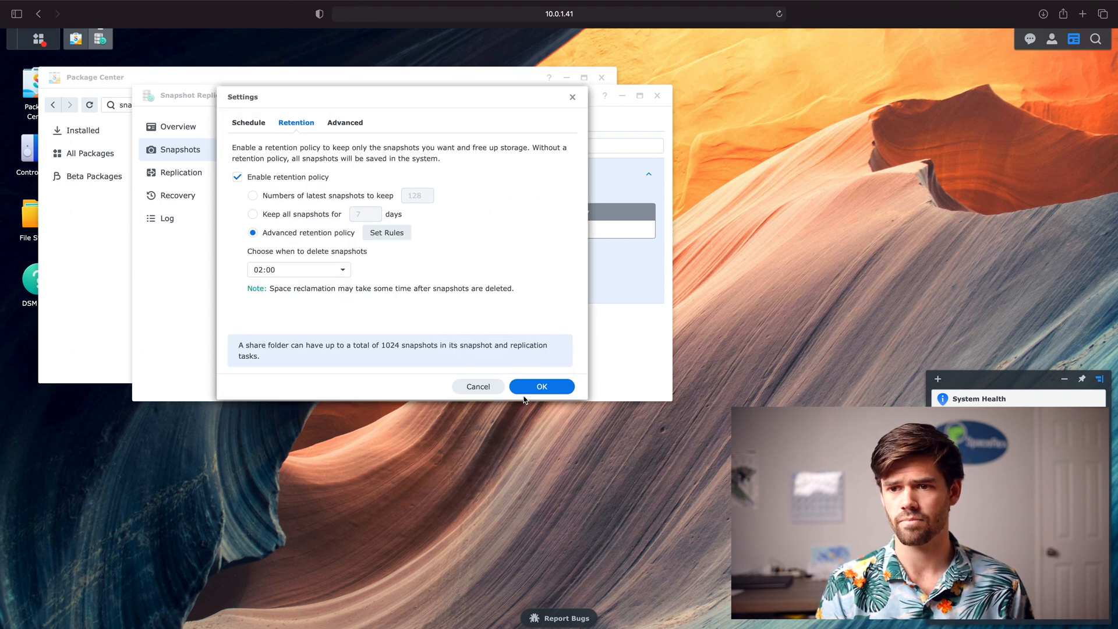
# Make snapshots visible in the #snapshot folder and save, applying retention immediately.
pyautogui.click(345, 122)
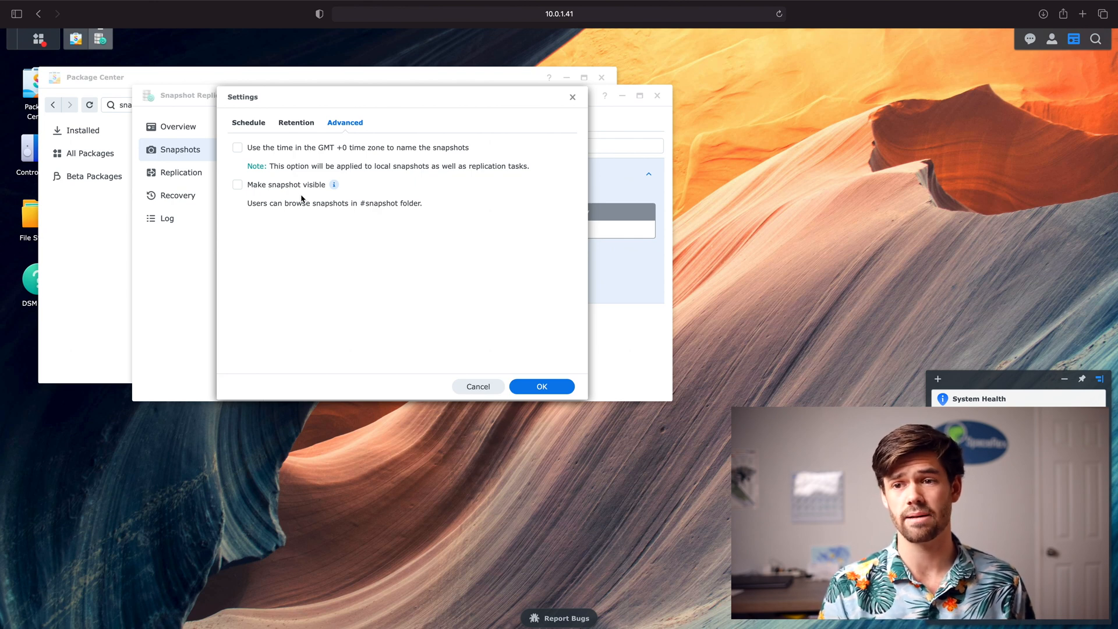
pyautogui.click(237, 184)
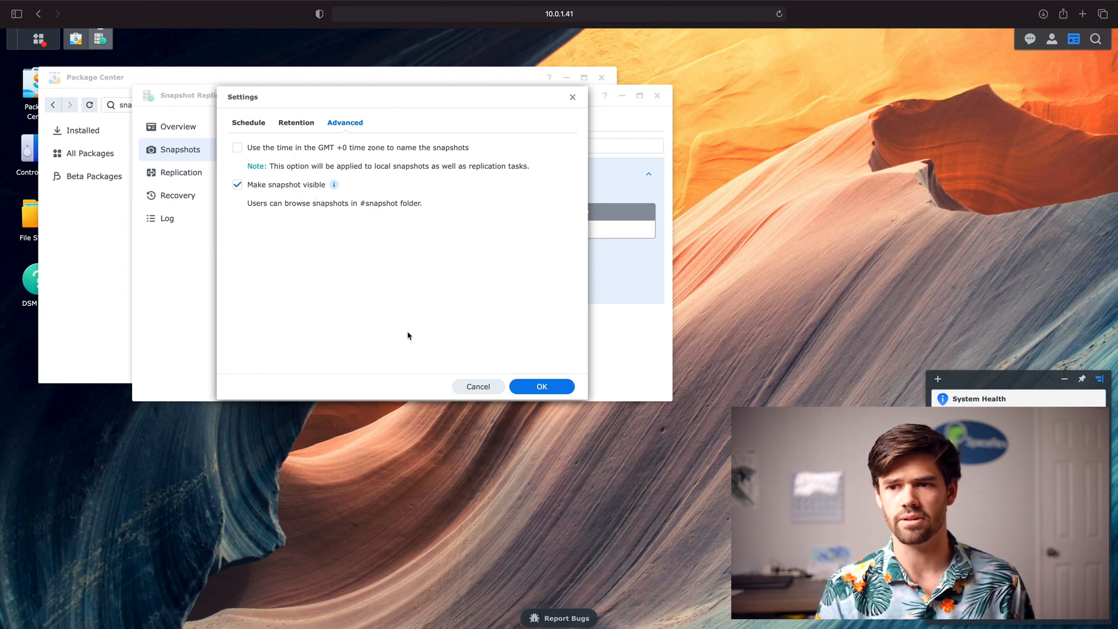
pyautogui.click(540, 385)
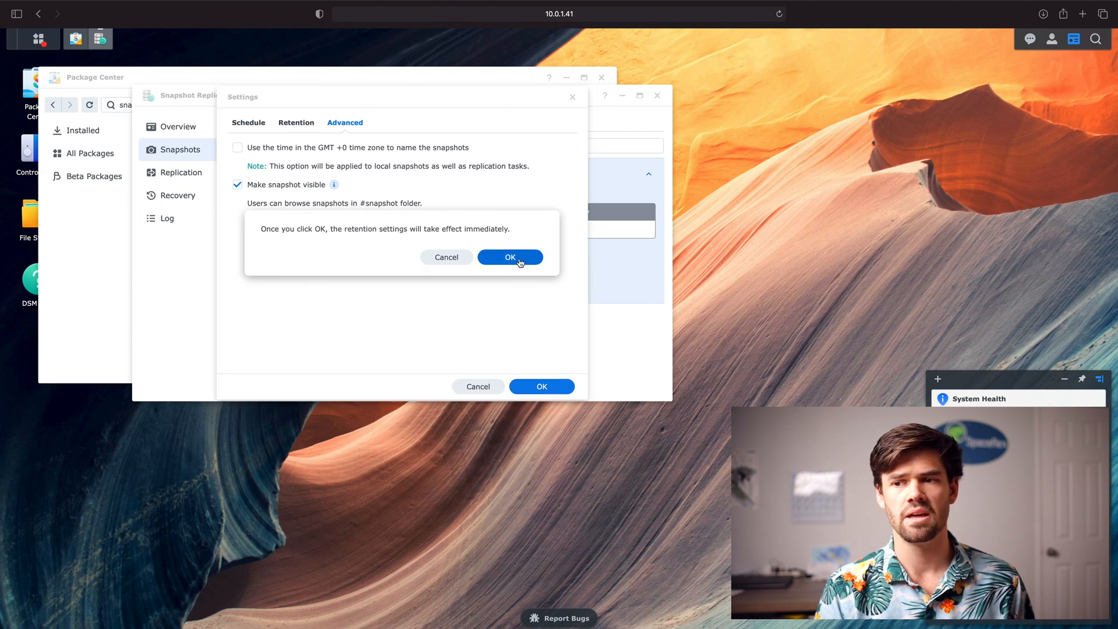
pyautogui.click(509, 256)
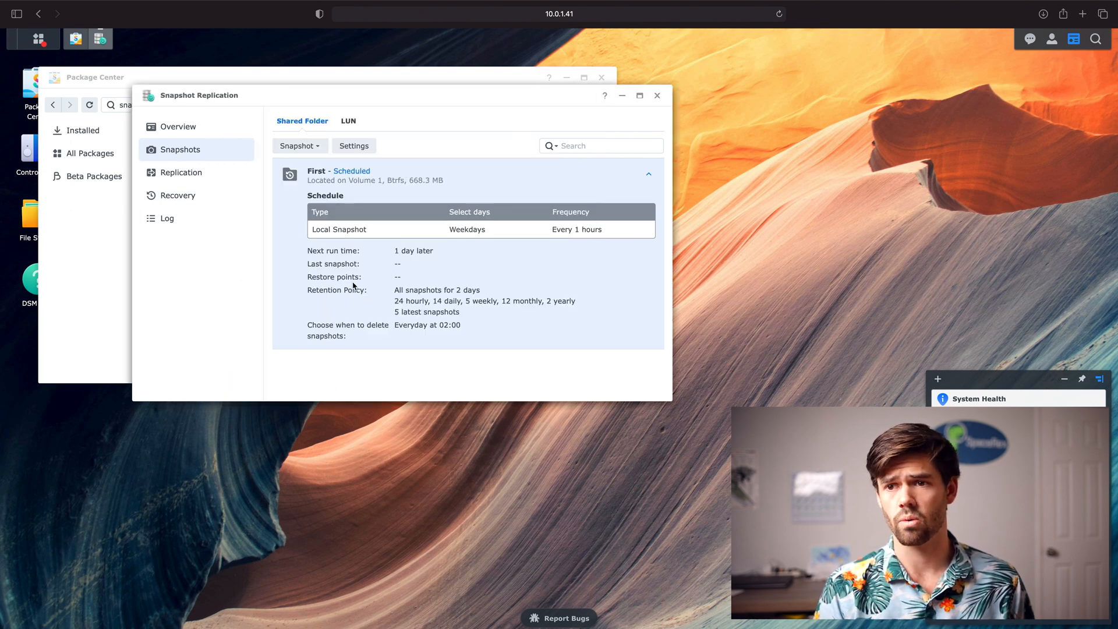
# Take a locked manual snapshot of the First shared folder.
pyautogui.click(299, 145)
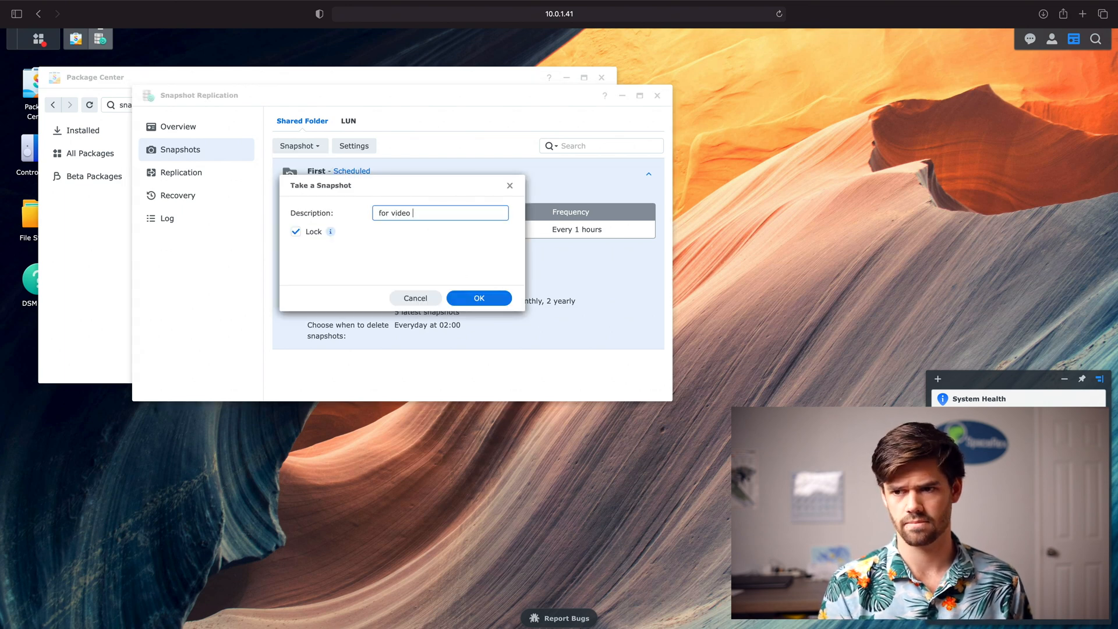
pyautogui.click(181, 172)
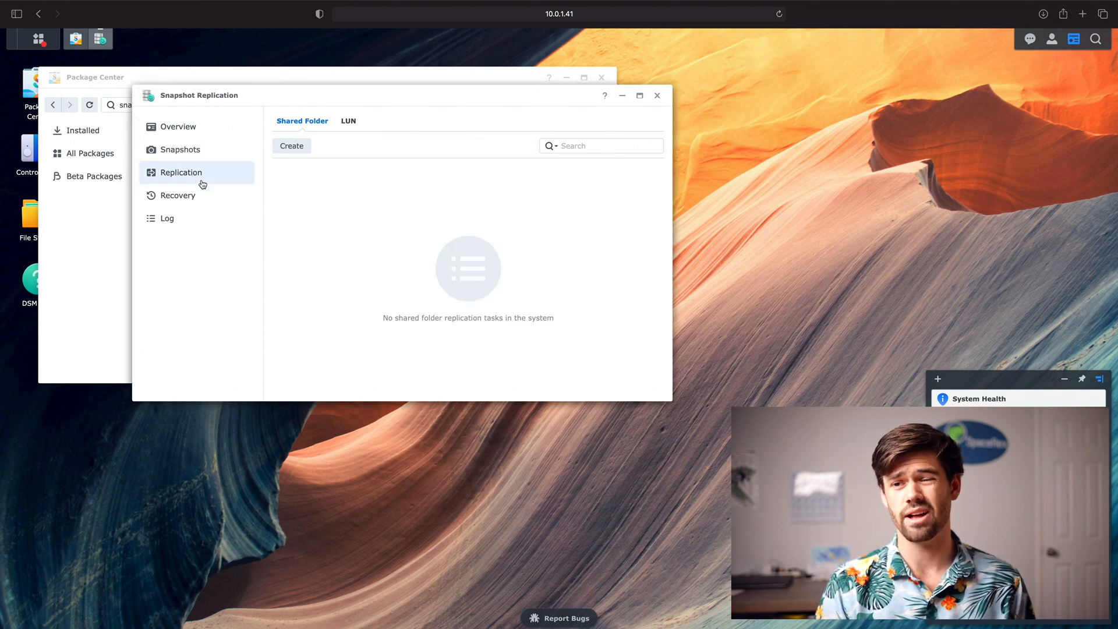
pyautogui.moveTo(329, 176)
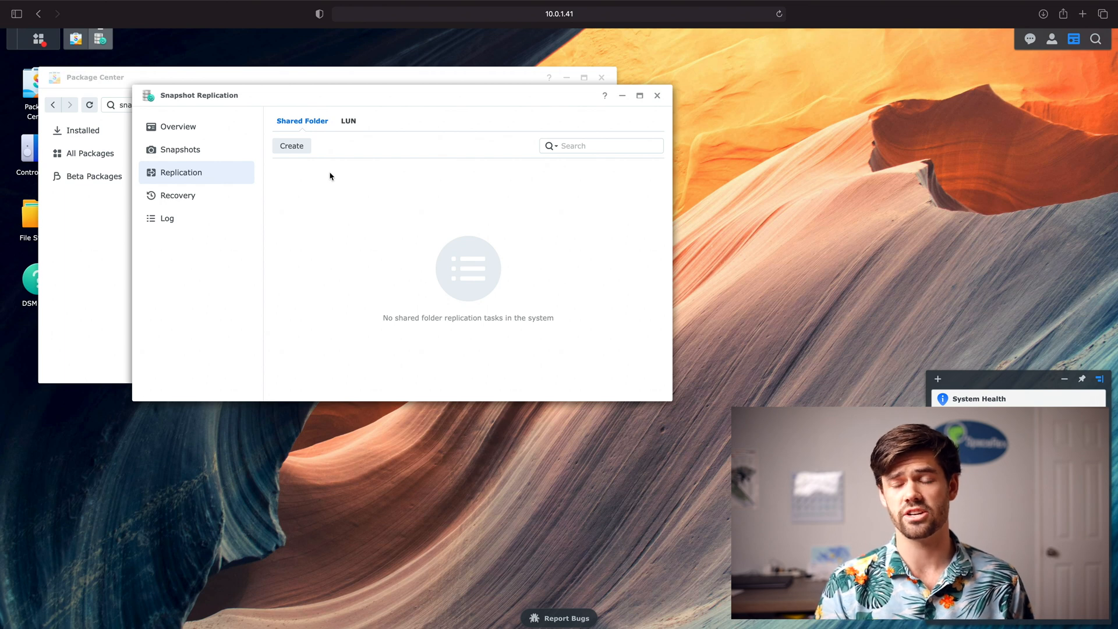
pyautogui.moveTo(285, 157)
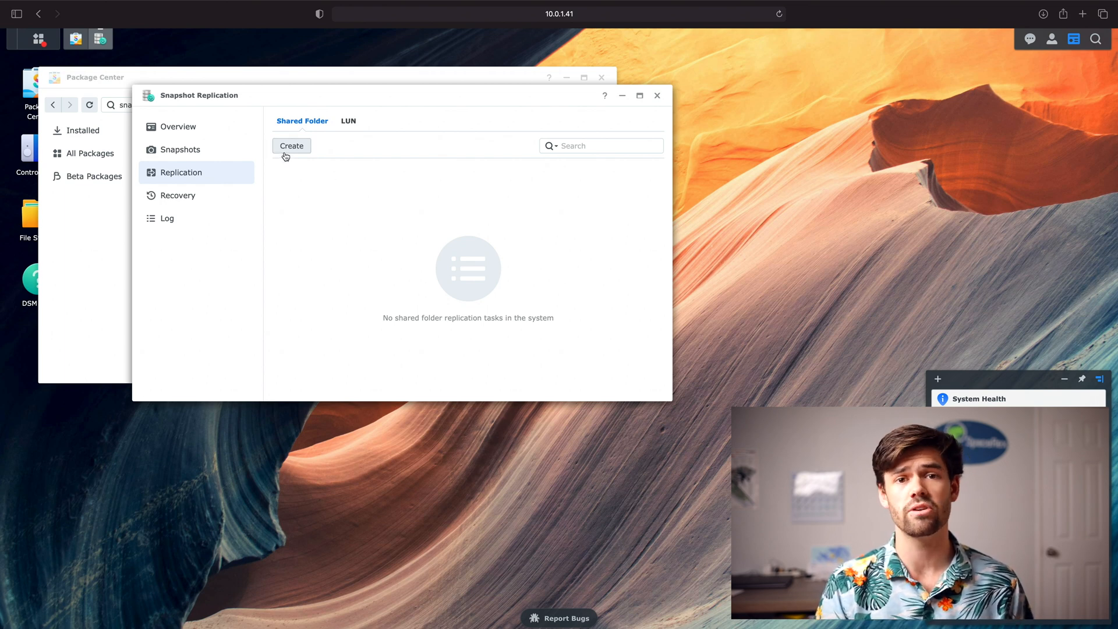
# Start the replication task wizard, close it without creating a task, and show the Overview.
pyautogui.click(292, 145)
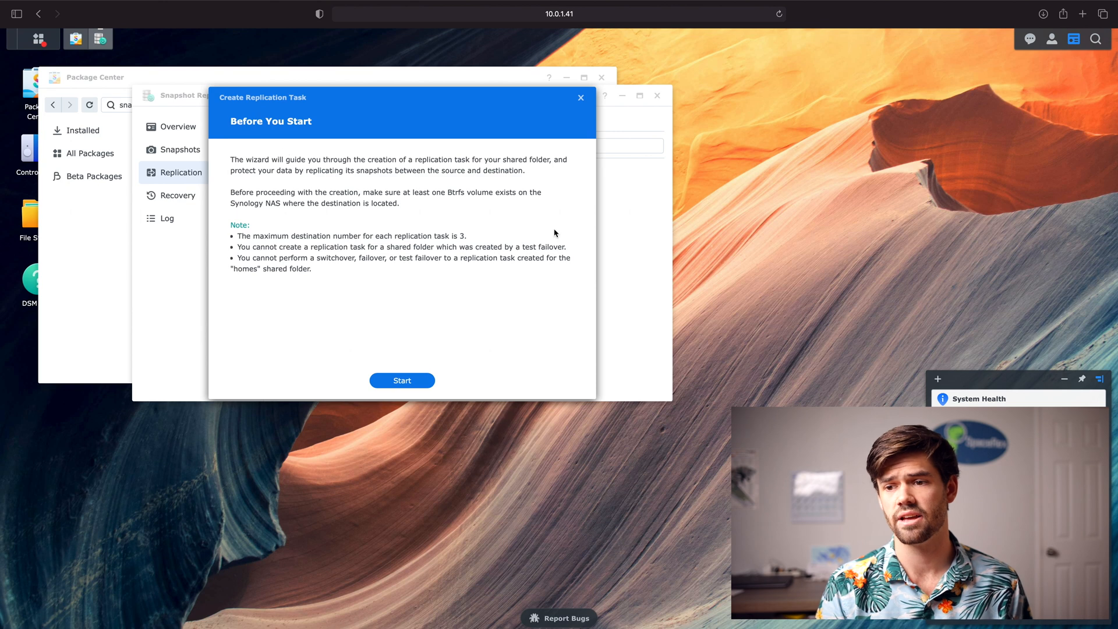
pyautogui.click(402, 380)
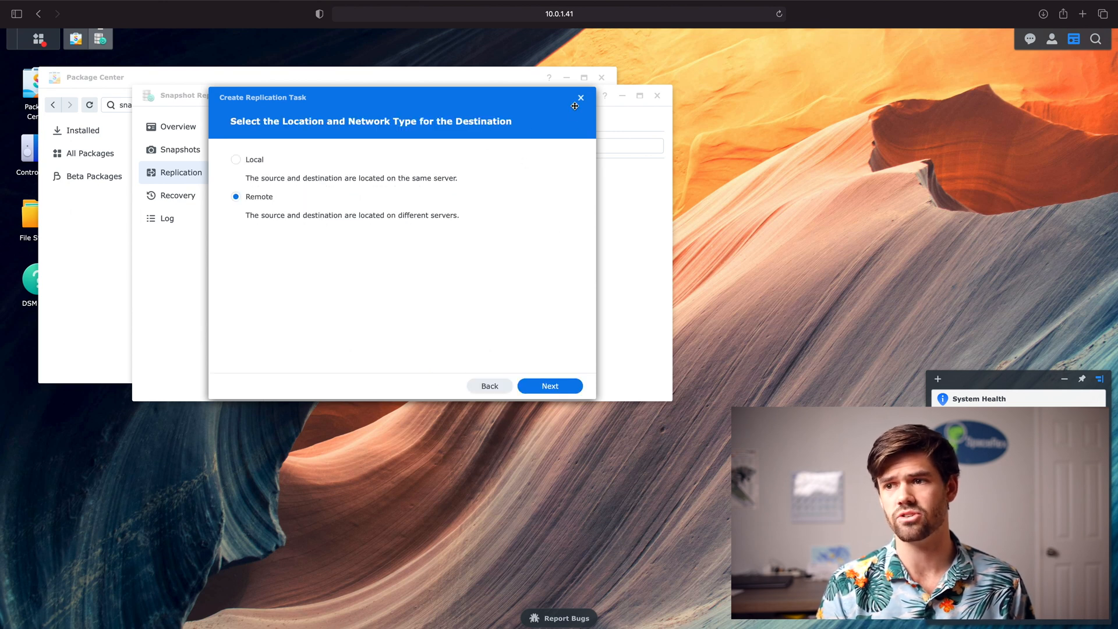
pyautogui.click(580, 97)
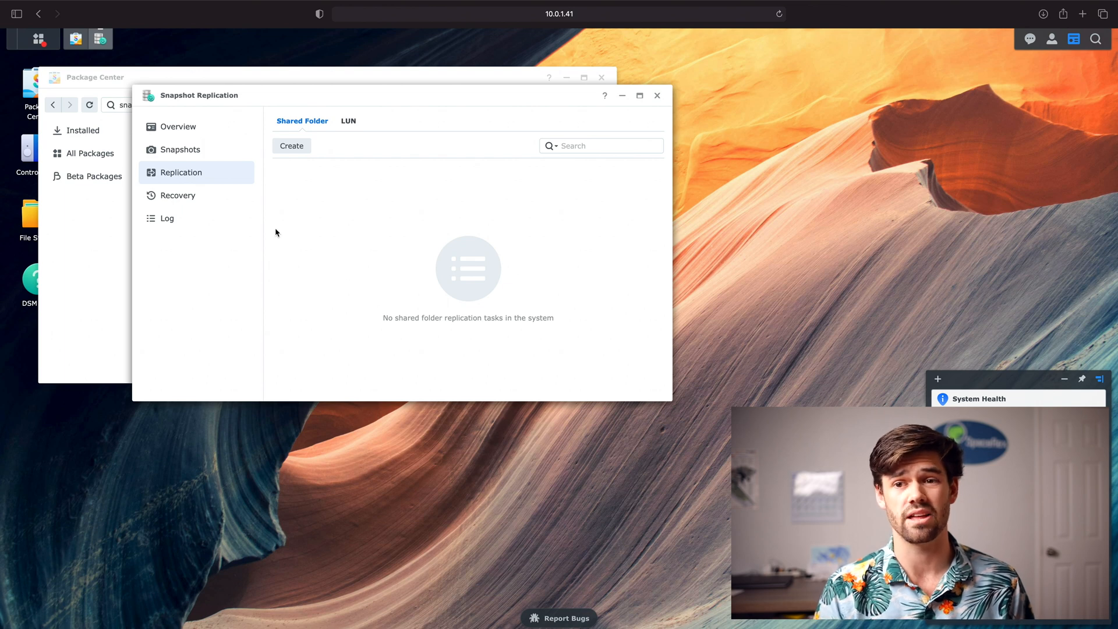
pyautogui.click(177, 126)
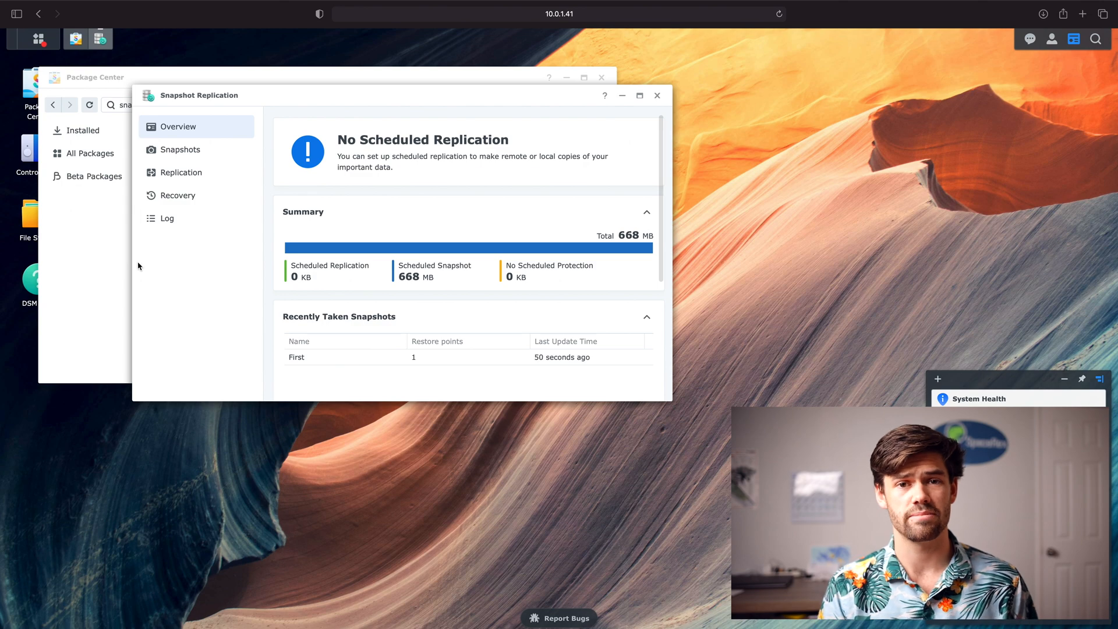
pyautogui.moveTo(293, 230)
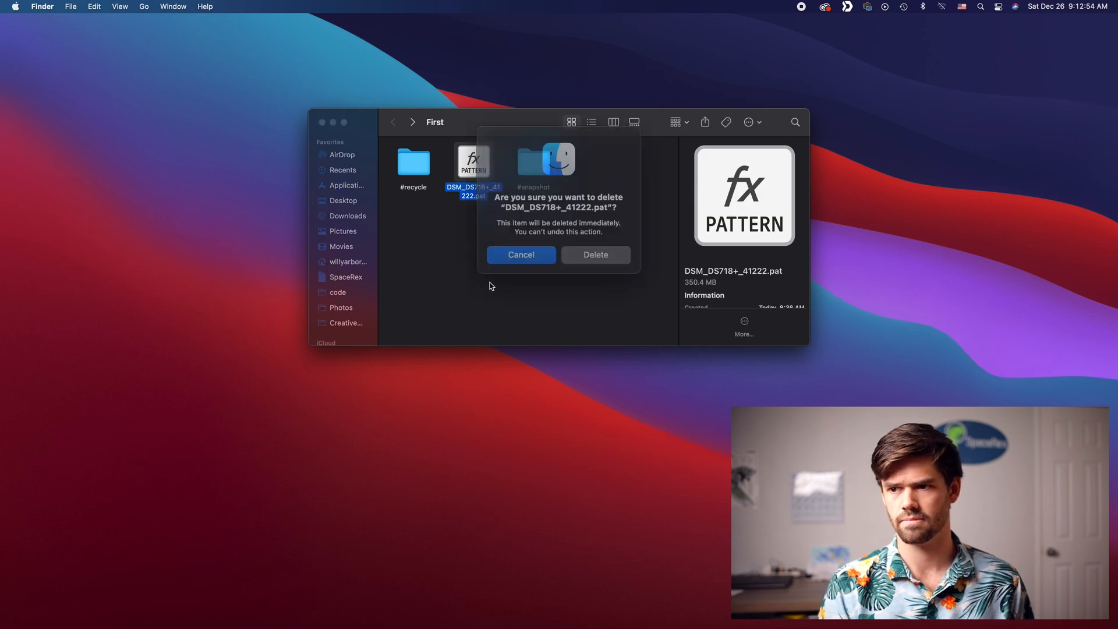
# Confirm deleting DSM_DS718+_41222.pat from First and open the #snapshot folder.
pyautogui.click(595, 255)
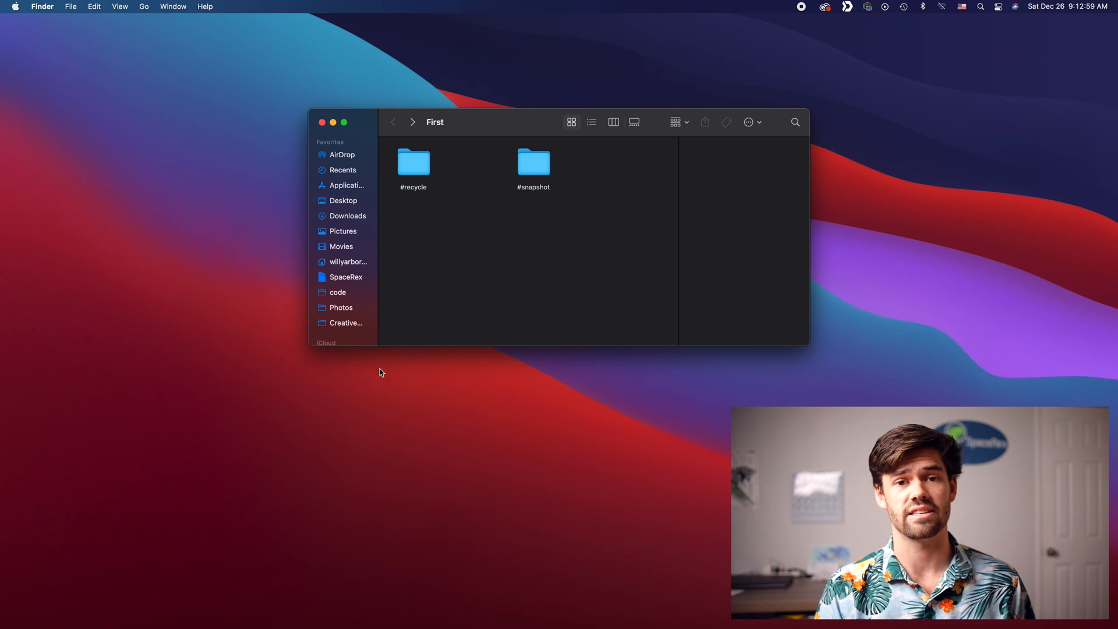
pyautogui.moveTo(406, 183)
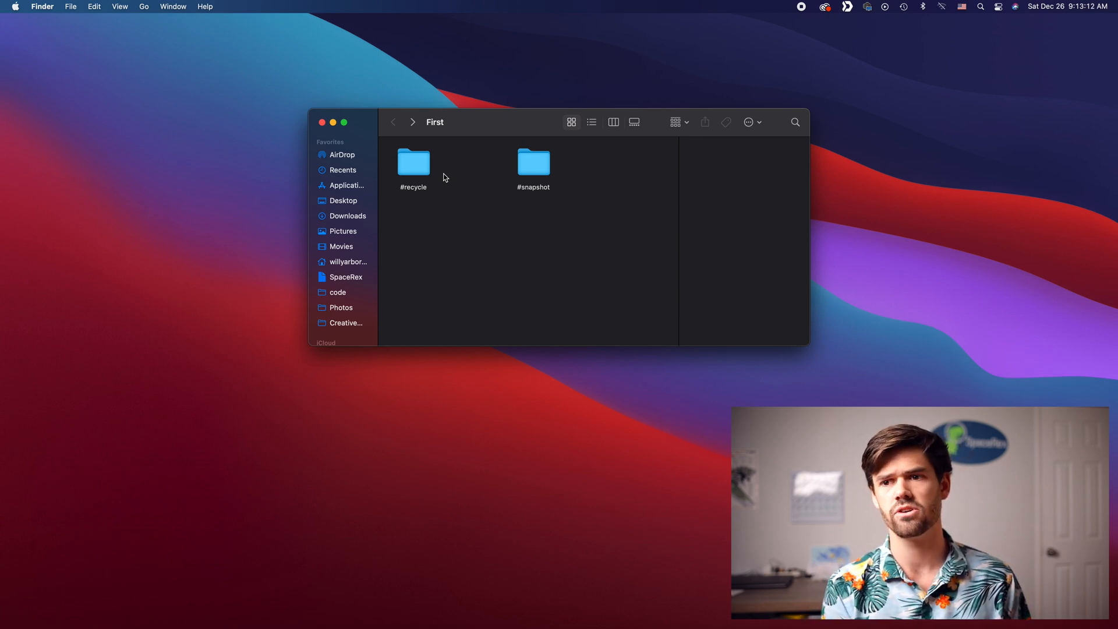
pyautogui.moveTo(422, 166)
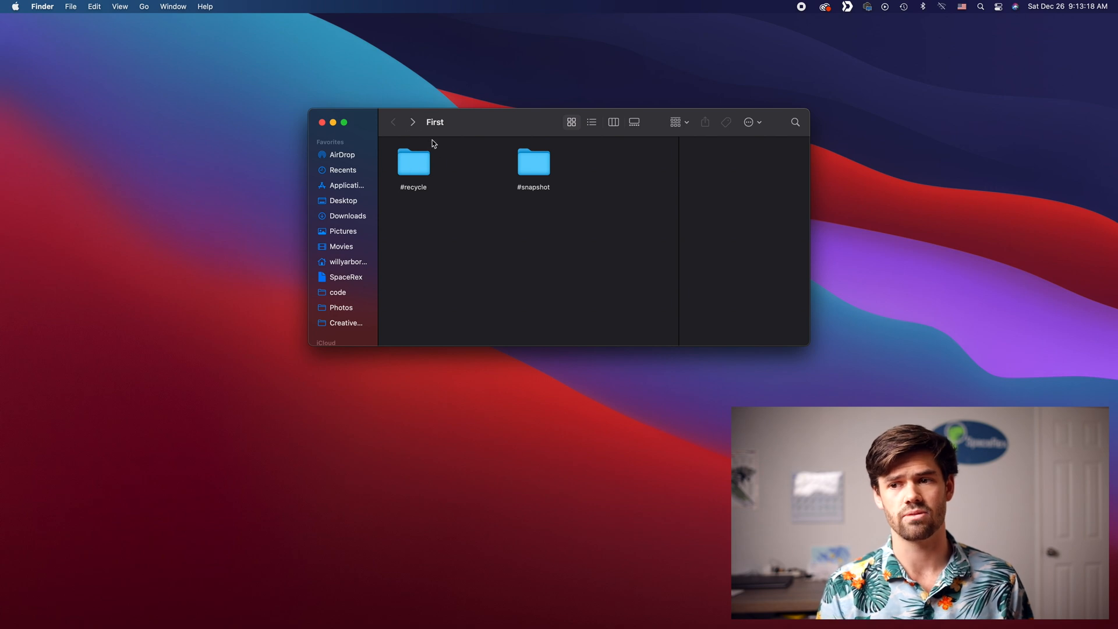
pyautogui.moveTo(545, 183)
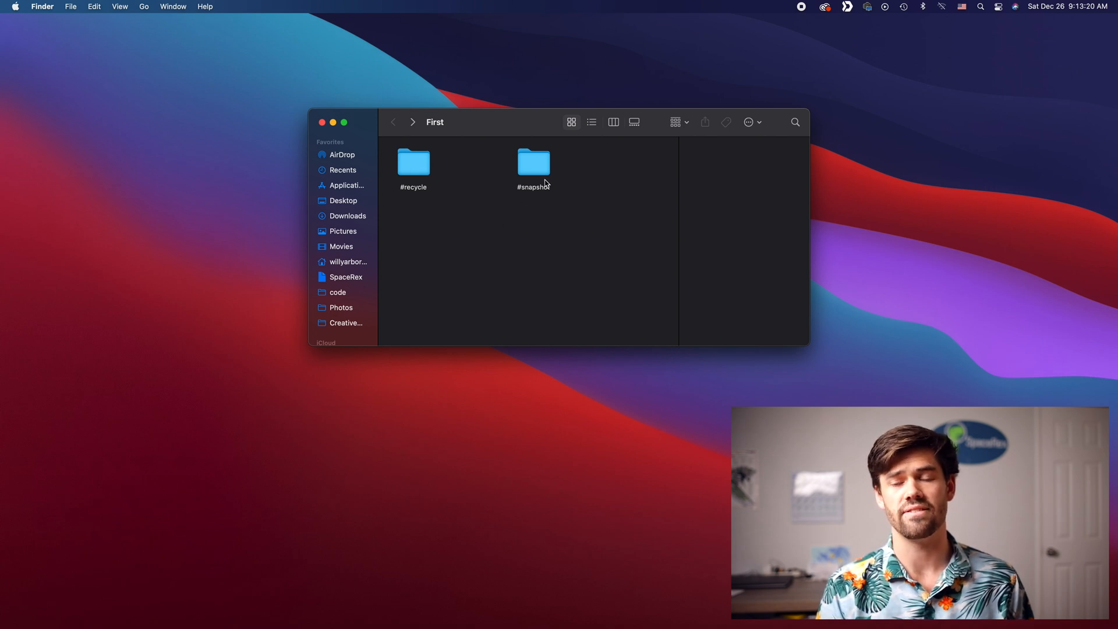
pyautogui.doubleClick(533, 162)
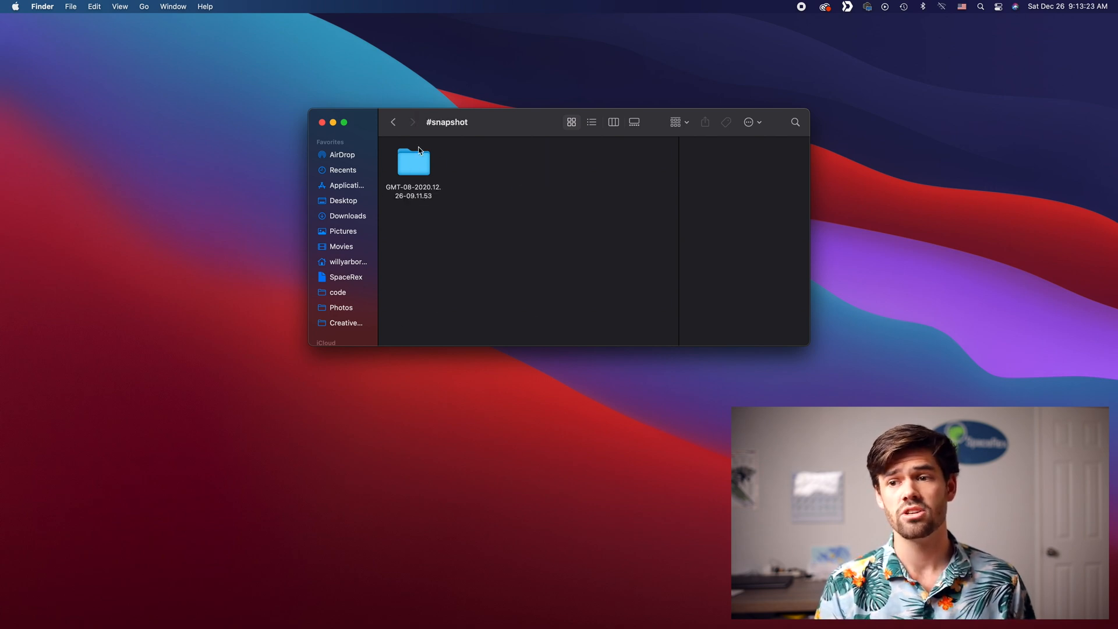
# Inside snapshot GMT-08-2020.12.26-09.11.53, select DSM_DS718+_41222.pat and request its deletion.
pyautogui.doubleClick(414, 162)
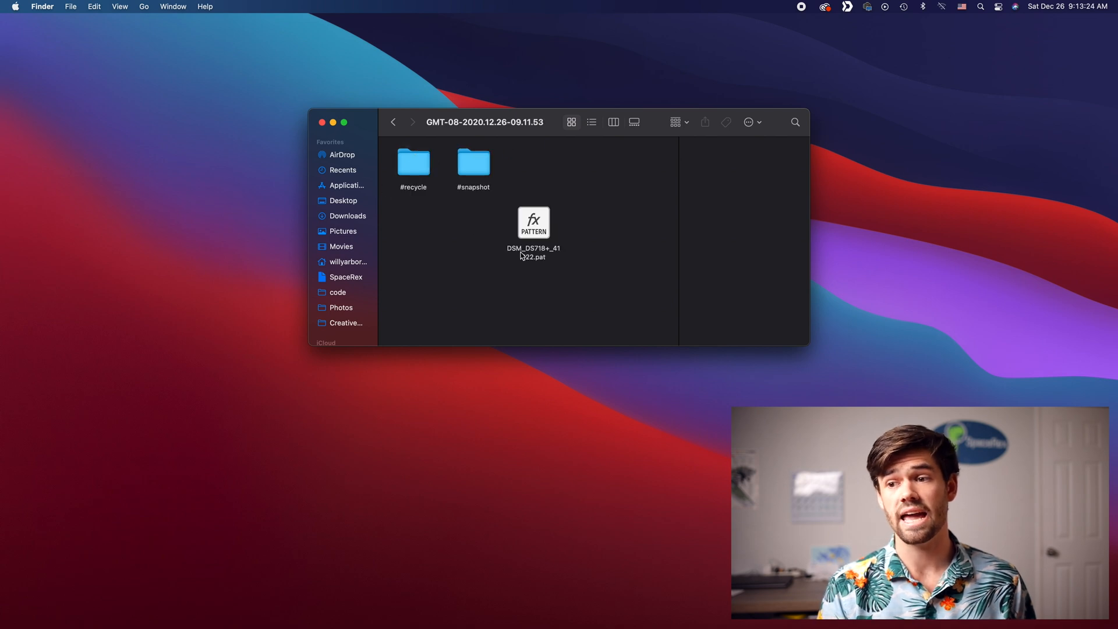
pyautogui.click(534, 223)
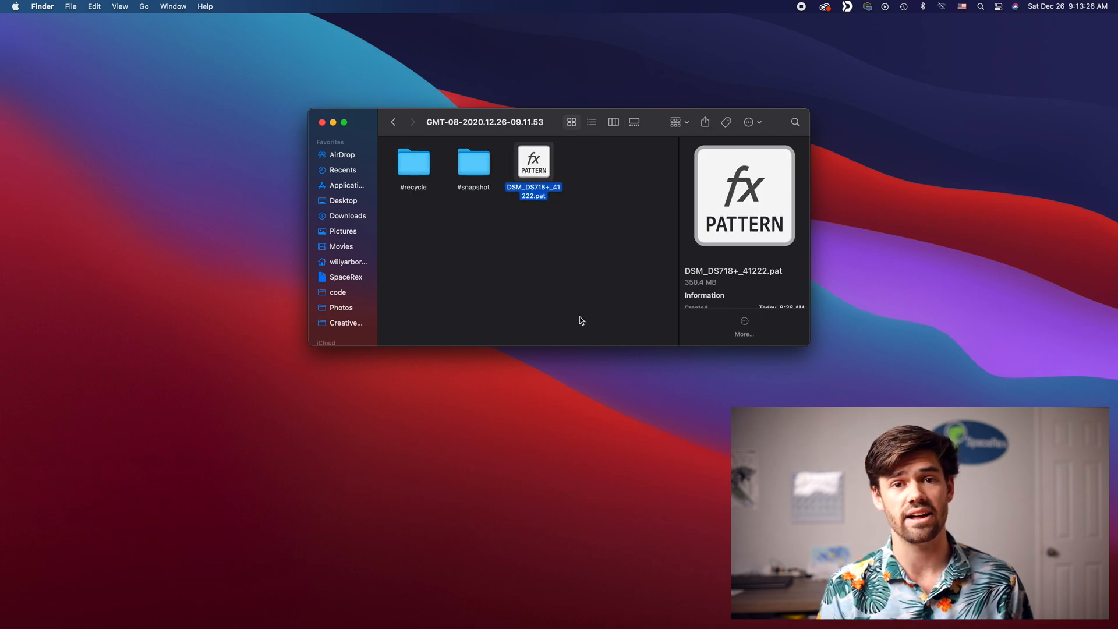
pyautogui.click(554, 243)
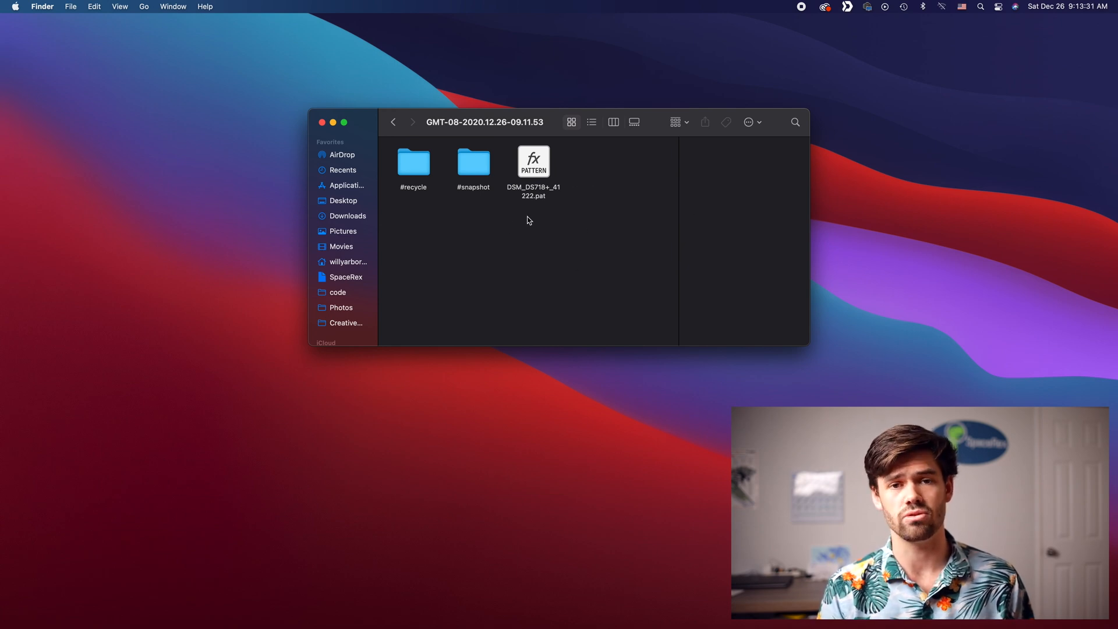
pyautogui.click(534, 161)
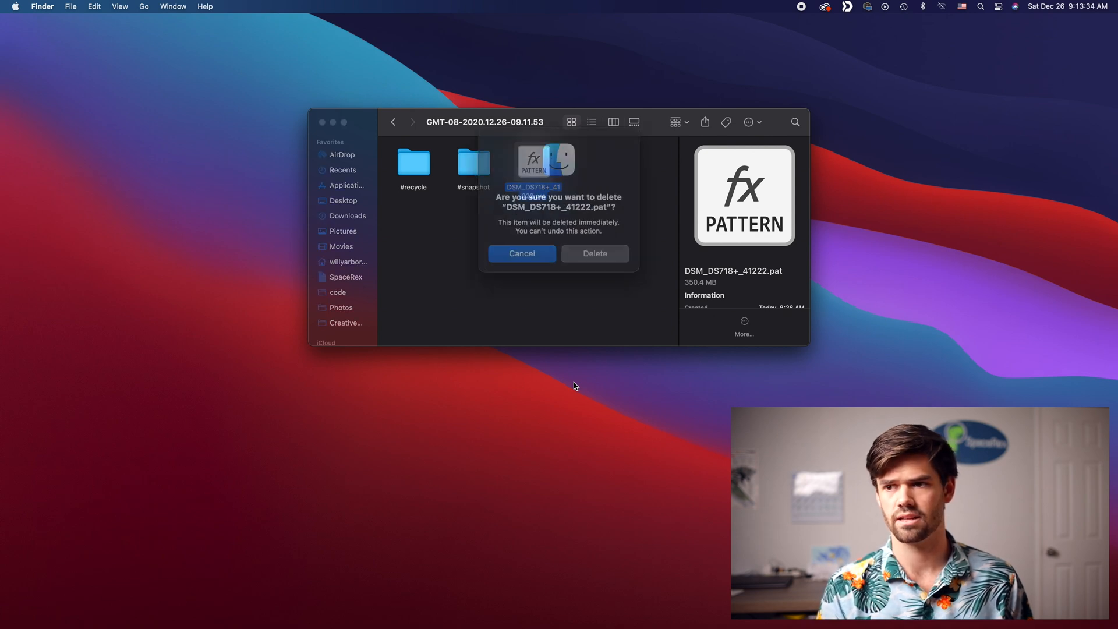
pyautogui.click(522, 253)
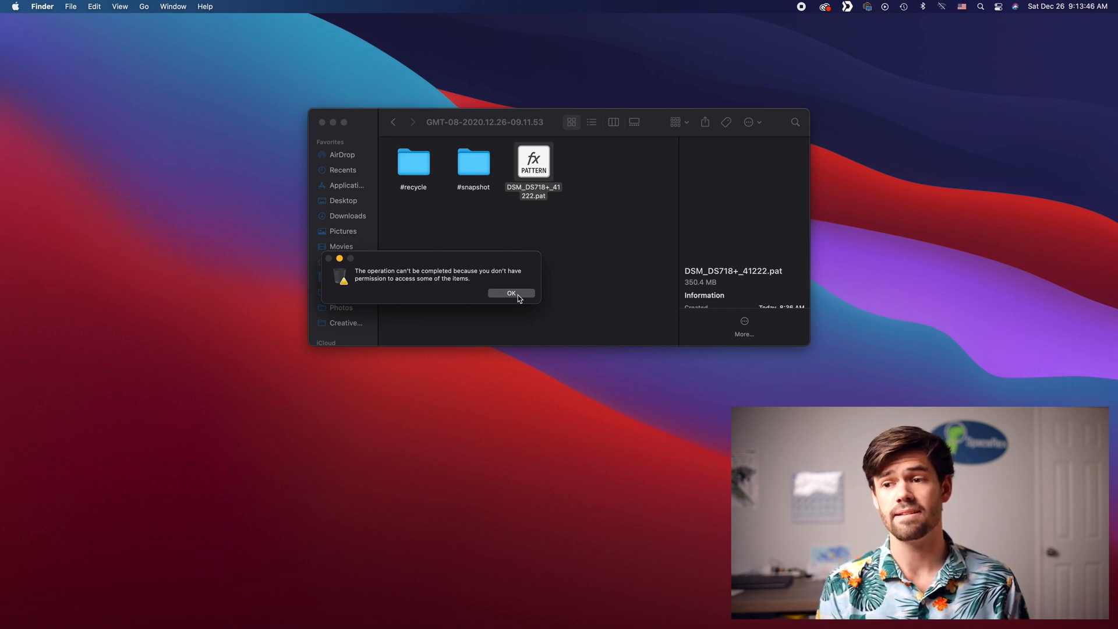
pyautogui.moveTo(479, 267)
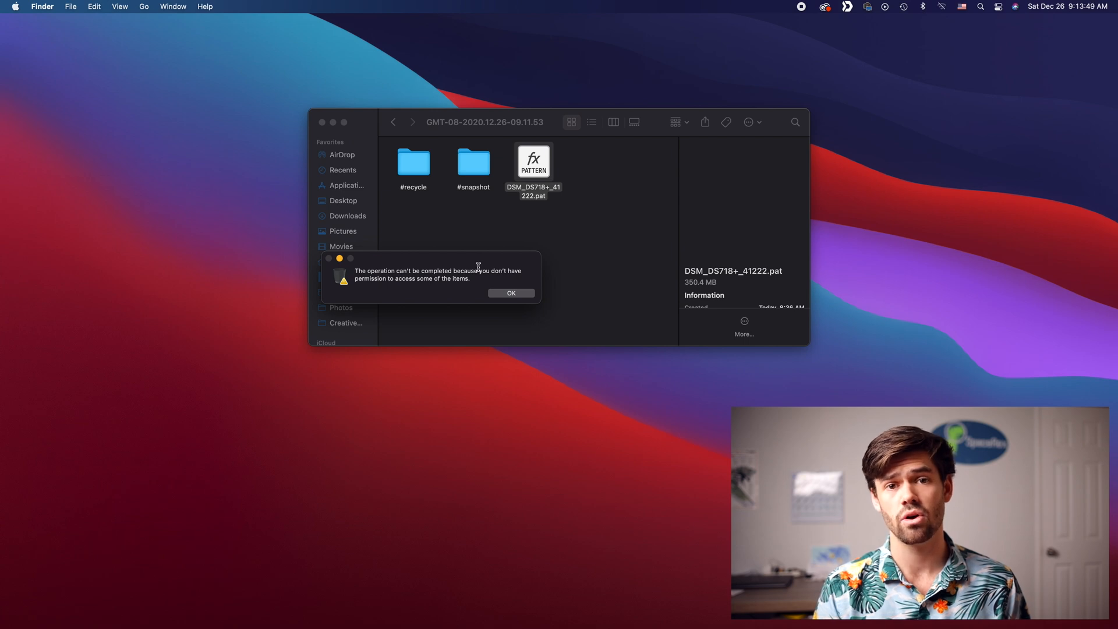
pyautogui.moveTo(521, 287)
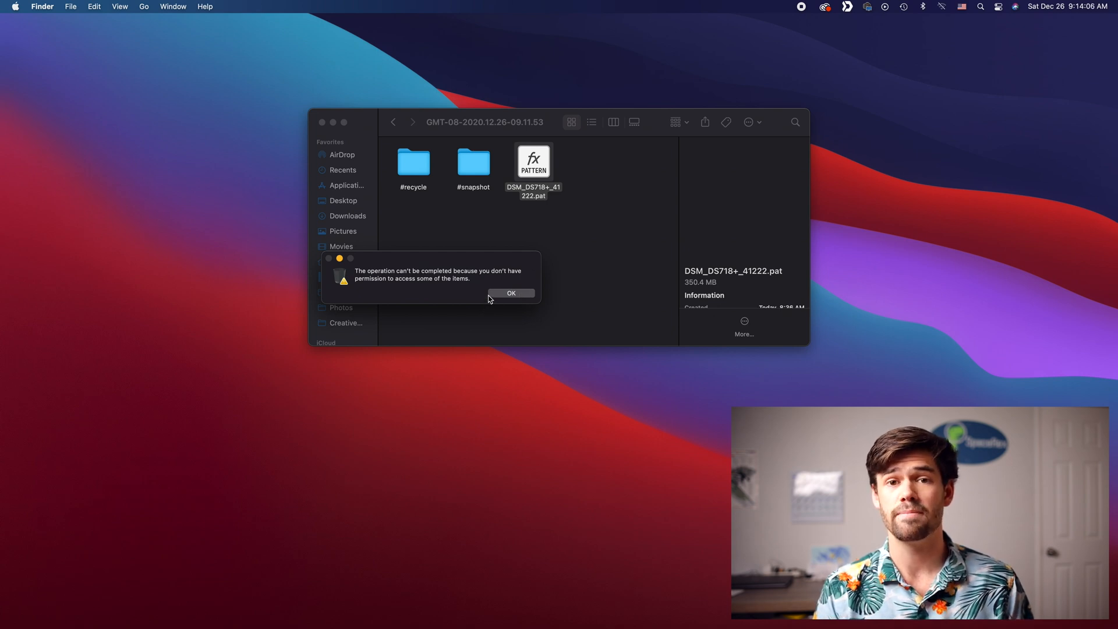
pyautogui.moveTo(527, 304)
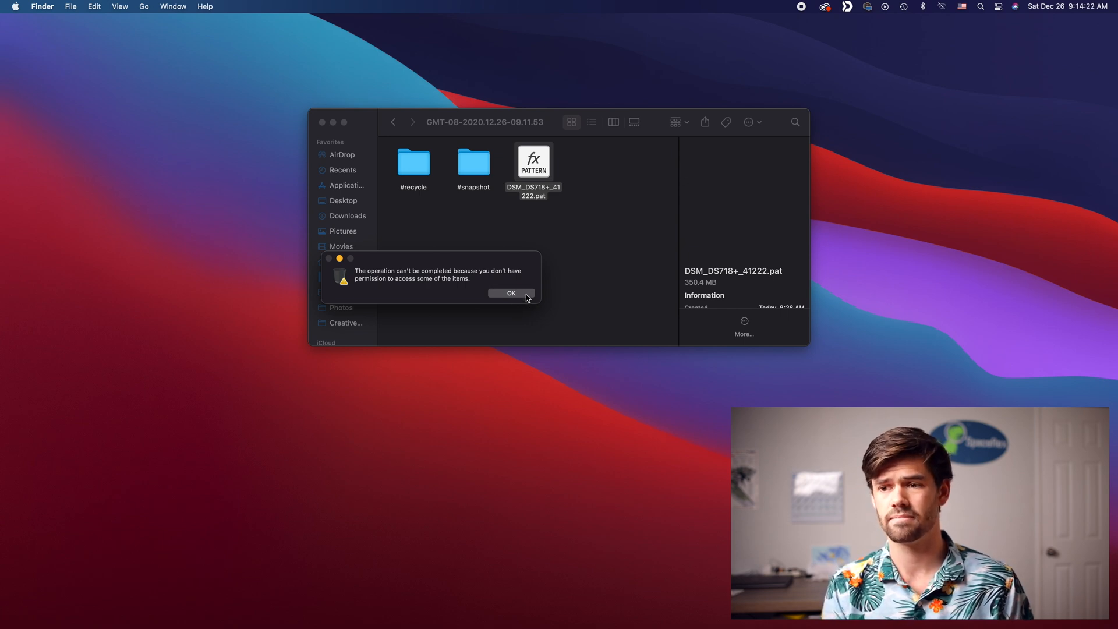
# Dismiss the insufficient-permission error, leaving the .pat file in the read-only snapshot.
pyautogui.click(511, 293)
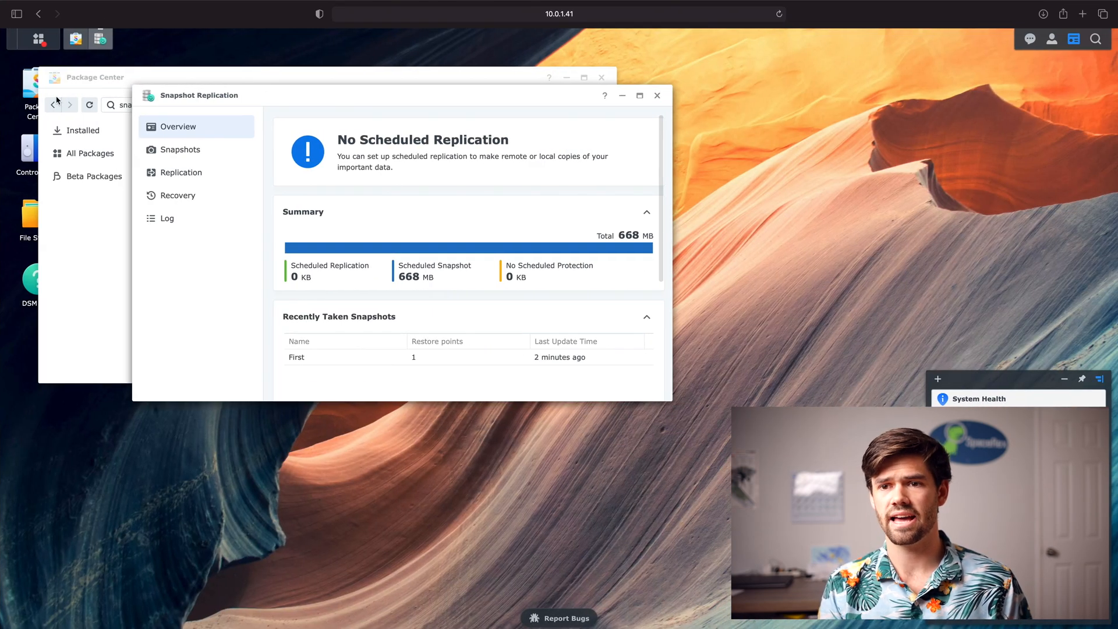
pyautogui.moveTo(179, 196)
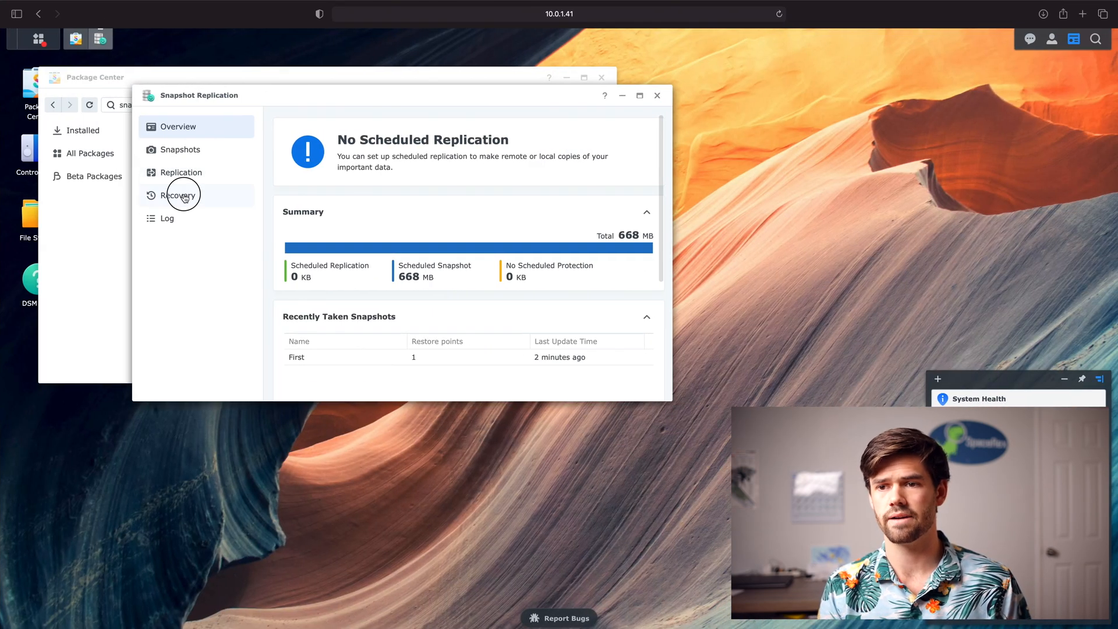
# From First's restore points choose Action > Clone to a new shared folder for the snapshot.
pyautogui.click(176, 194)
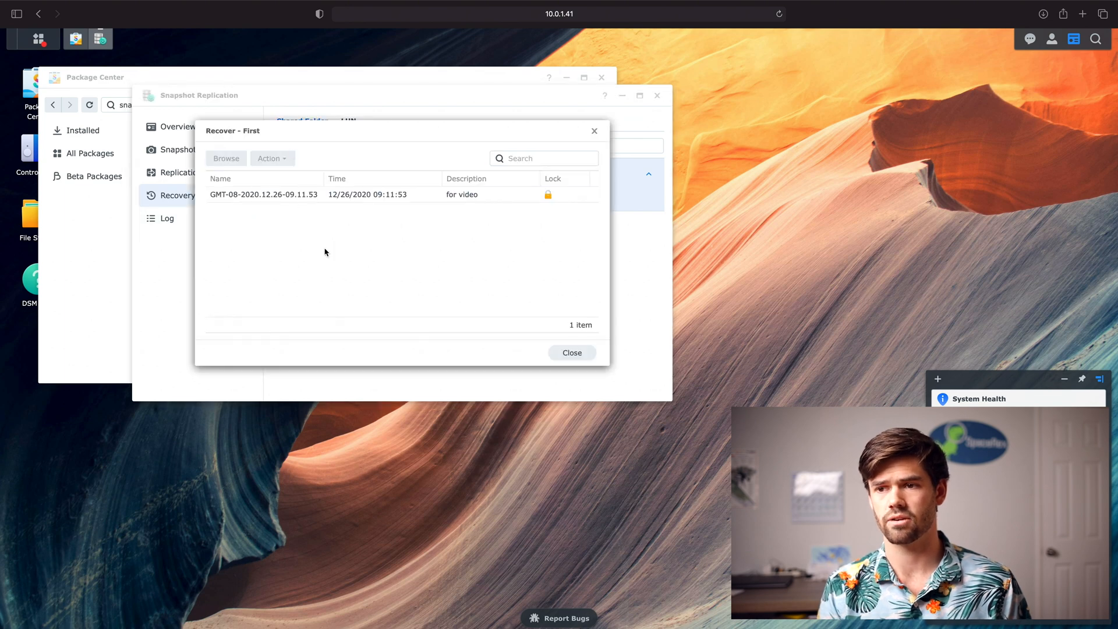
pyautogui.click(272, 157)
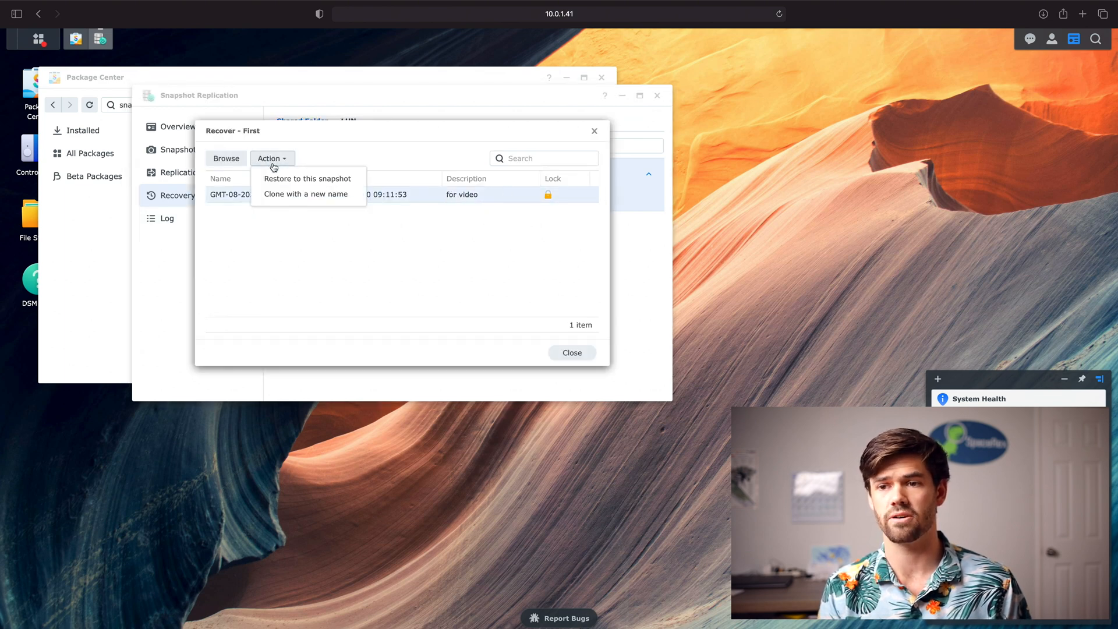
pyautogui.moveTo(306, 178)
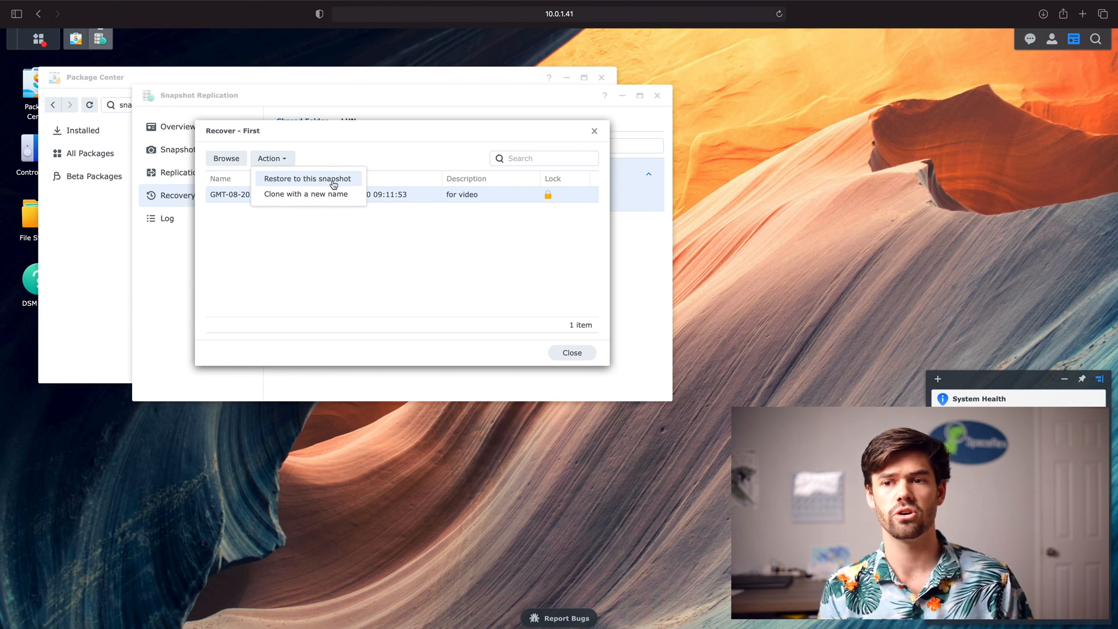
pyautogui.moveTo(307, 195)
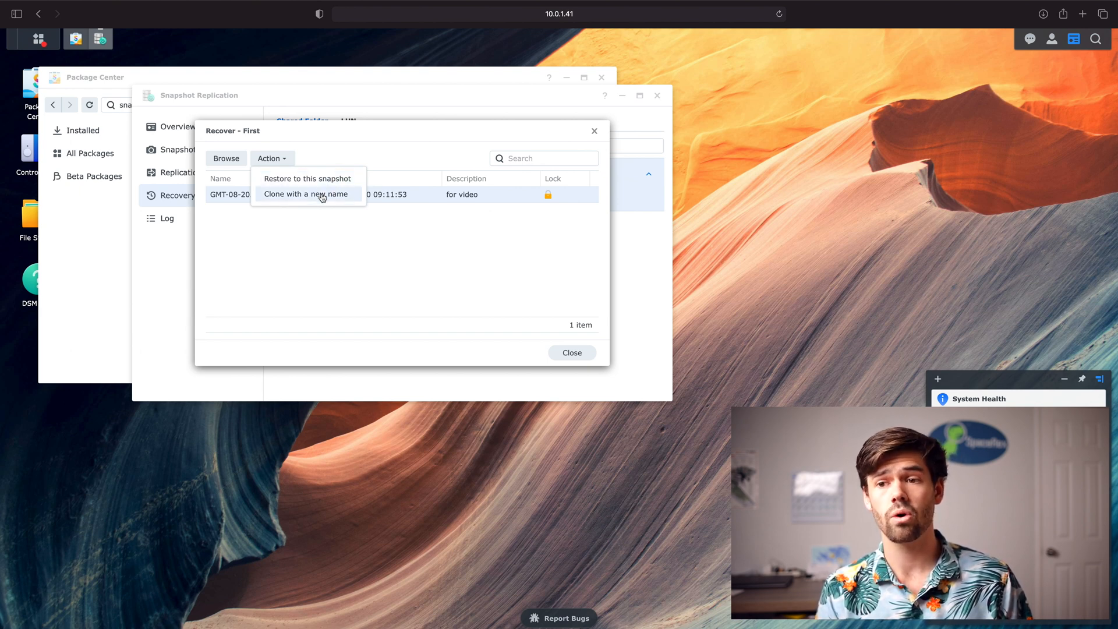
pyautogui.click(304, 195)
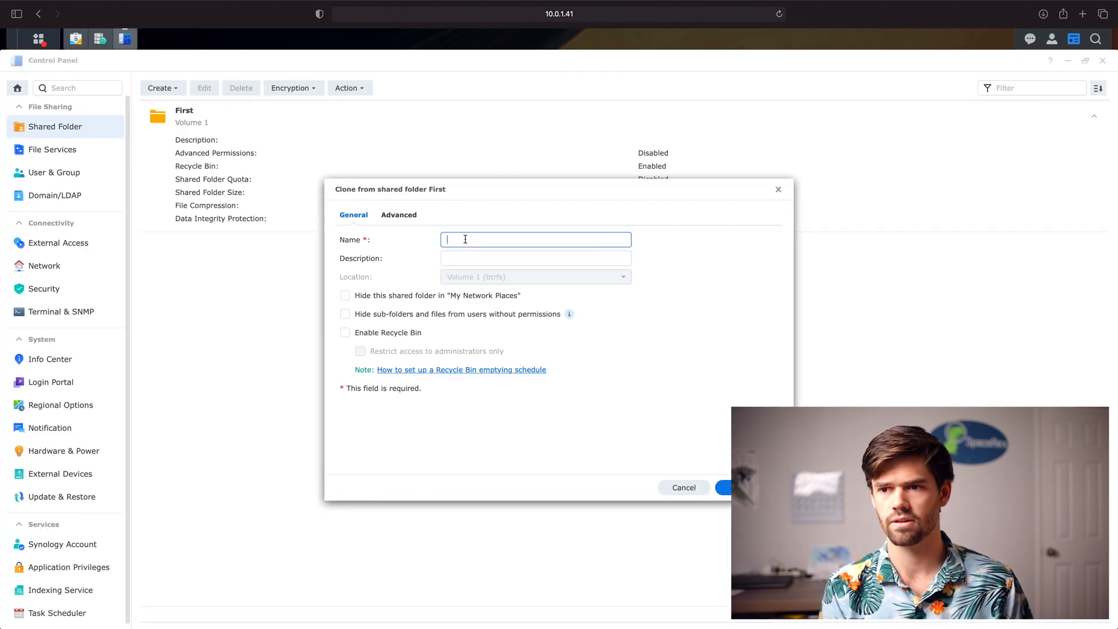
# Name the cloned shared folder 'recovered' and finish its setup.
pyautogui.write('recovered')
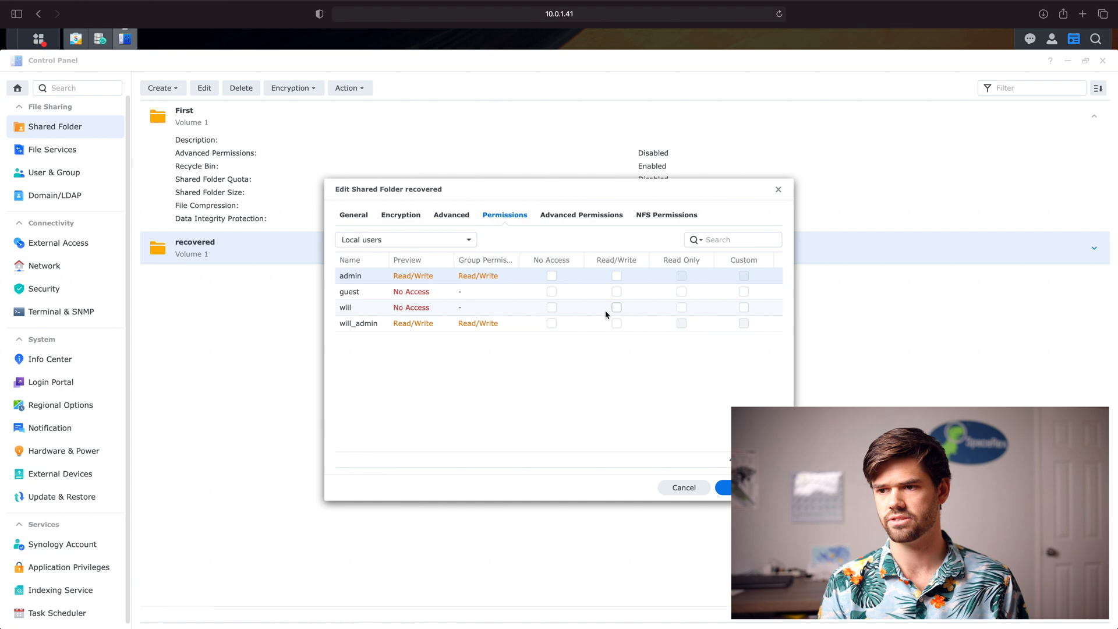
pyautogui.click(616, 308)
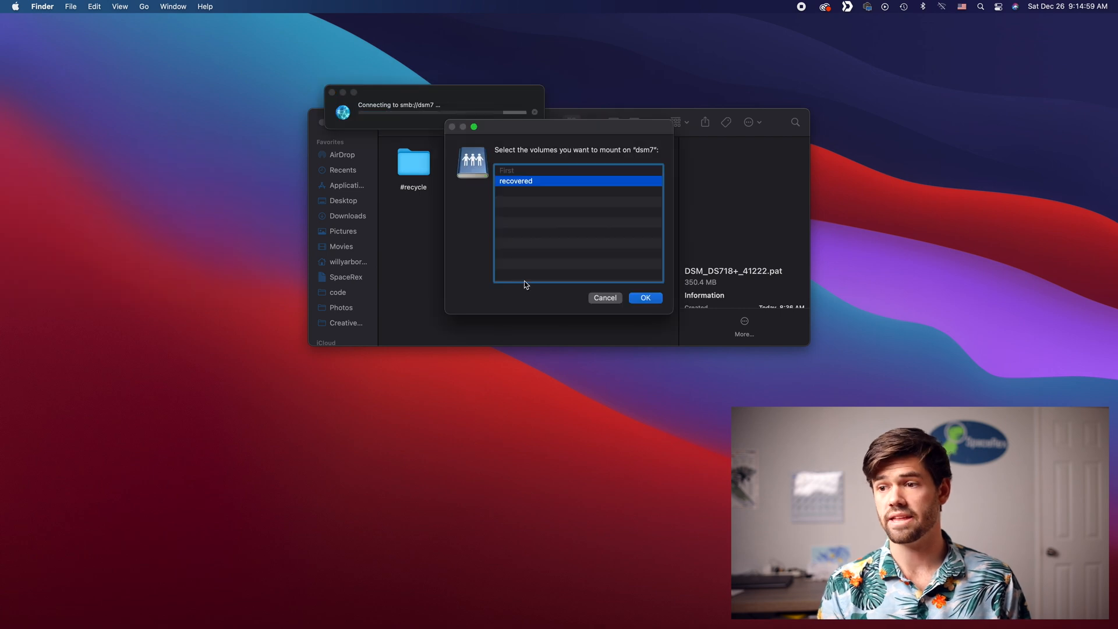
# Mount the recovered share from dsm7 and select the restored DSM_DS718+_41222.pat file.
pyautogui.click(644, 297)
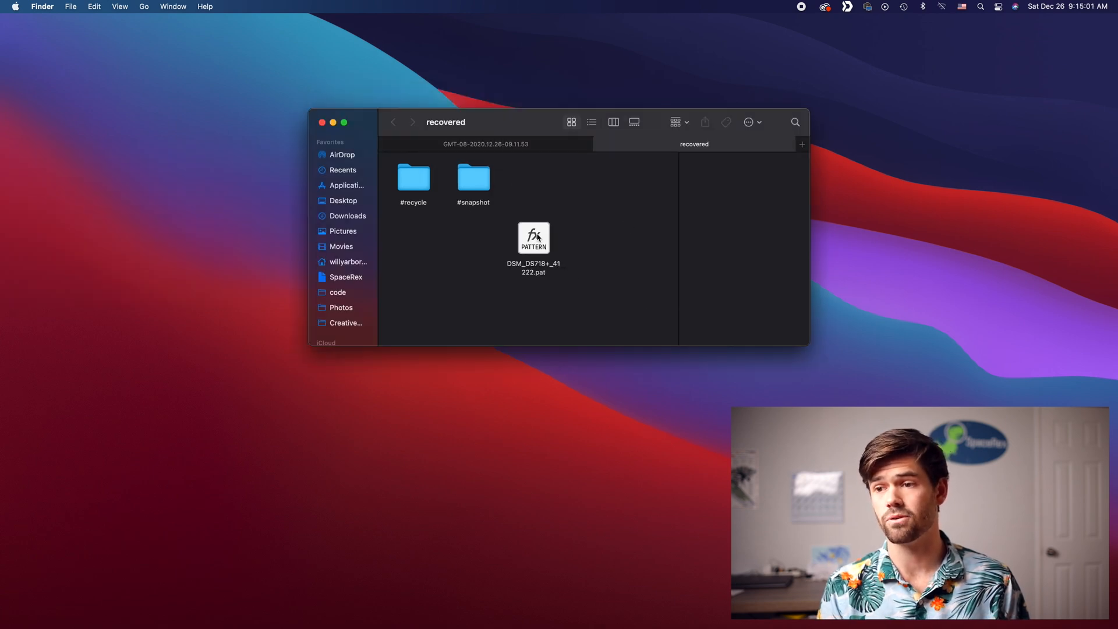
pyautogui.click(533, 237)
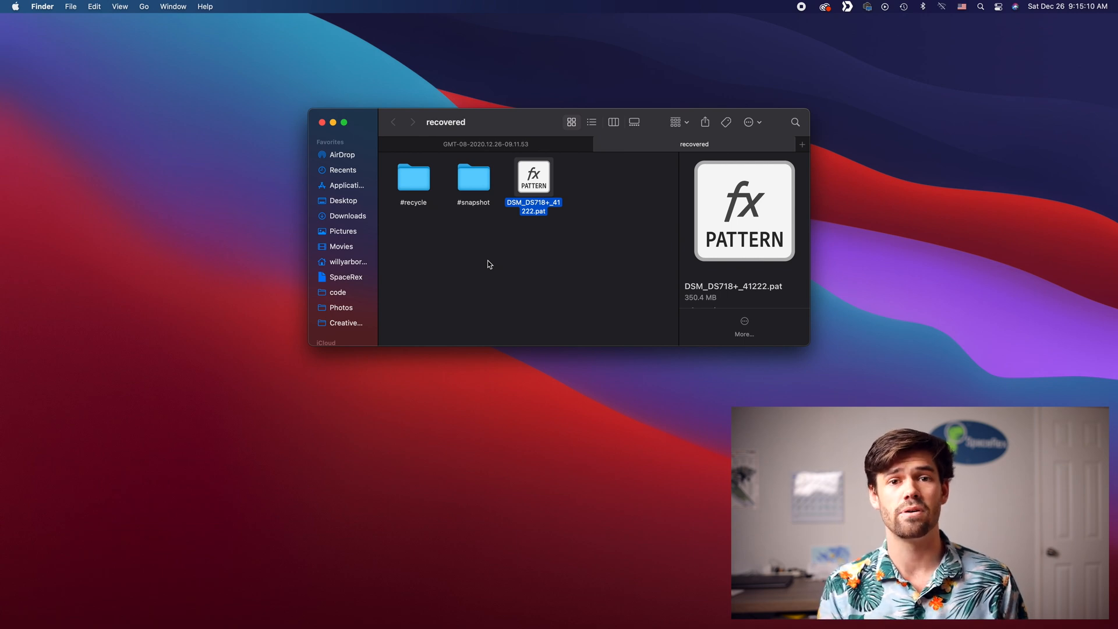
pyautogui.moveTo(529, 170)
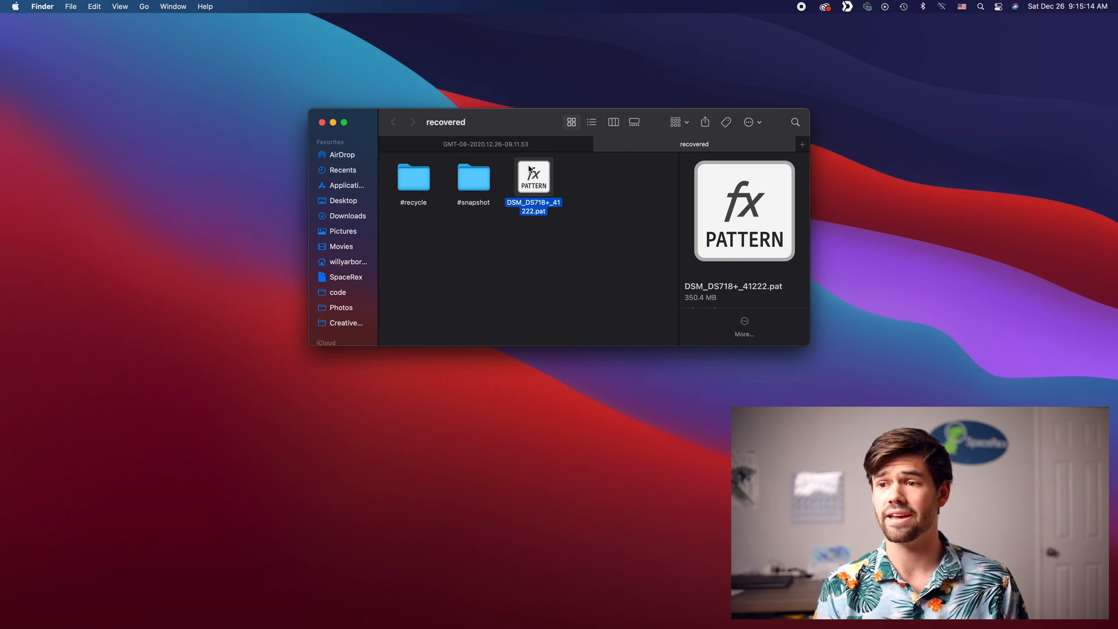
pyautogui.moveTo(618, 164)
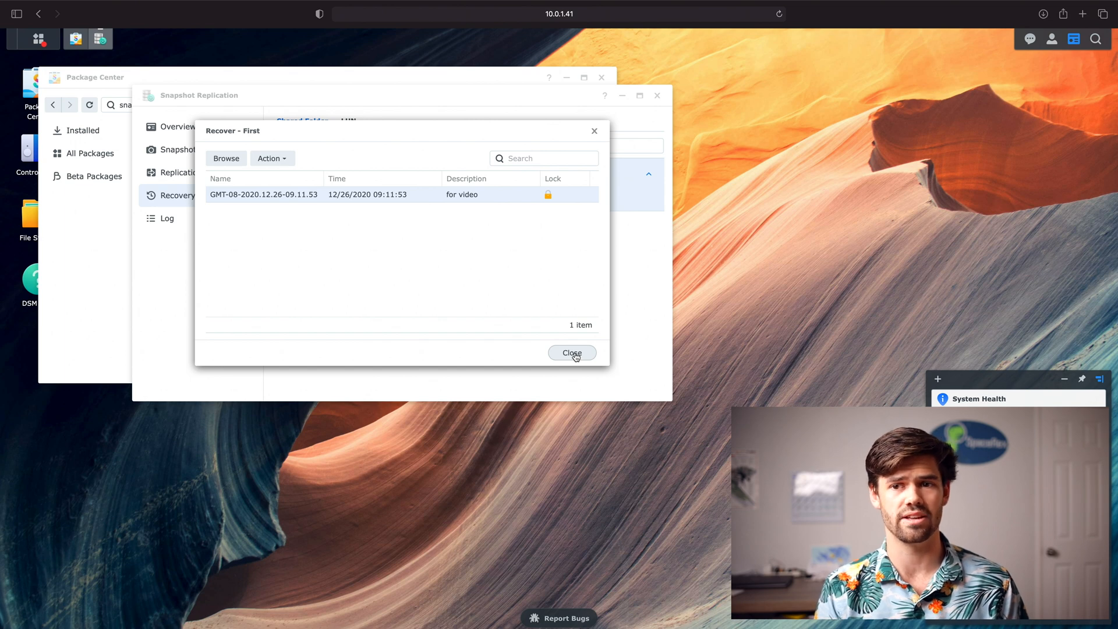
# Close the Recover dialog and the Snapshot Replication window, leaving Package Center showing.
pyautogui.click(571, 352)
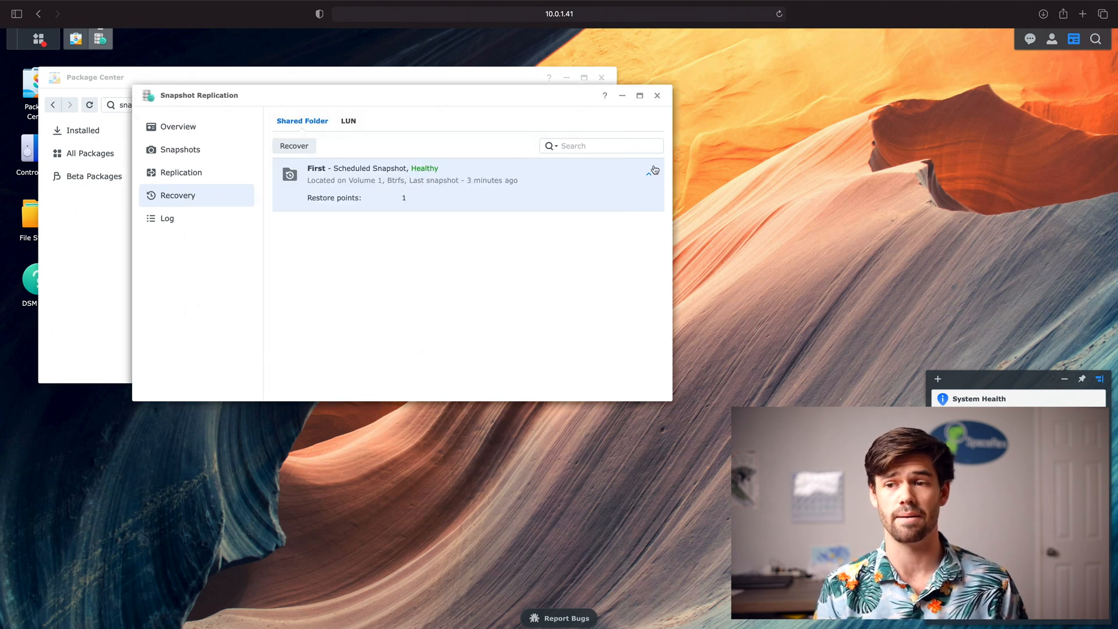
pyautogui.click(656, 95)
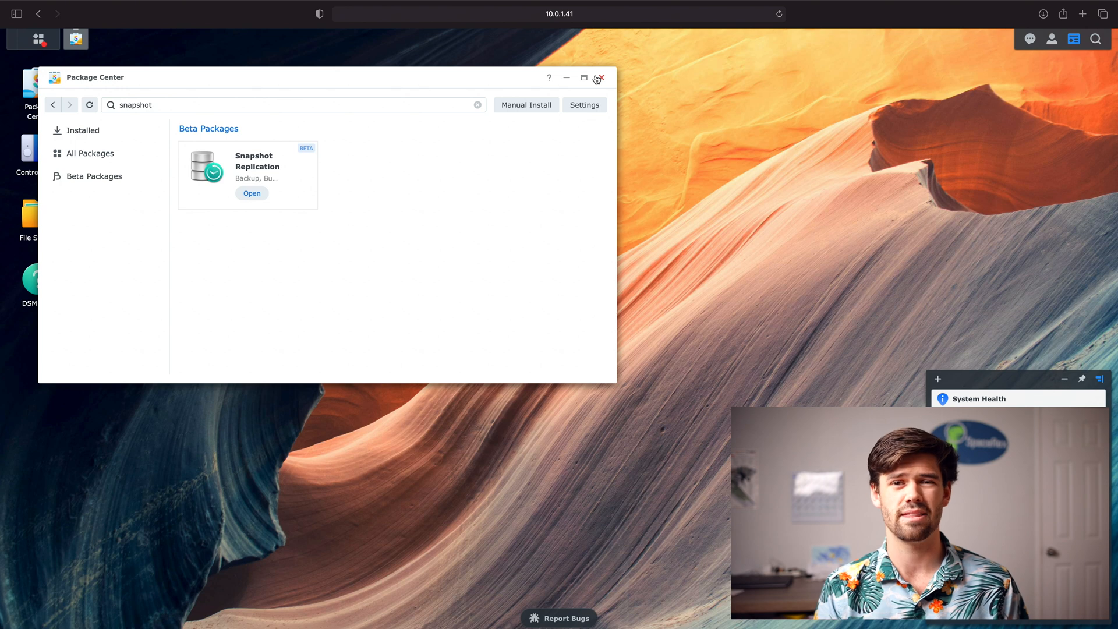
pyautogui.moveTo(579, 93)
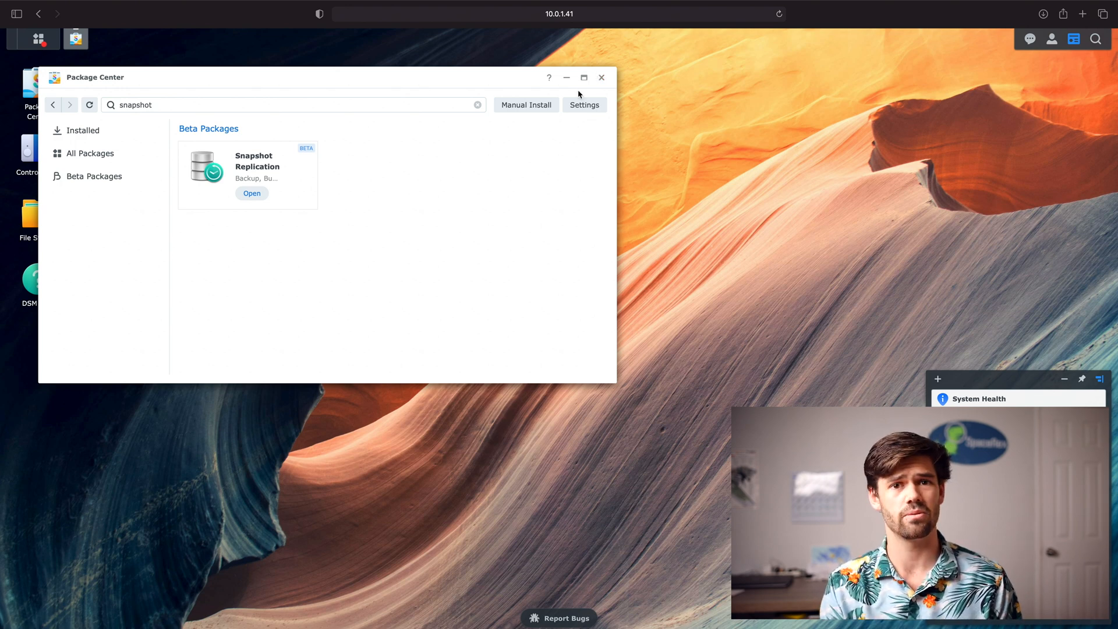
pyautogui.moveTo(601, 78)
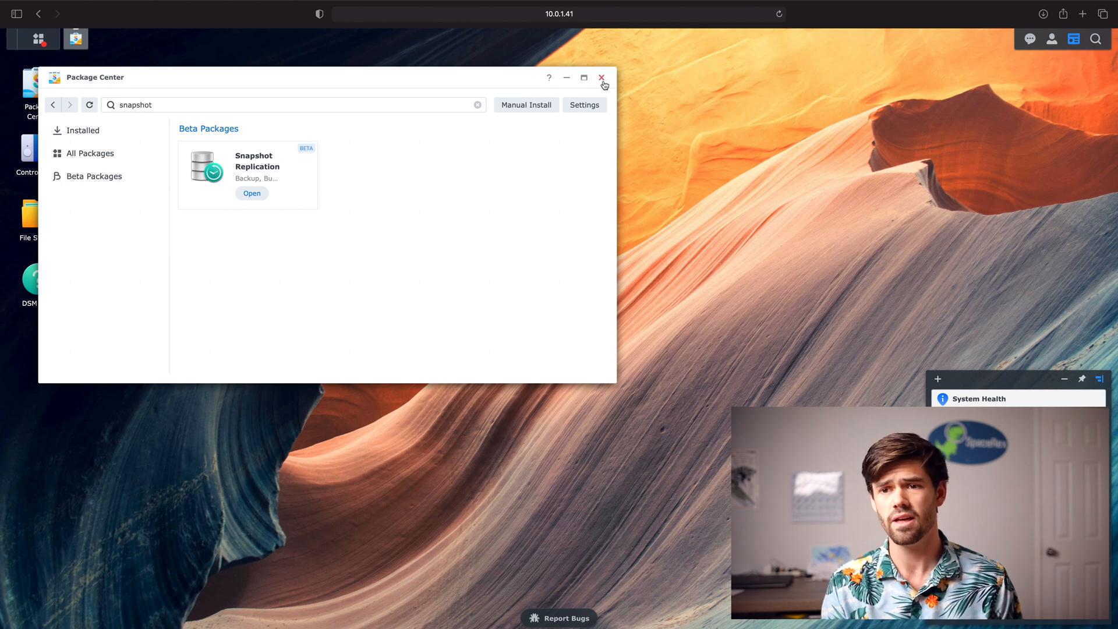